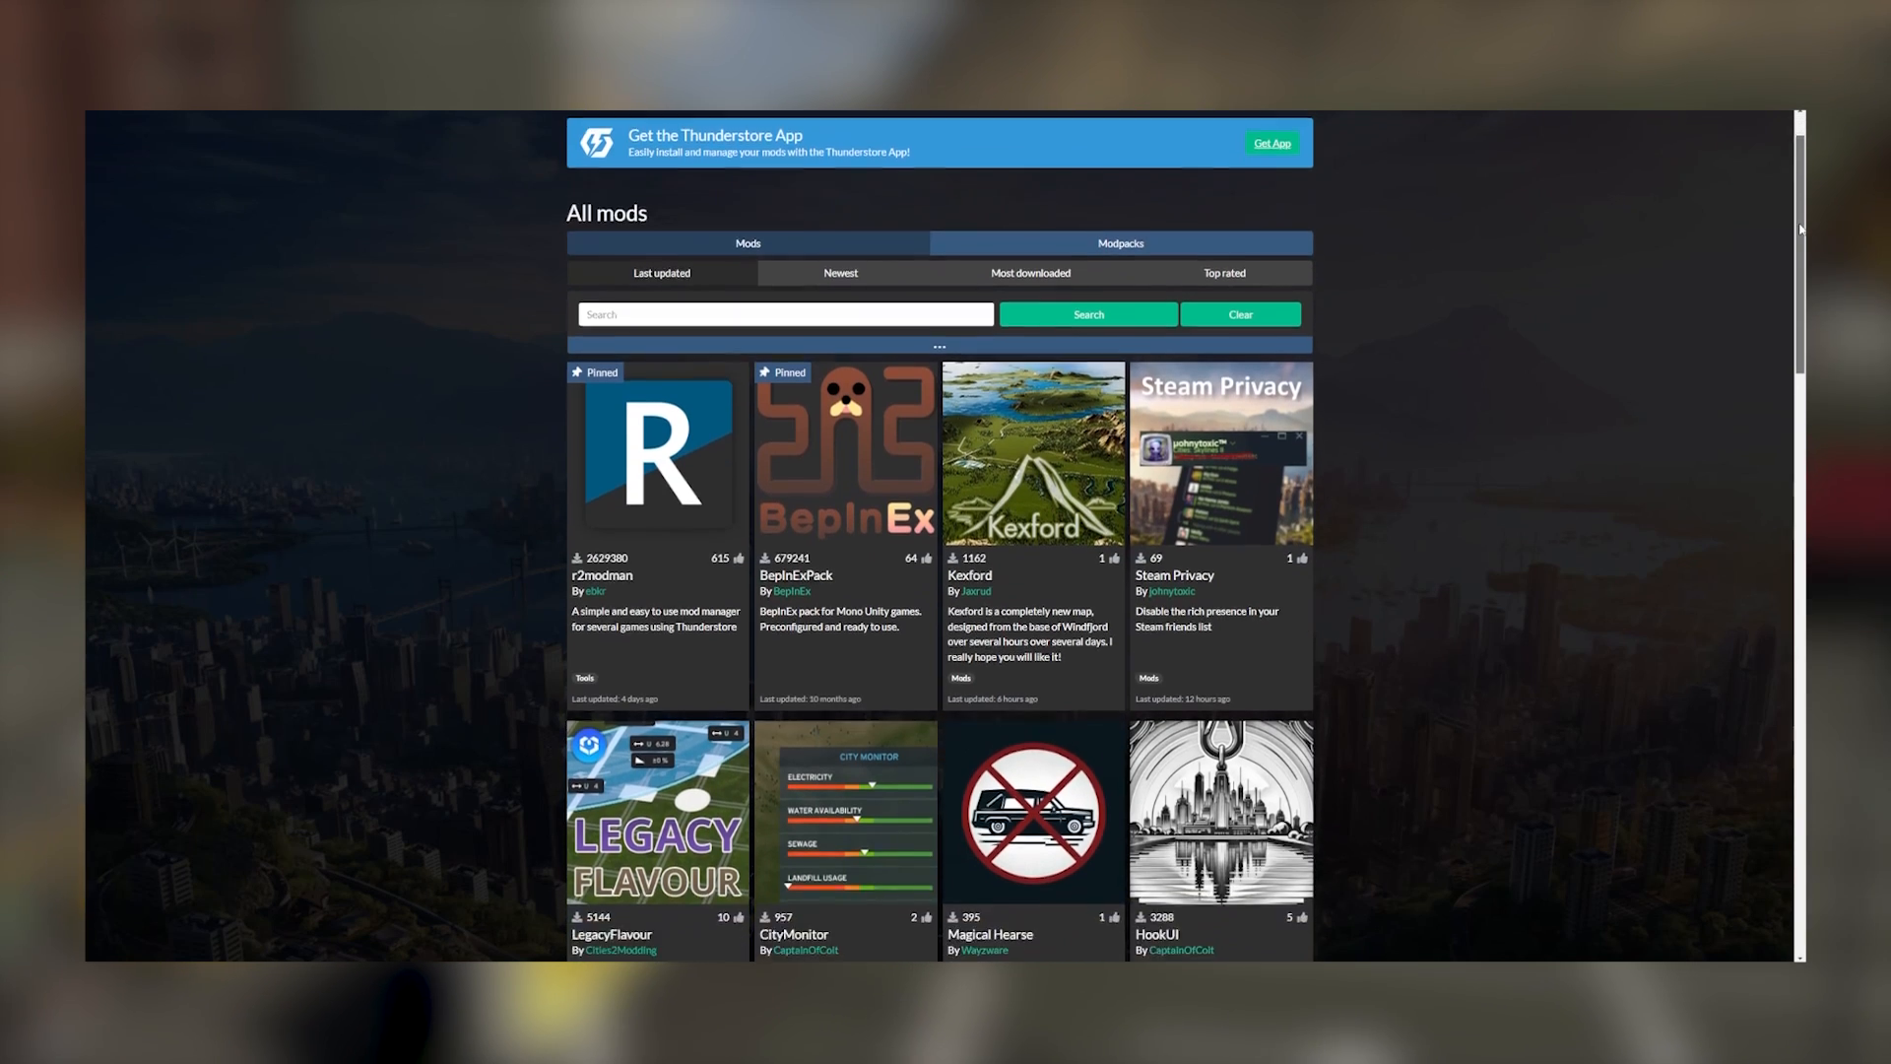
# Scroll through the modding organisation's repository list on GitHub.
pyautogui.scroll(-3)
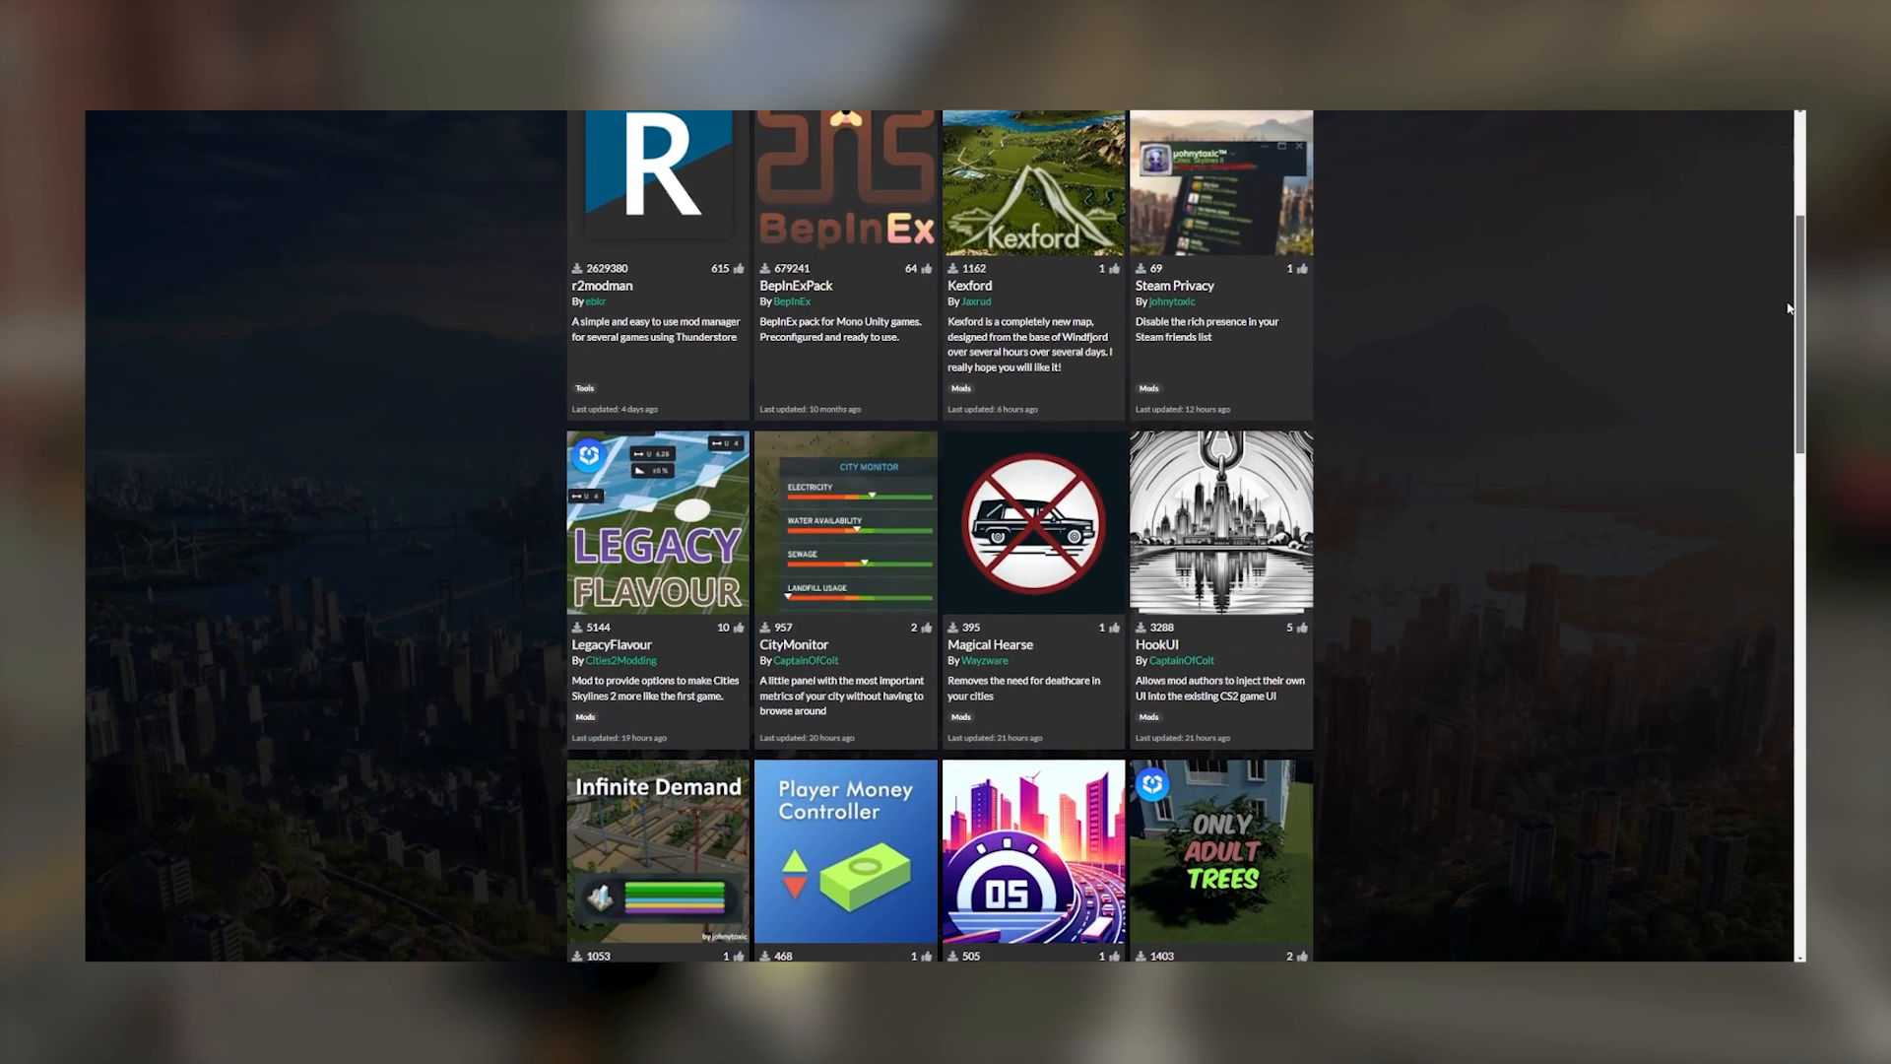
pyautogui.scroll(-3)
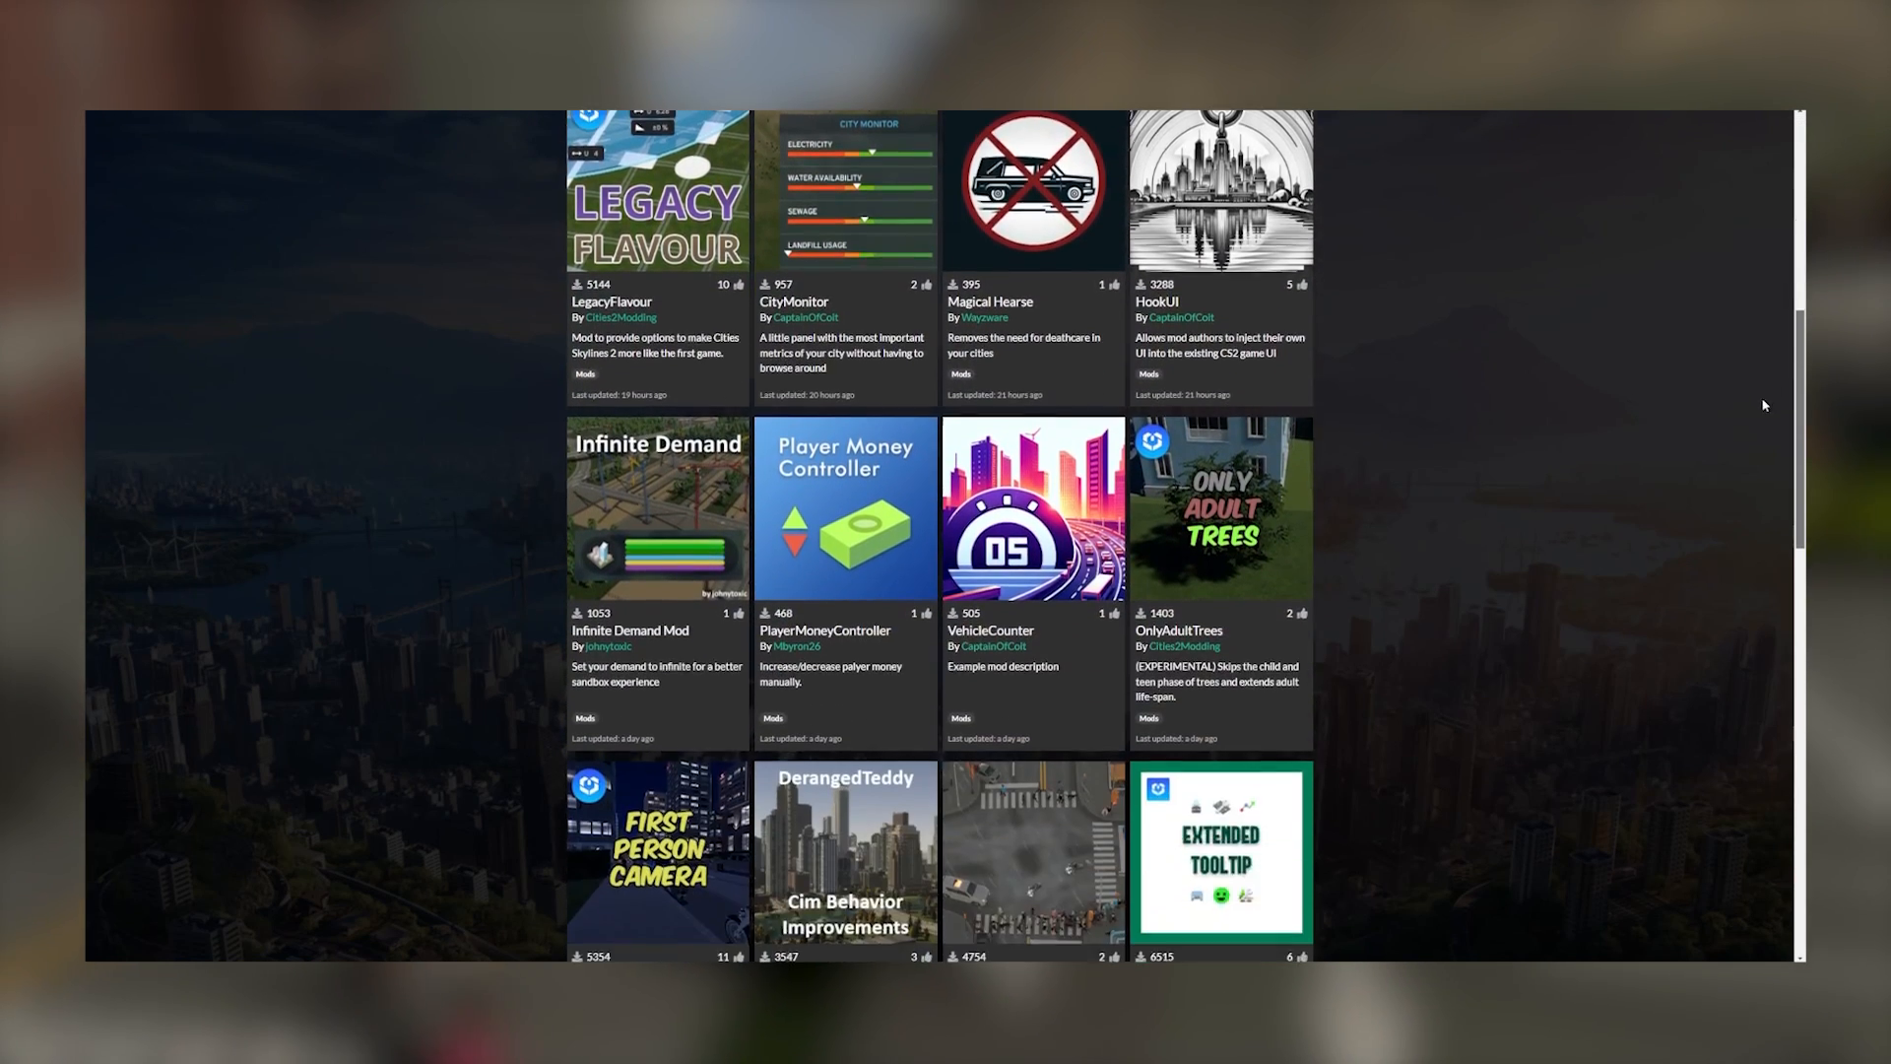
pyautogui.scroll(-3)
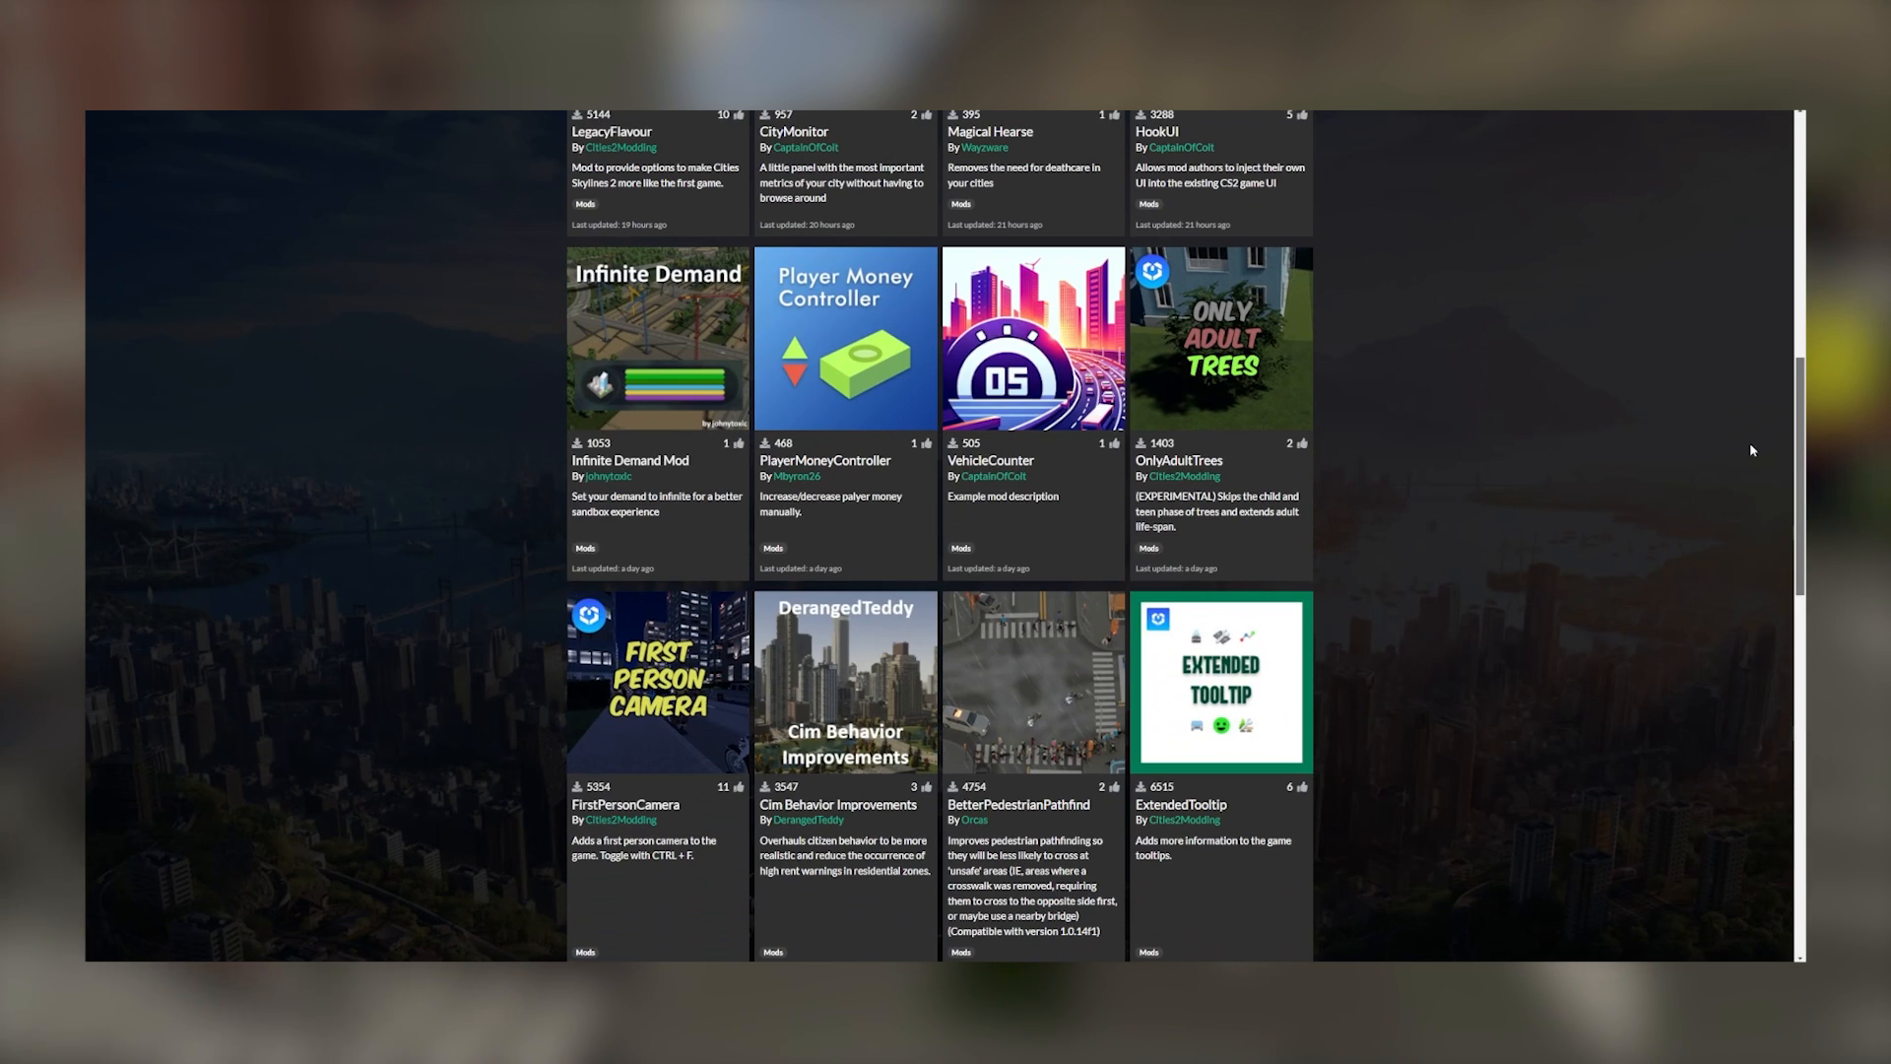
pyautogui.scroll(-3)
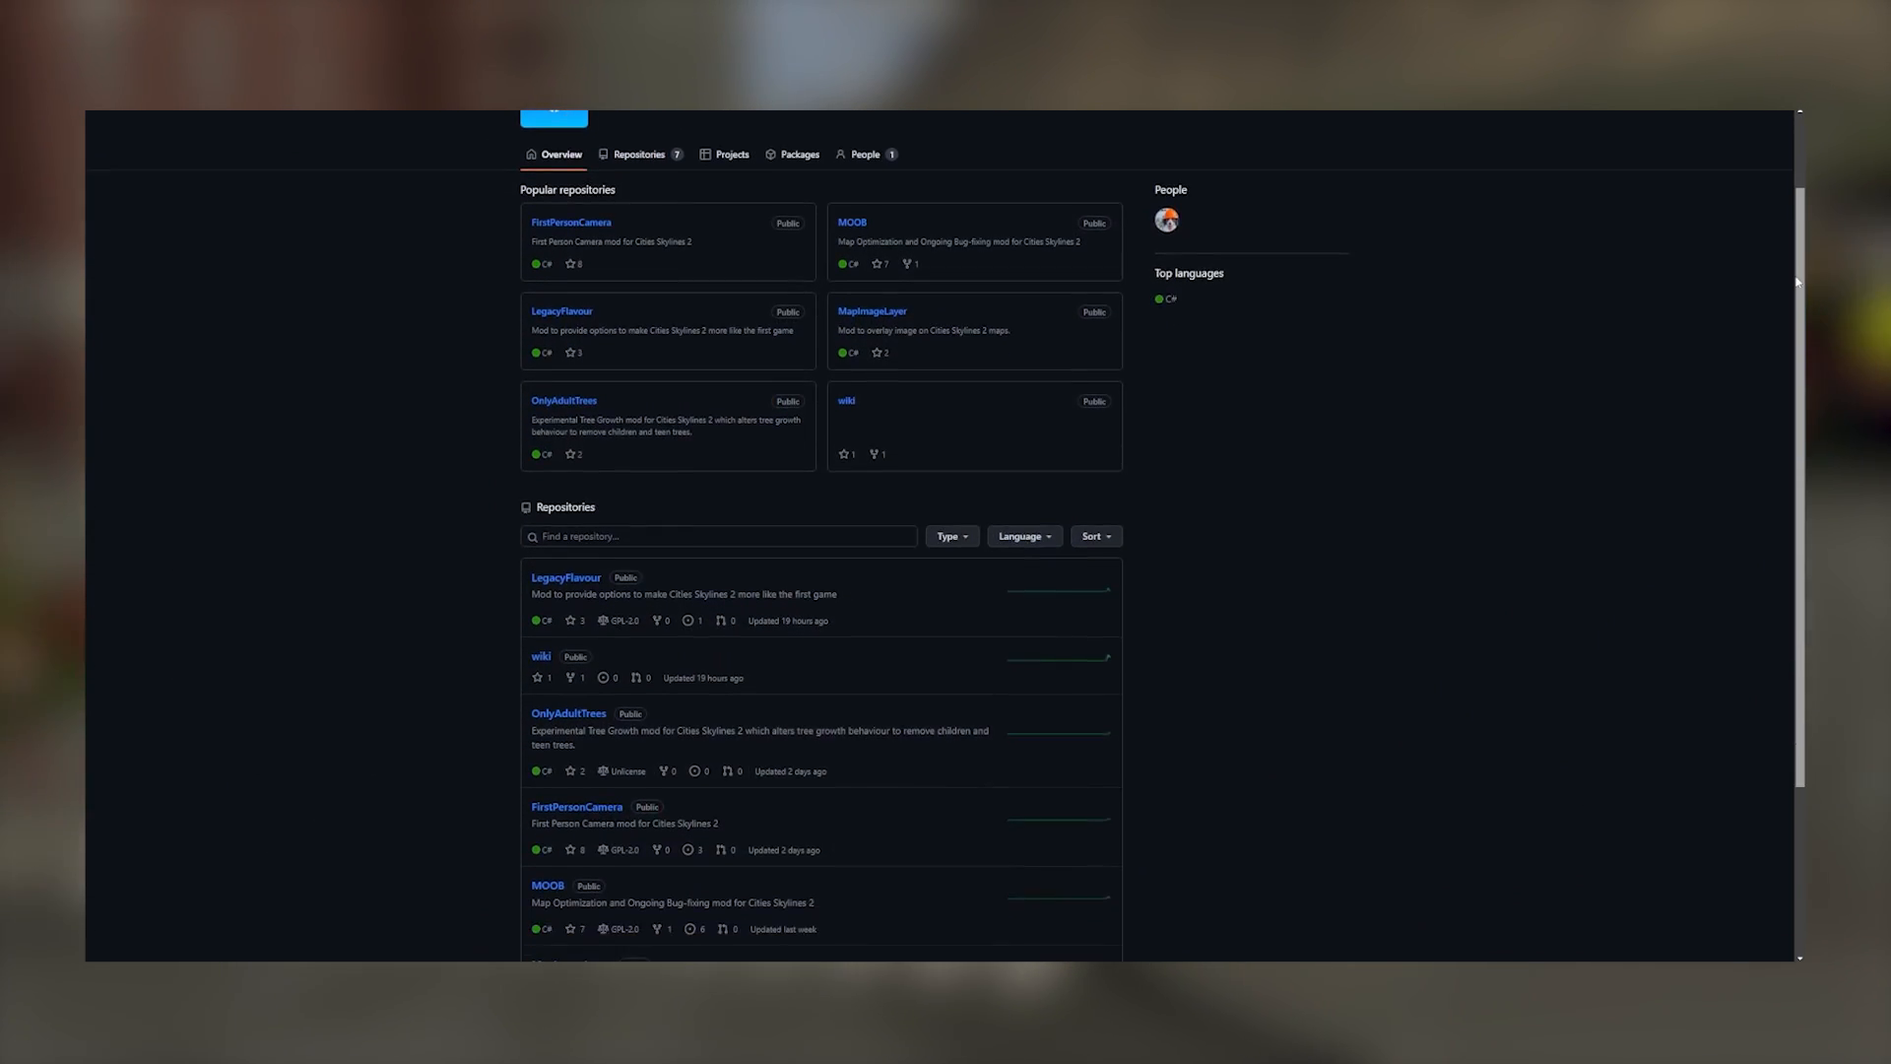
# Scroll the BepInEx Releases page down to the 5.4.22 release and its assets.
pyautogui.scroll(-3)
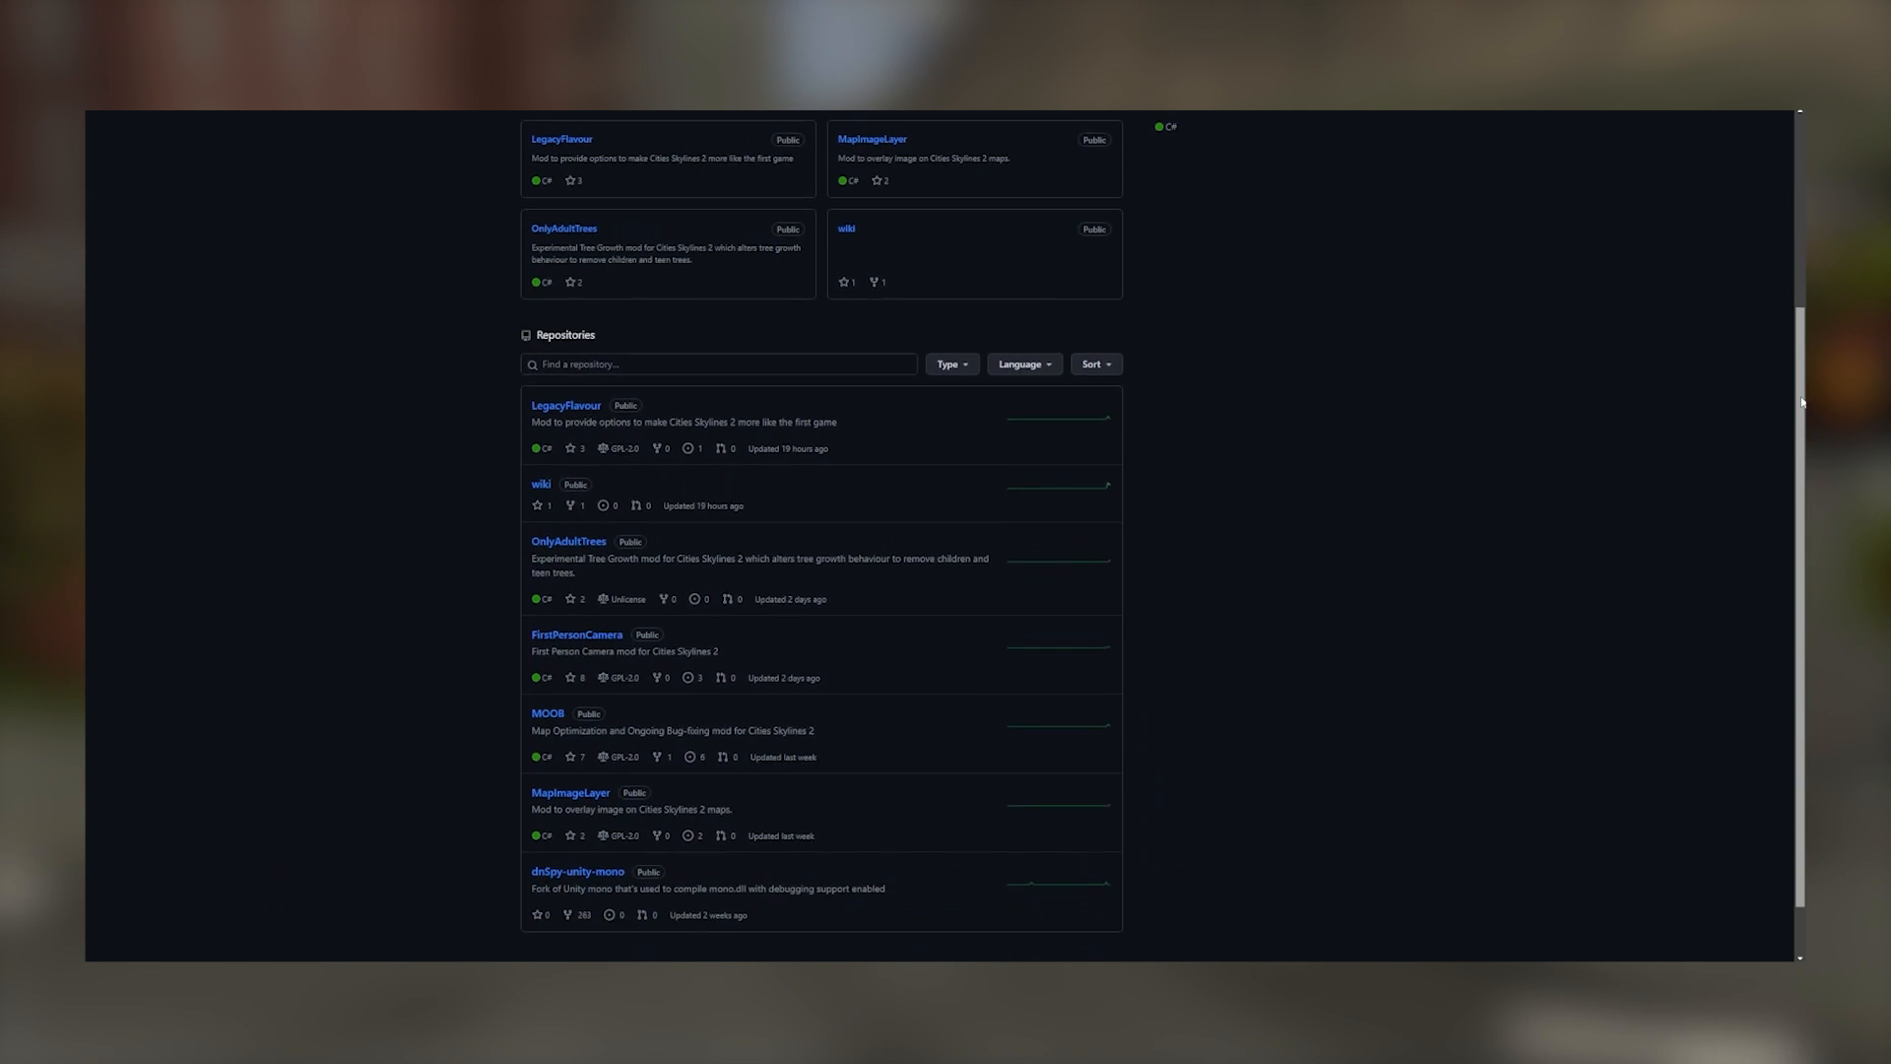
pyautogui.scroll(-3)
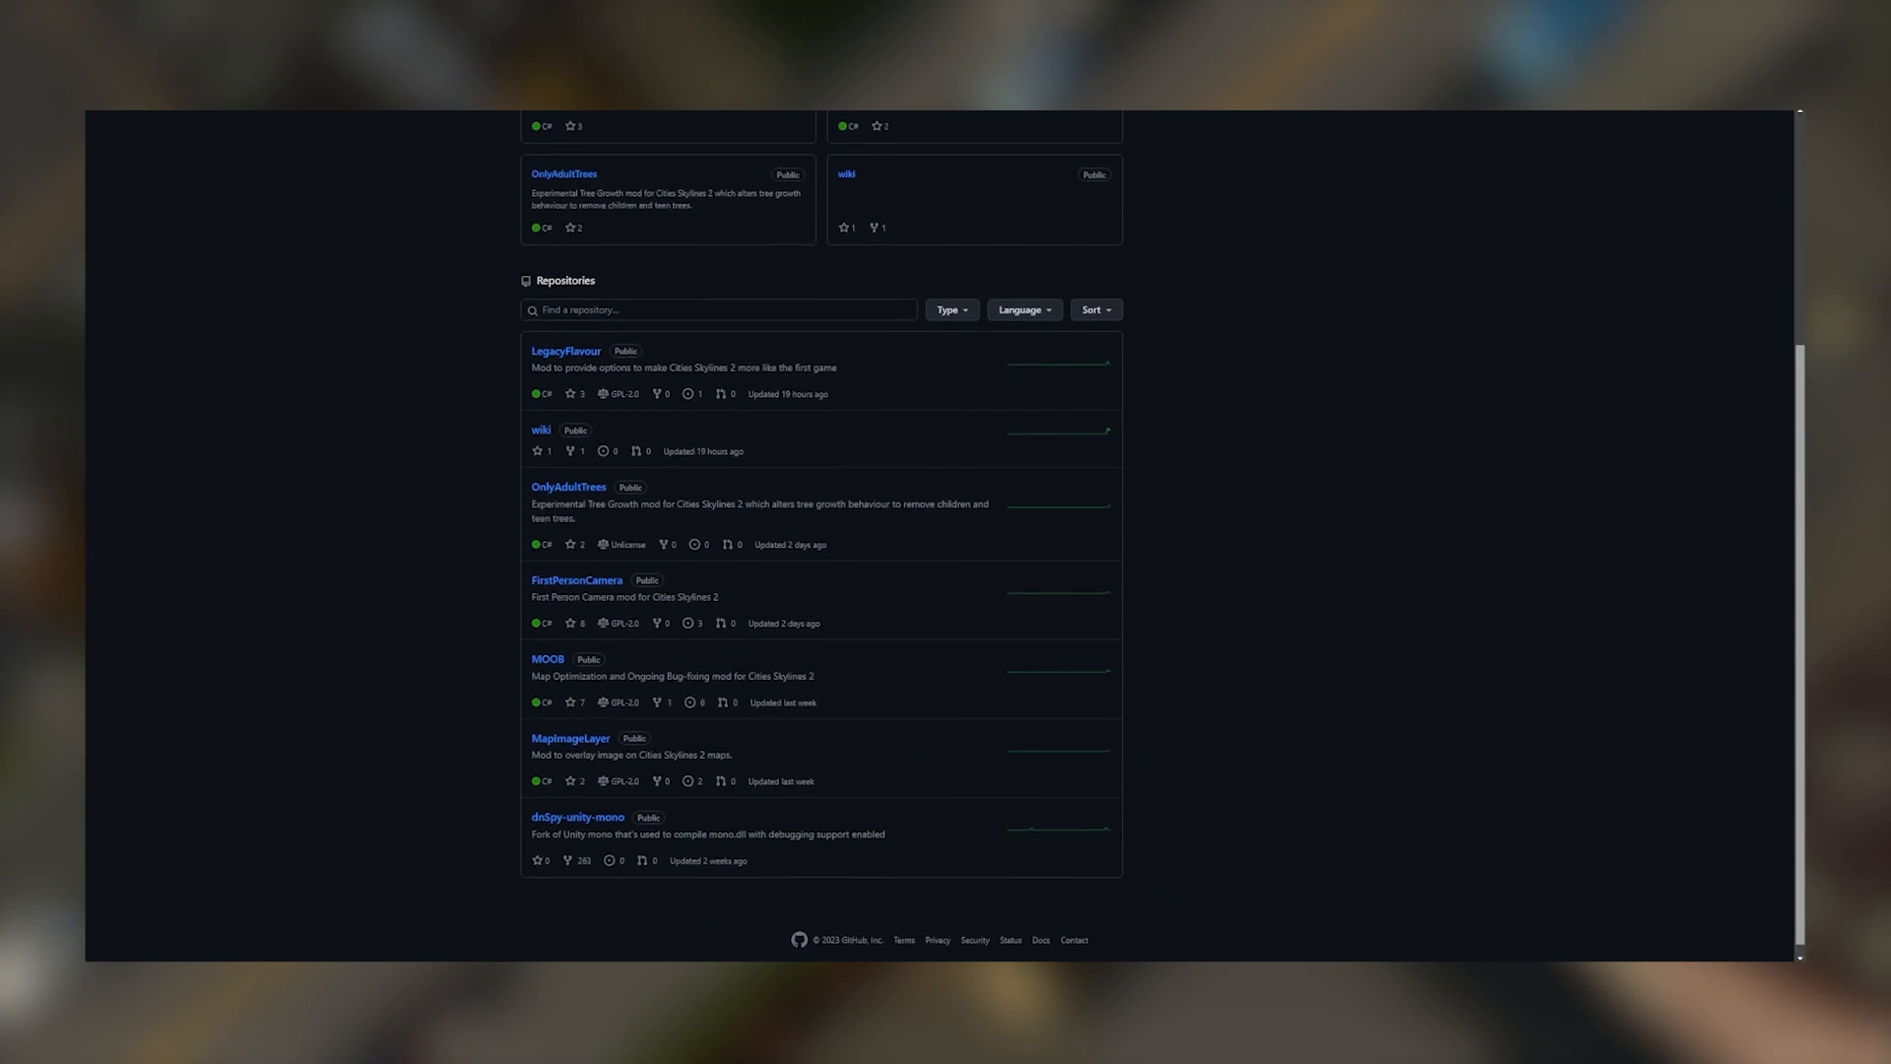
pyautogui.scroll(3)
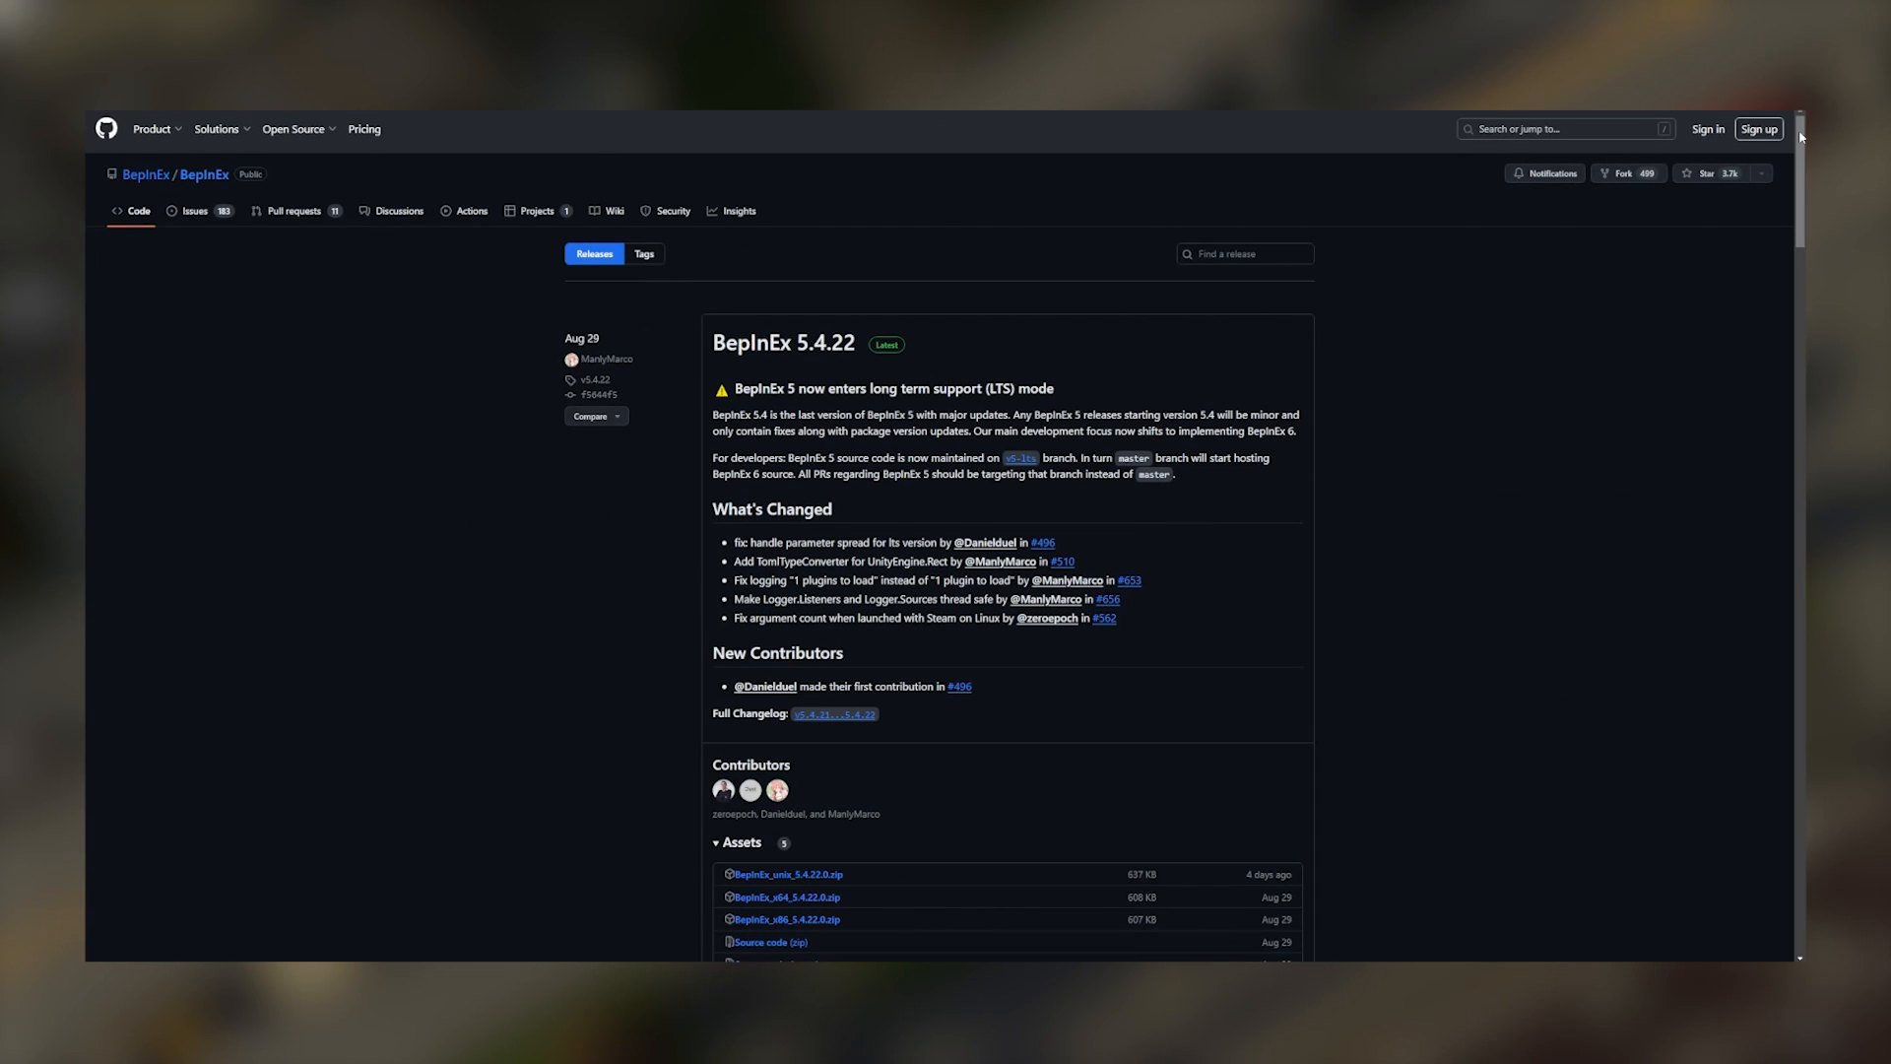
pyautogui.scroll(-3)
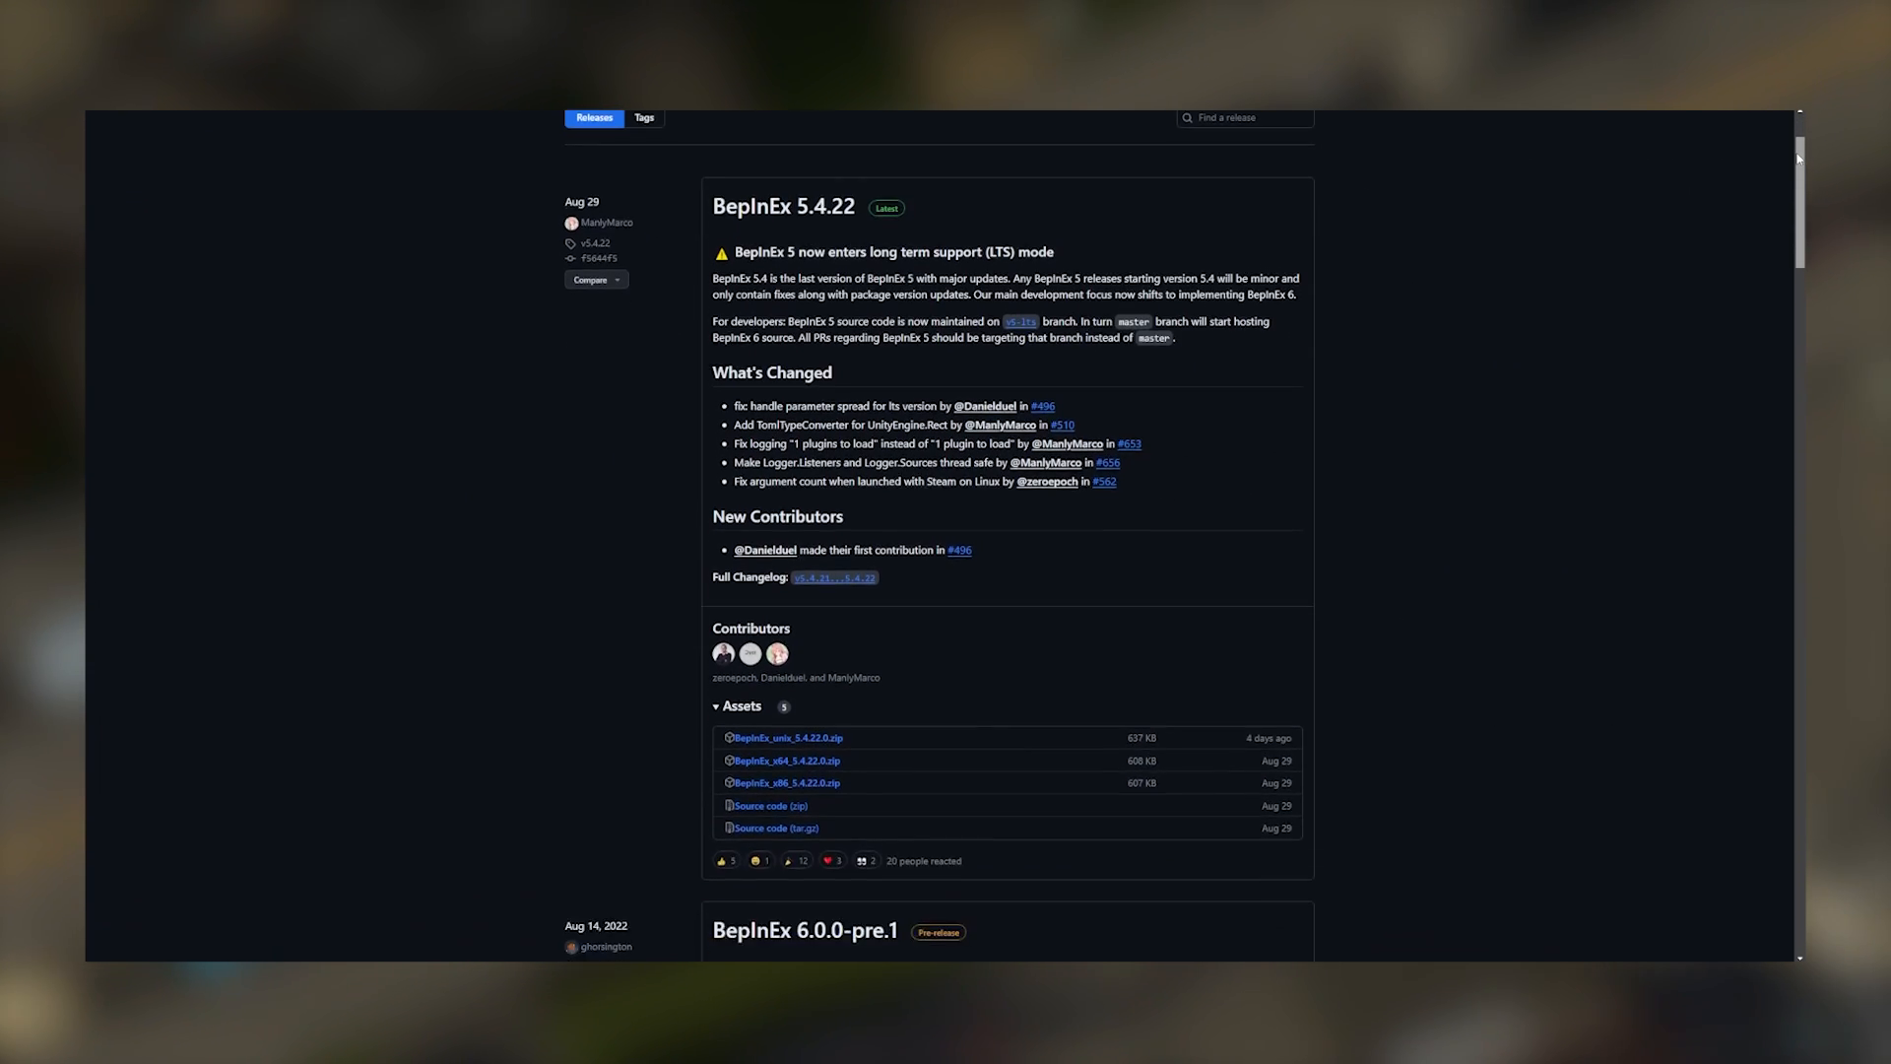
pyautogui.scroll(-3)
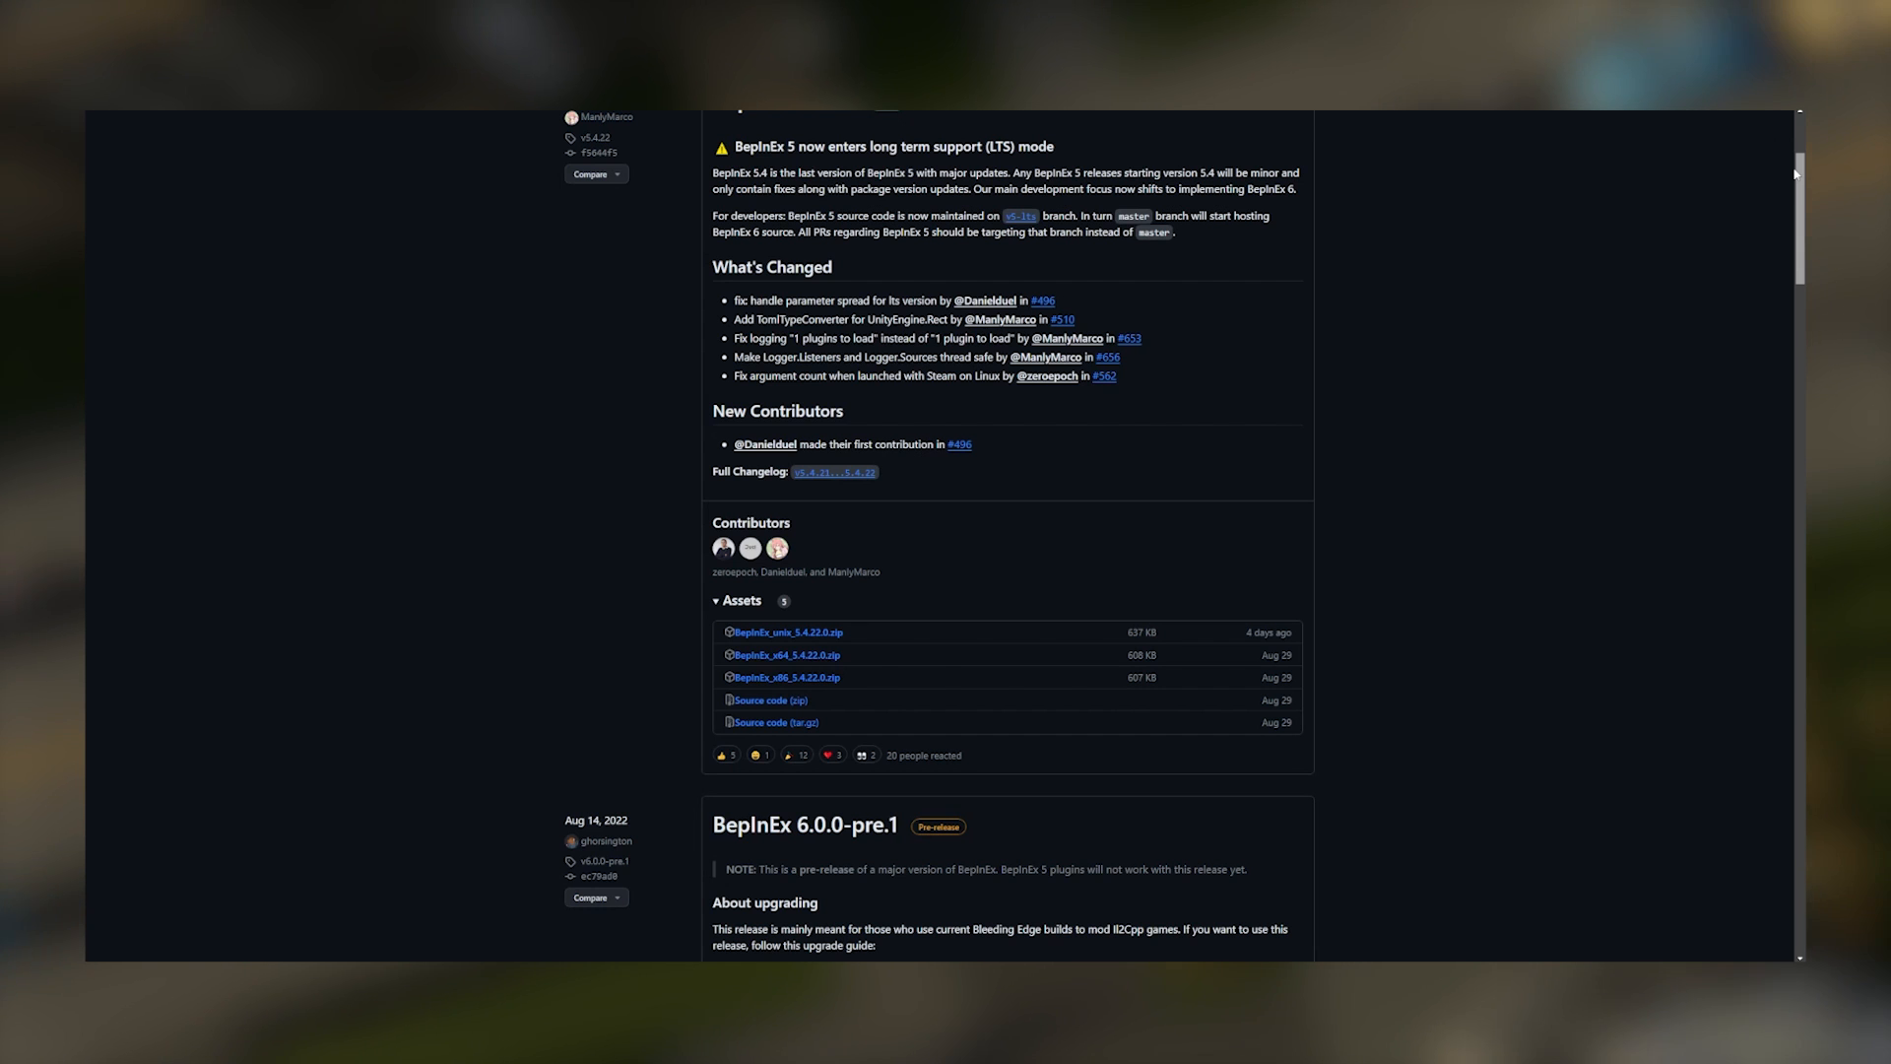
pyautogui.moveTo(789, 654)
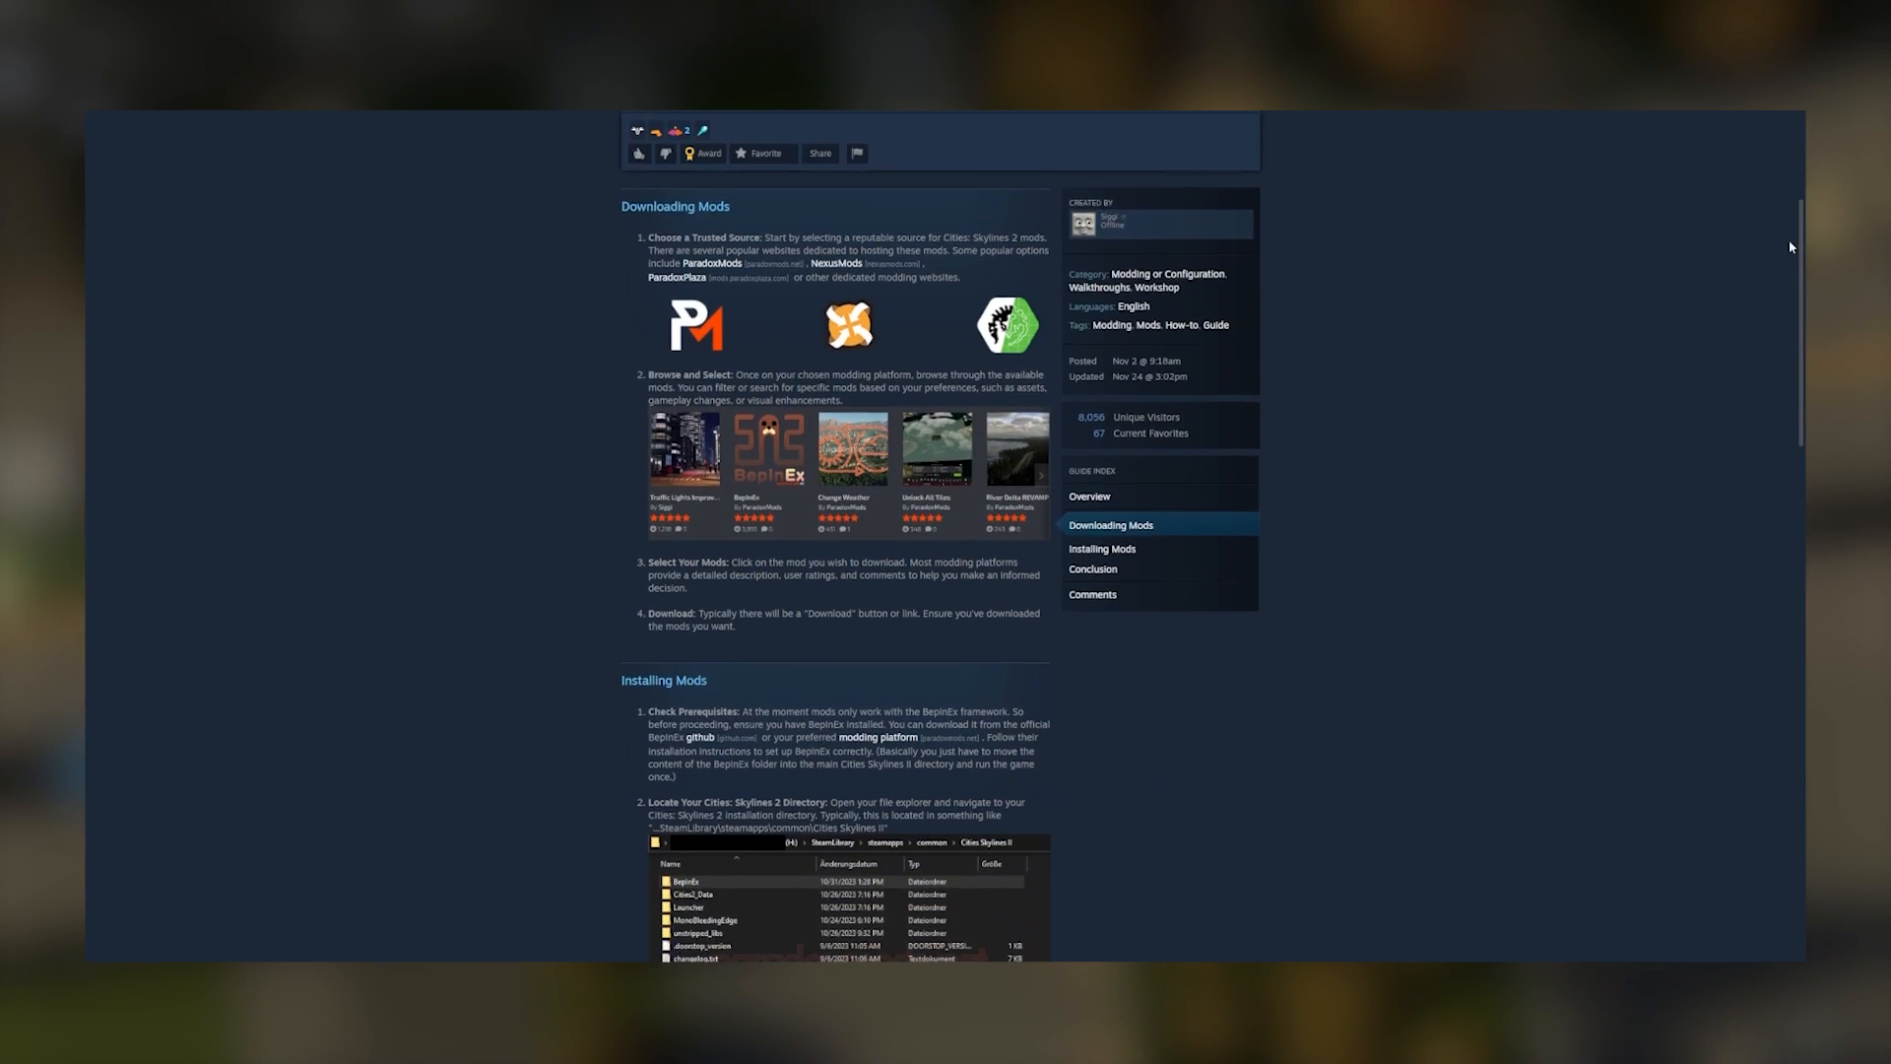
# Scroll the Steam guide to its Downloading Mods and Installing Mods sections.
pyautogui.scroll(-3)
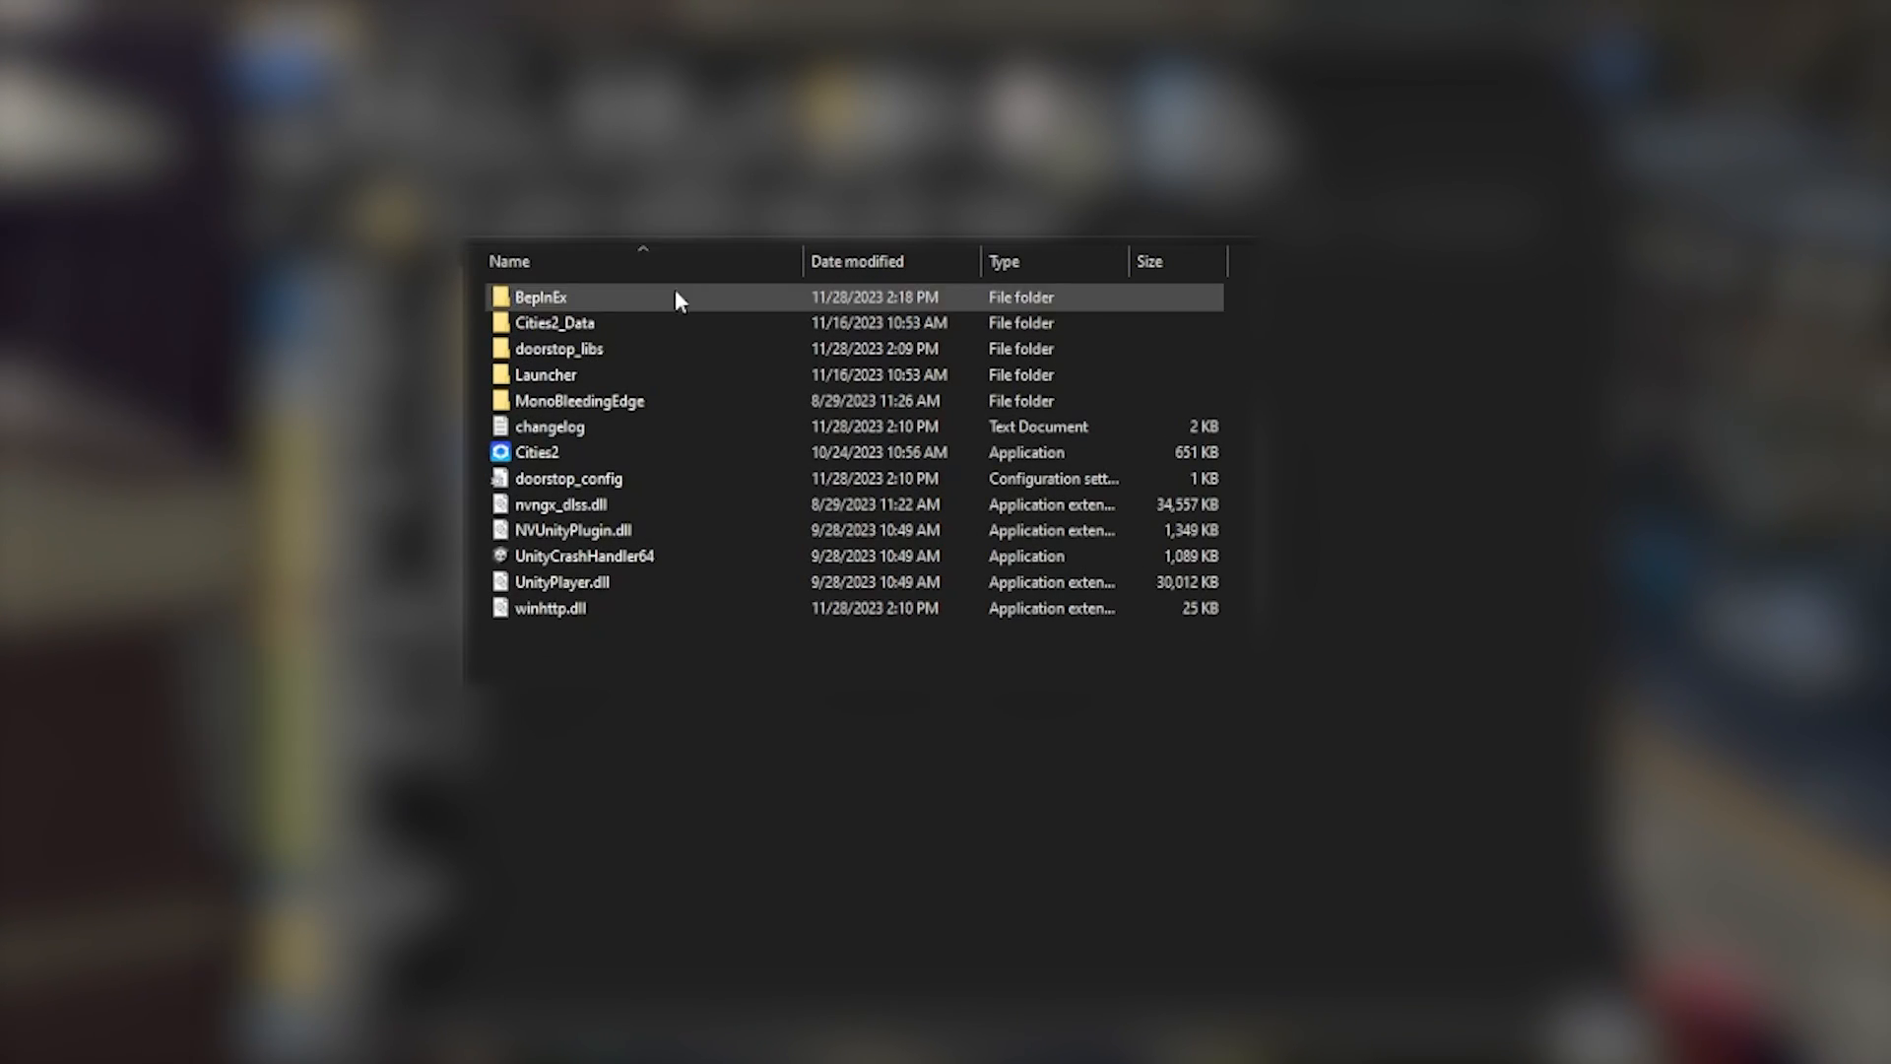
# Open the BepInEx folder inside the Cities Skylines II install directory.
pyautogui.doubleClick(540, 297)
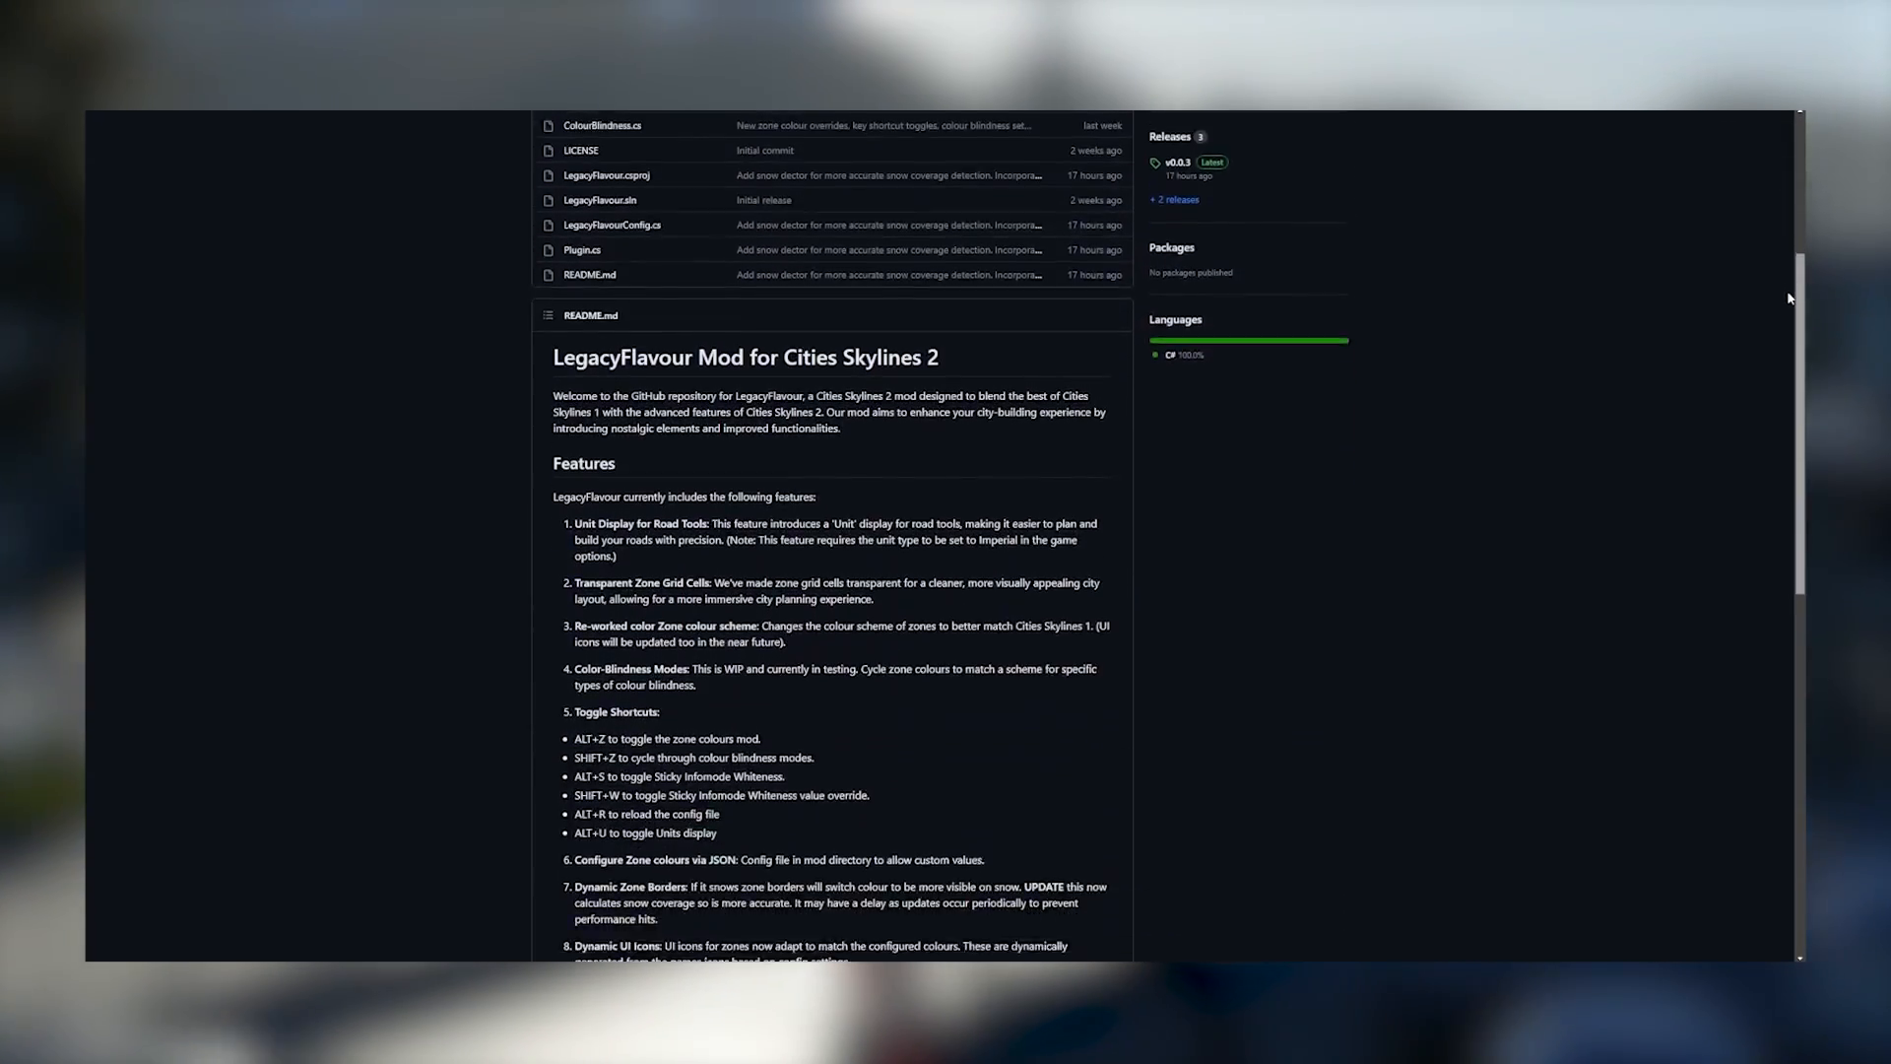
# Scroll the Extended Road Upgrades README to its Setup and Requirements notes.
pyautogui.scroll(-3)
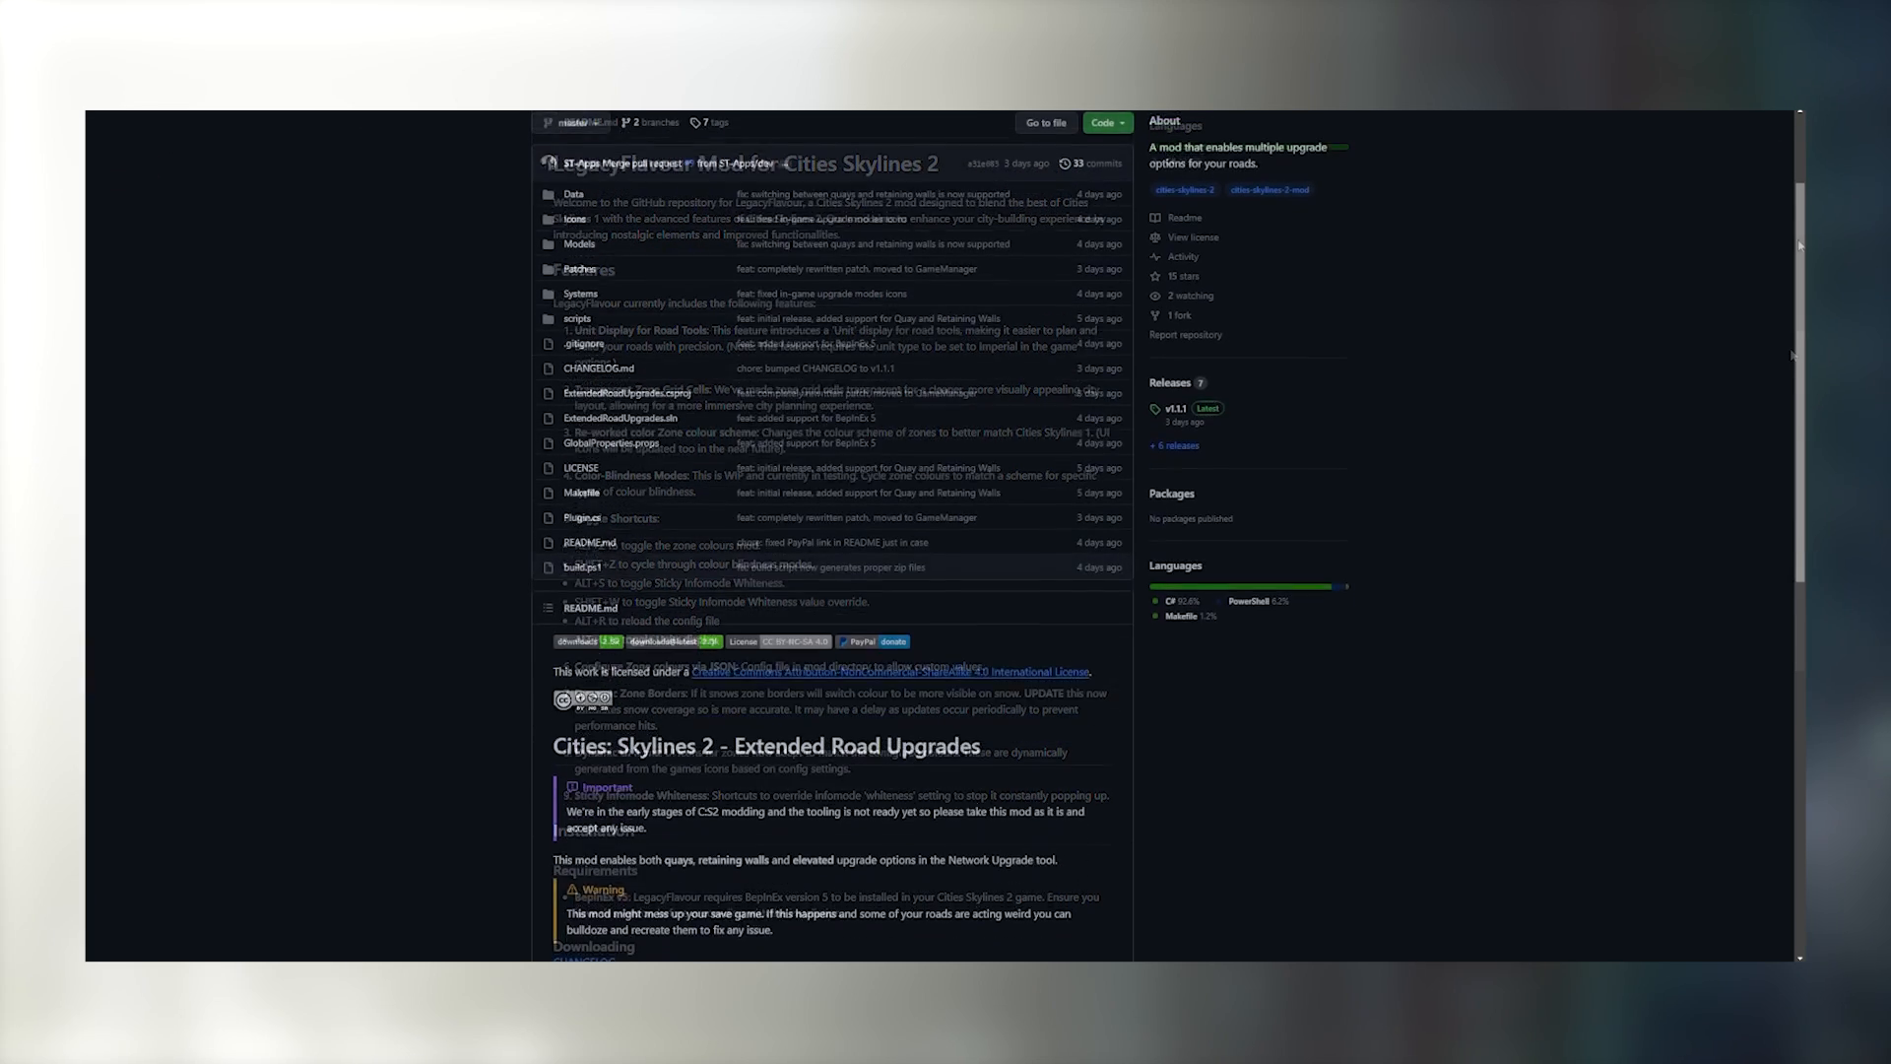
pyautogui.scroll(-3)
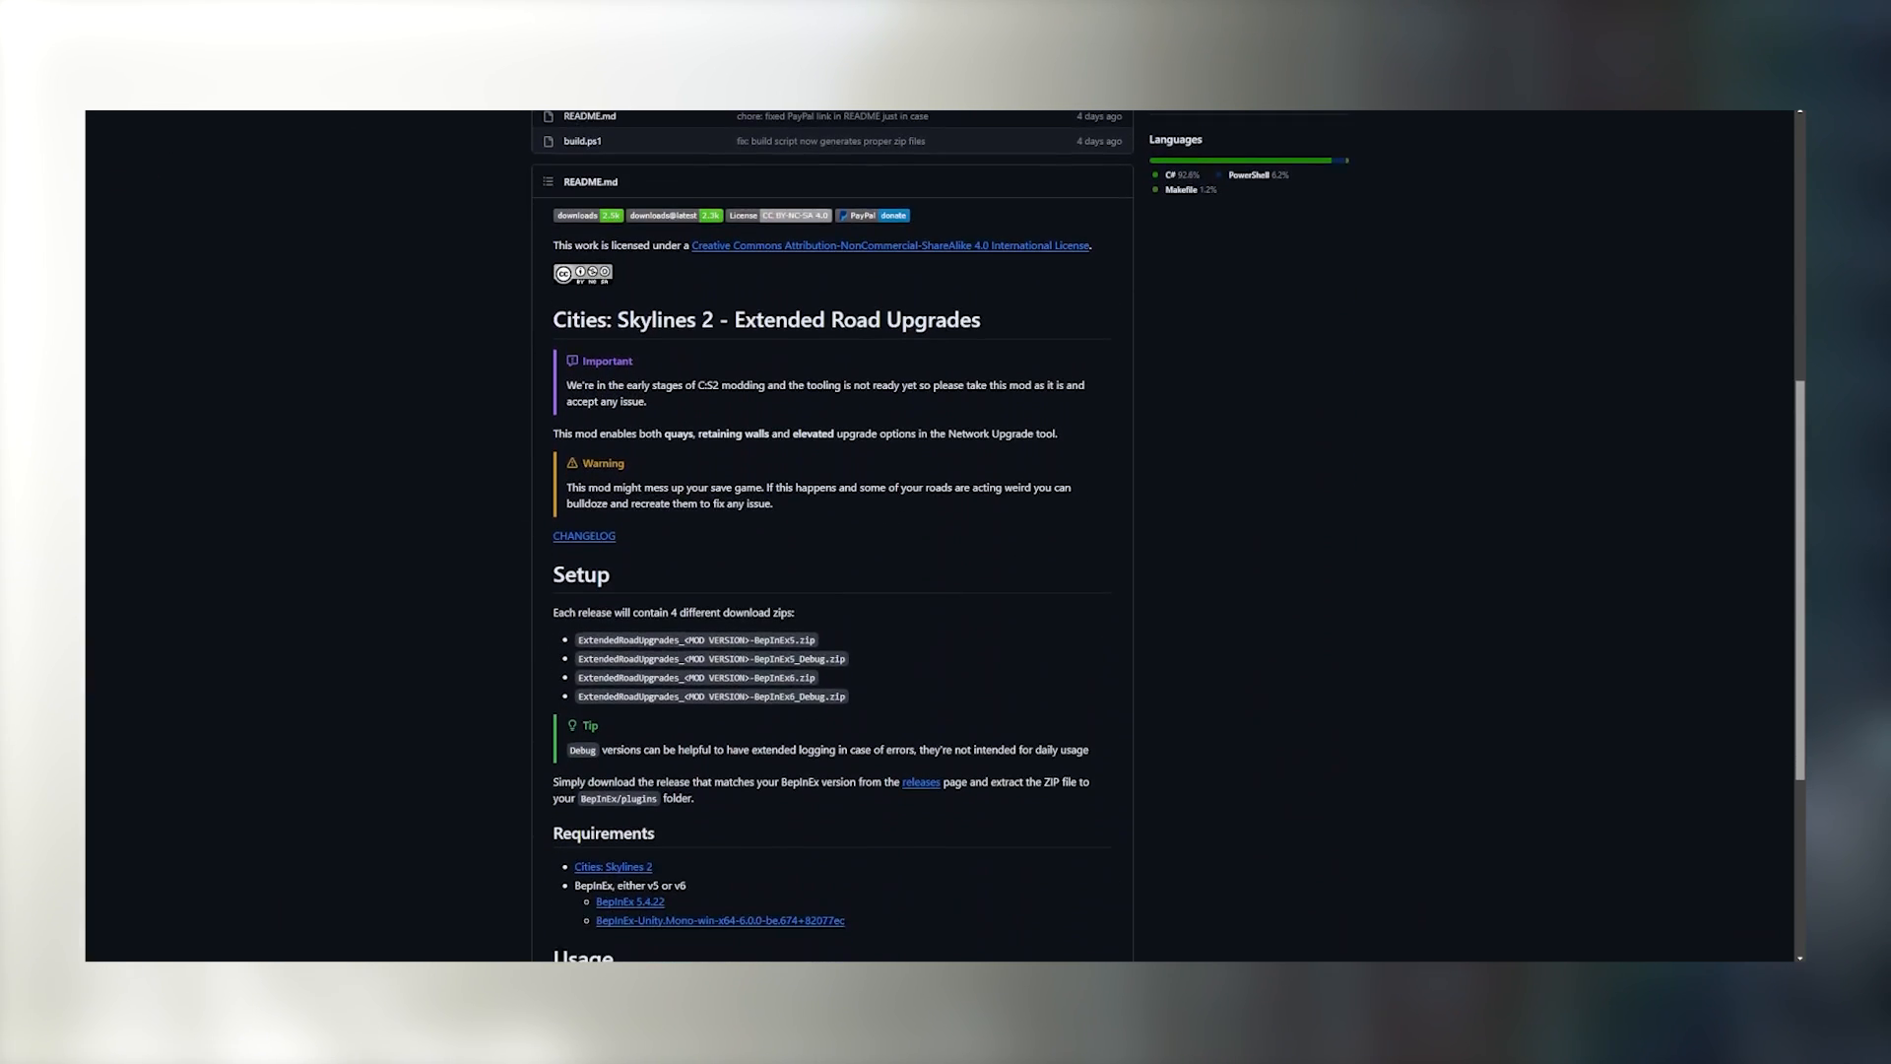
pyautogui.scroll(-3)
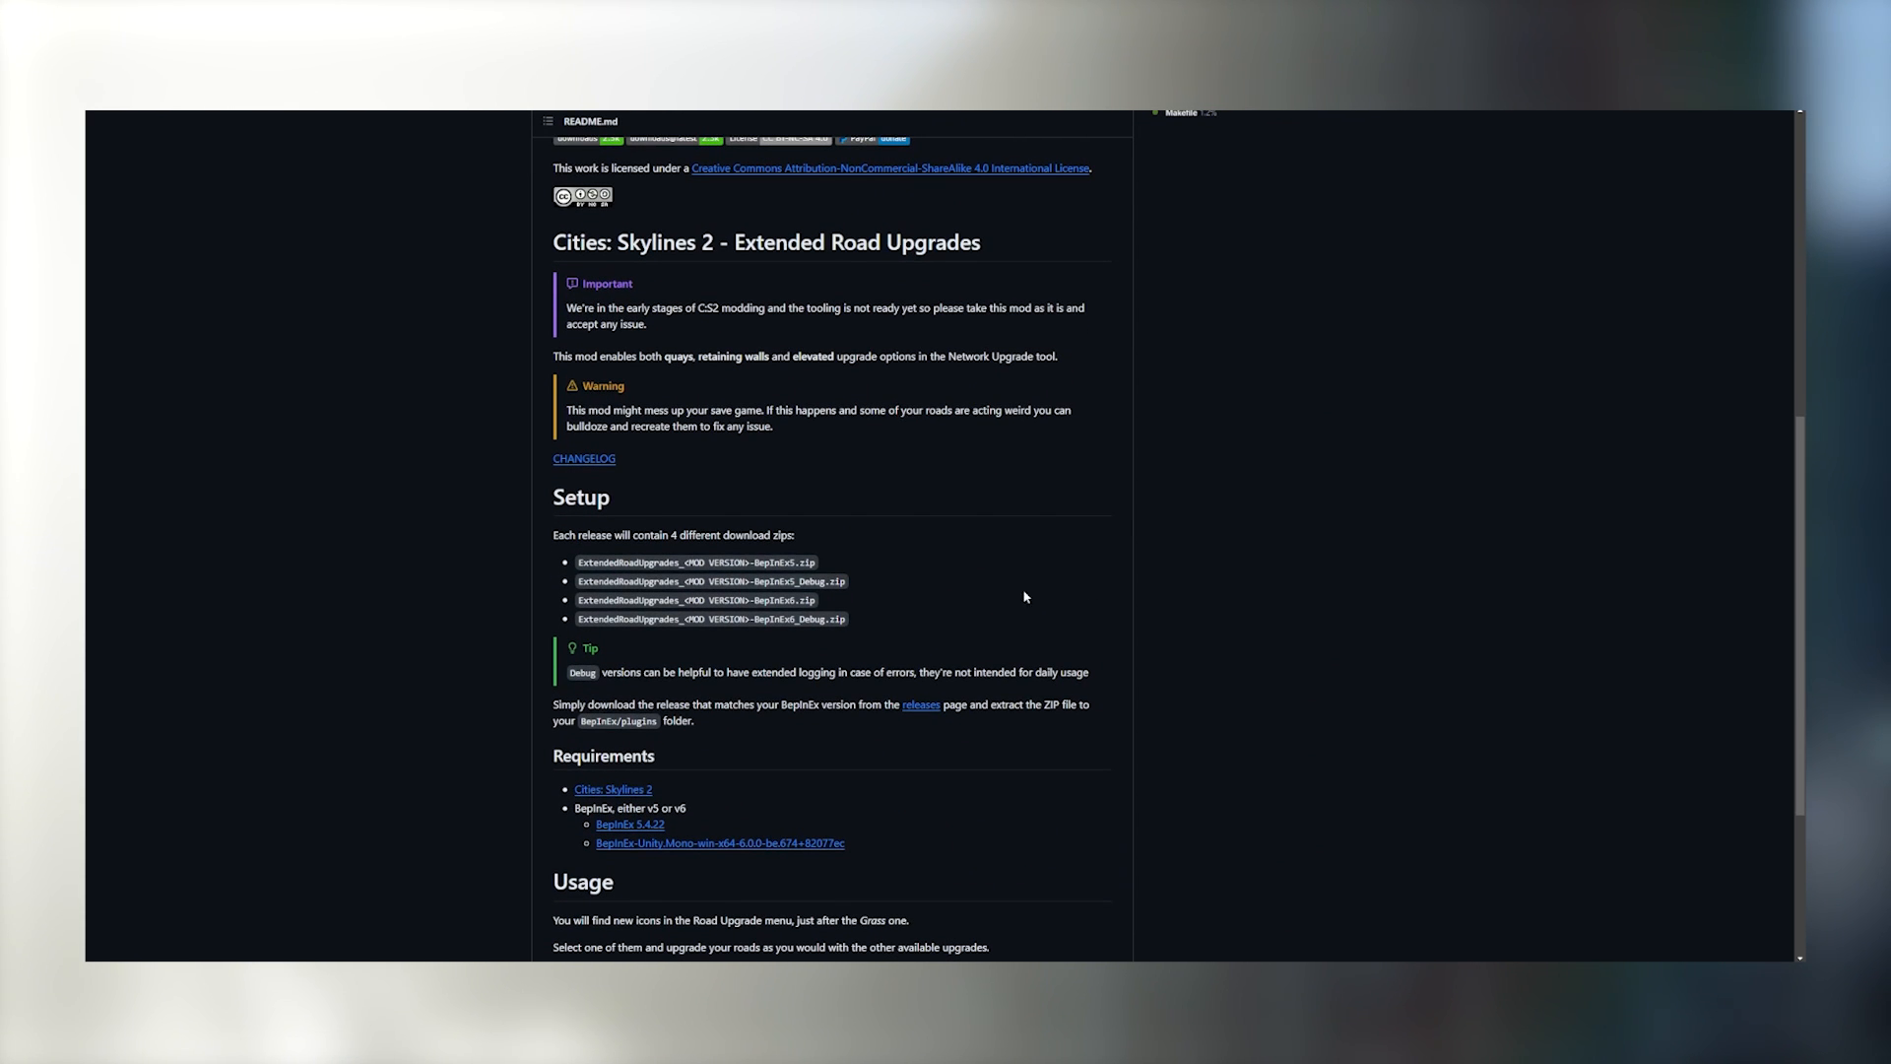
pyautogui.moveTo(1748, 633)
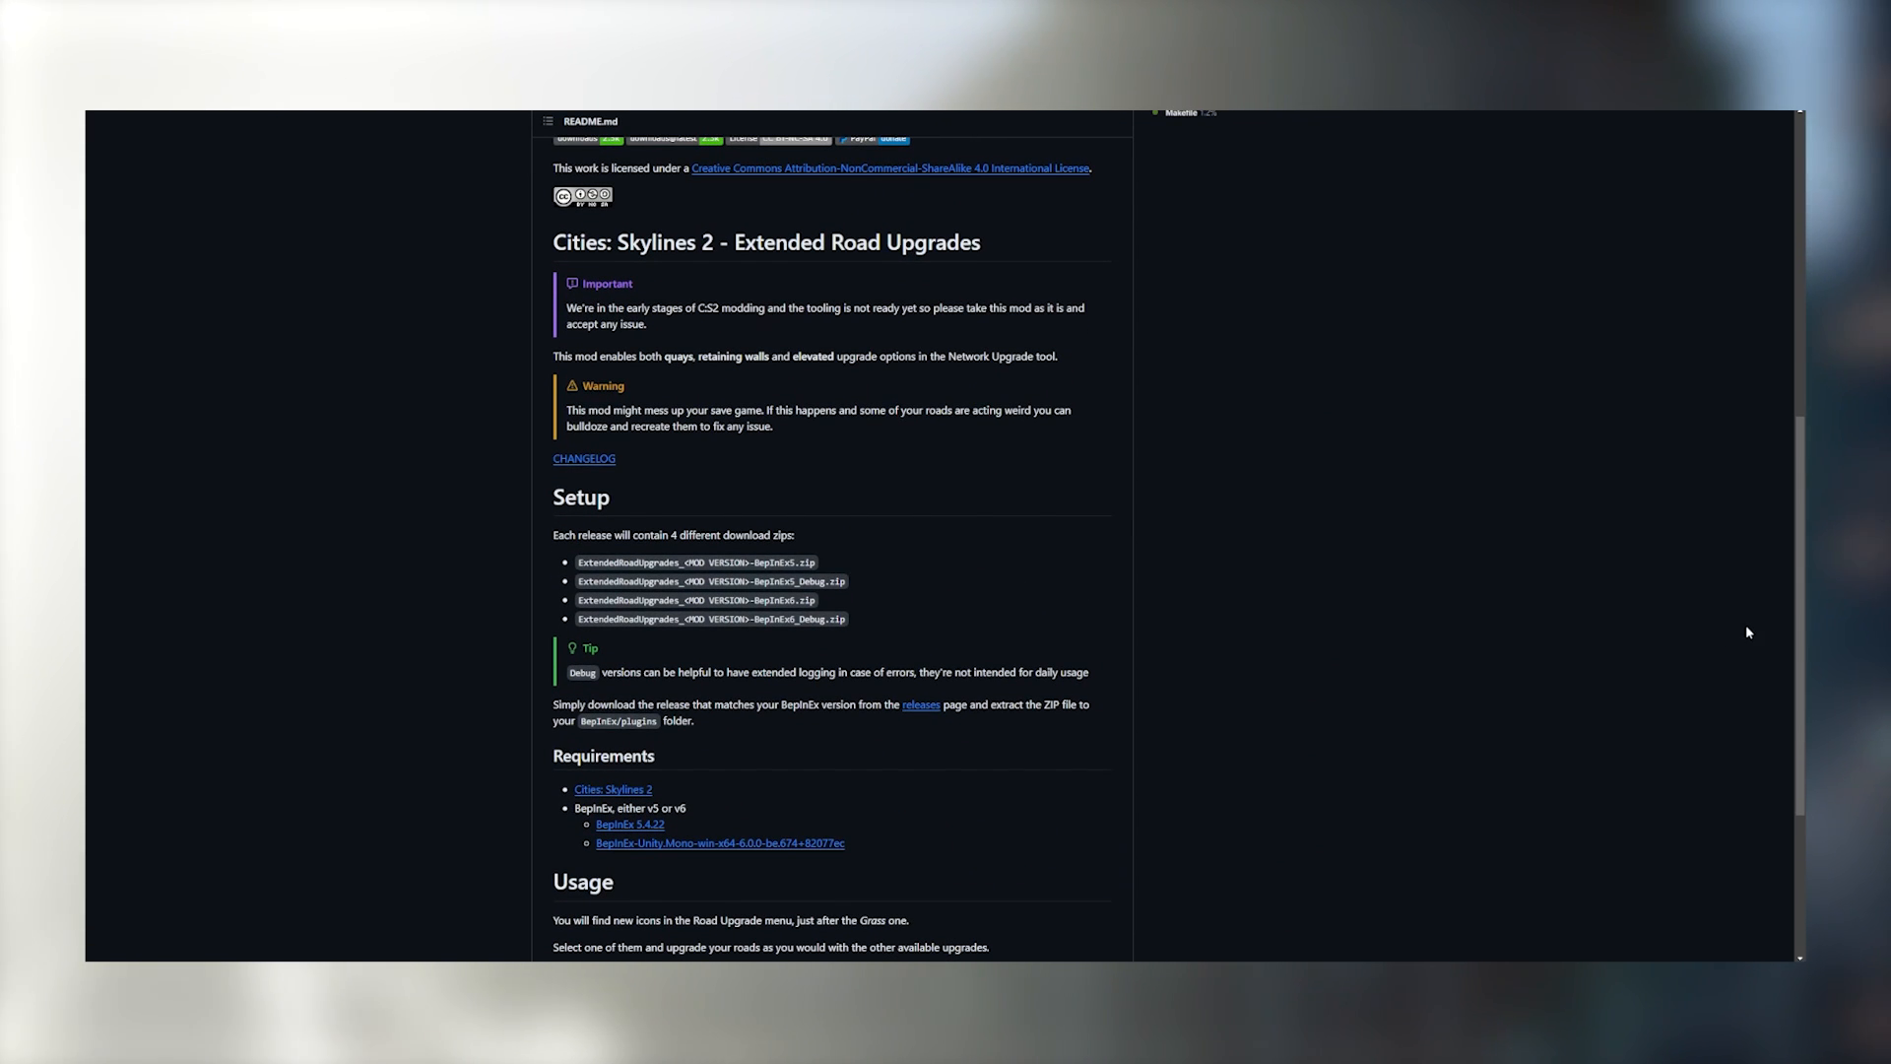
pyautogui.moveTo(1763, 631)
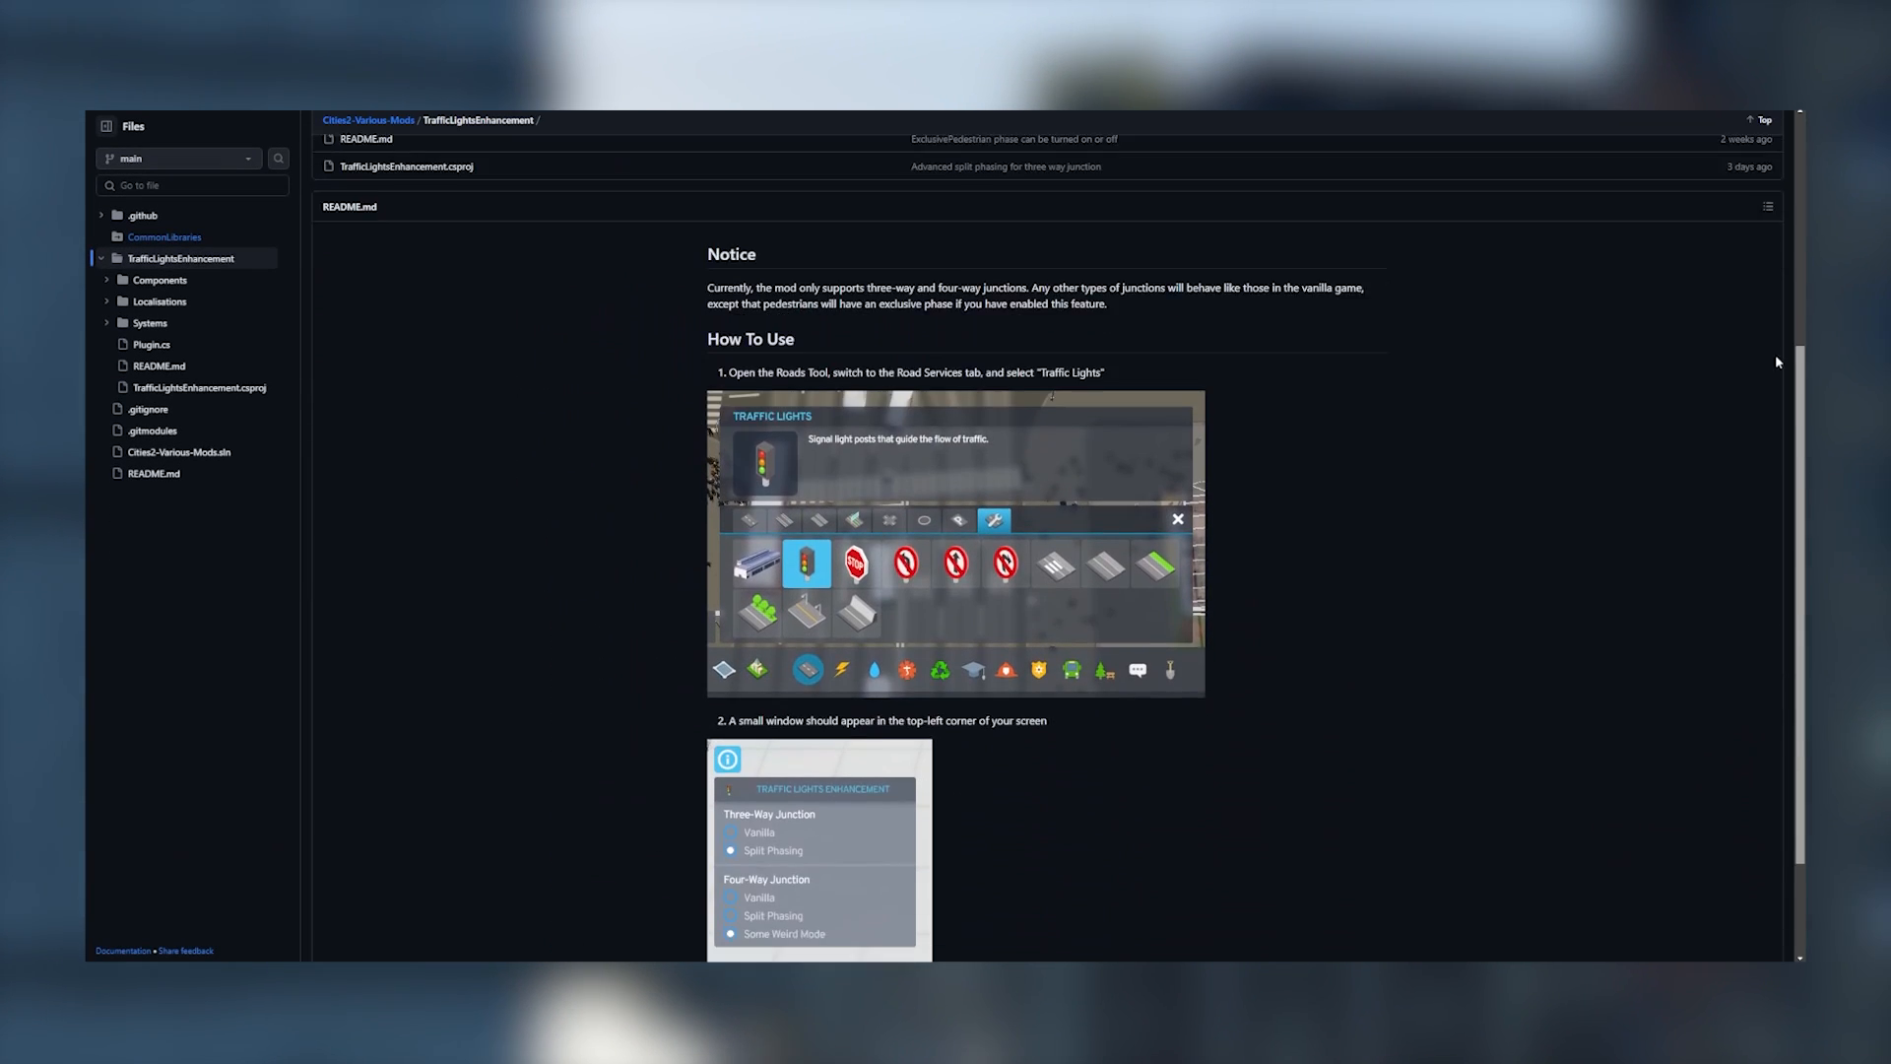
# Scroll through the TrafficLightsEnhancement and ExtendedTooltip READMEs, reaching the DucksInARow page.
pyautogui.scroll(-3)
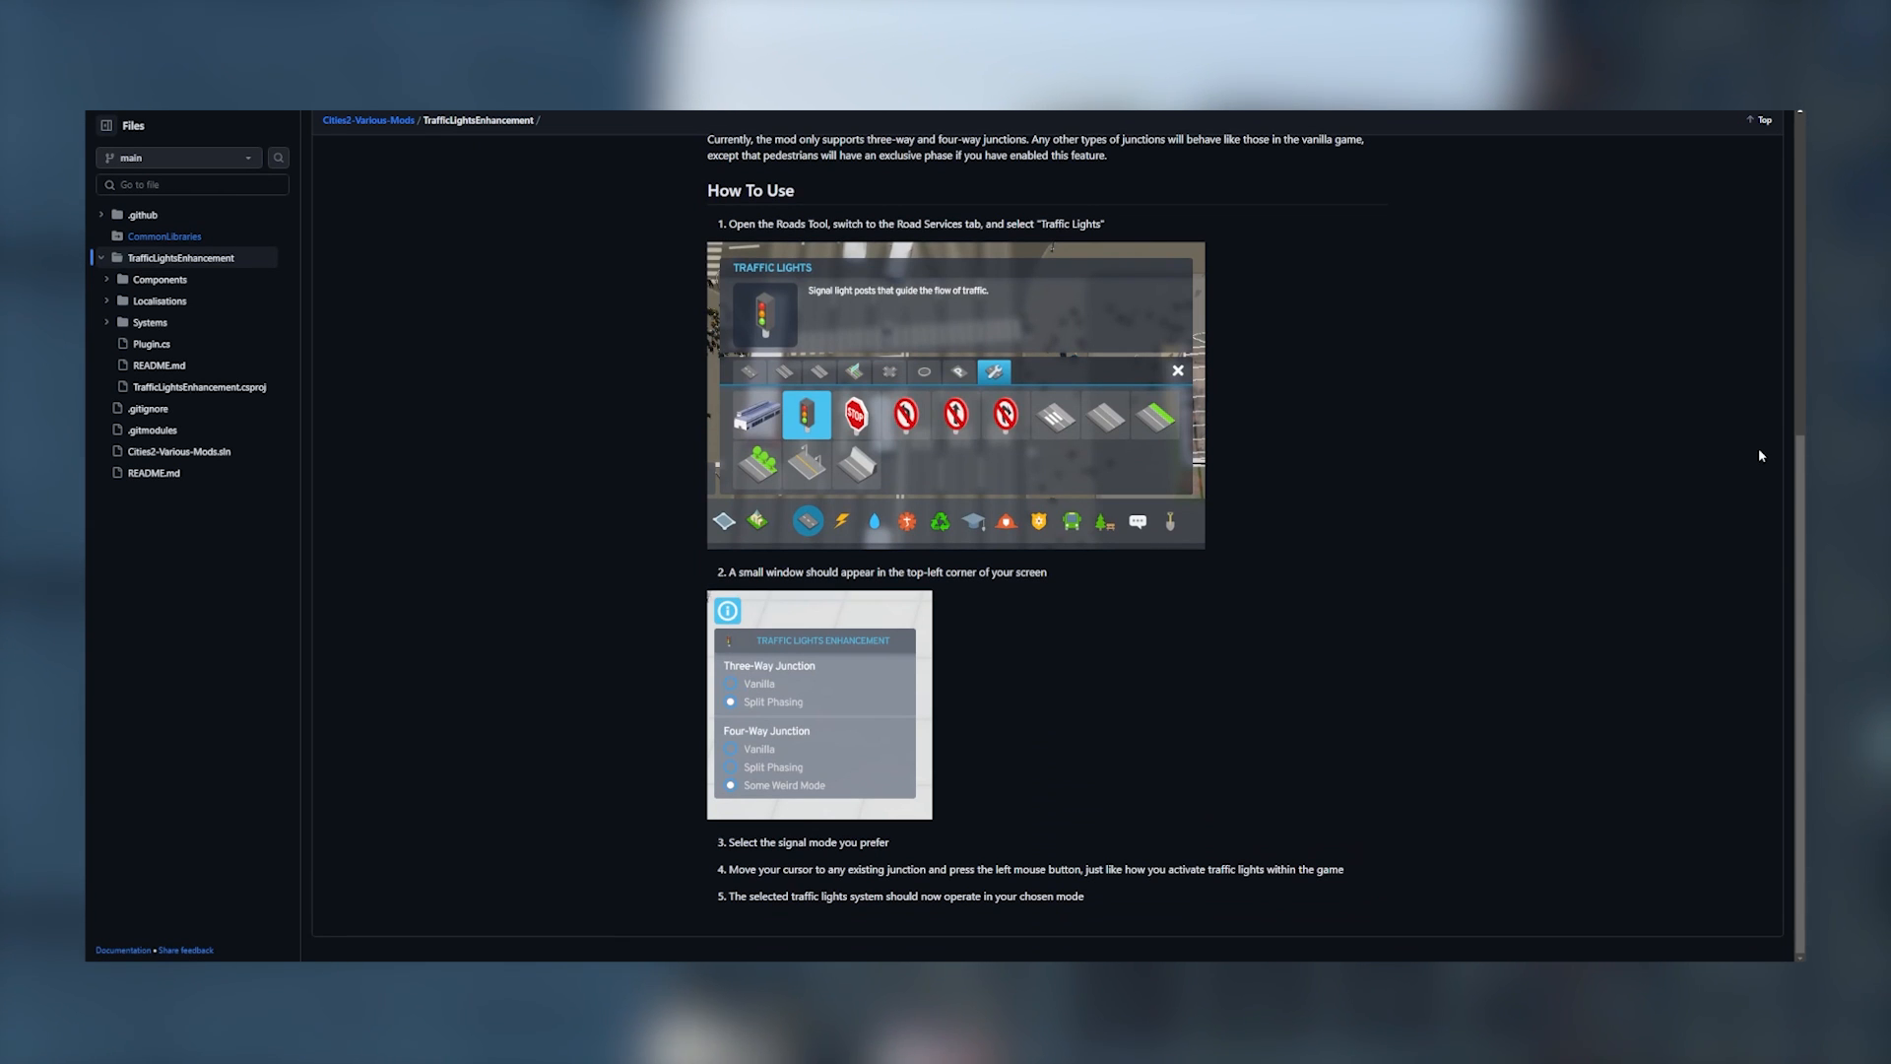
pyautogui.moveTo(1760, 453)
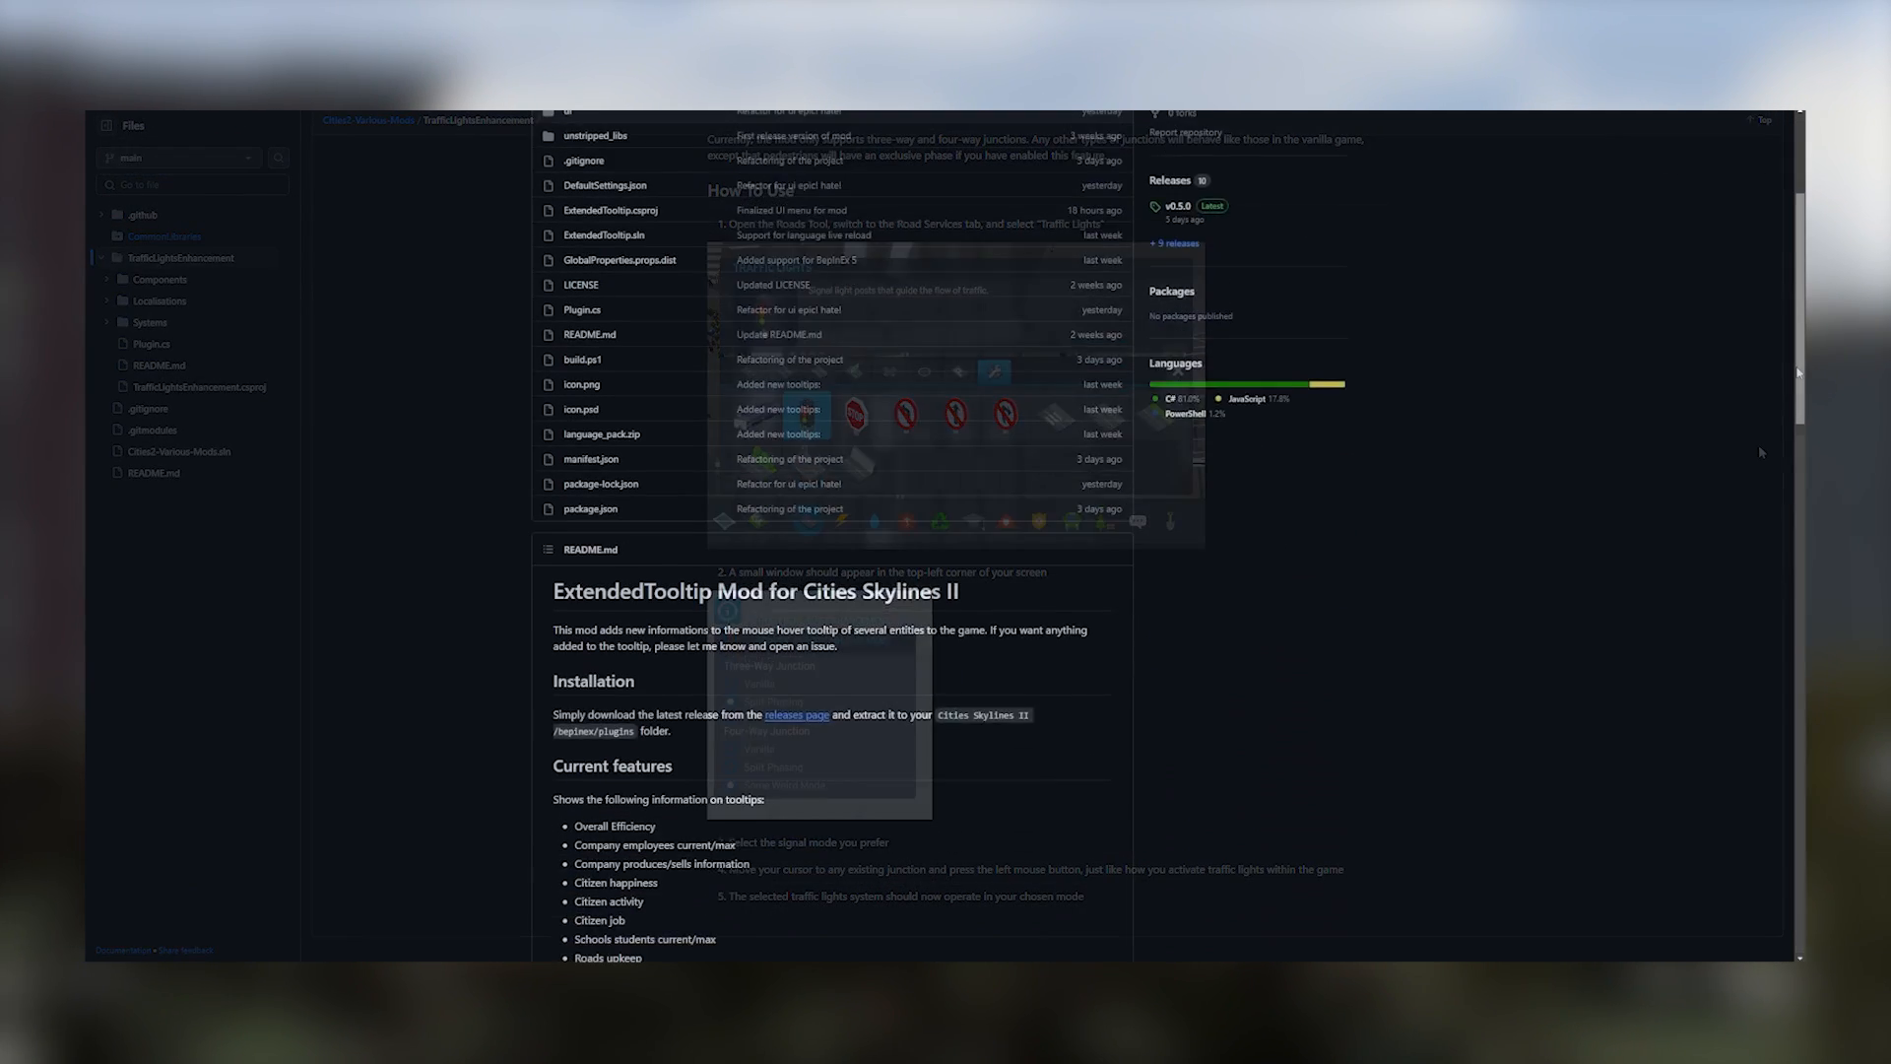
pyautogui.scroll(-3)
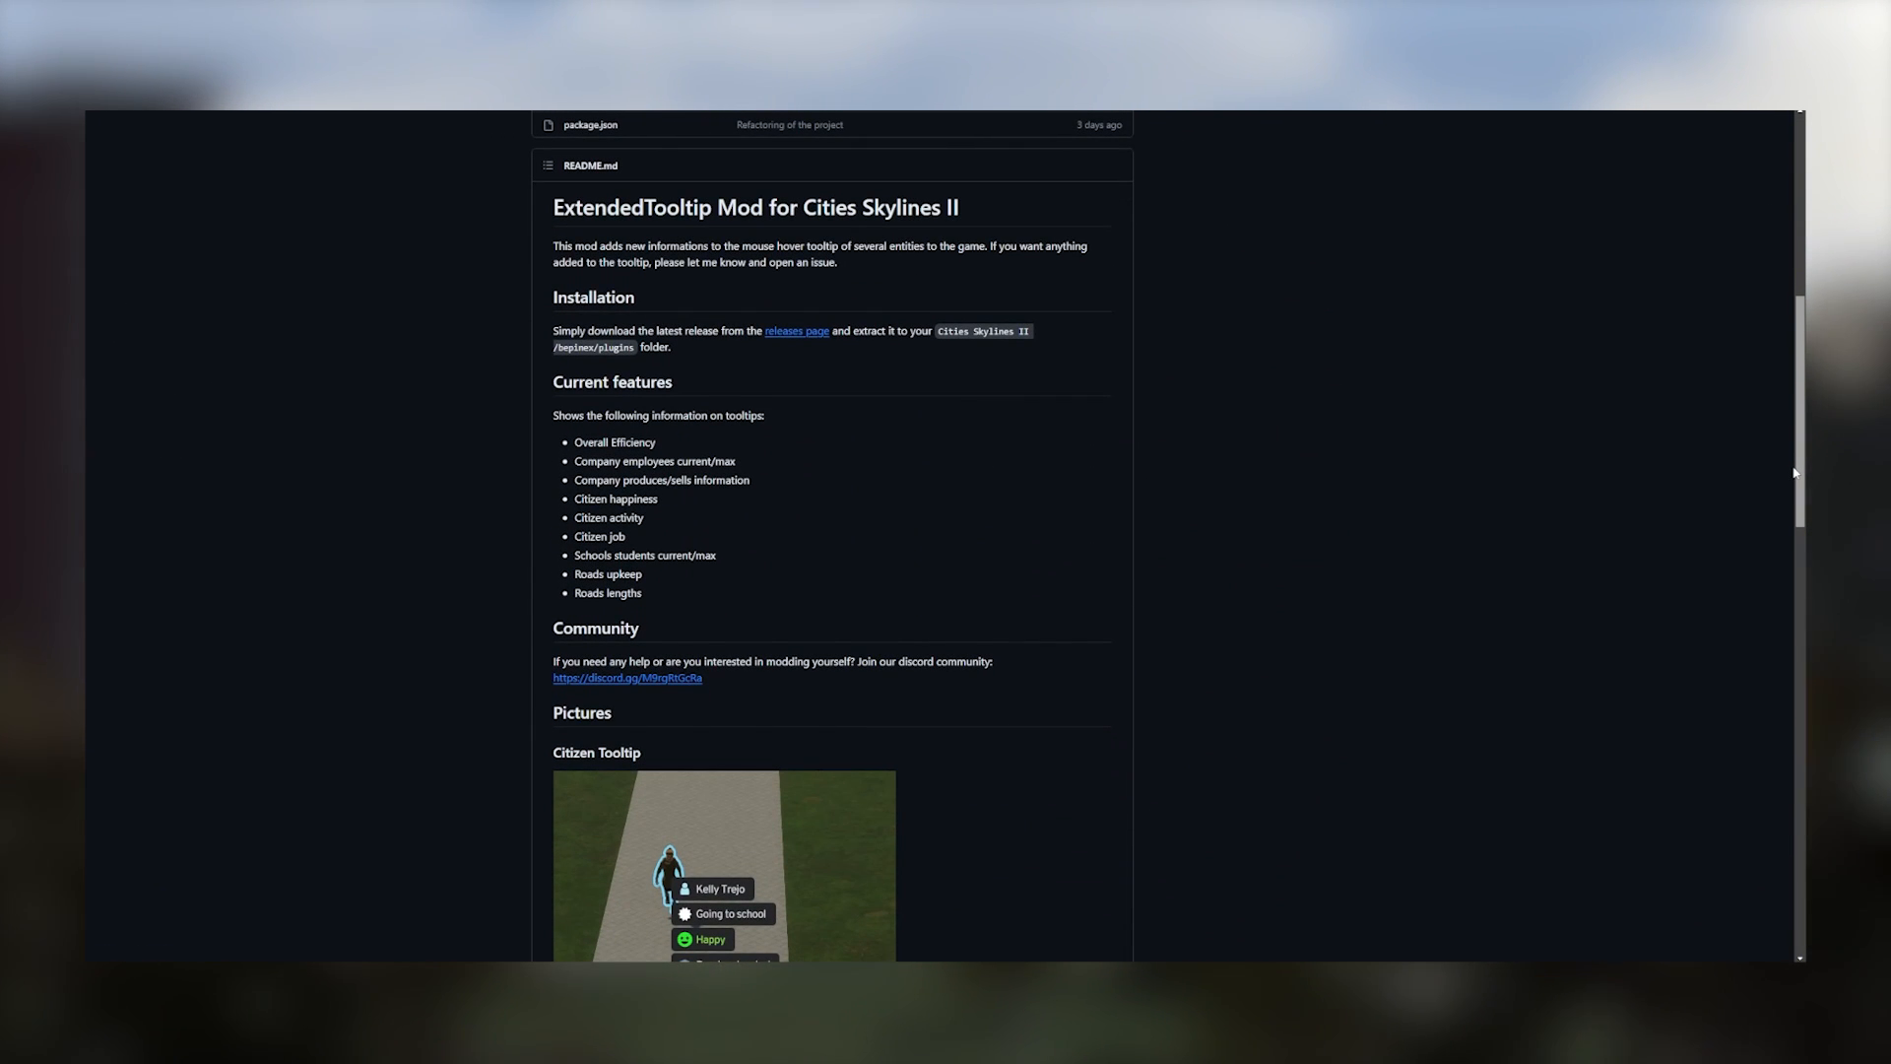
pyautogui.scroll(-3)
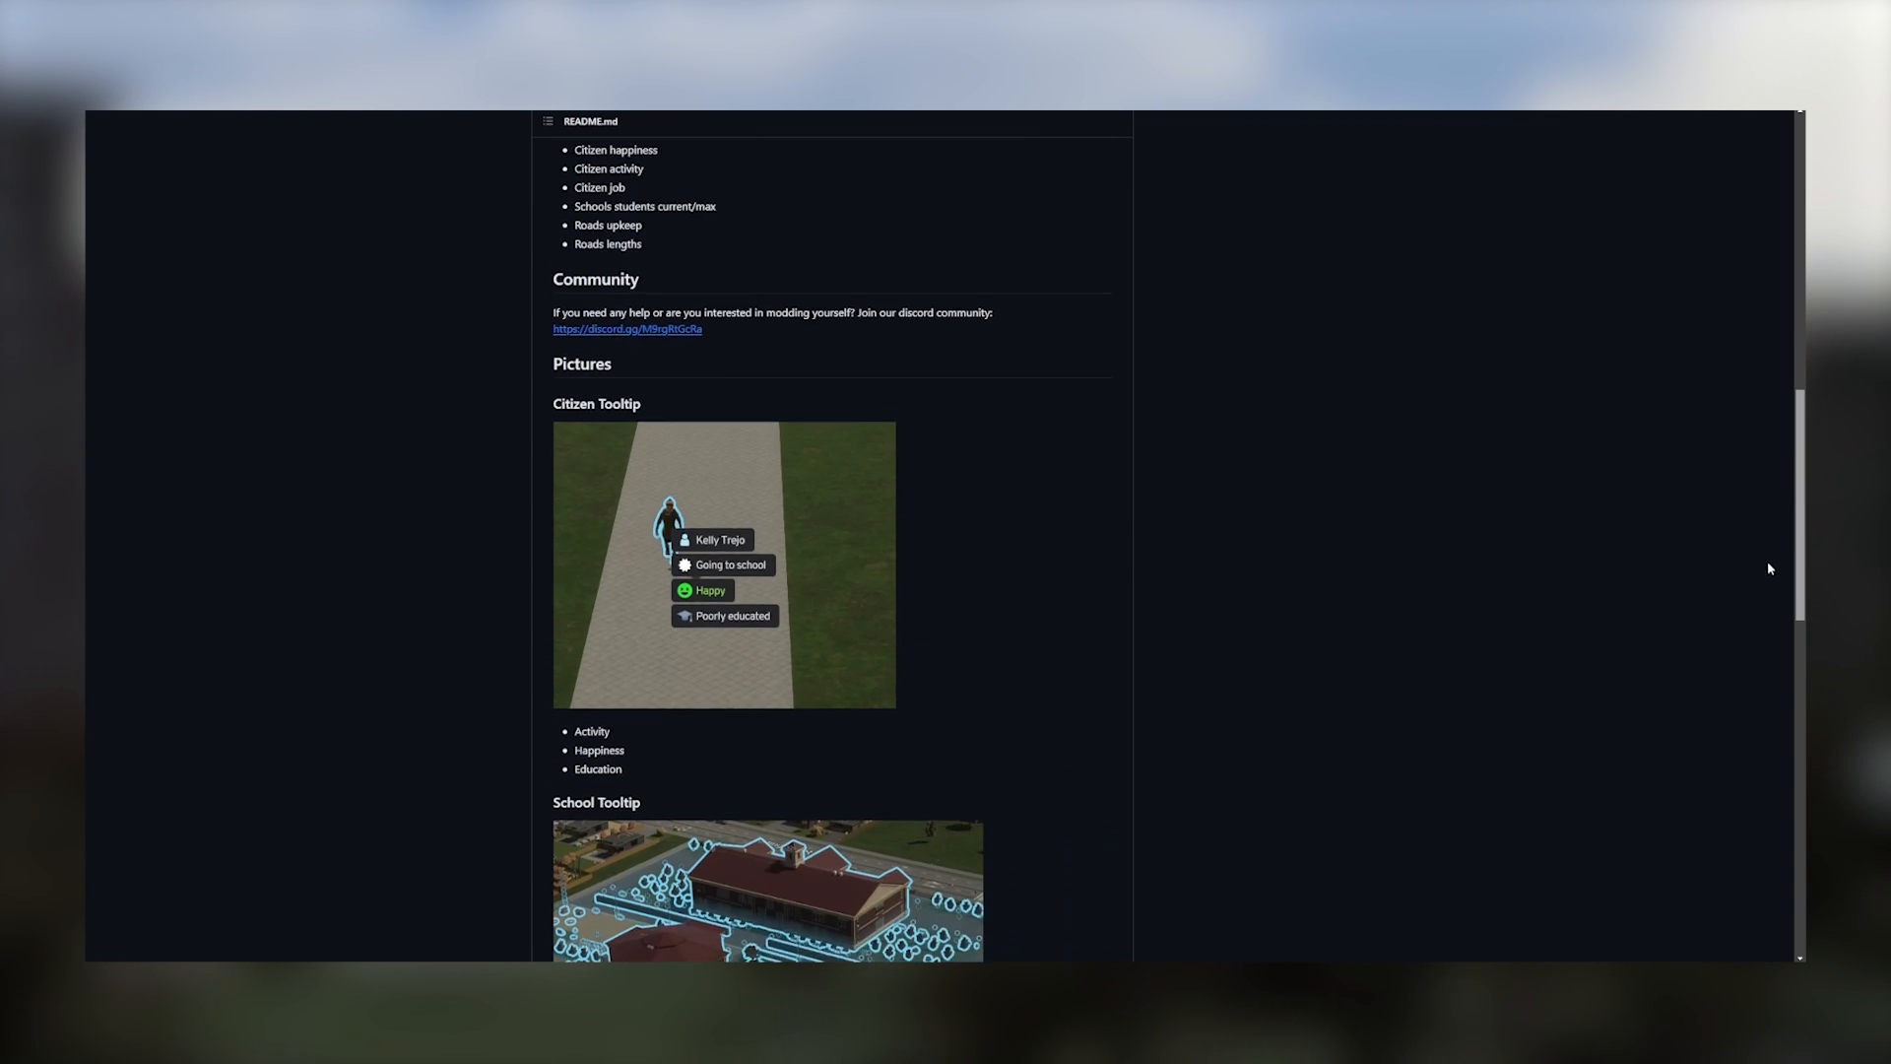
pyautogui.scroll(-3)
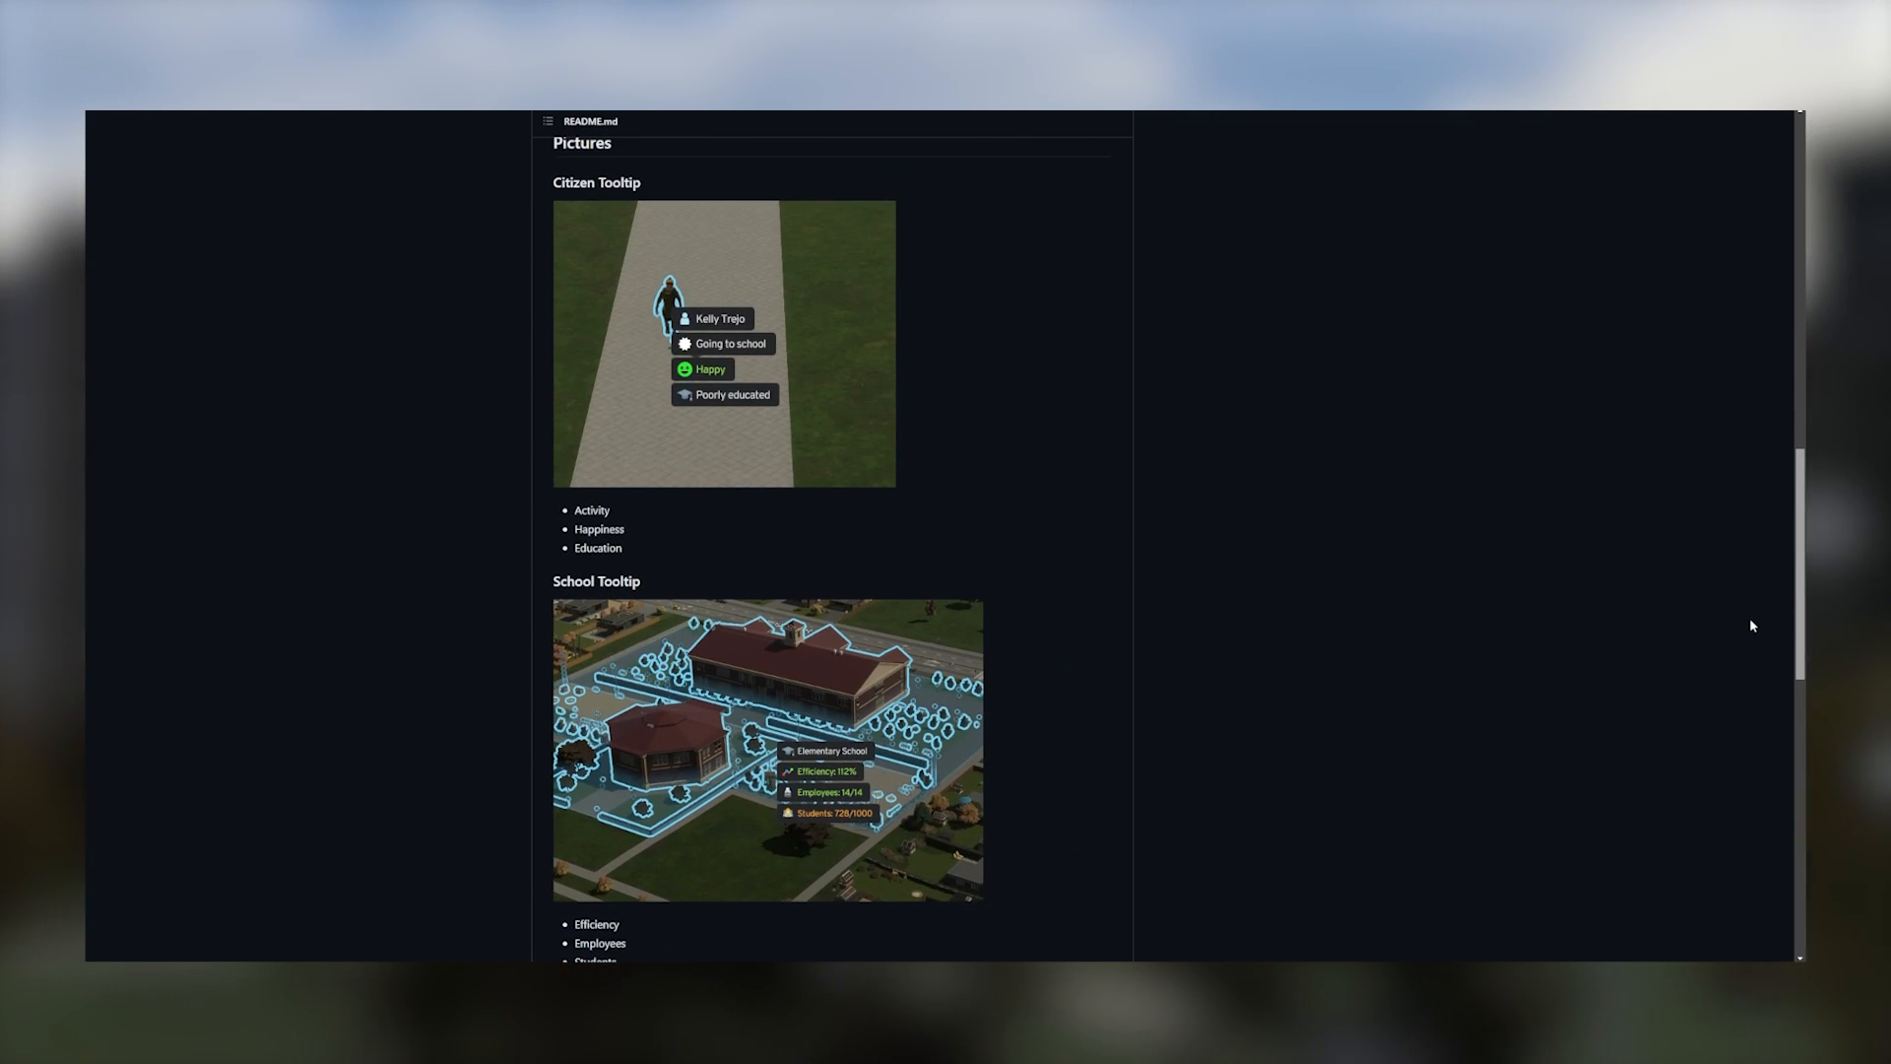
pyautogui.scroll(-3)
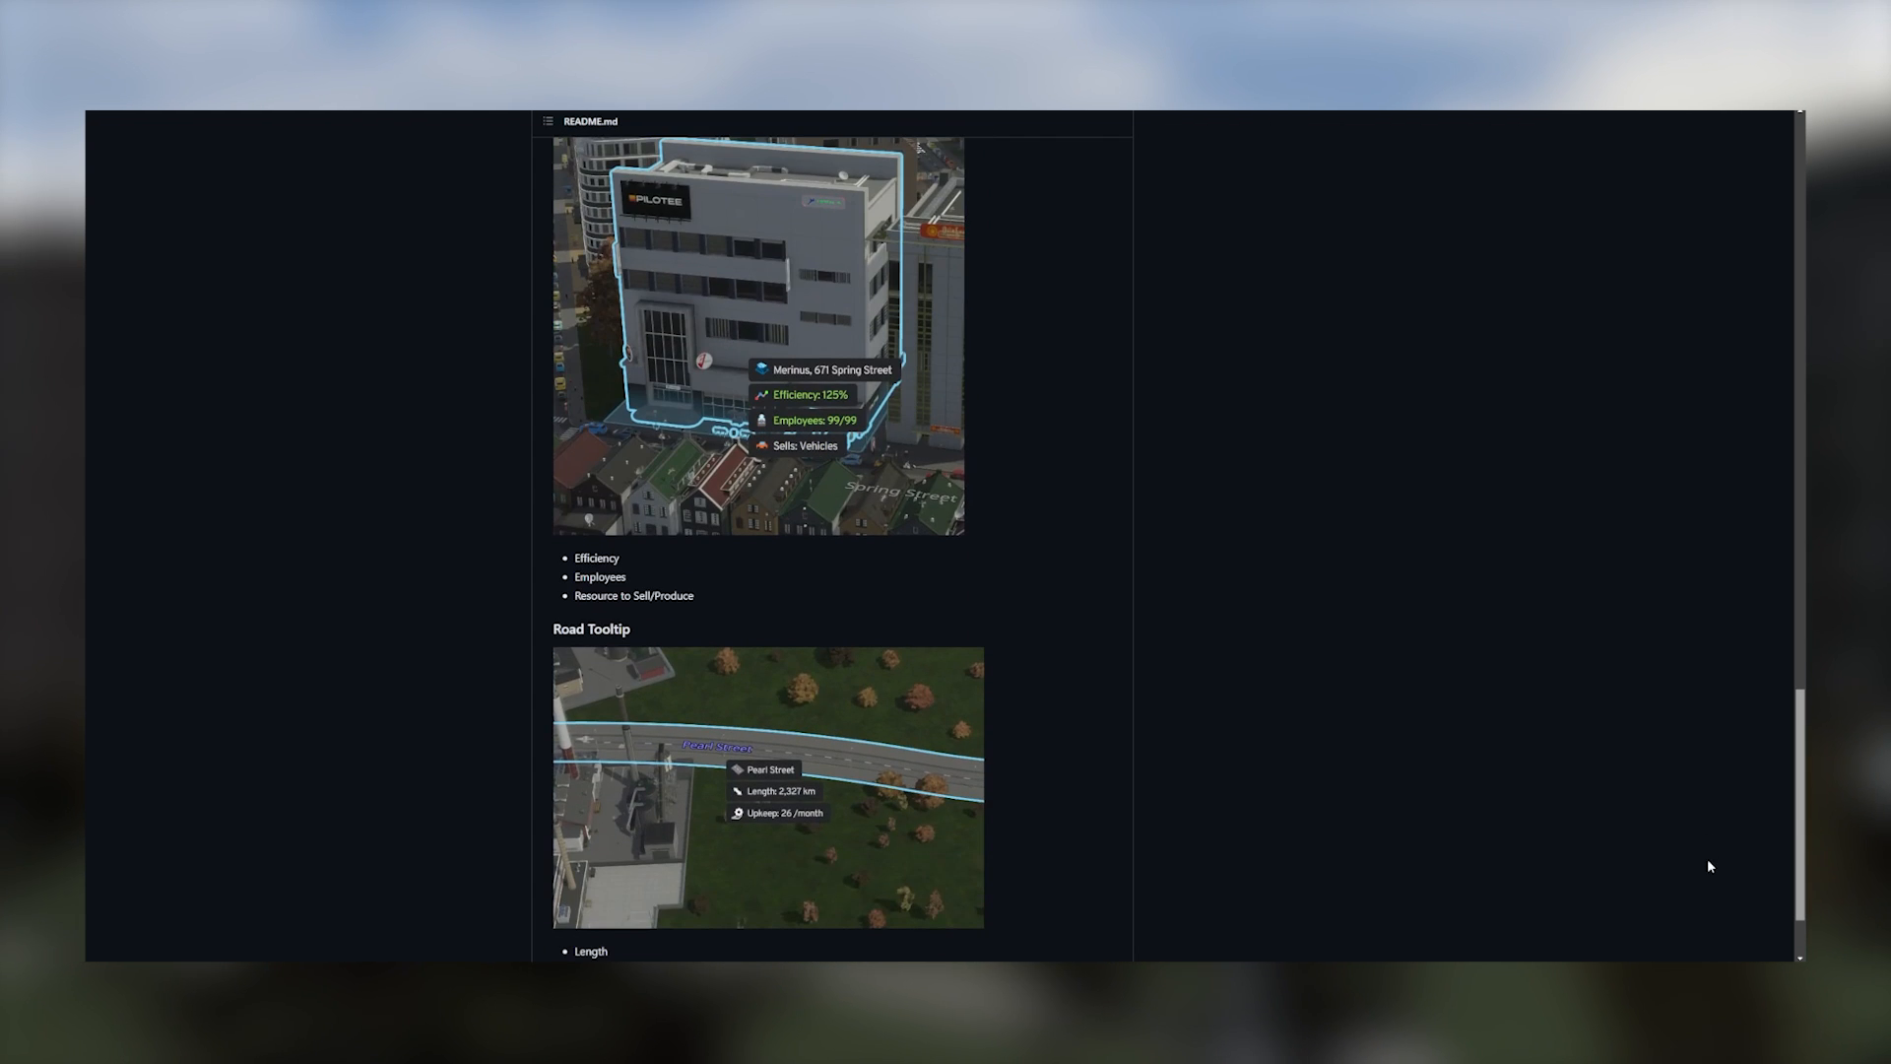
pyautogui.scroll(3)
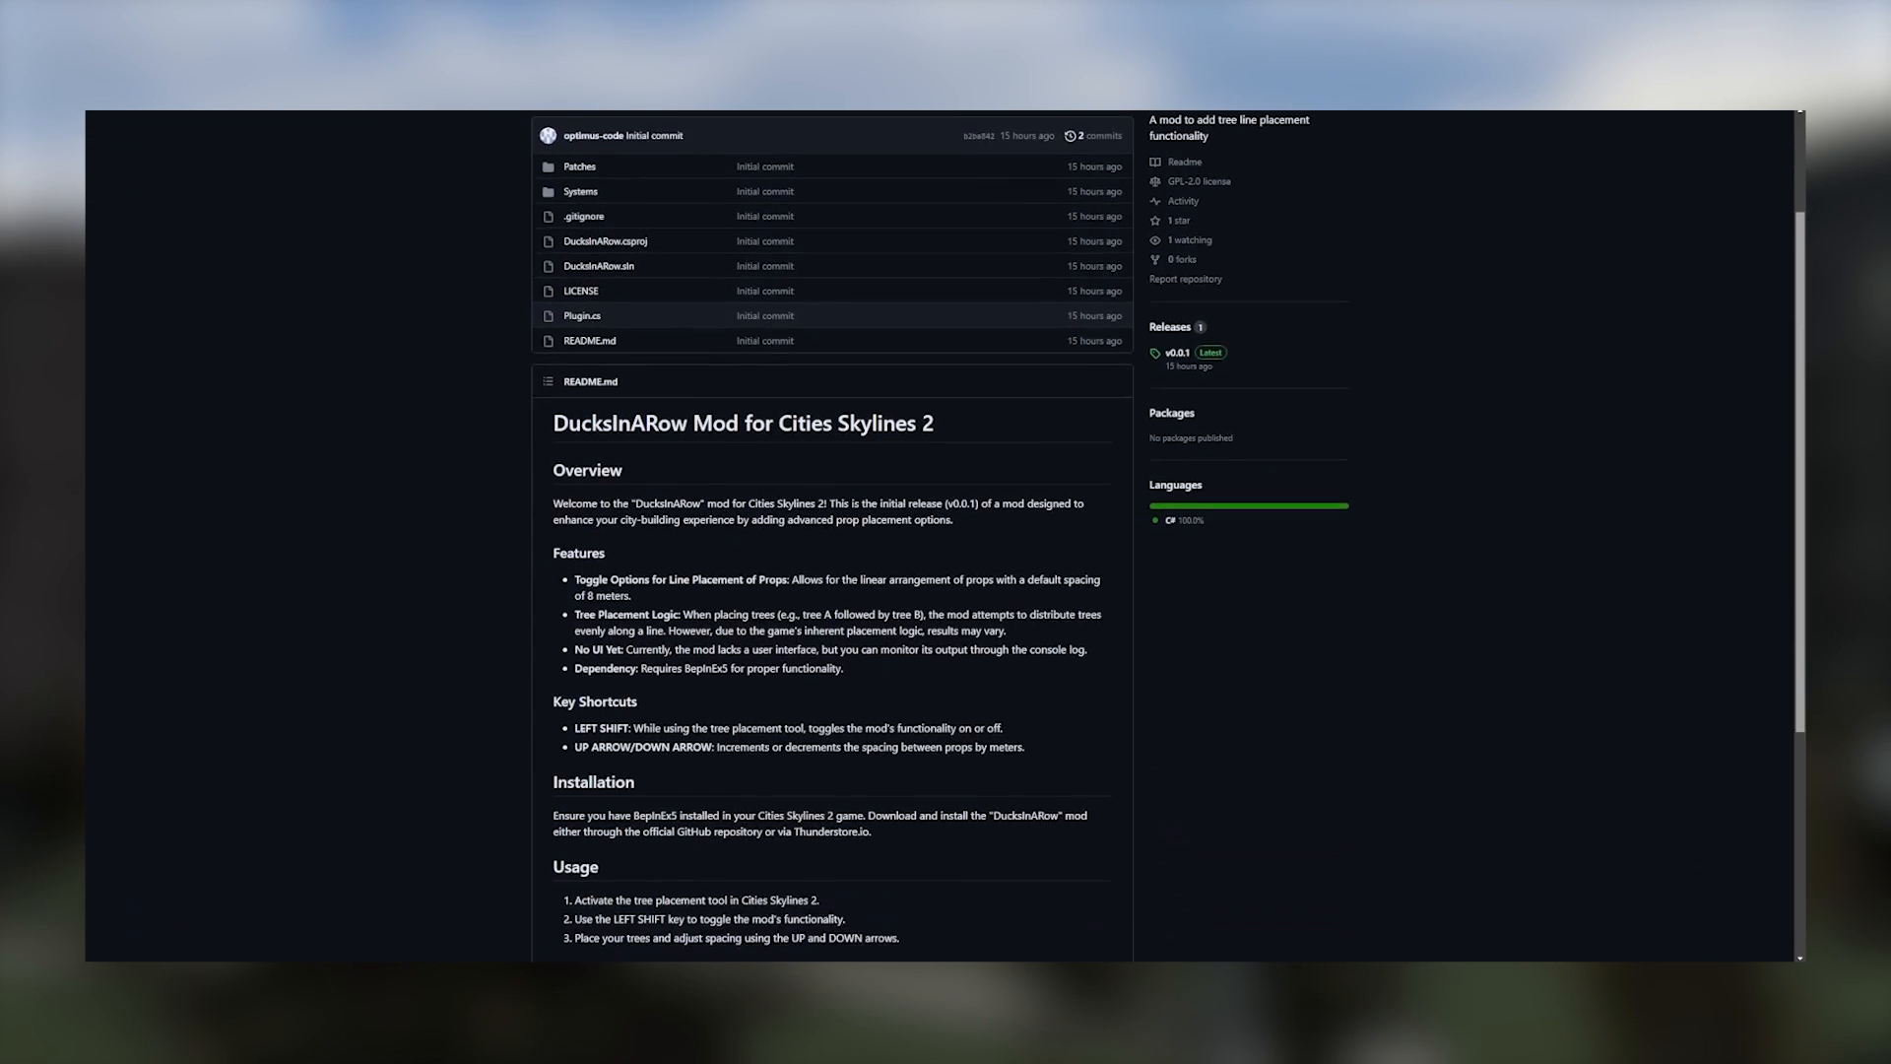
pyautogui.scroll(-3)
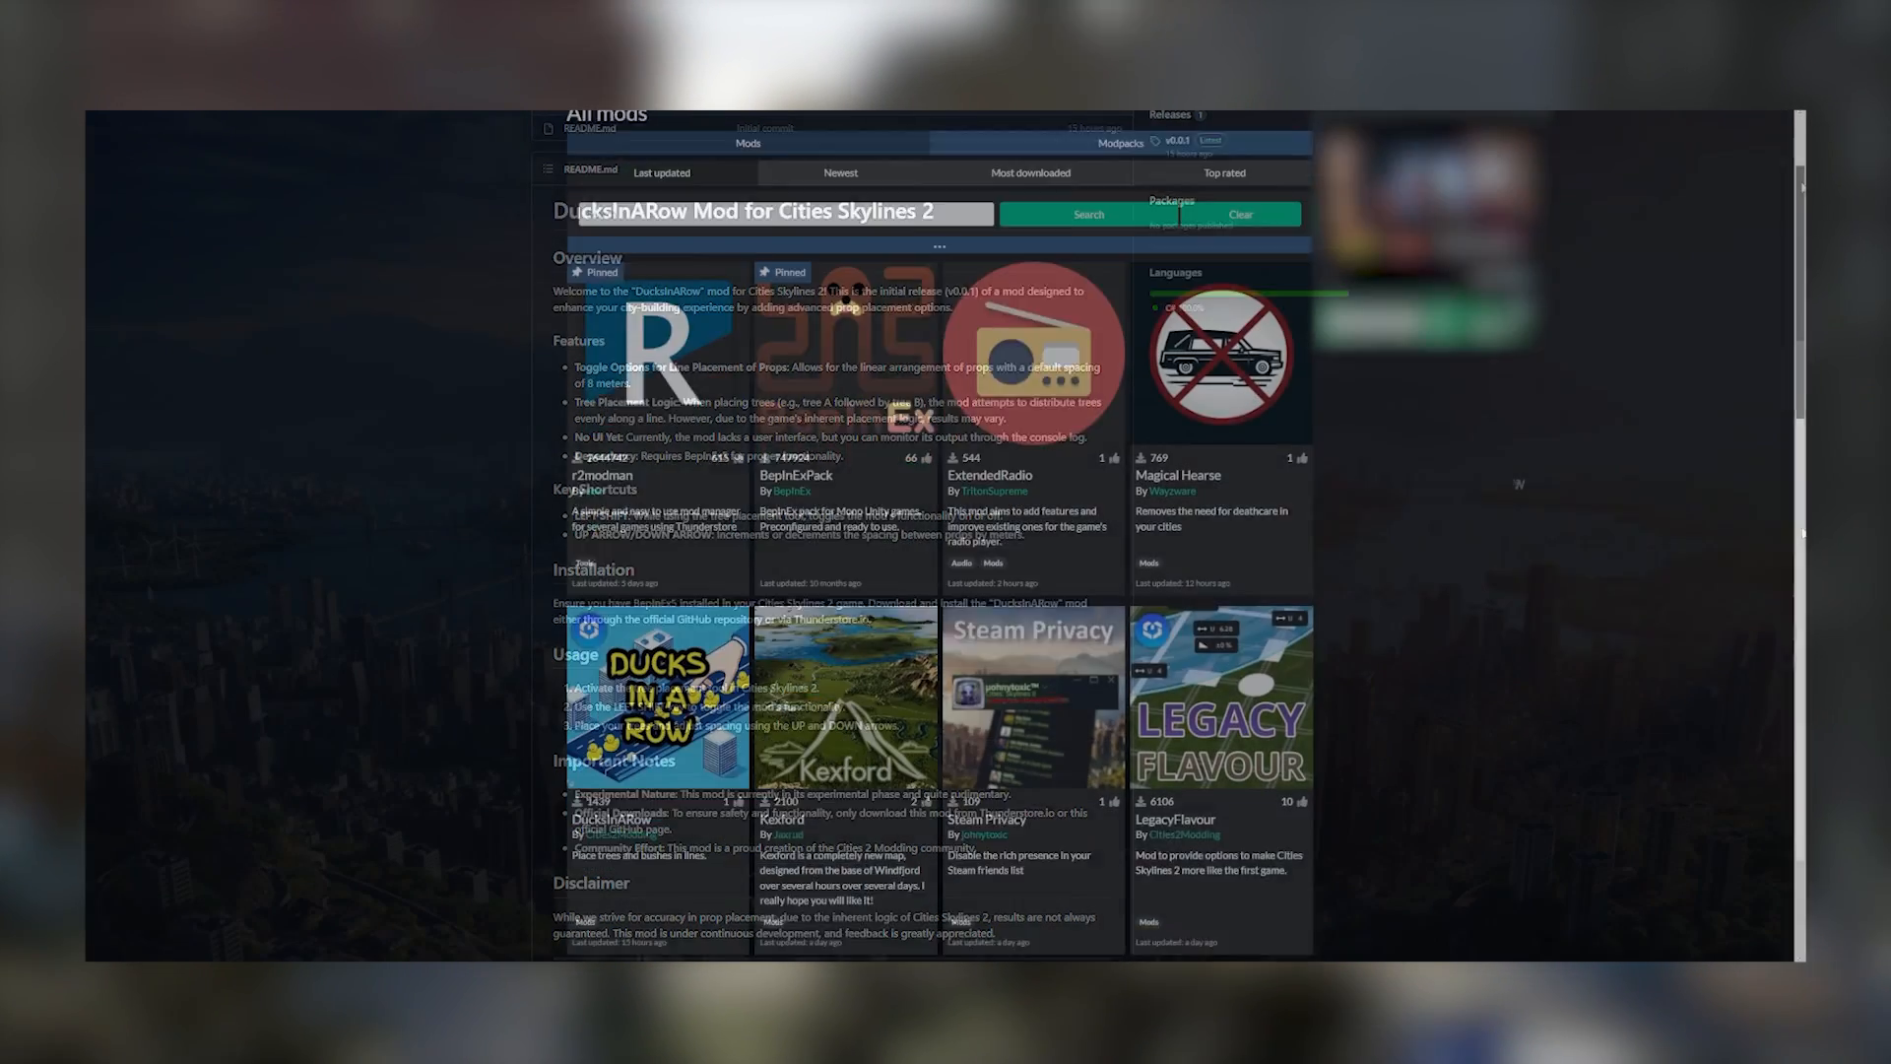
# Scroll down through the MapImageLayer mod page on Thunderstore.
pyautogui.scroll(-3)
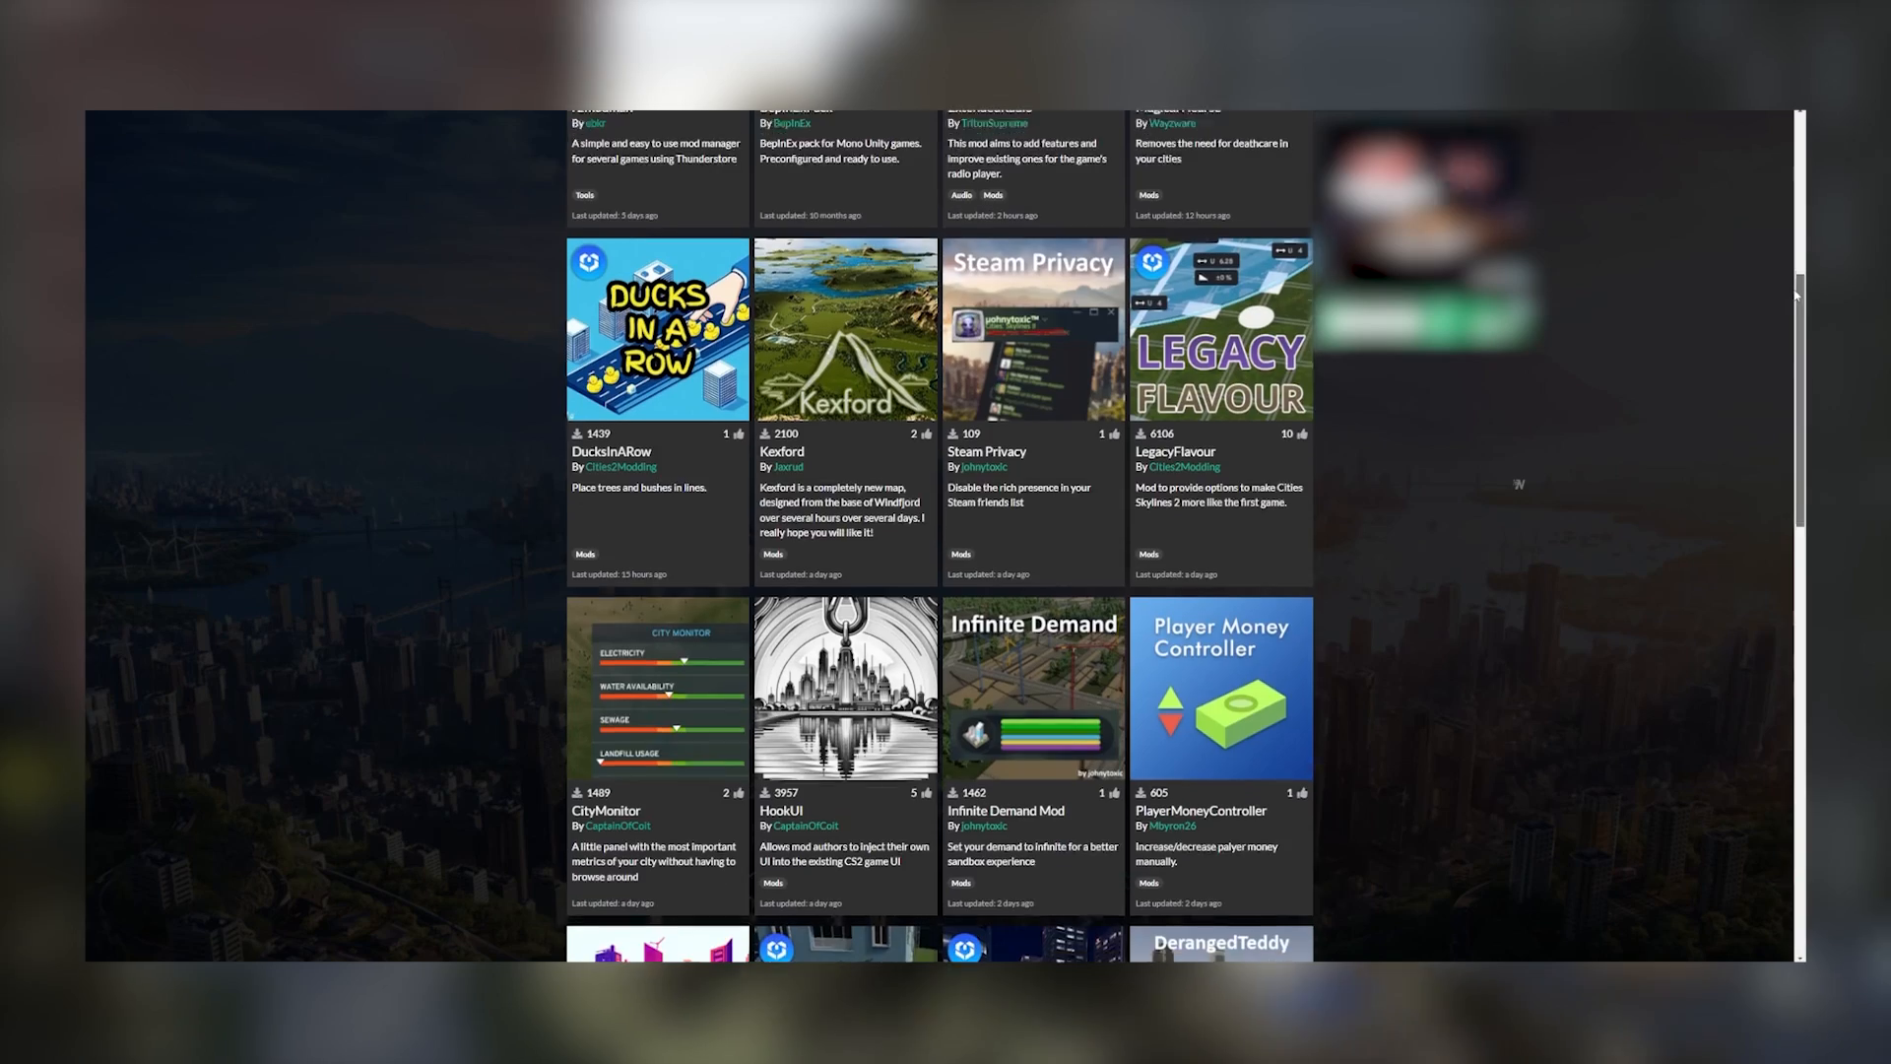
pyautogui.scroll(-3)
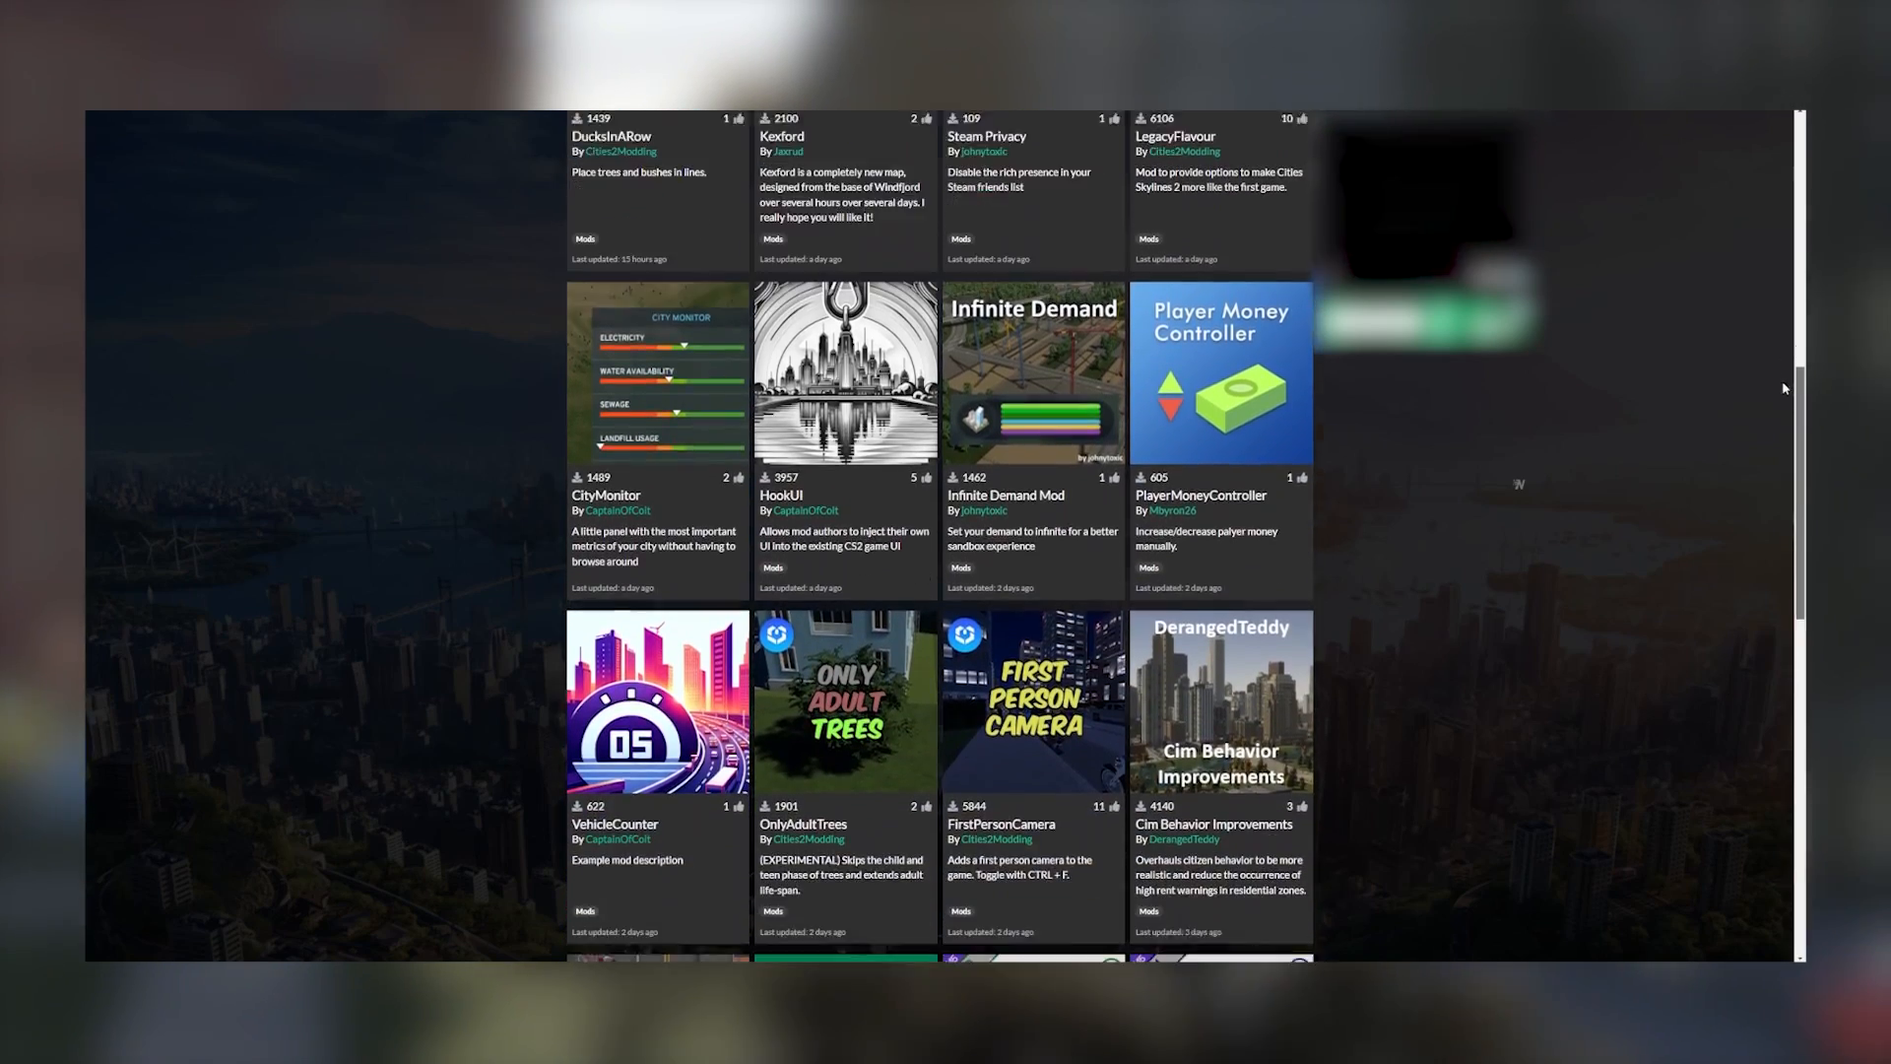
pyautogui.scroll(-3)
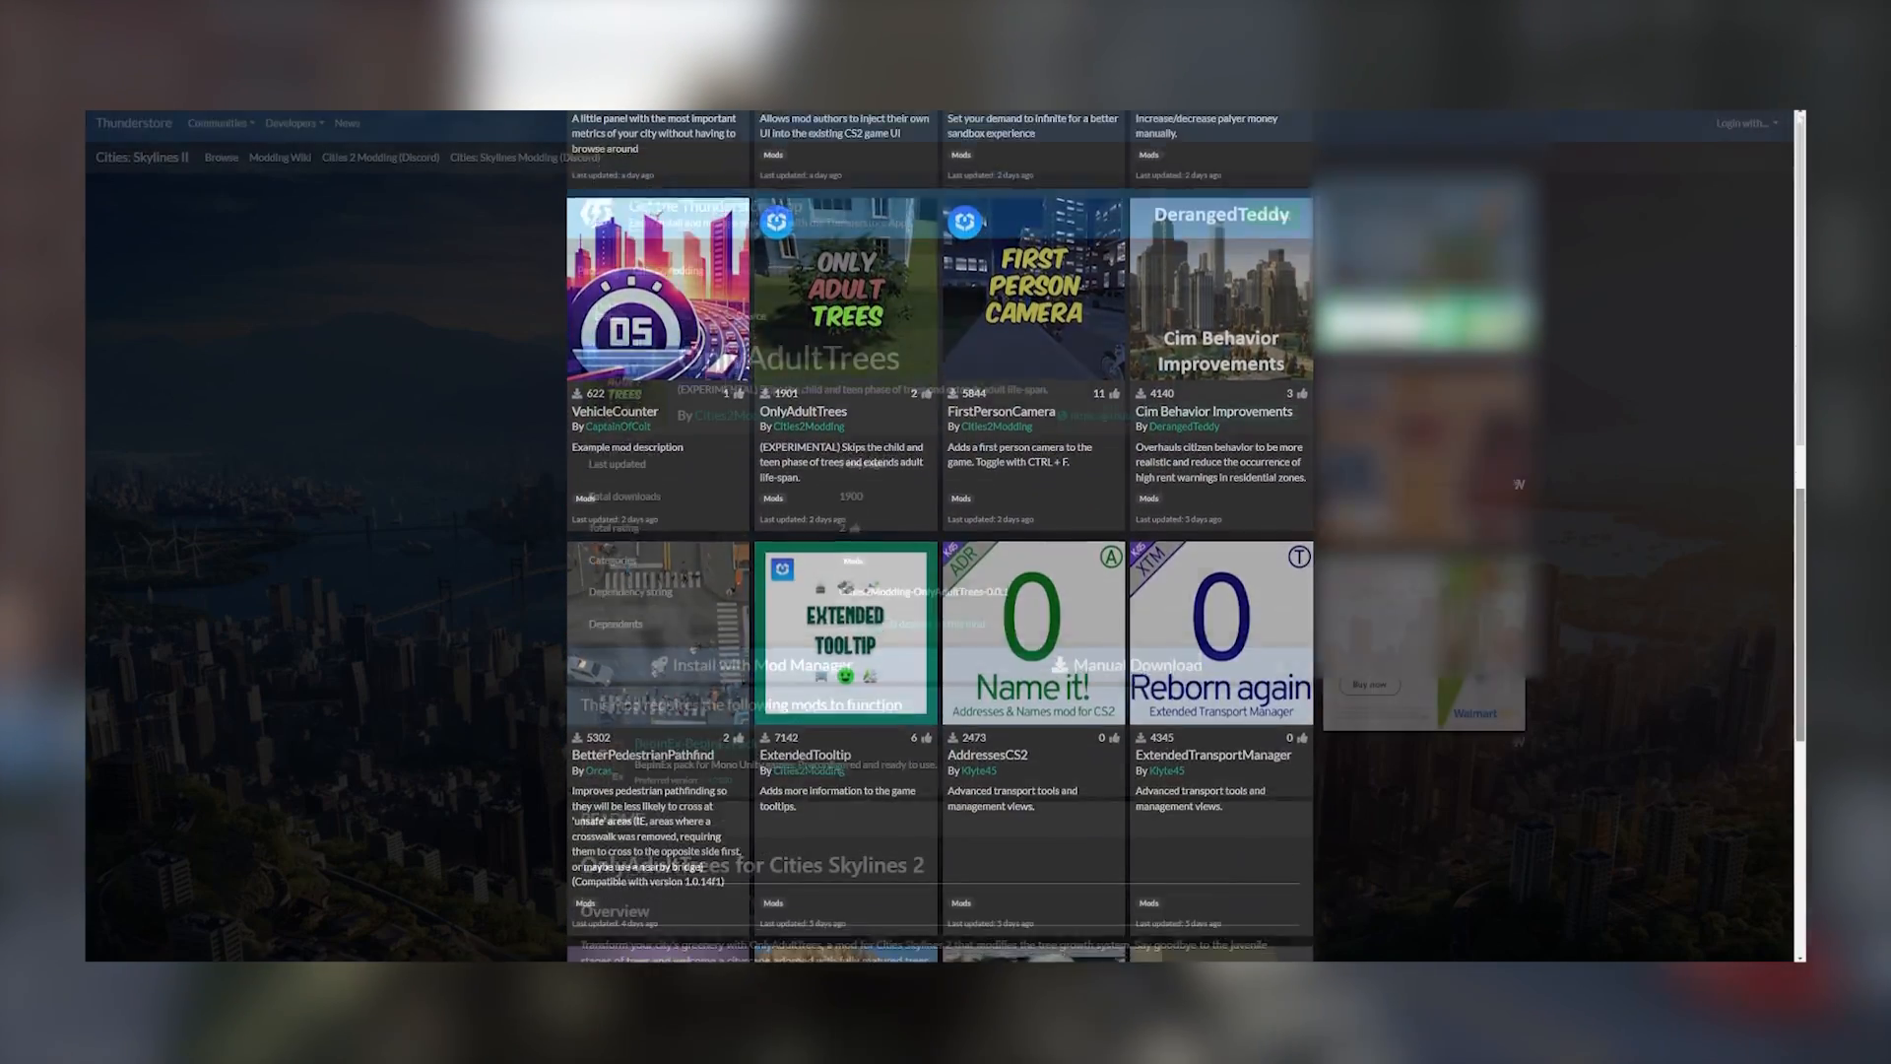
# Open the next Thunderstore mod page and scroll through its README.
pyautogui.click(843, 287)
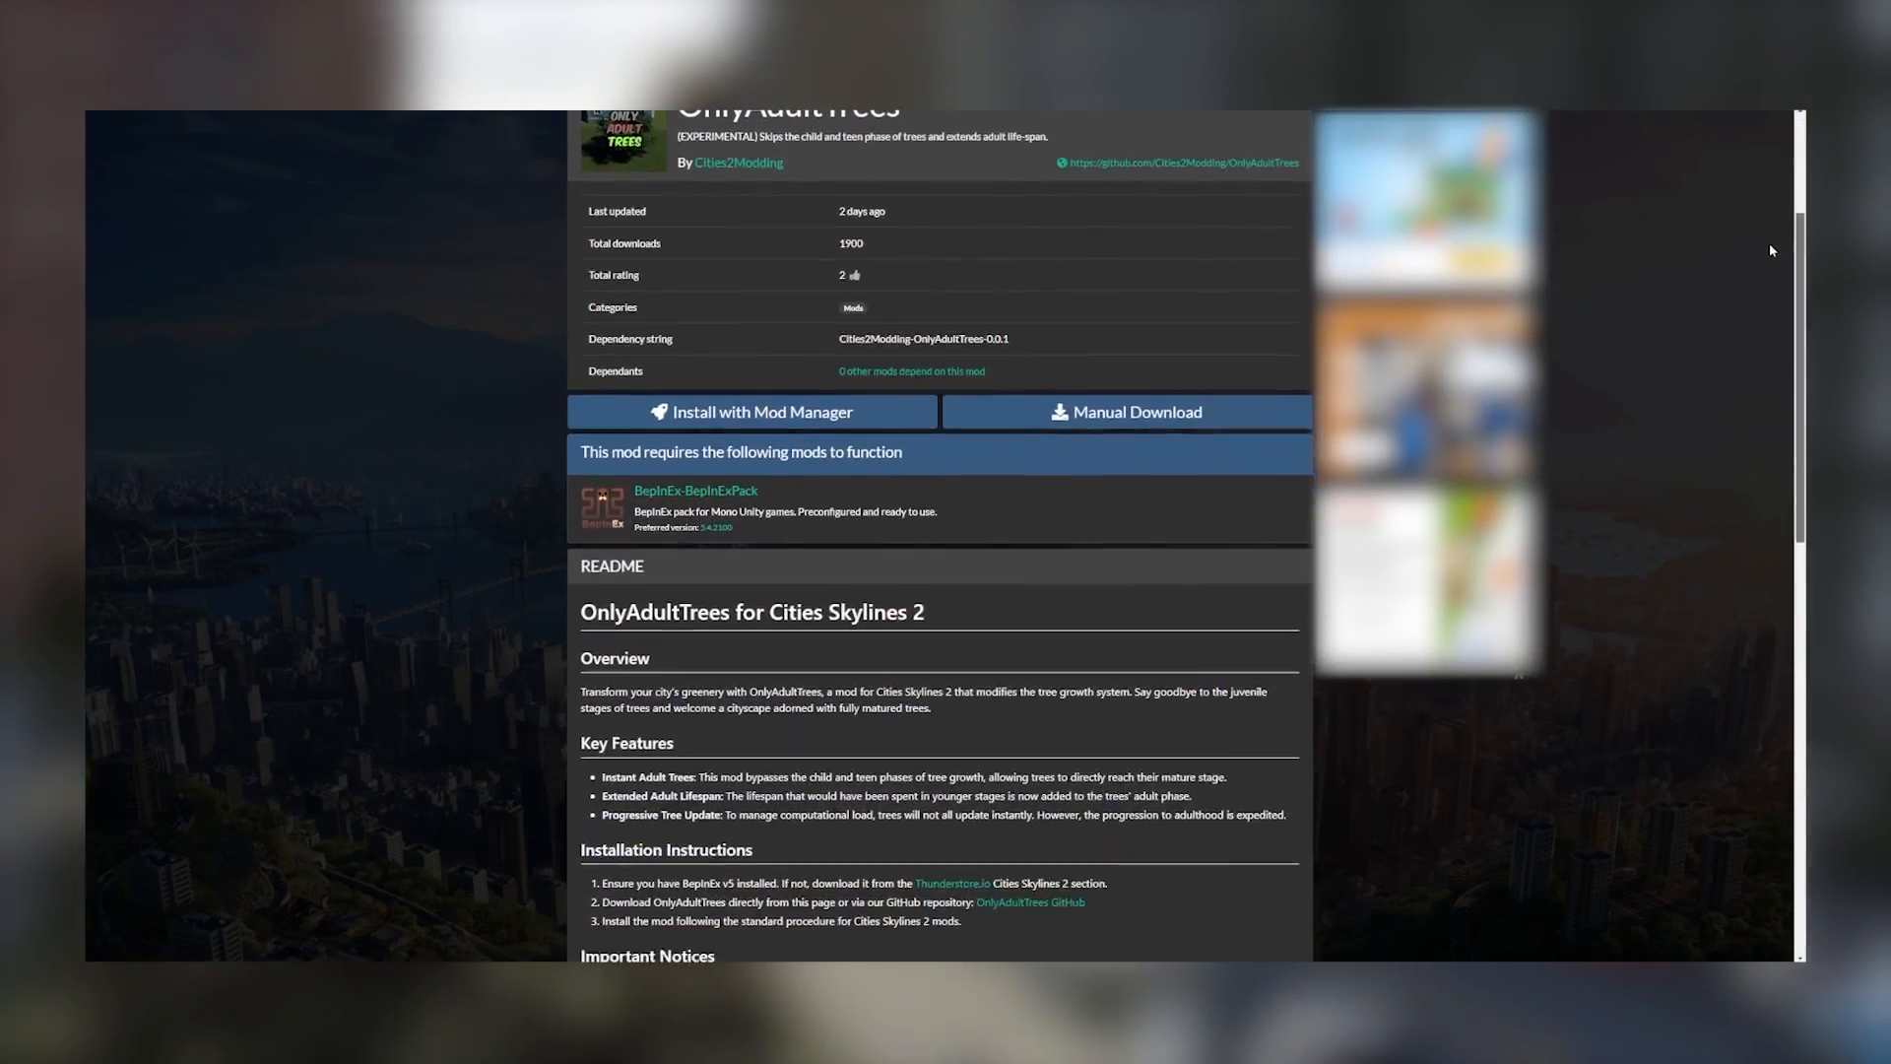
pyautogui.scroll(-3)
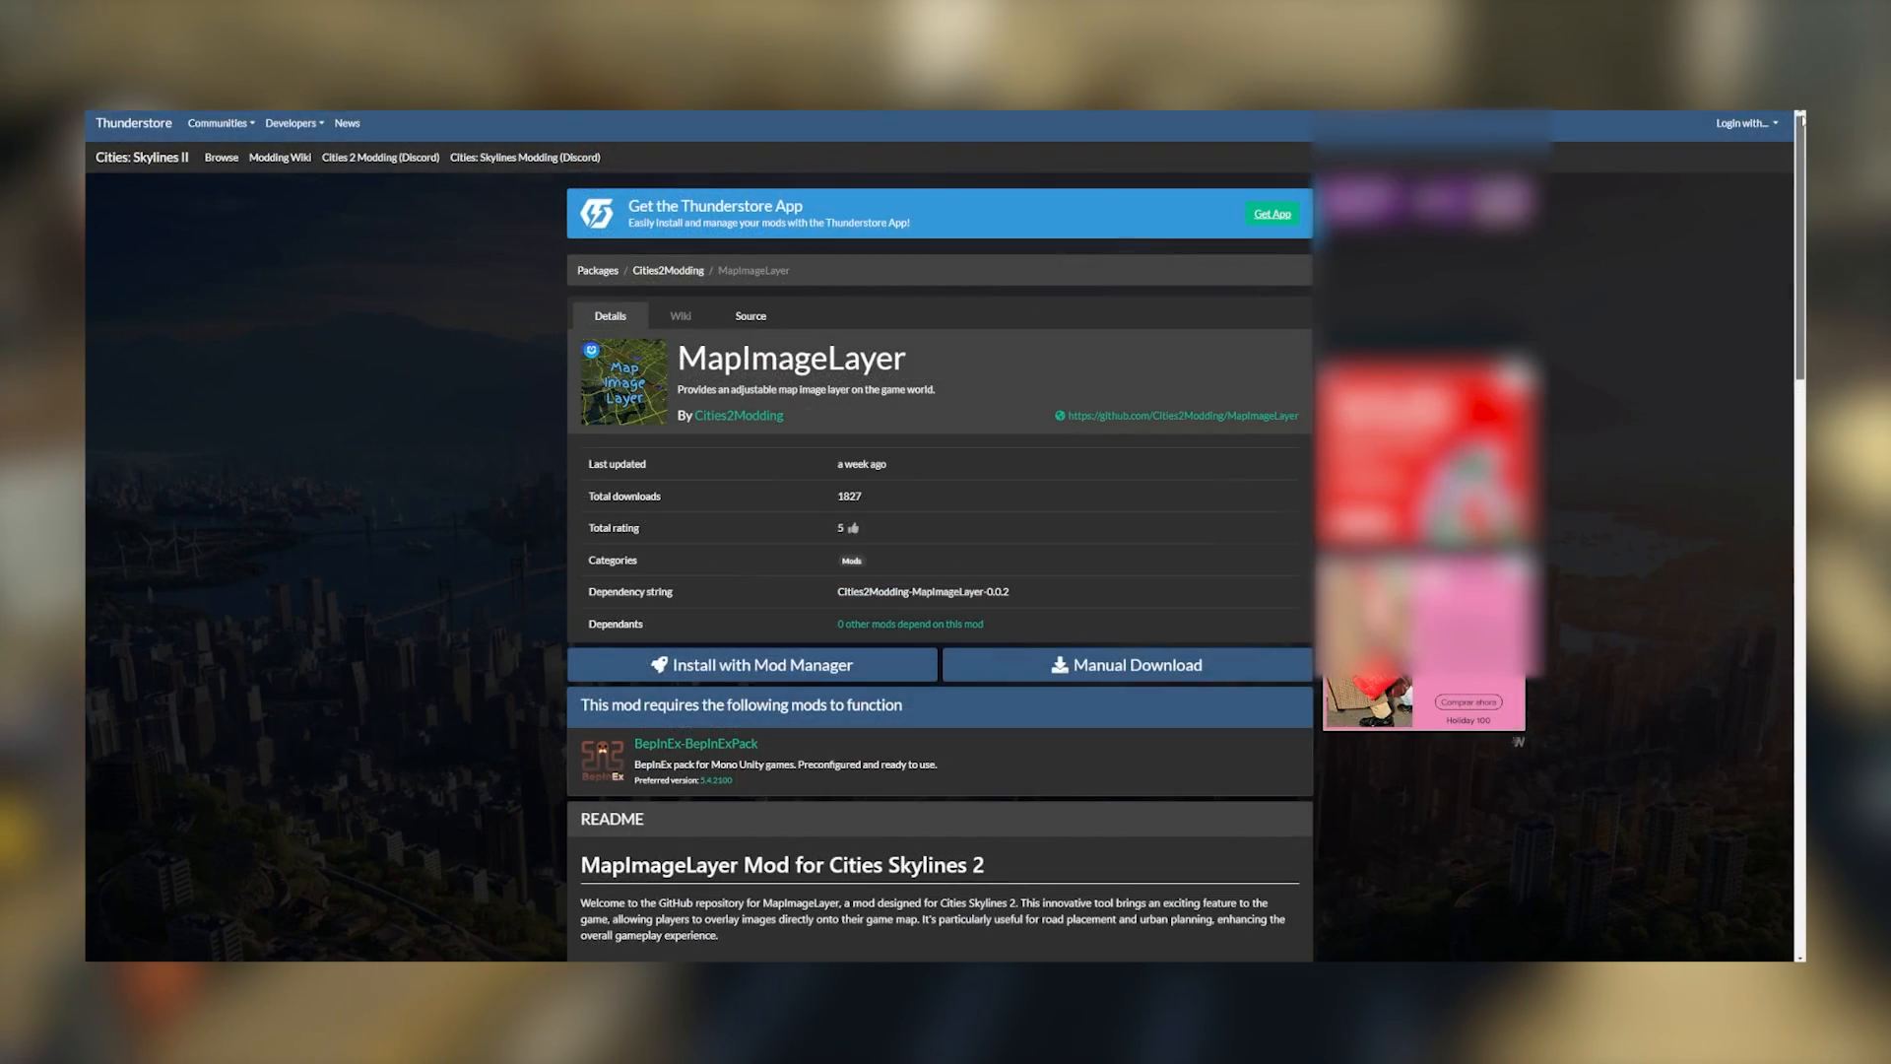
pyautogui.scroll(-3)
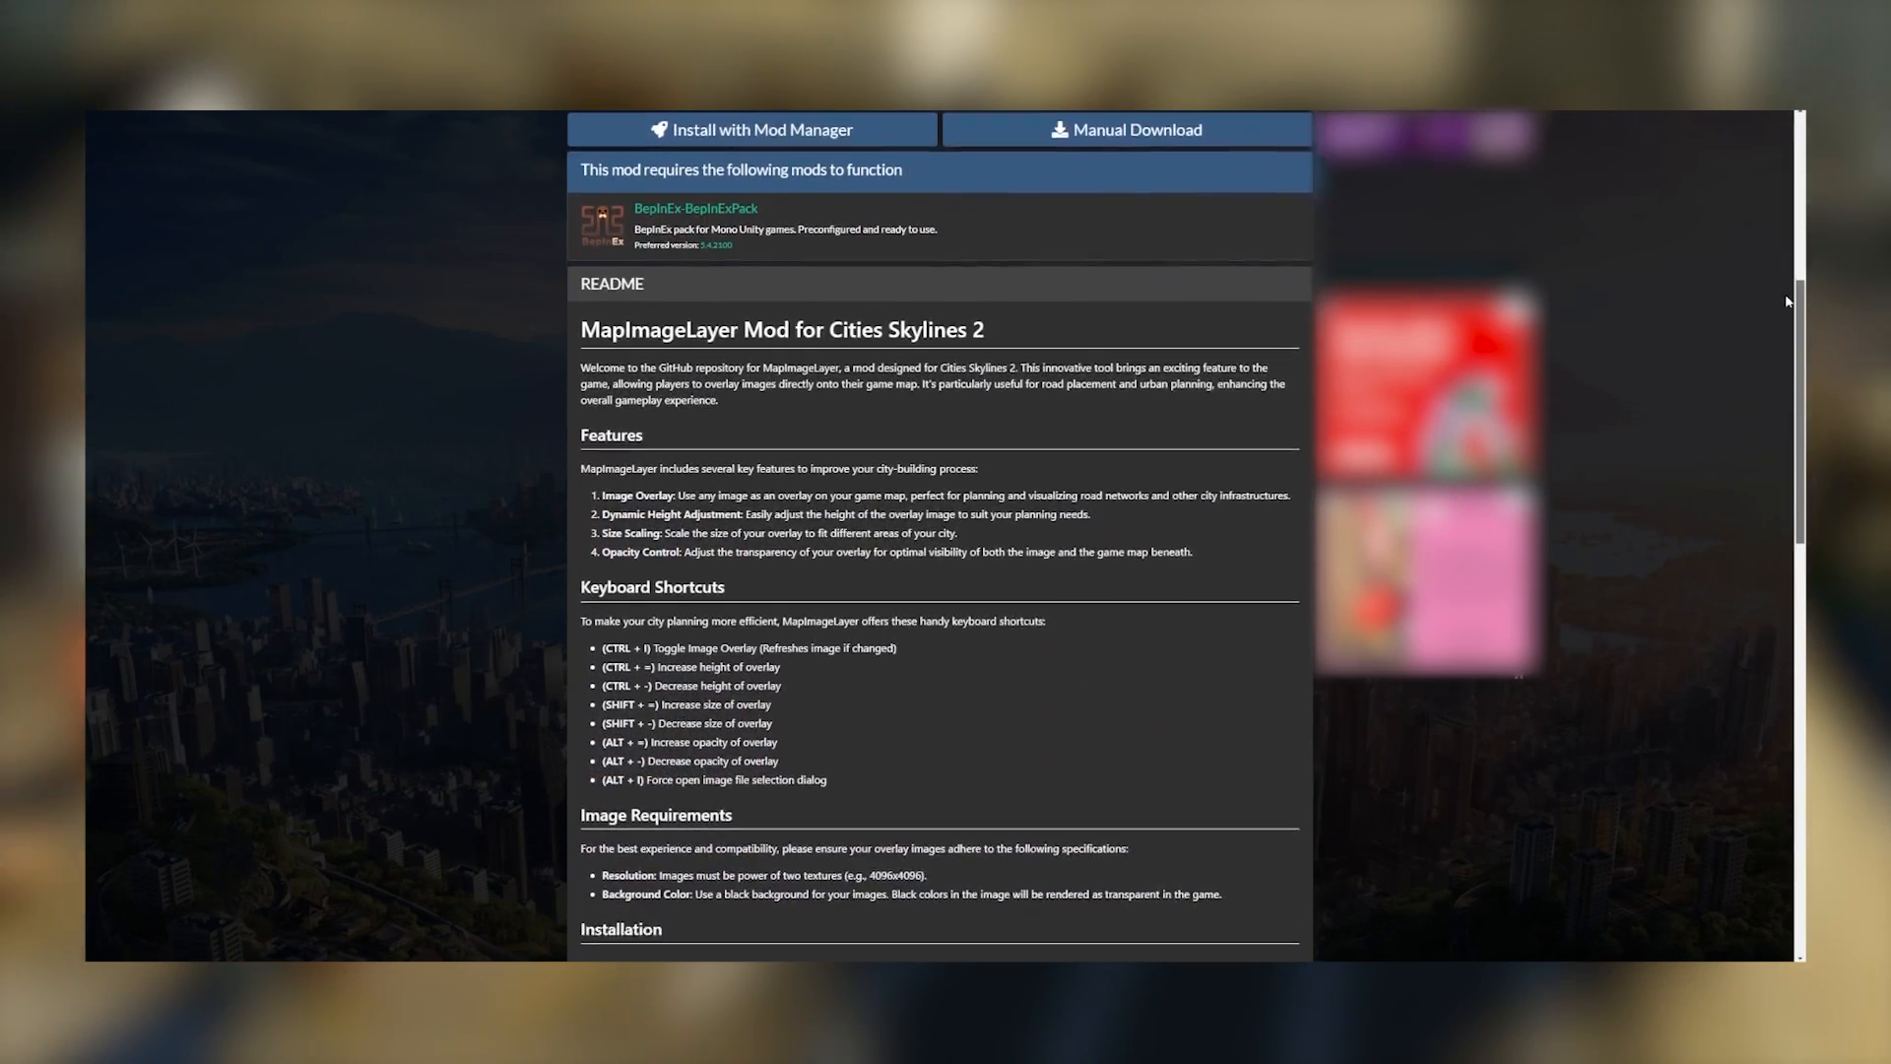
pyautogui.scroll(3)
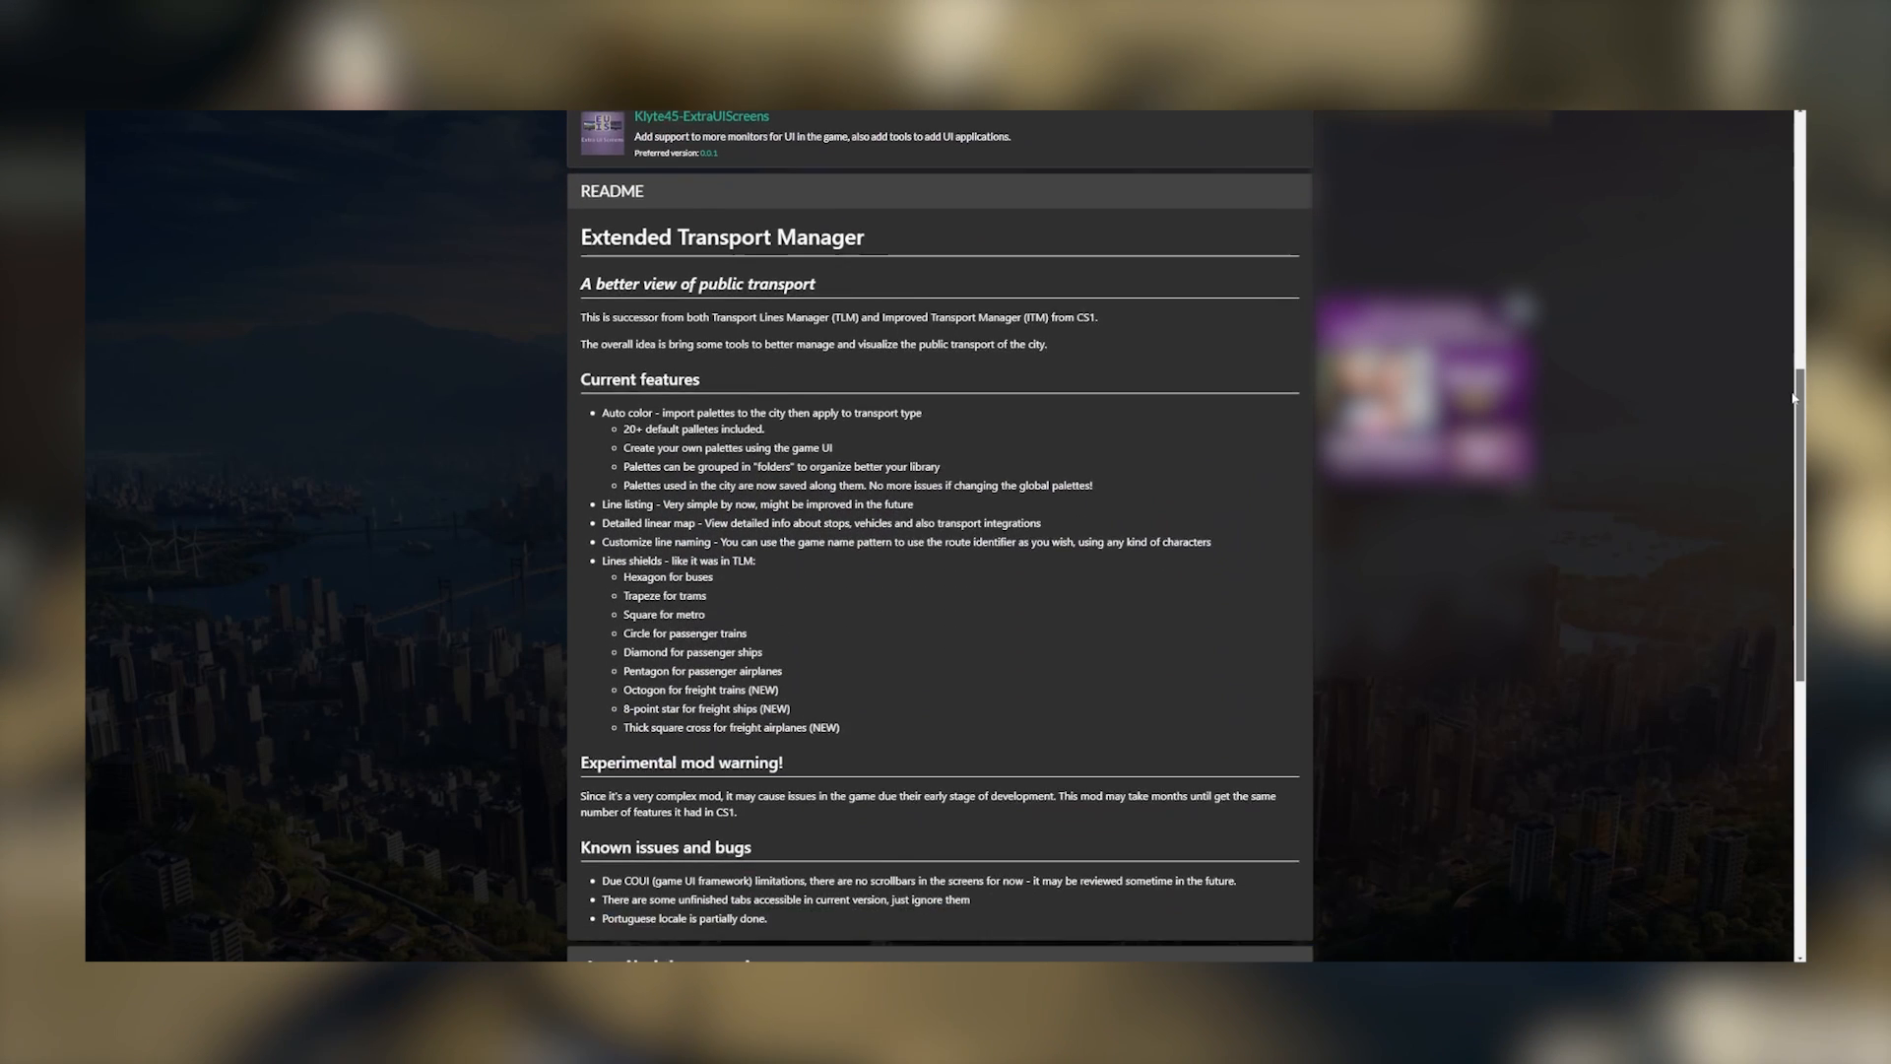
pyautogui.scroll(-3)
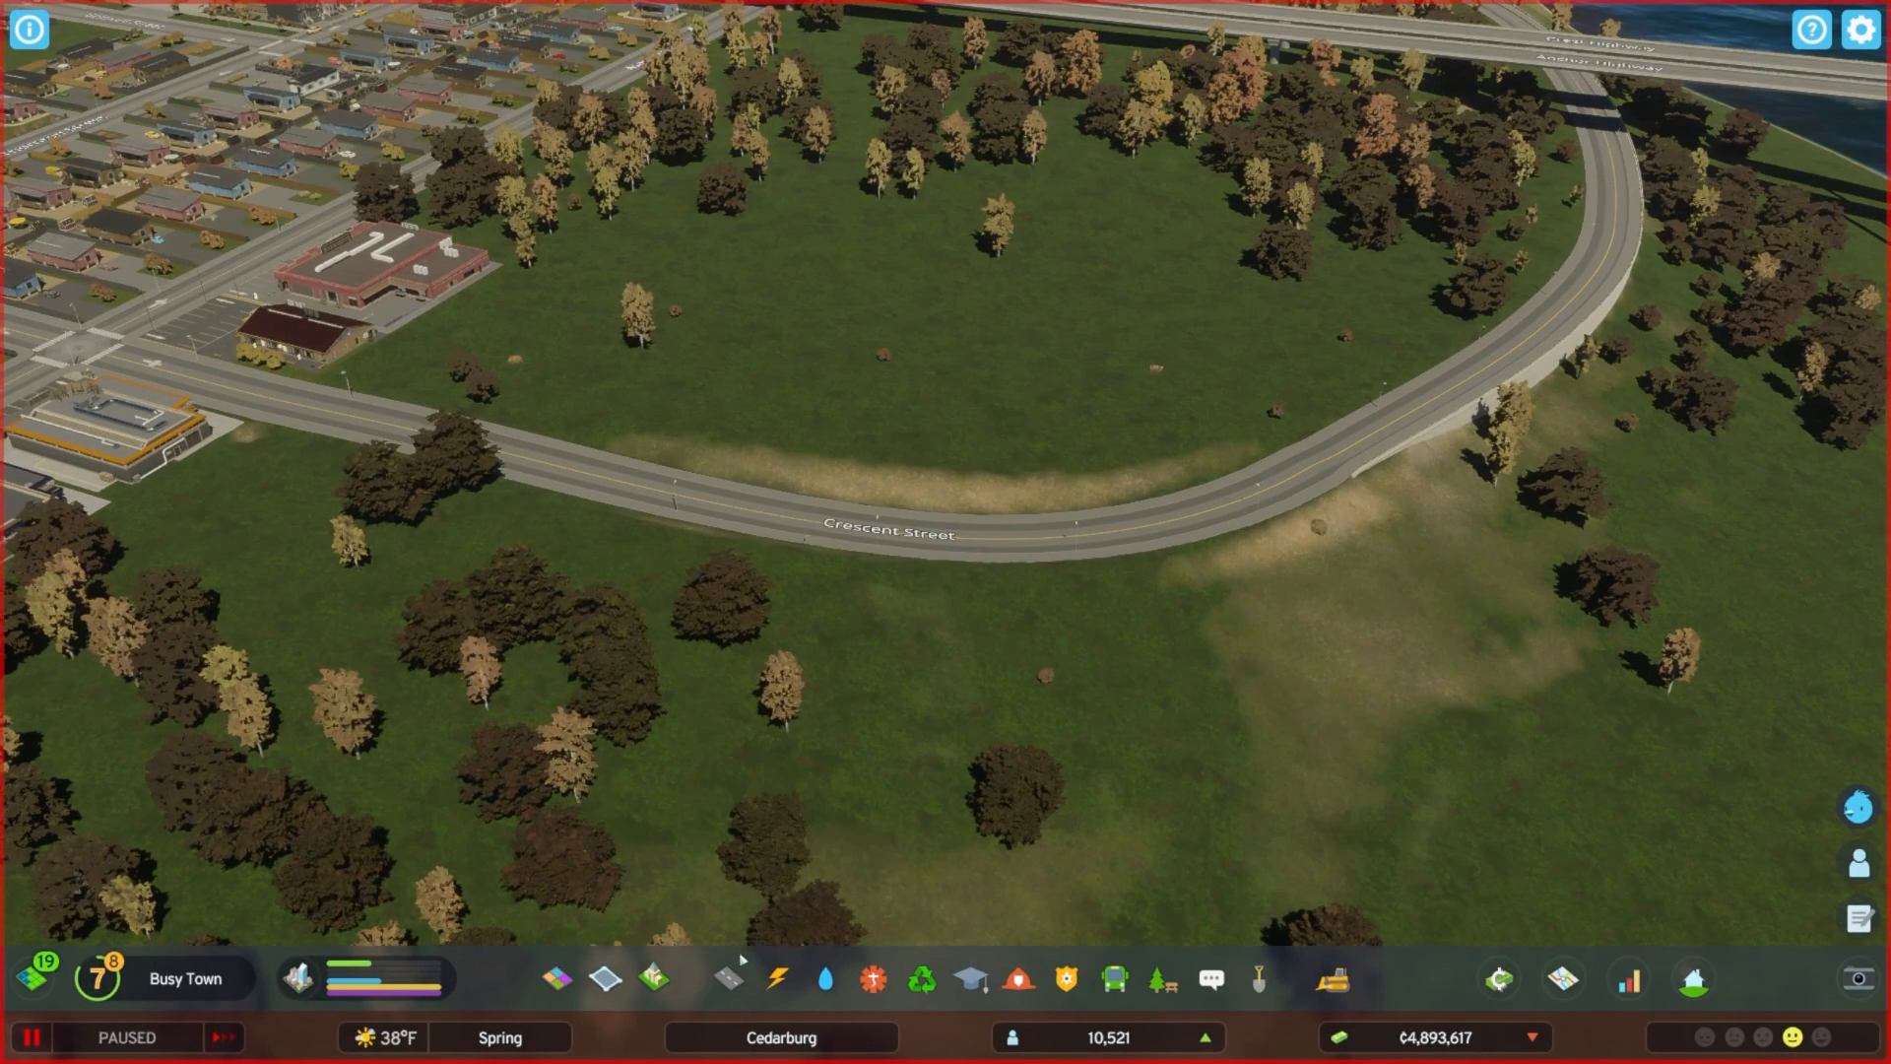
# Pick the Quay and other new road upgrades and apply them to existing roads and the highway.
pyautogui.click(727, 979)
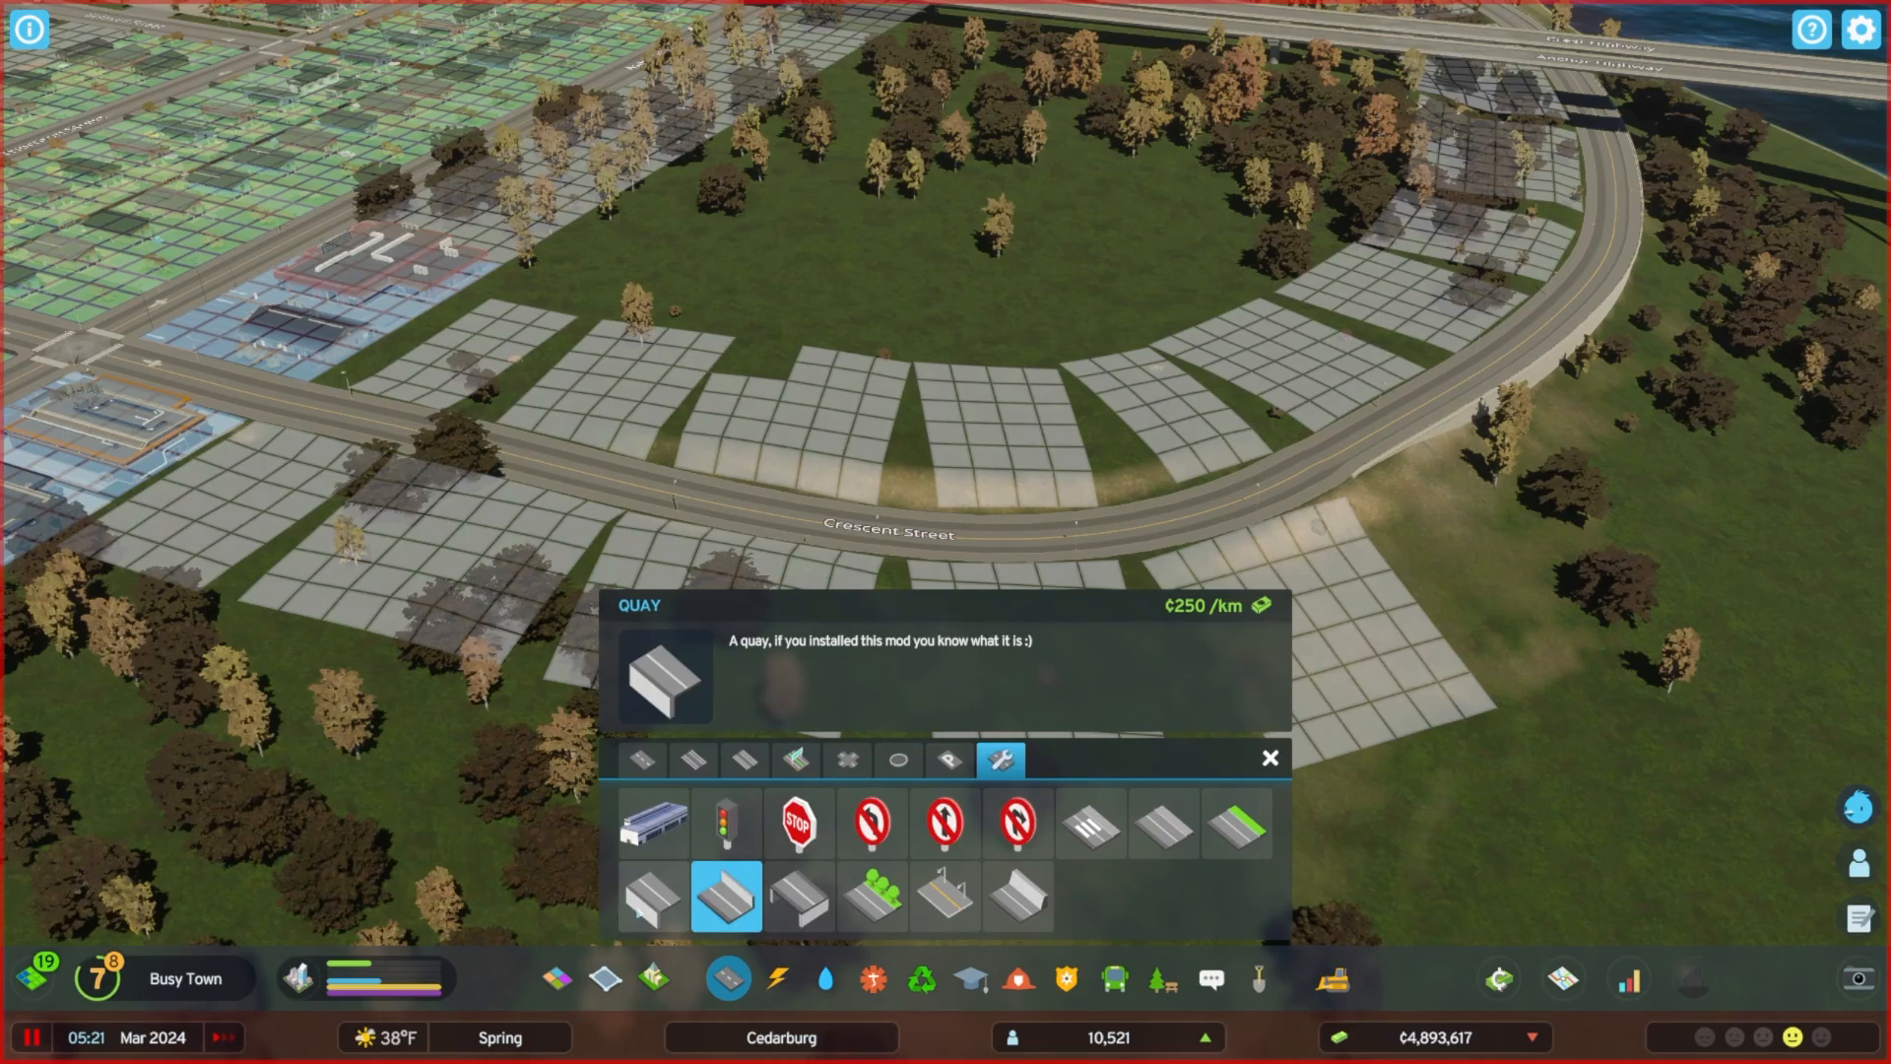
pyautogui.click(652, 896)
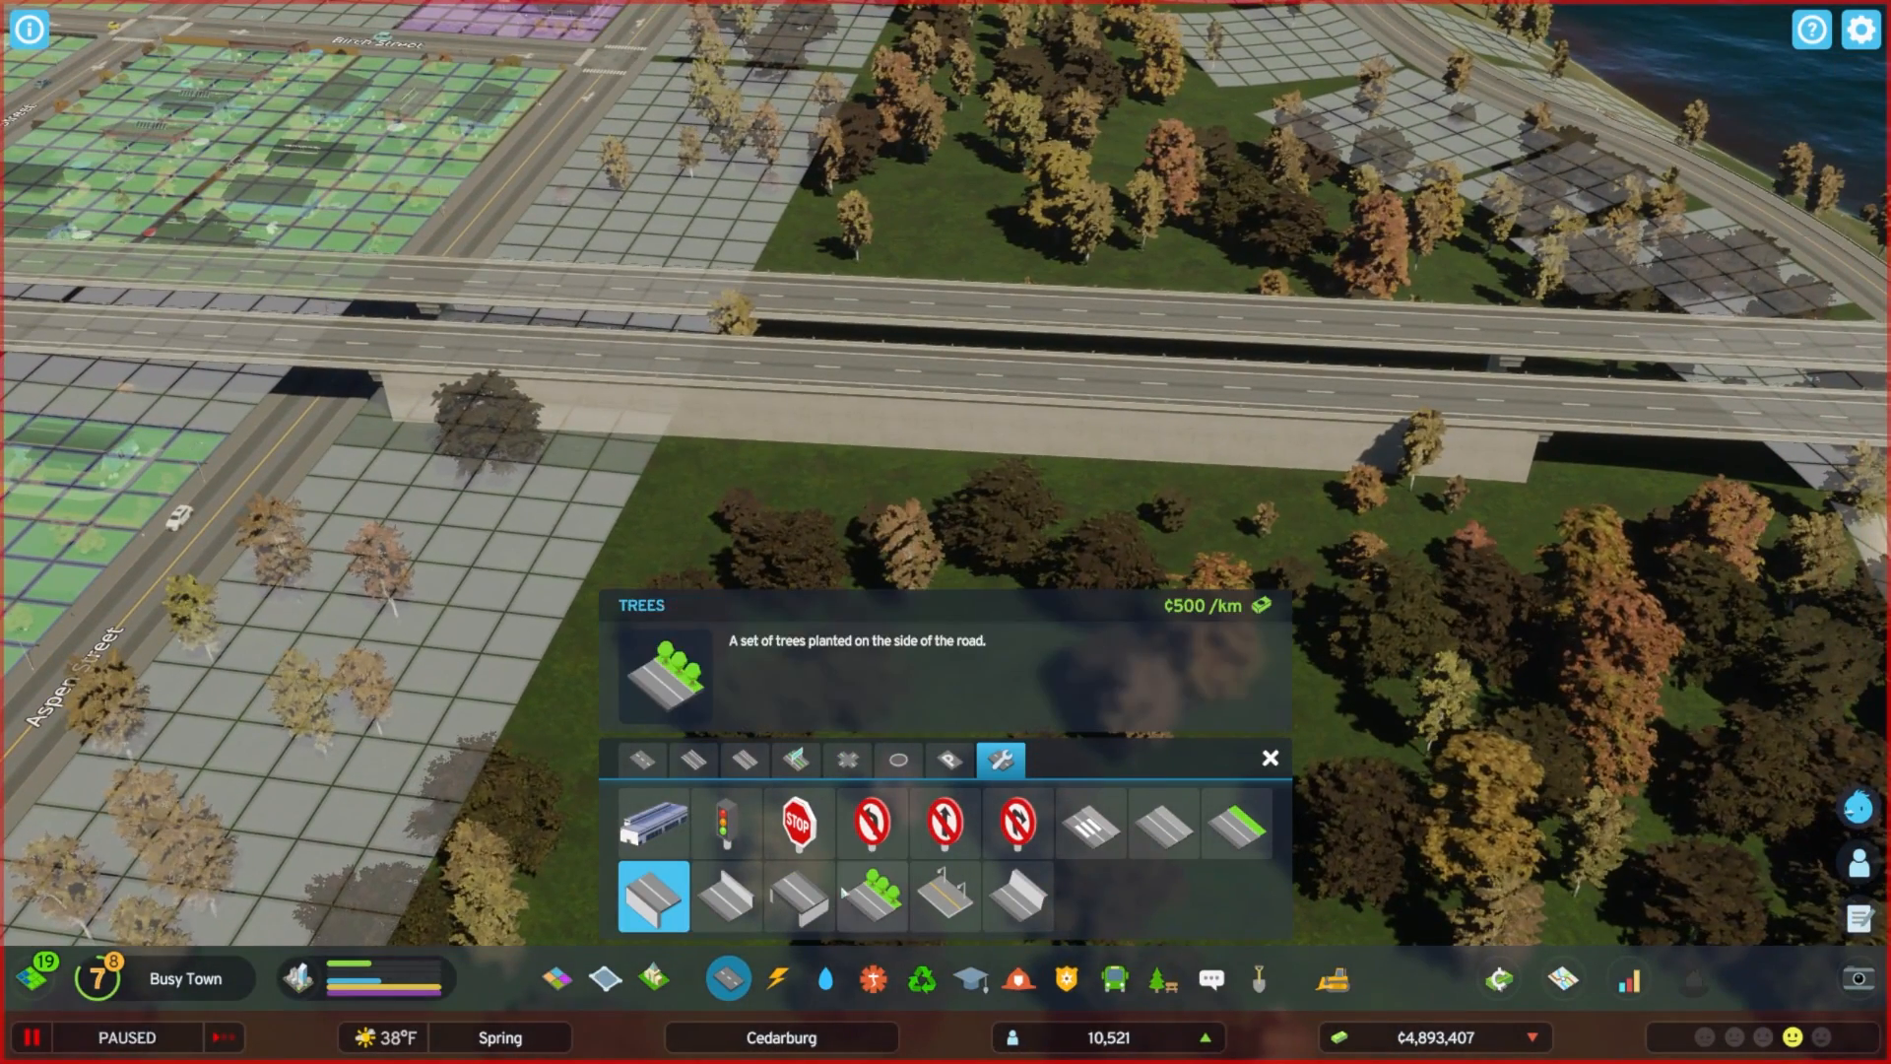
pyautogui.click(798, 898)
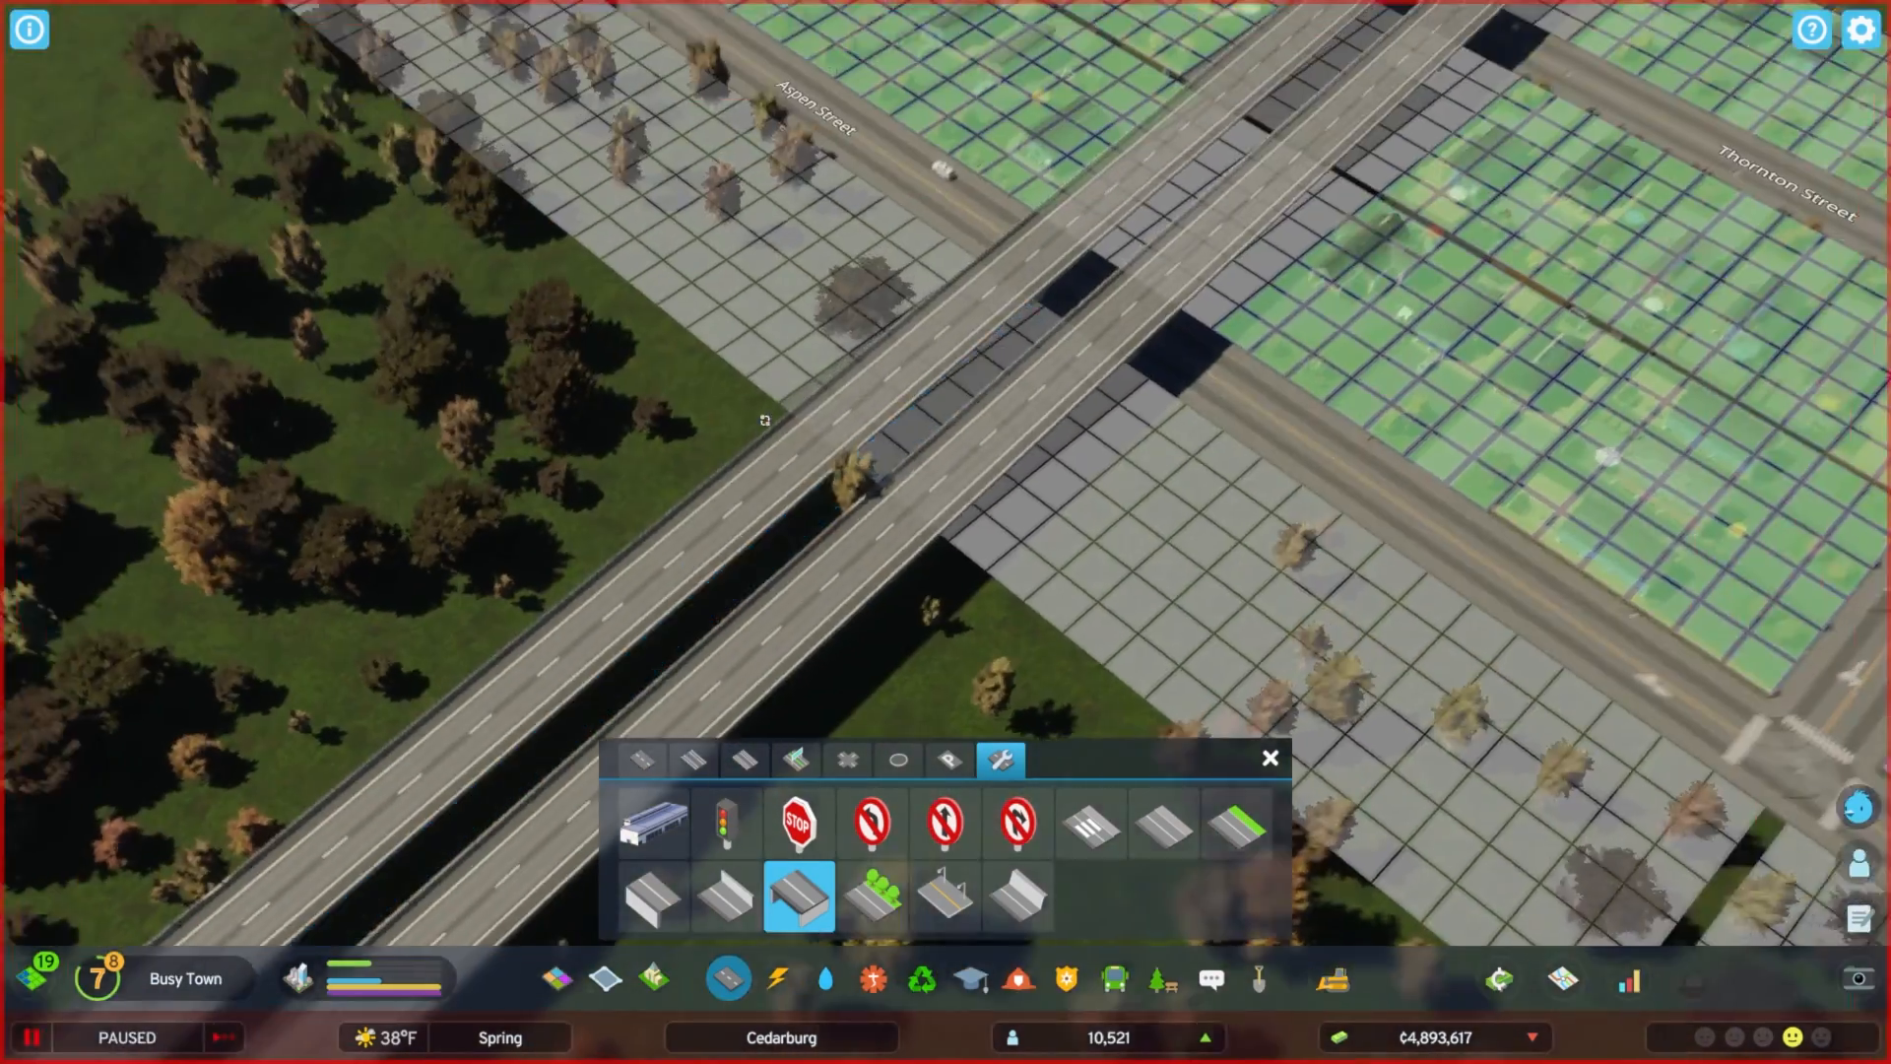
pyautogui.click(727, 898)
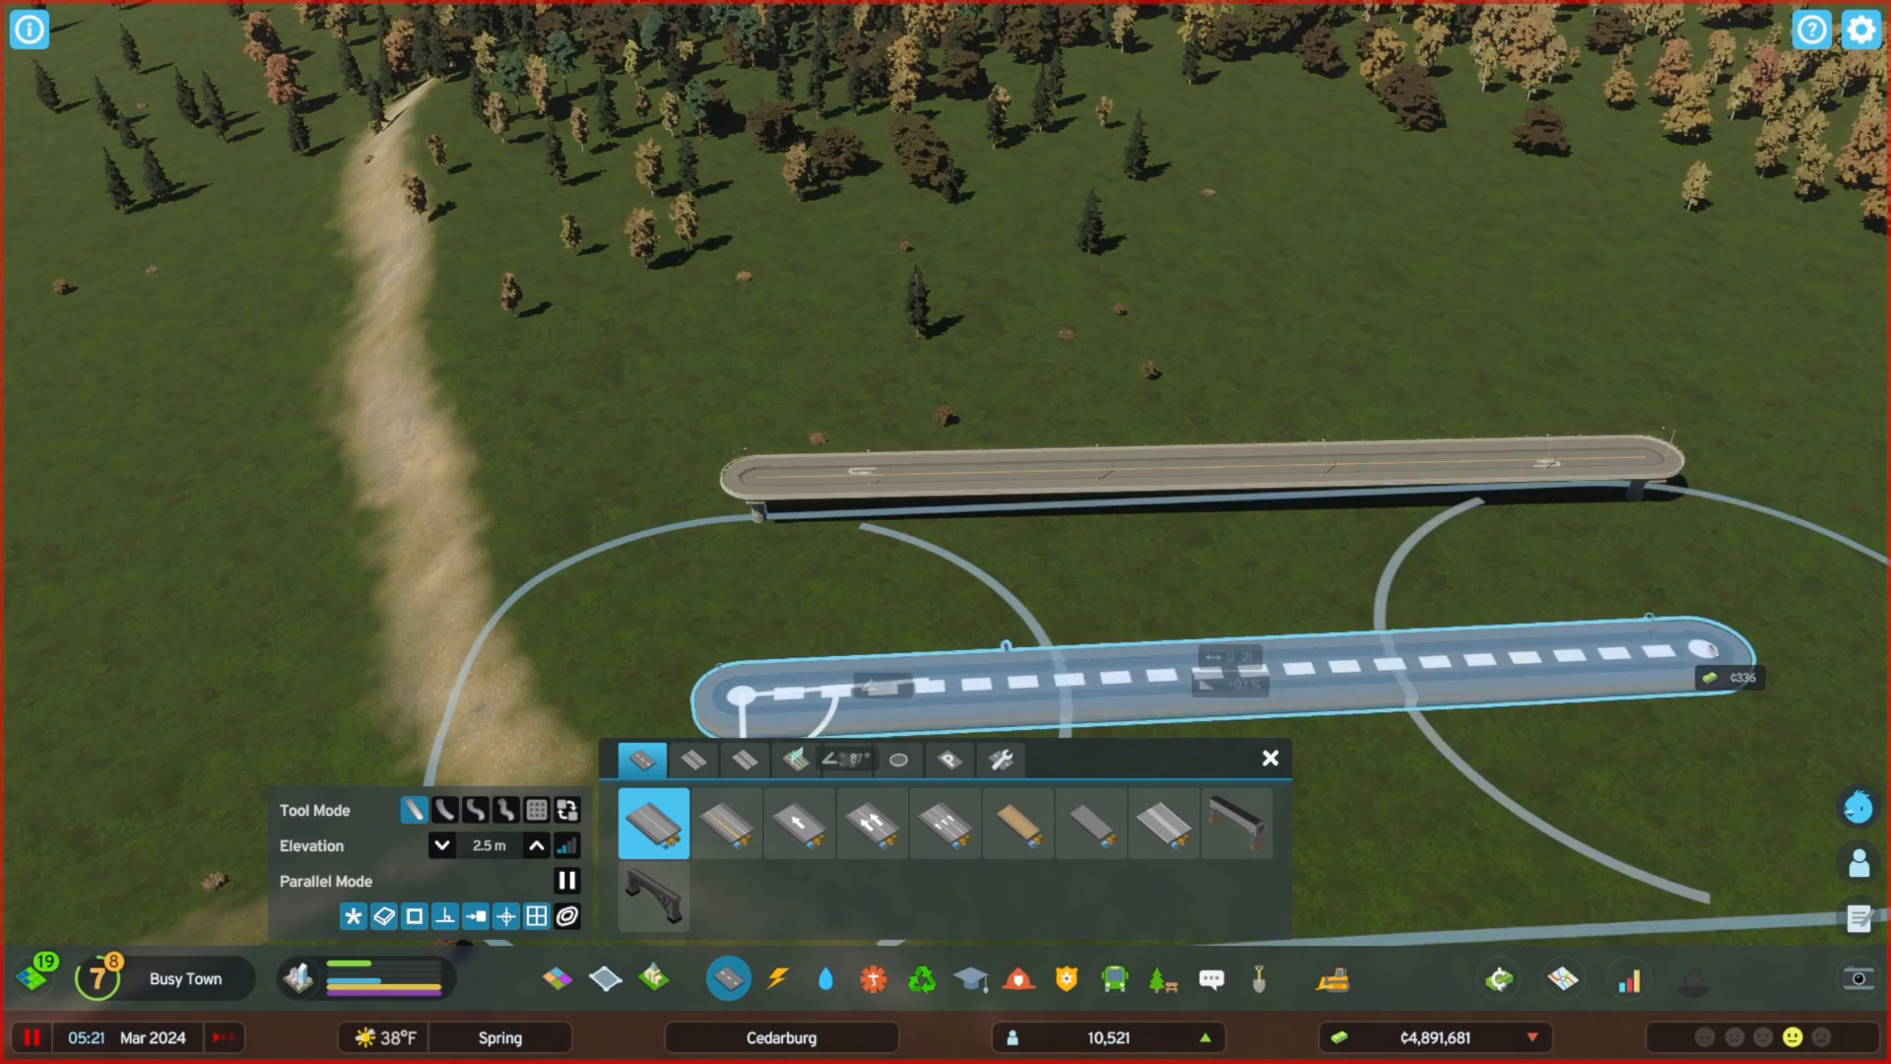
# Build two parallel elevated test roads and give one the wall upgrade.
pyautogui.click(1261, 689)
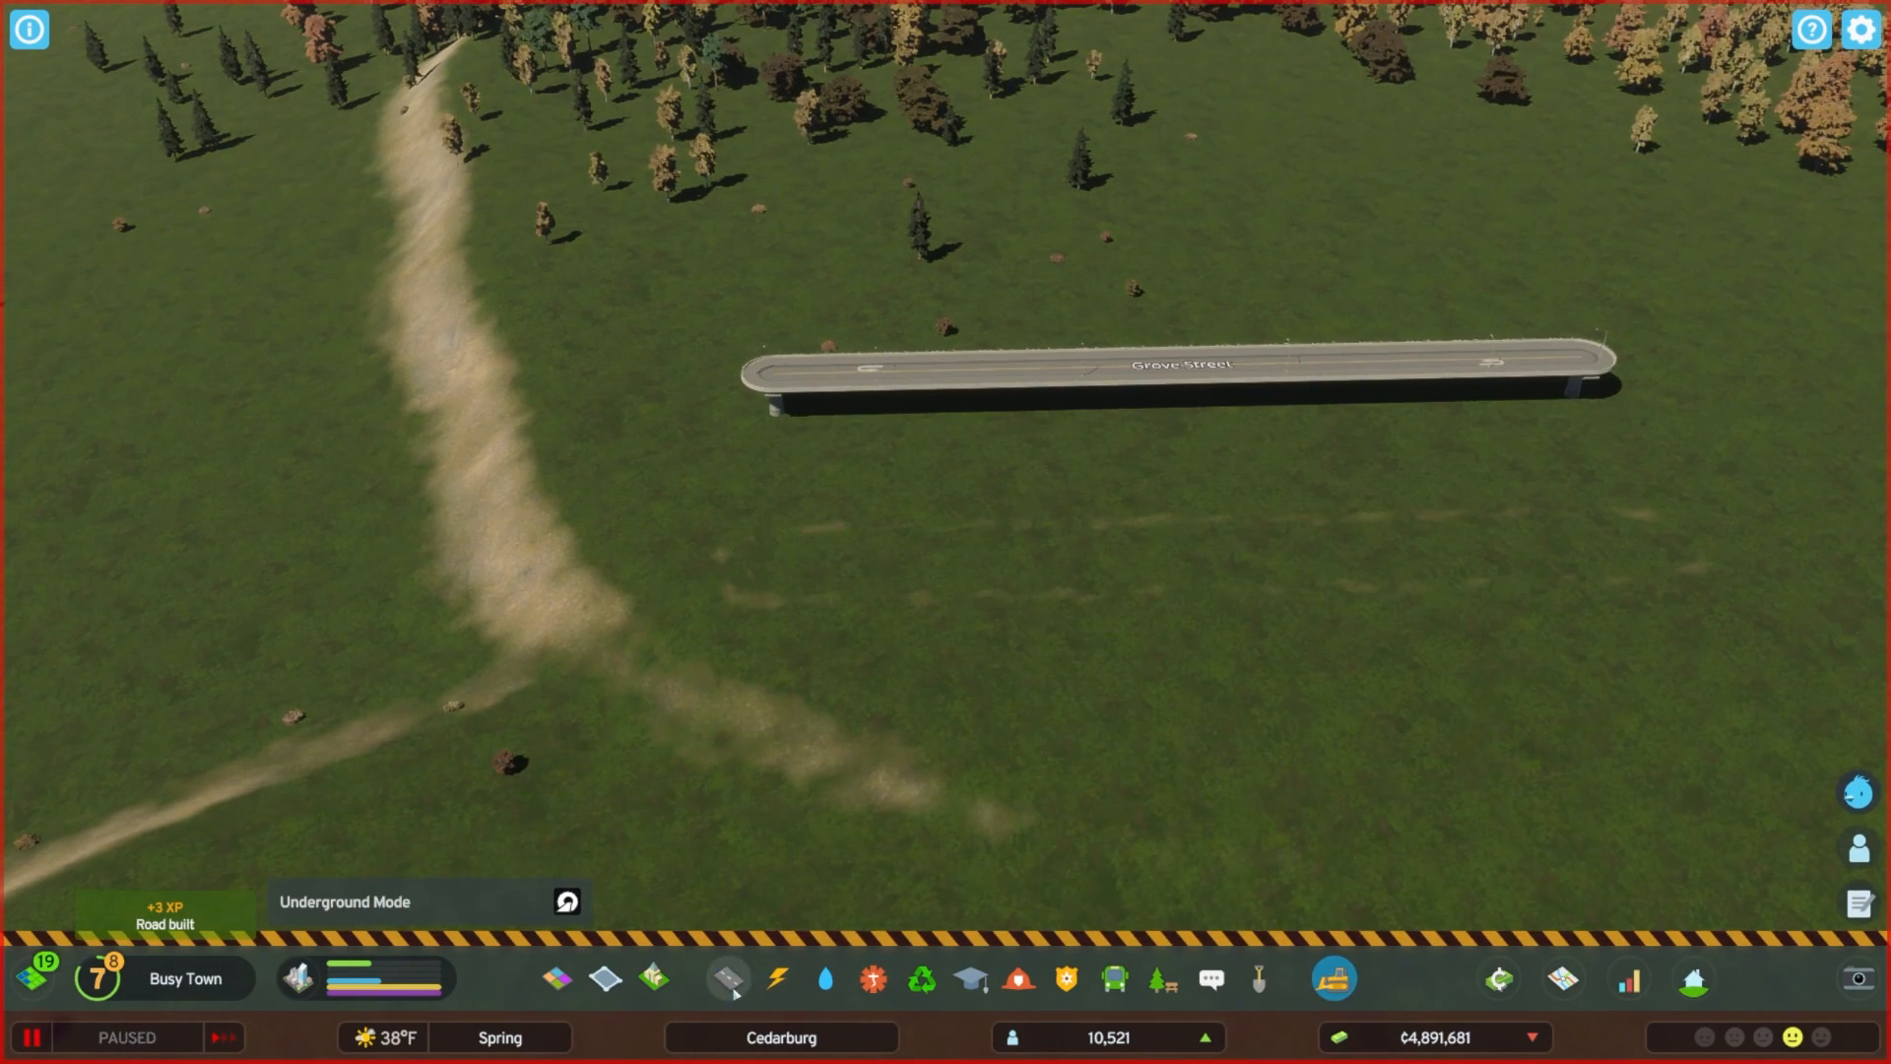
pyautogui.click(727, 979)
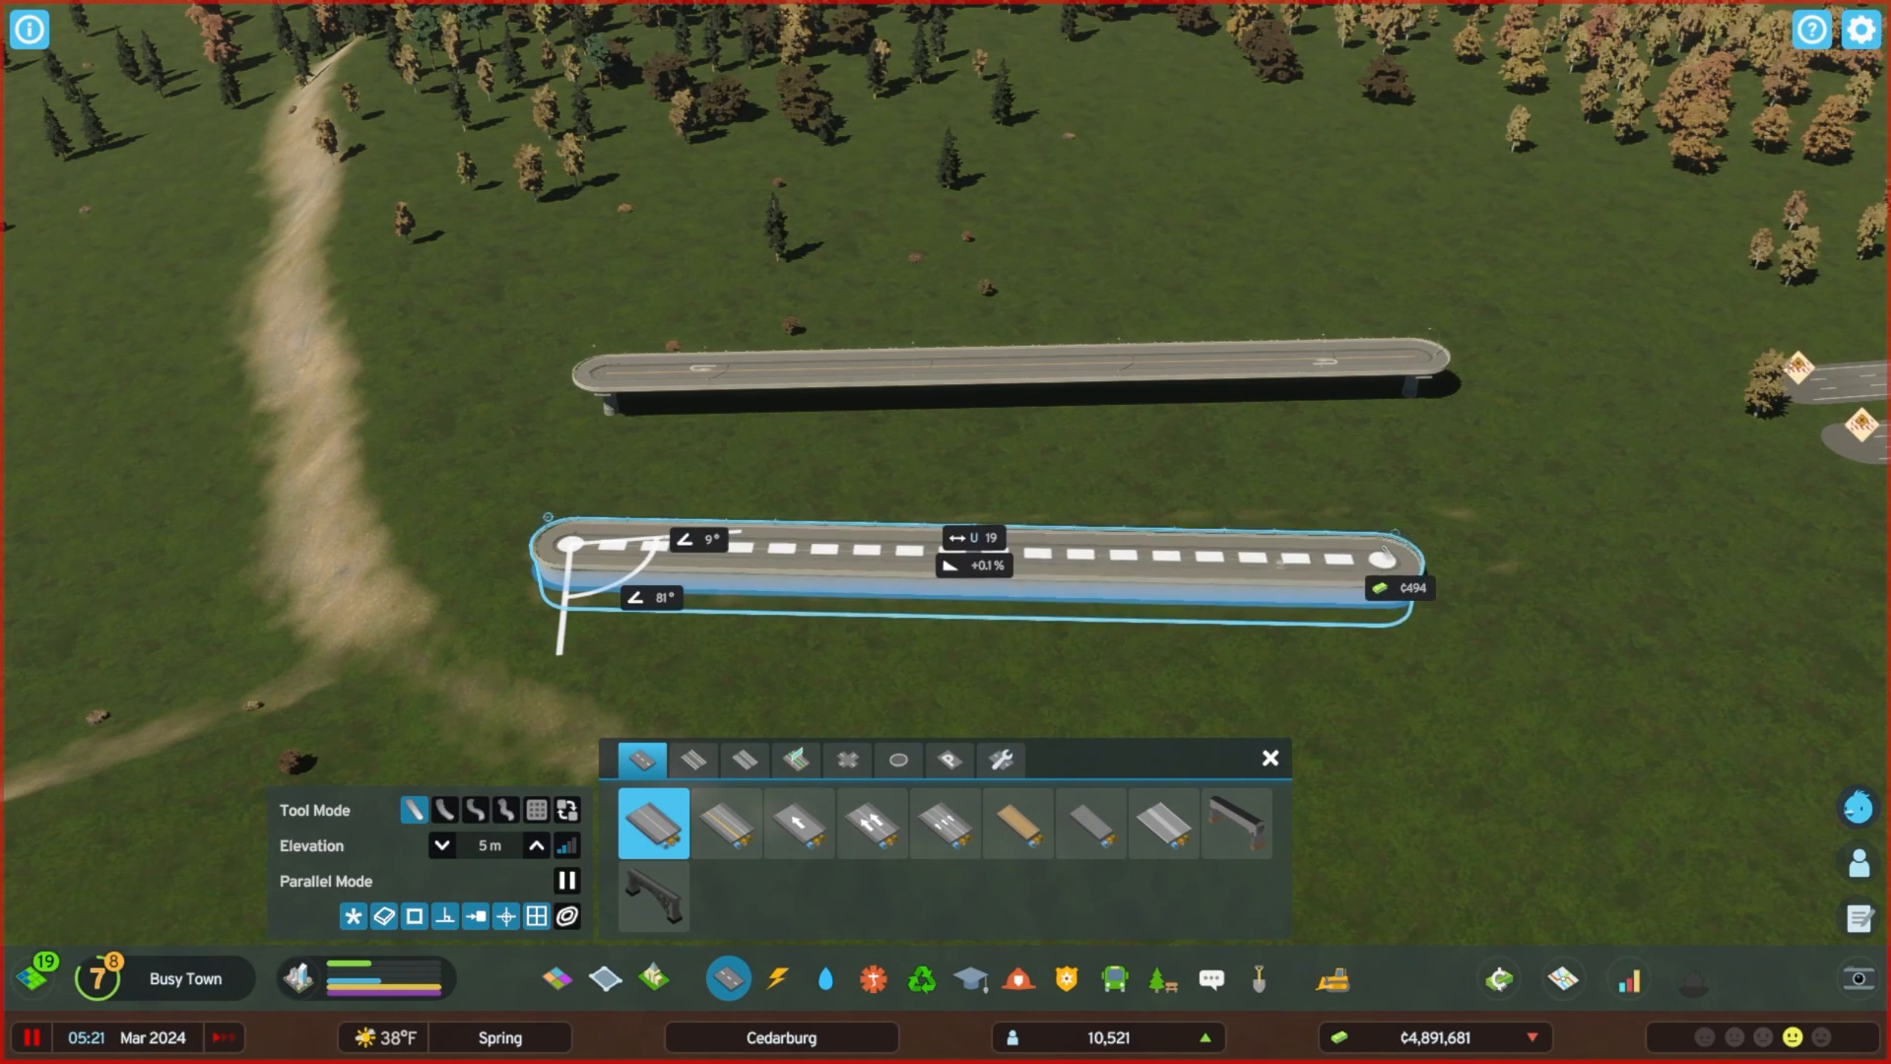
pyautogui.click(1385, 558)
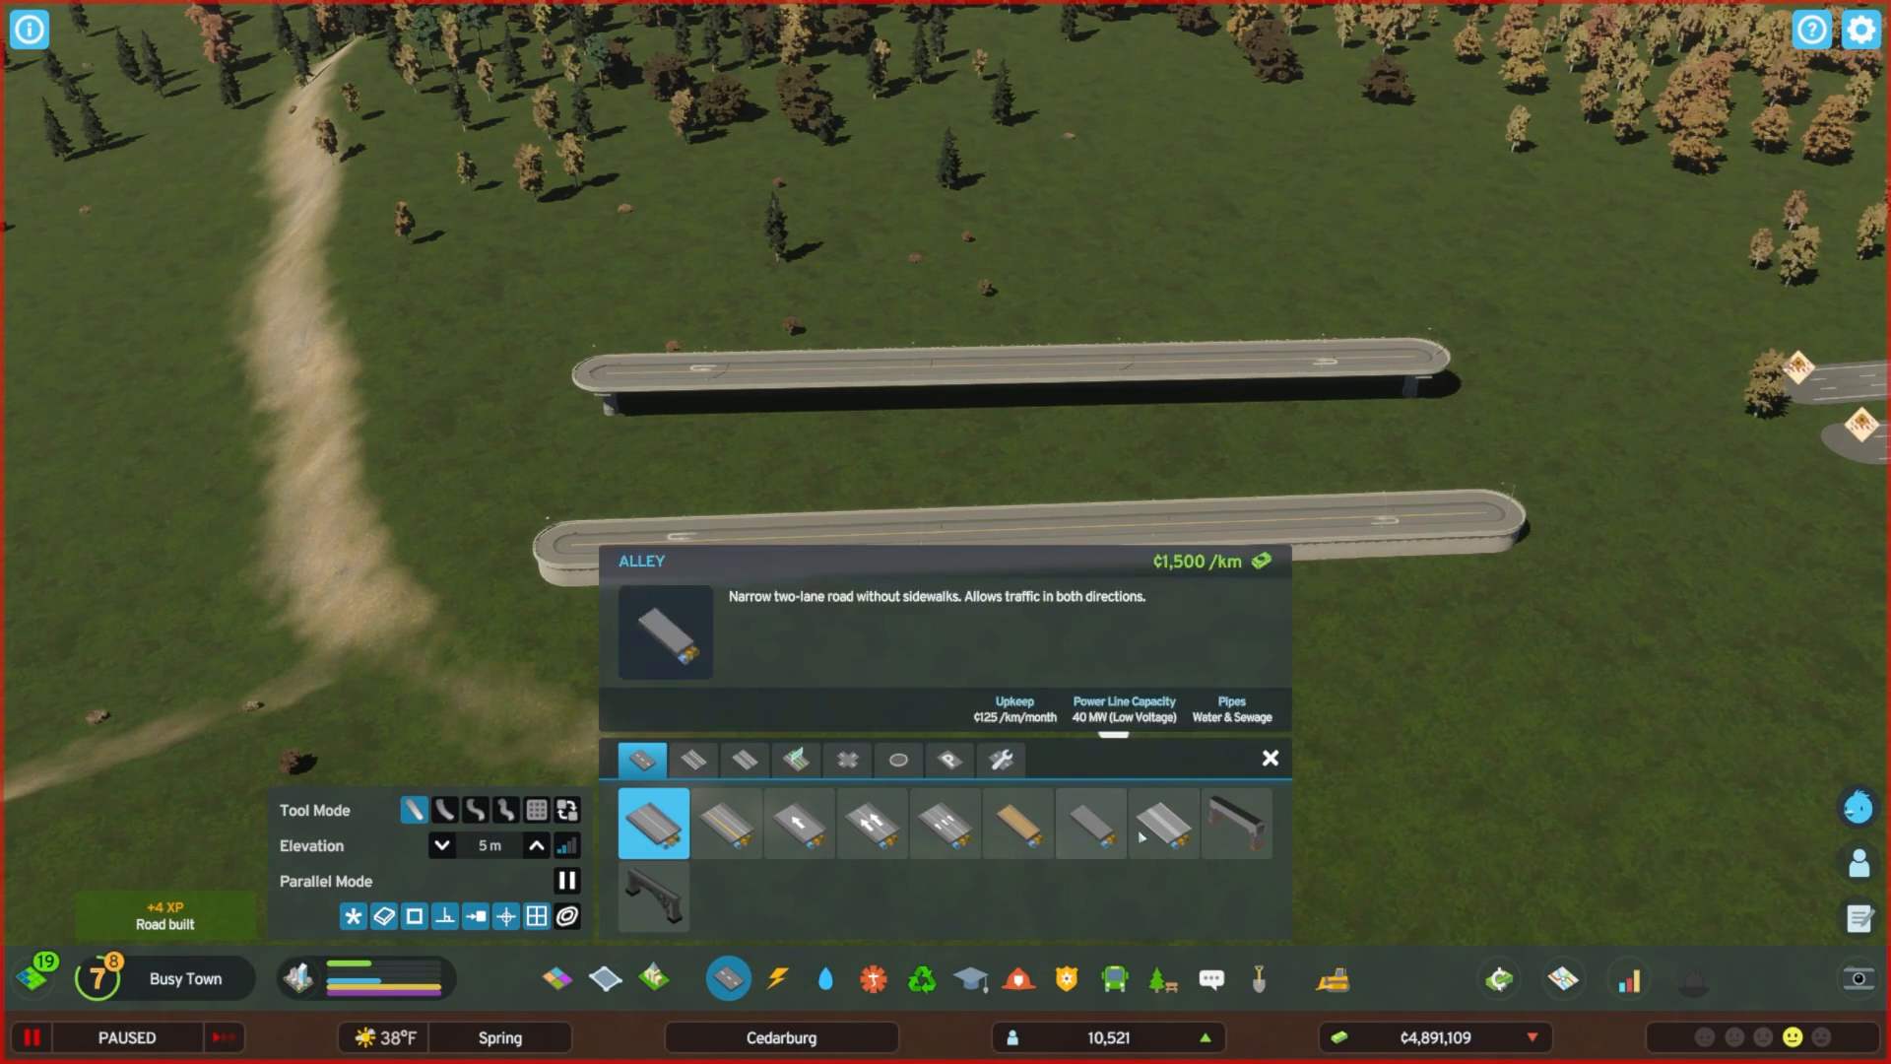
pyautogui.click(1001, 760)
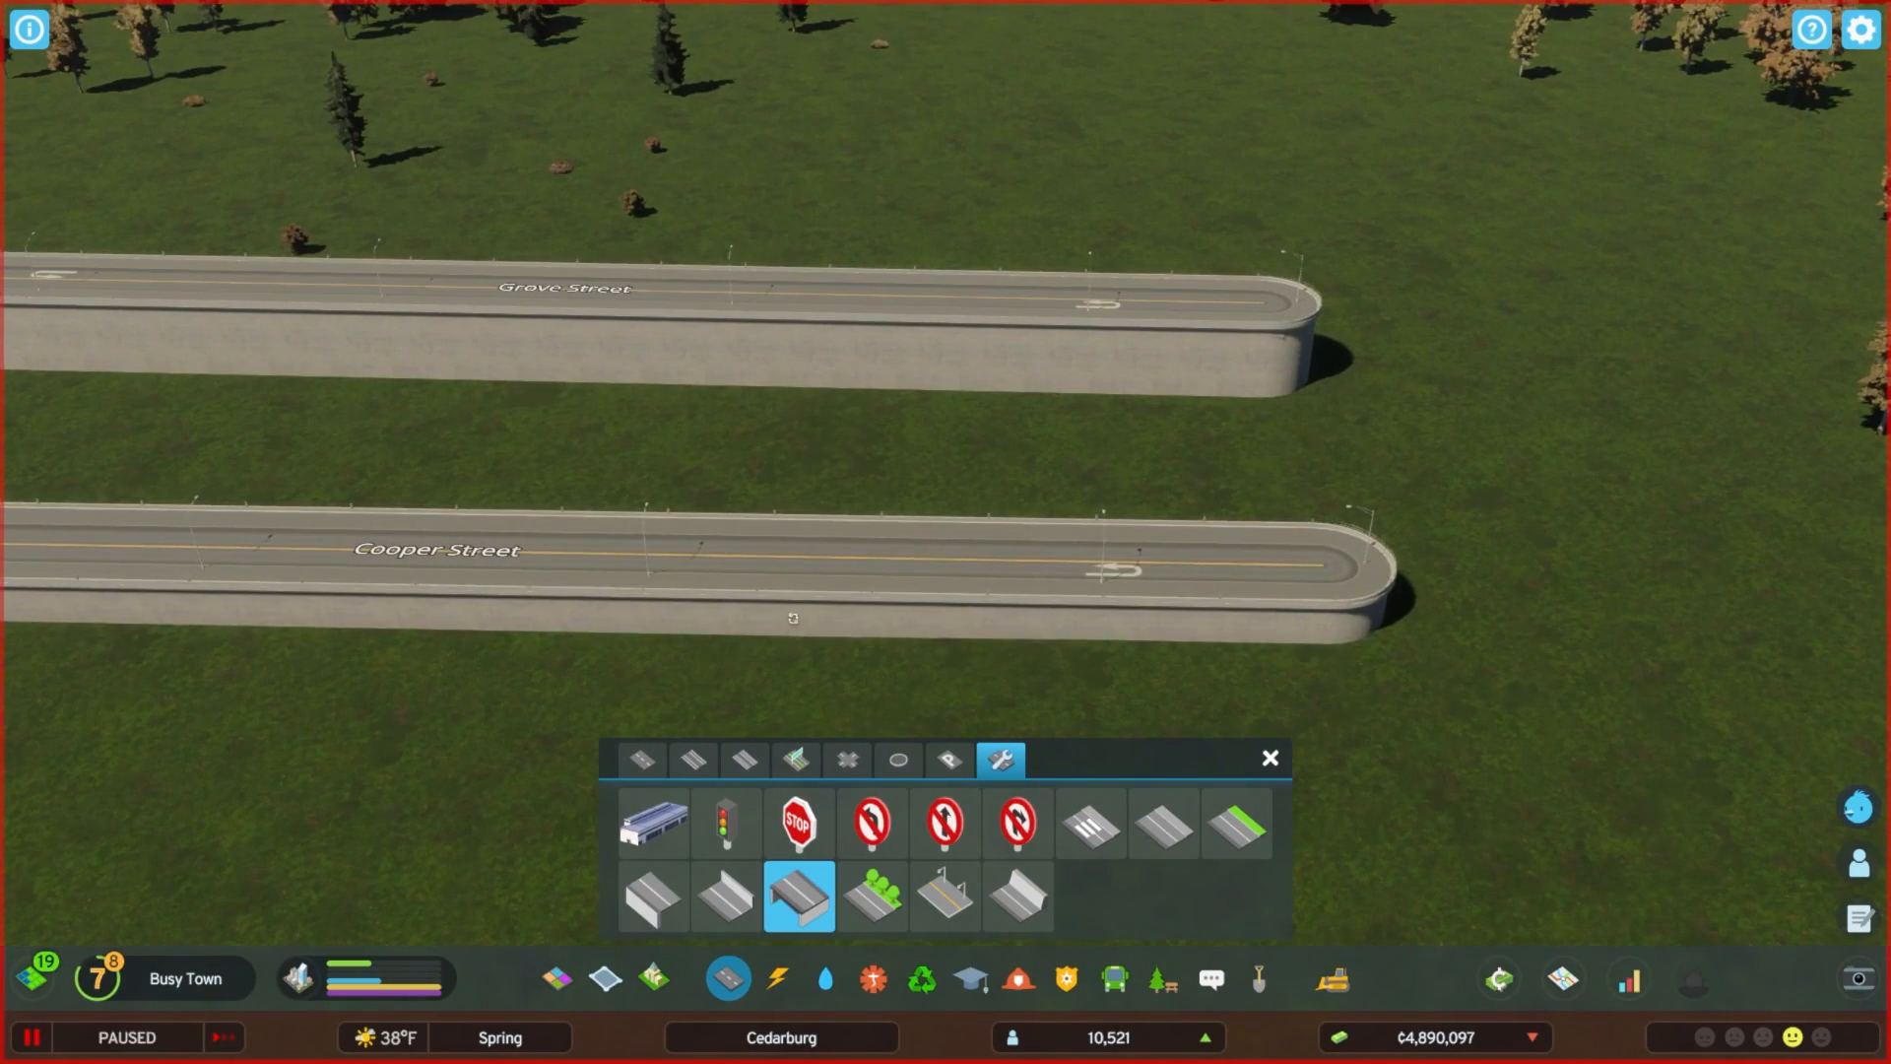
pyautogui.click(916, 366)
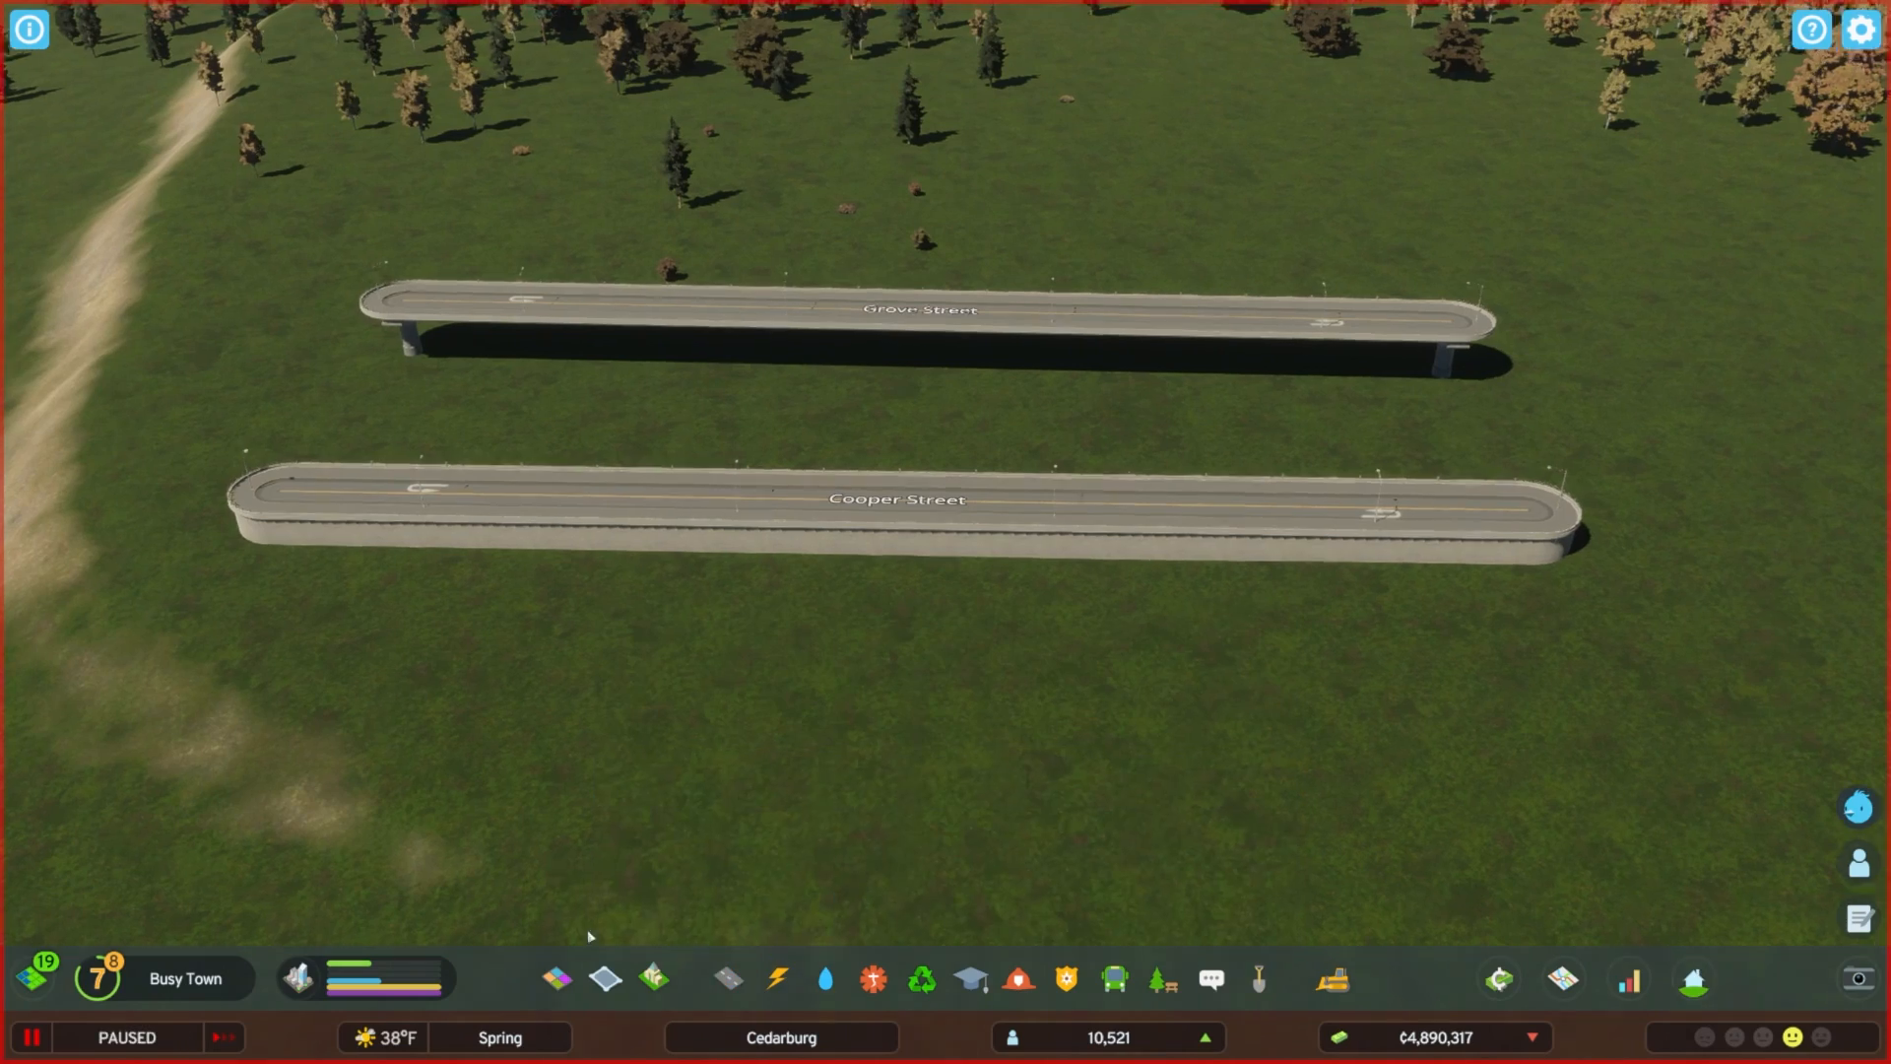
# Build a third elevated small road and apply the quay upgrade along it.
pyautogui.click(727, 979)
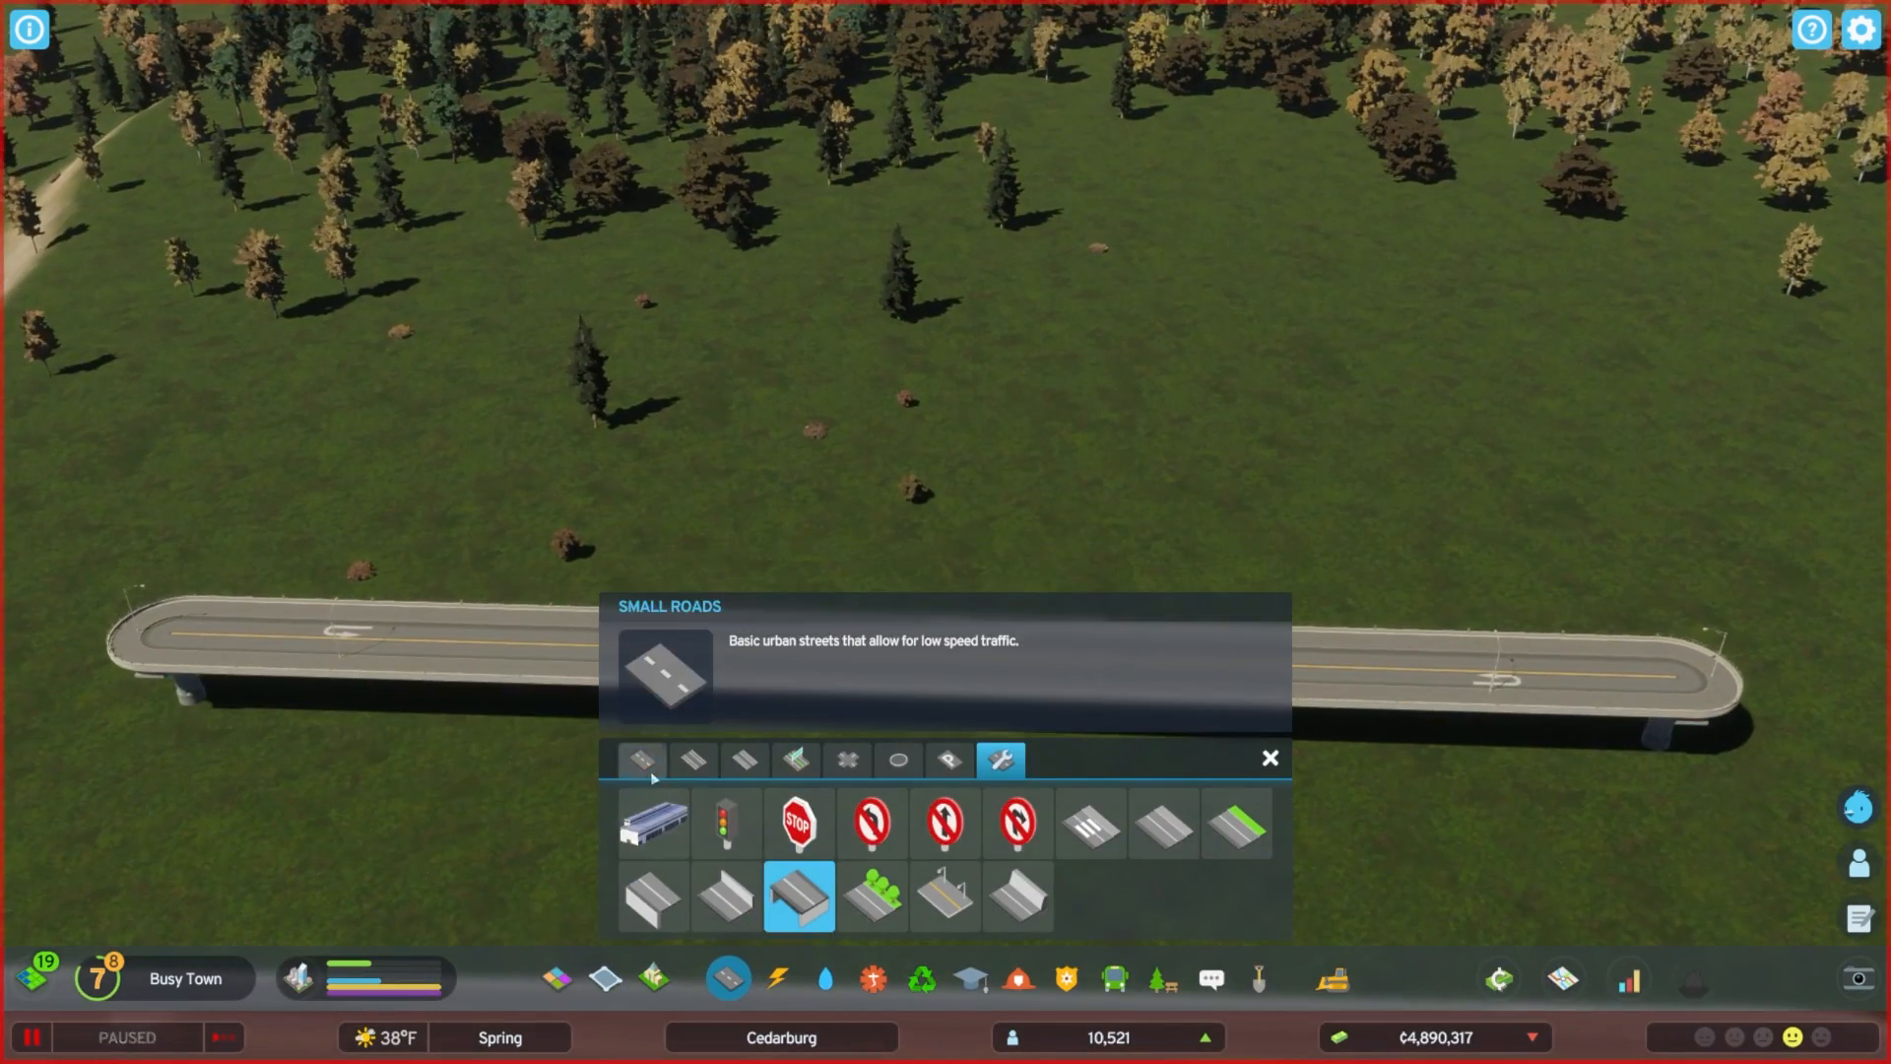
pyautogui.click(642, 760)
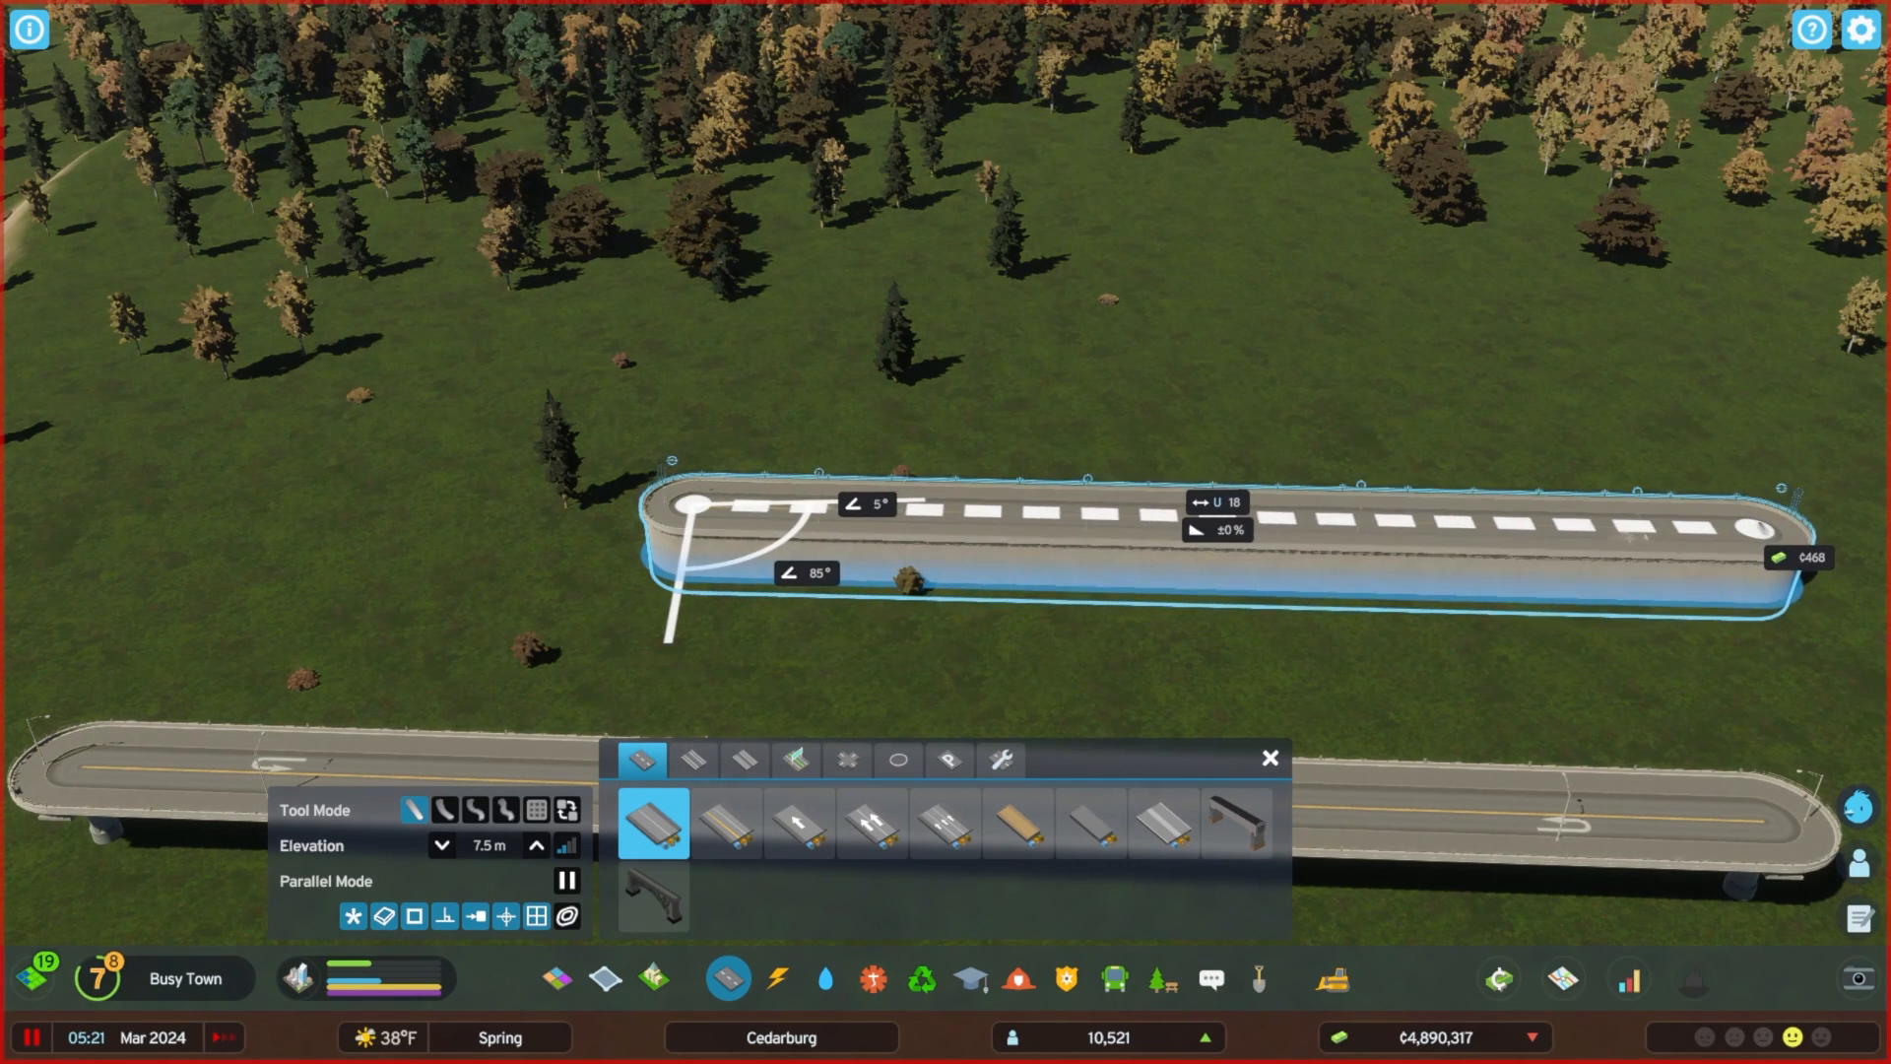
pyautogui.click(1001, 761)
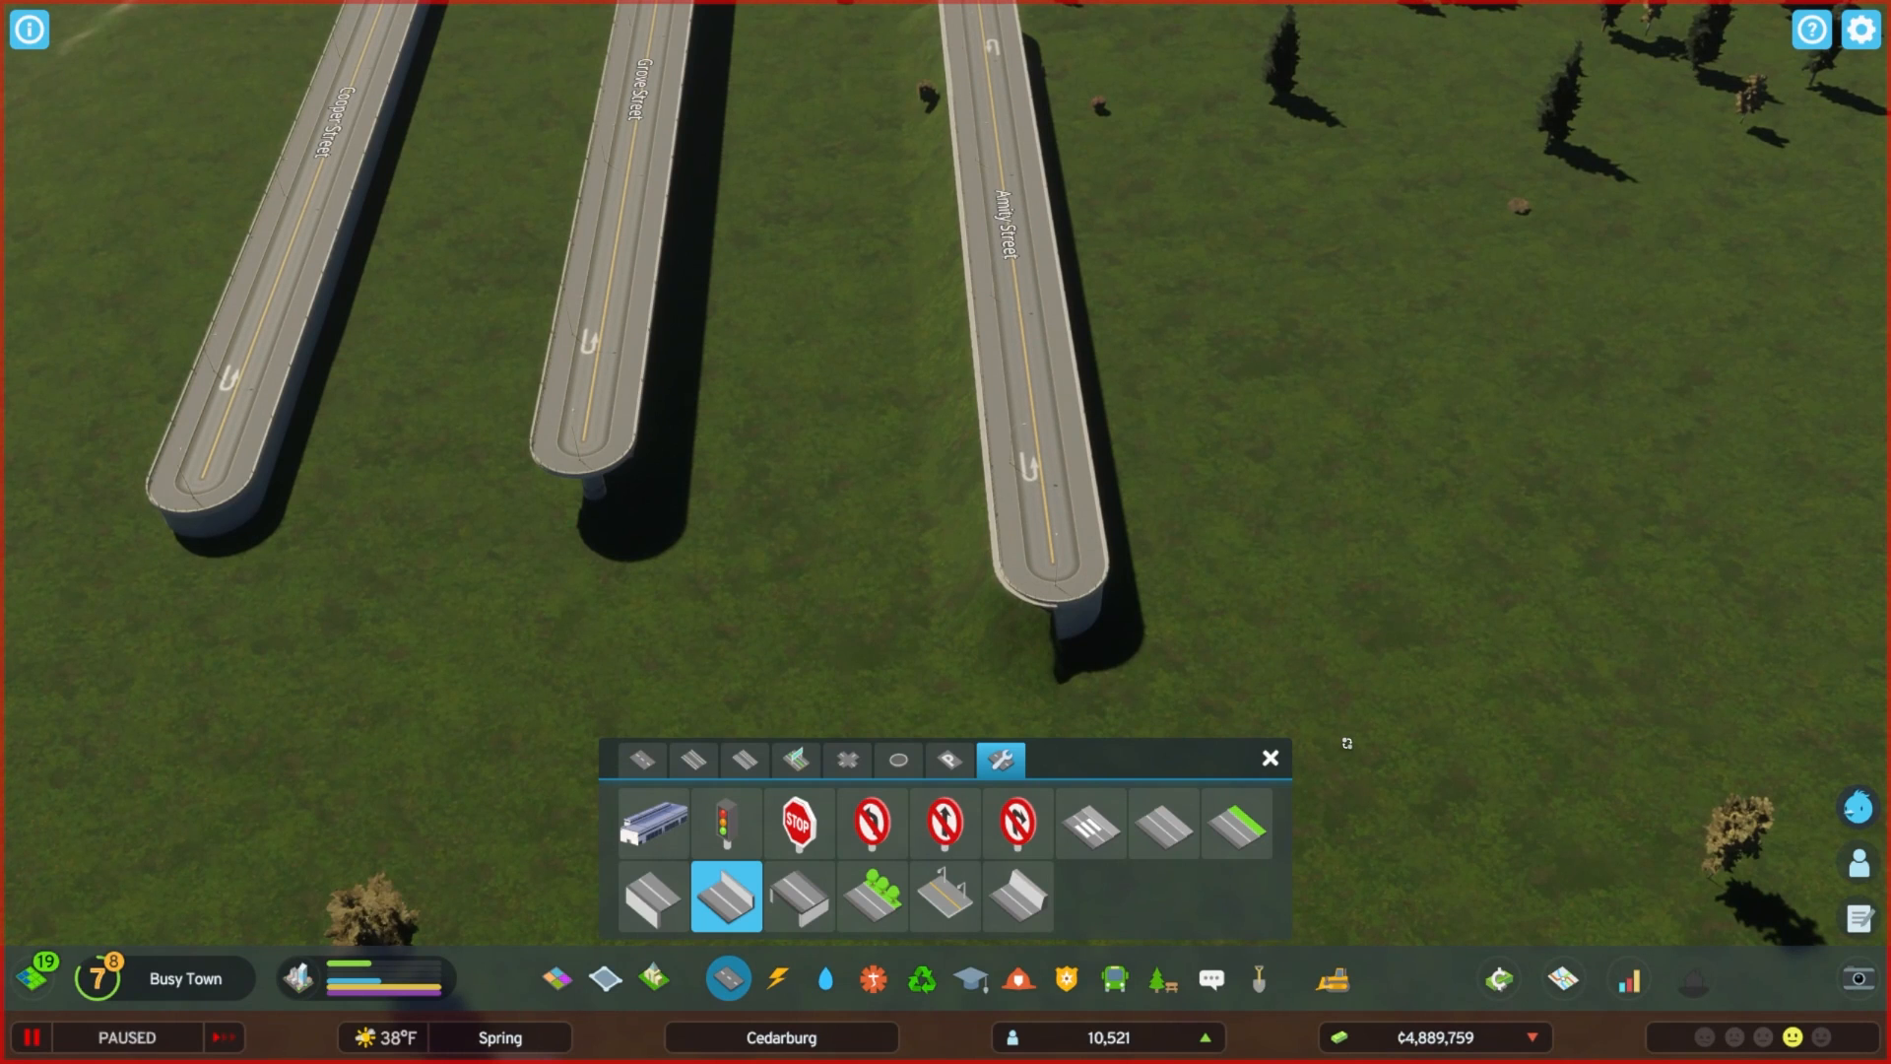
pyautogui.click(798, 895)
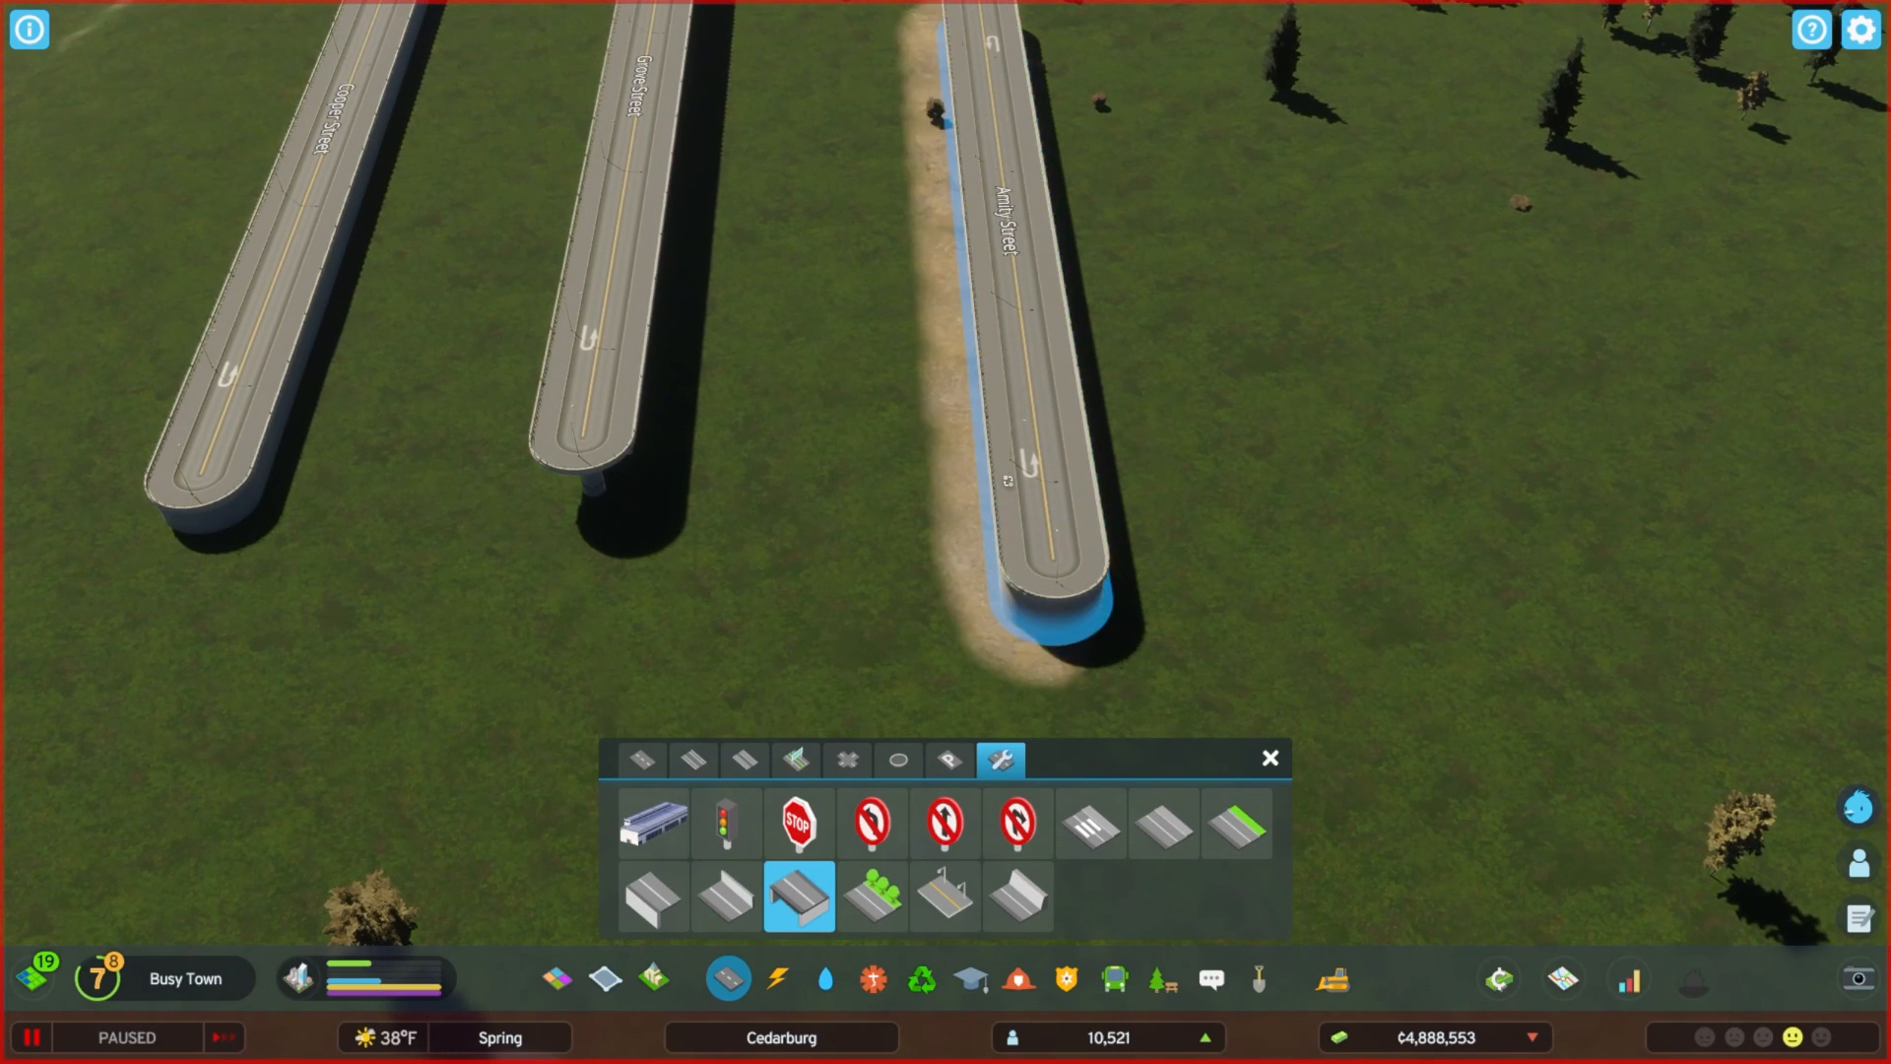
pyautogui.click(642, 760)
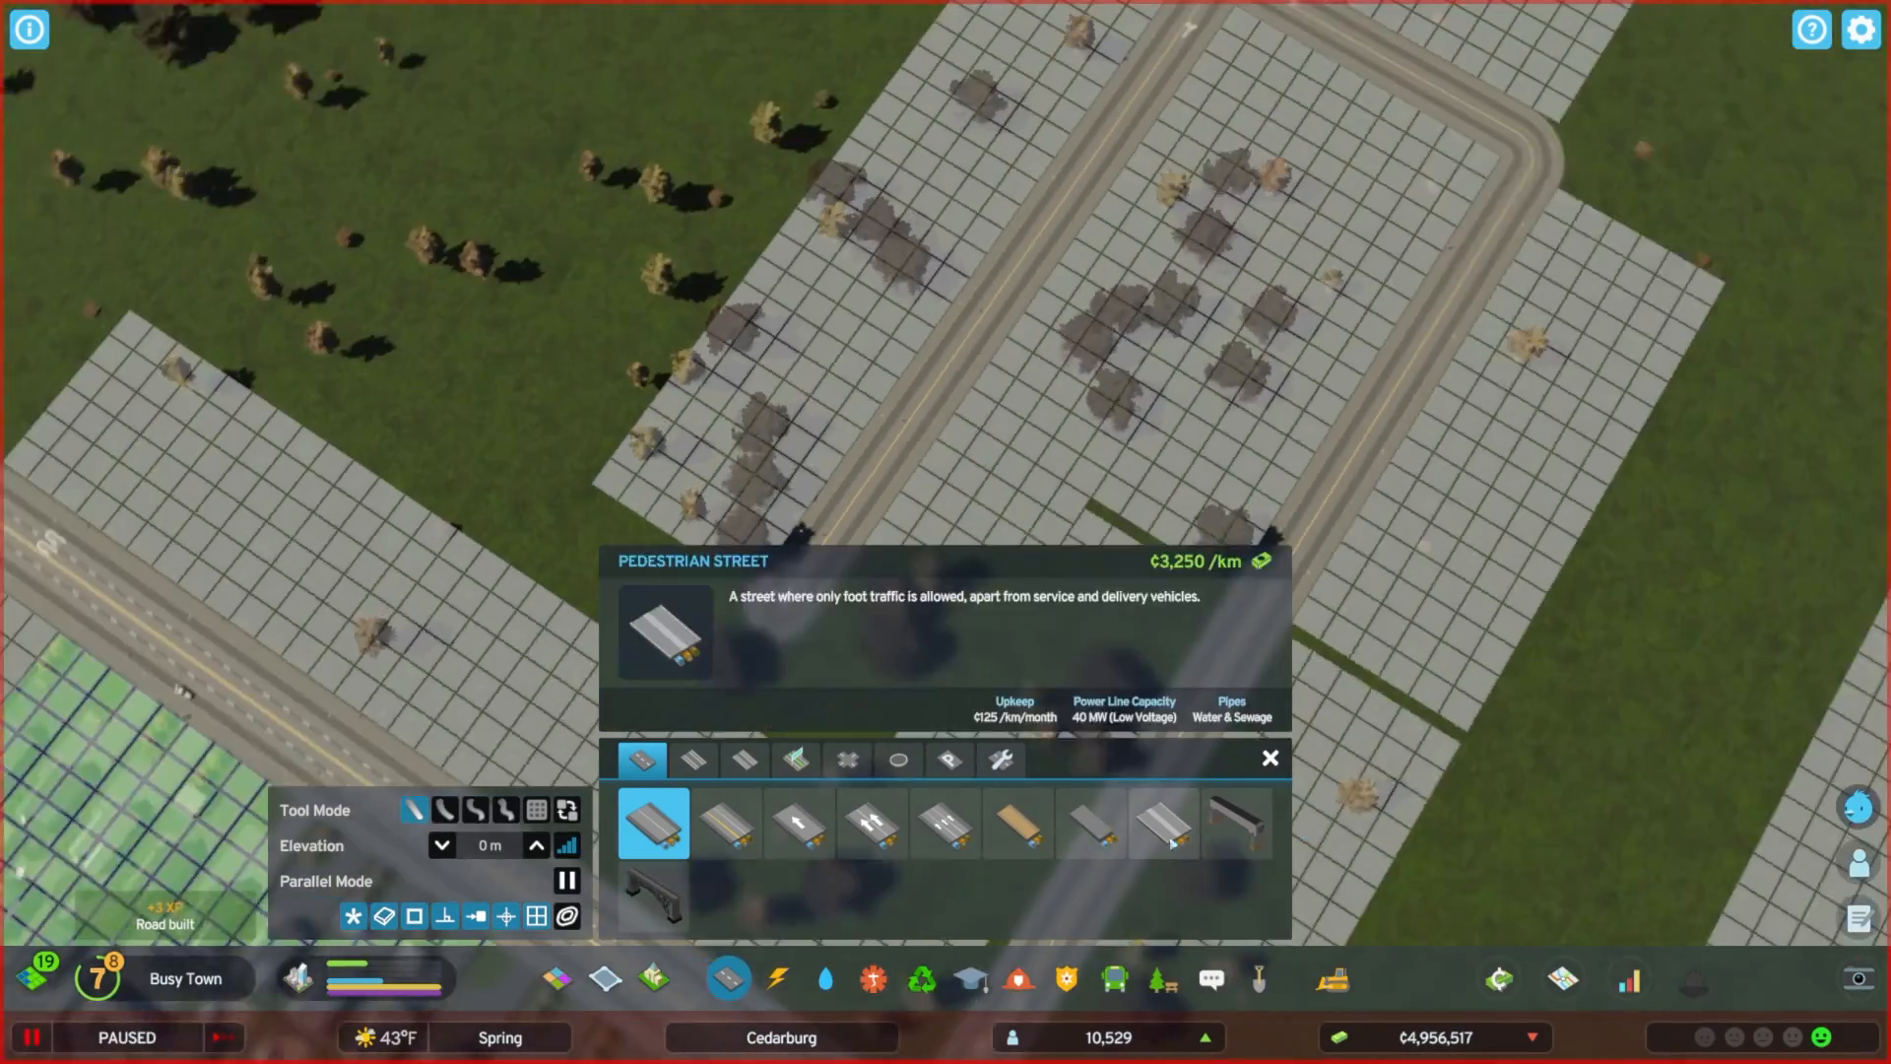
# Apply the Elevated upgrade to the marked Autumn Street segment so it rises.
pyautogui.click(1001, 759)
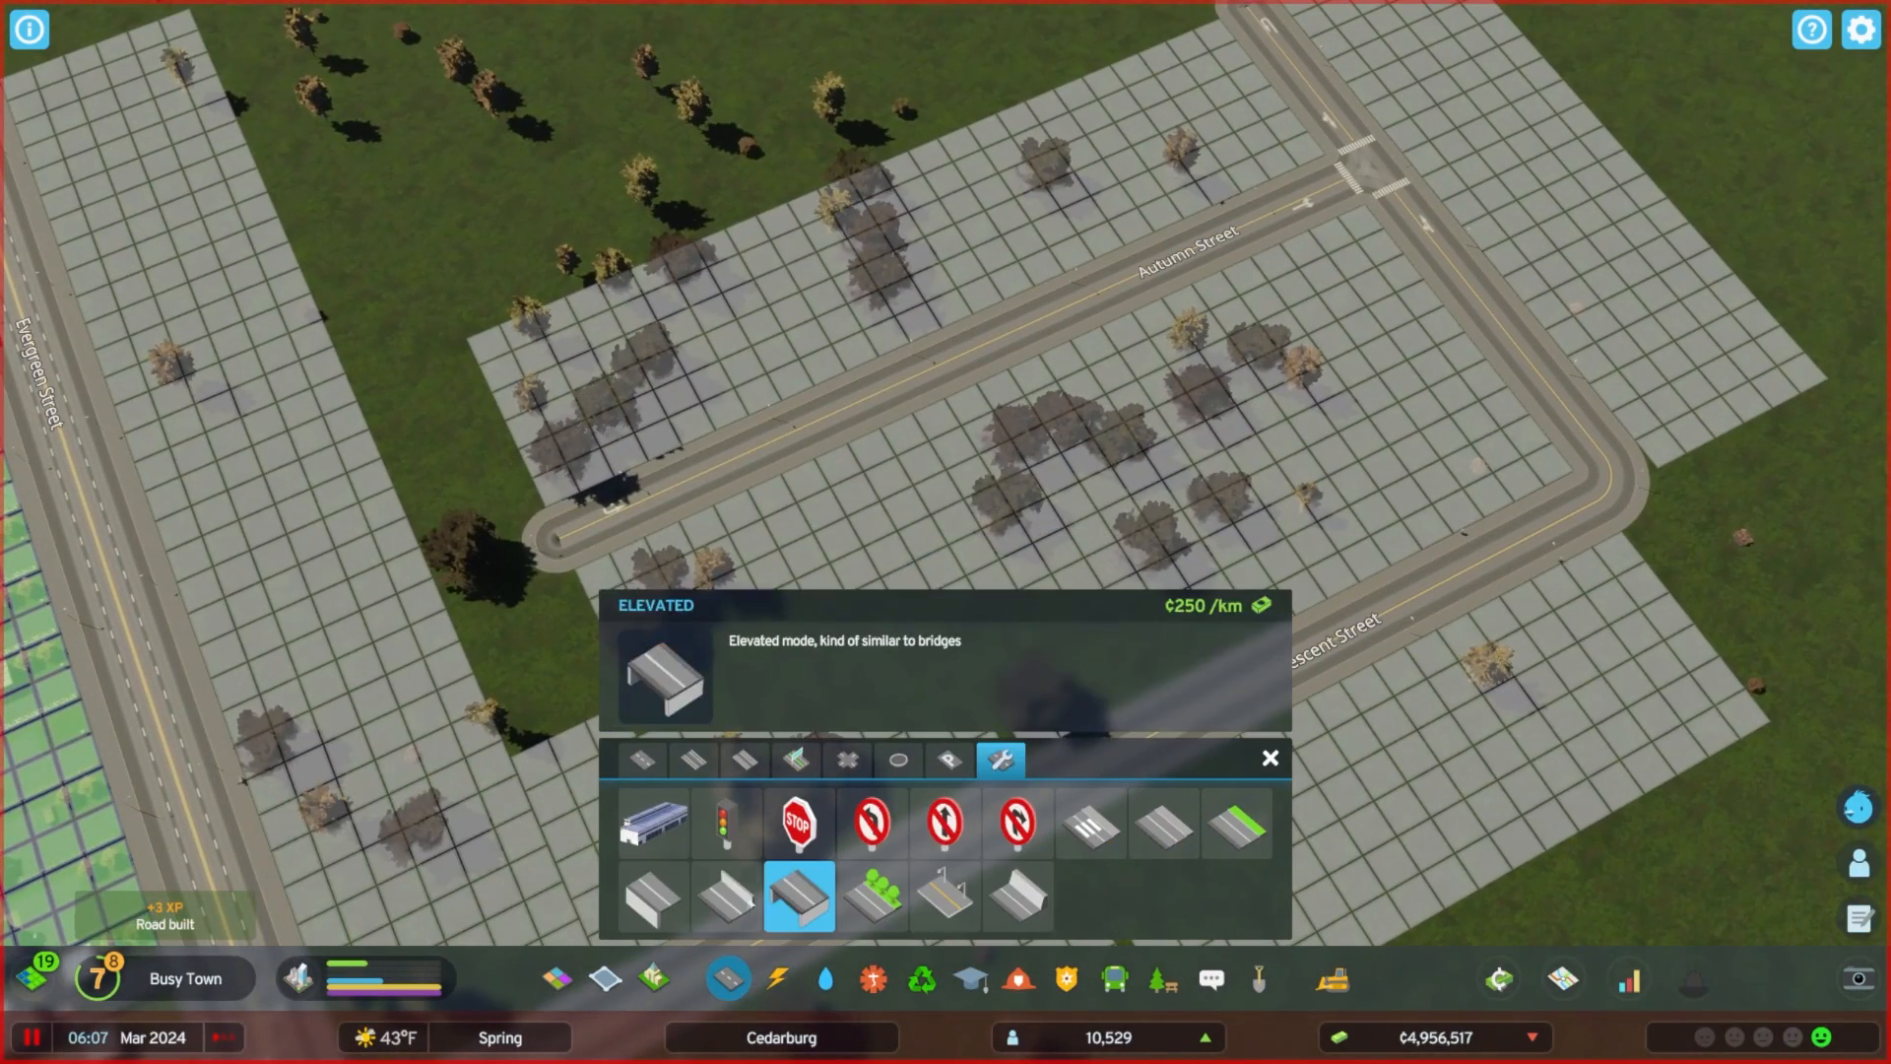
pyautogui.click(652, 897)
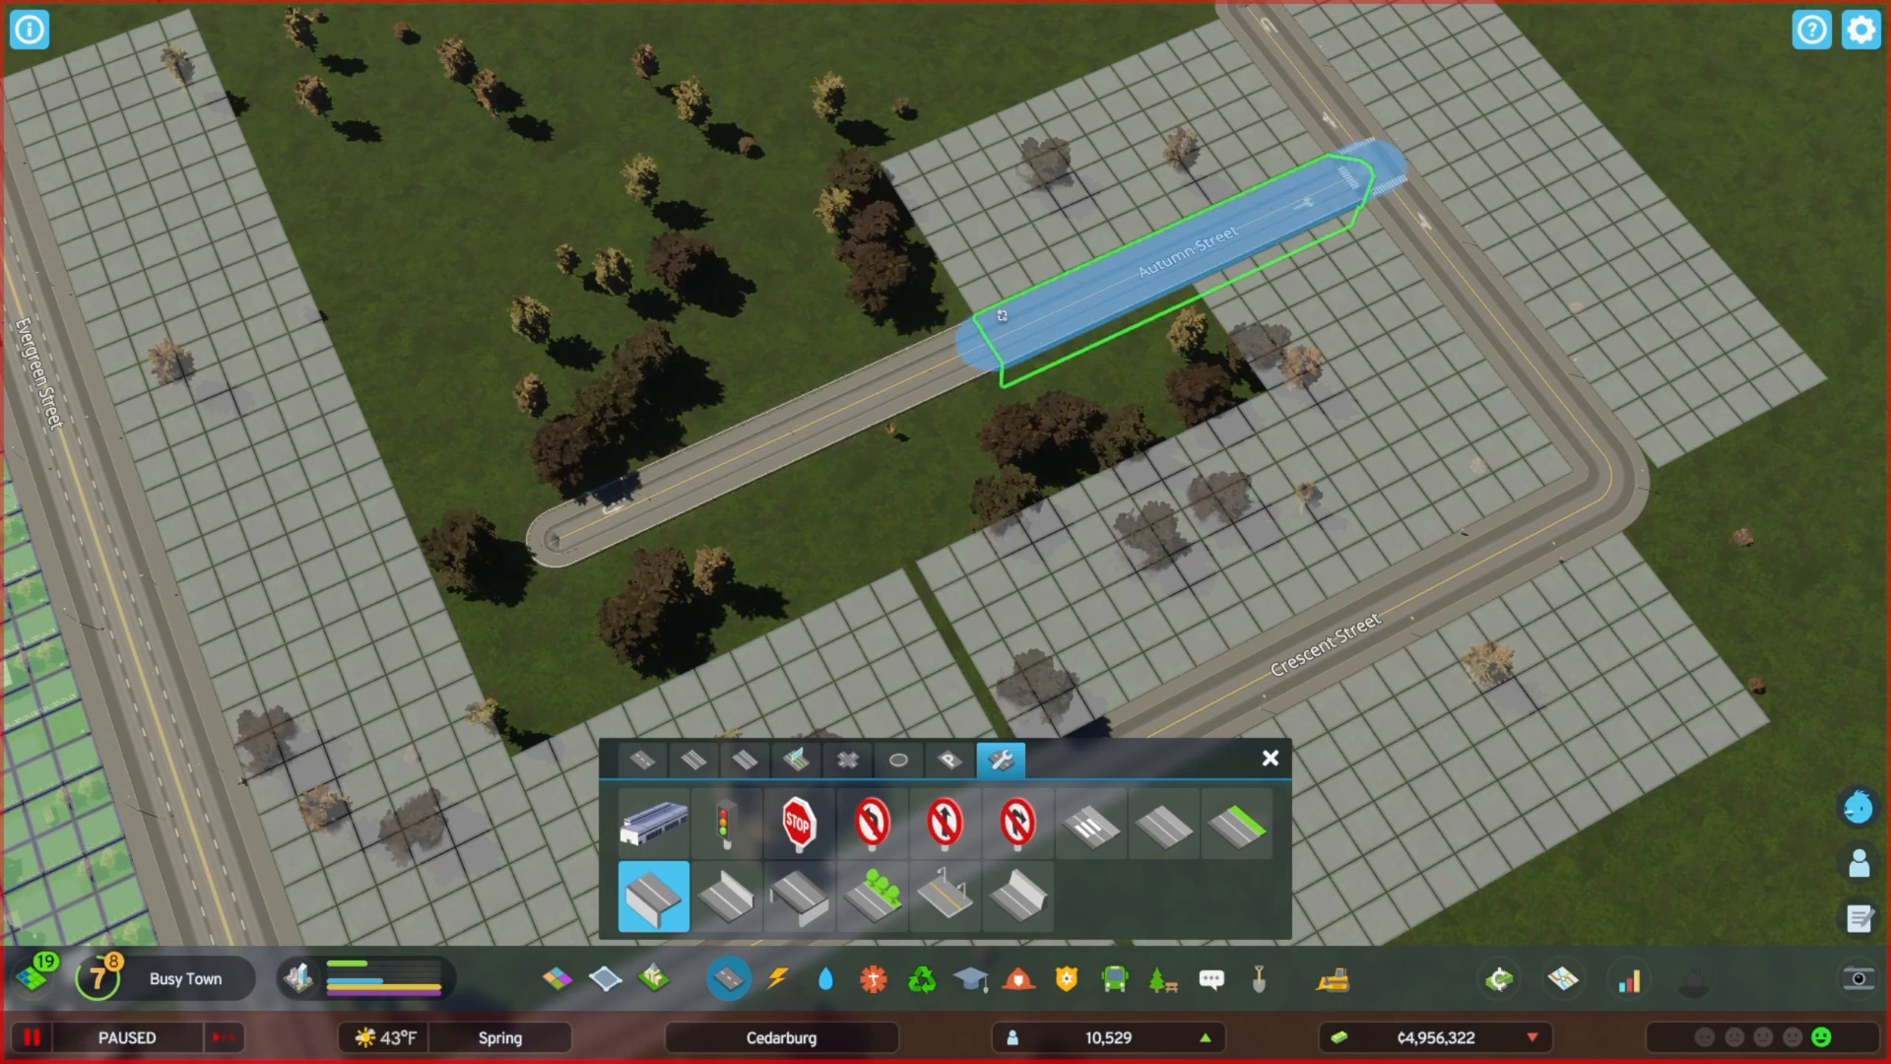
pyautogui.click(1158, 254)
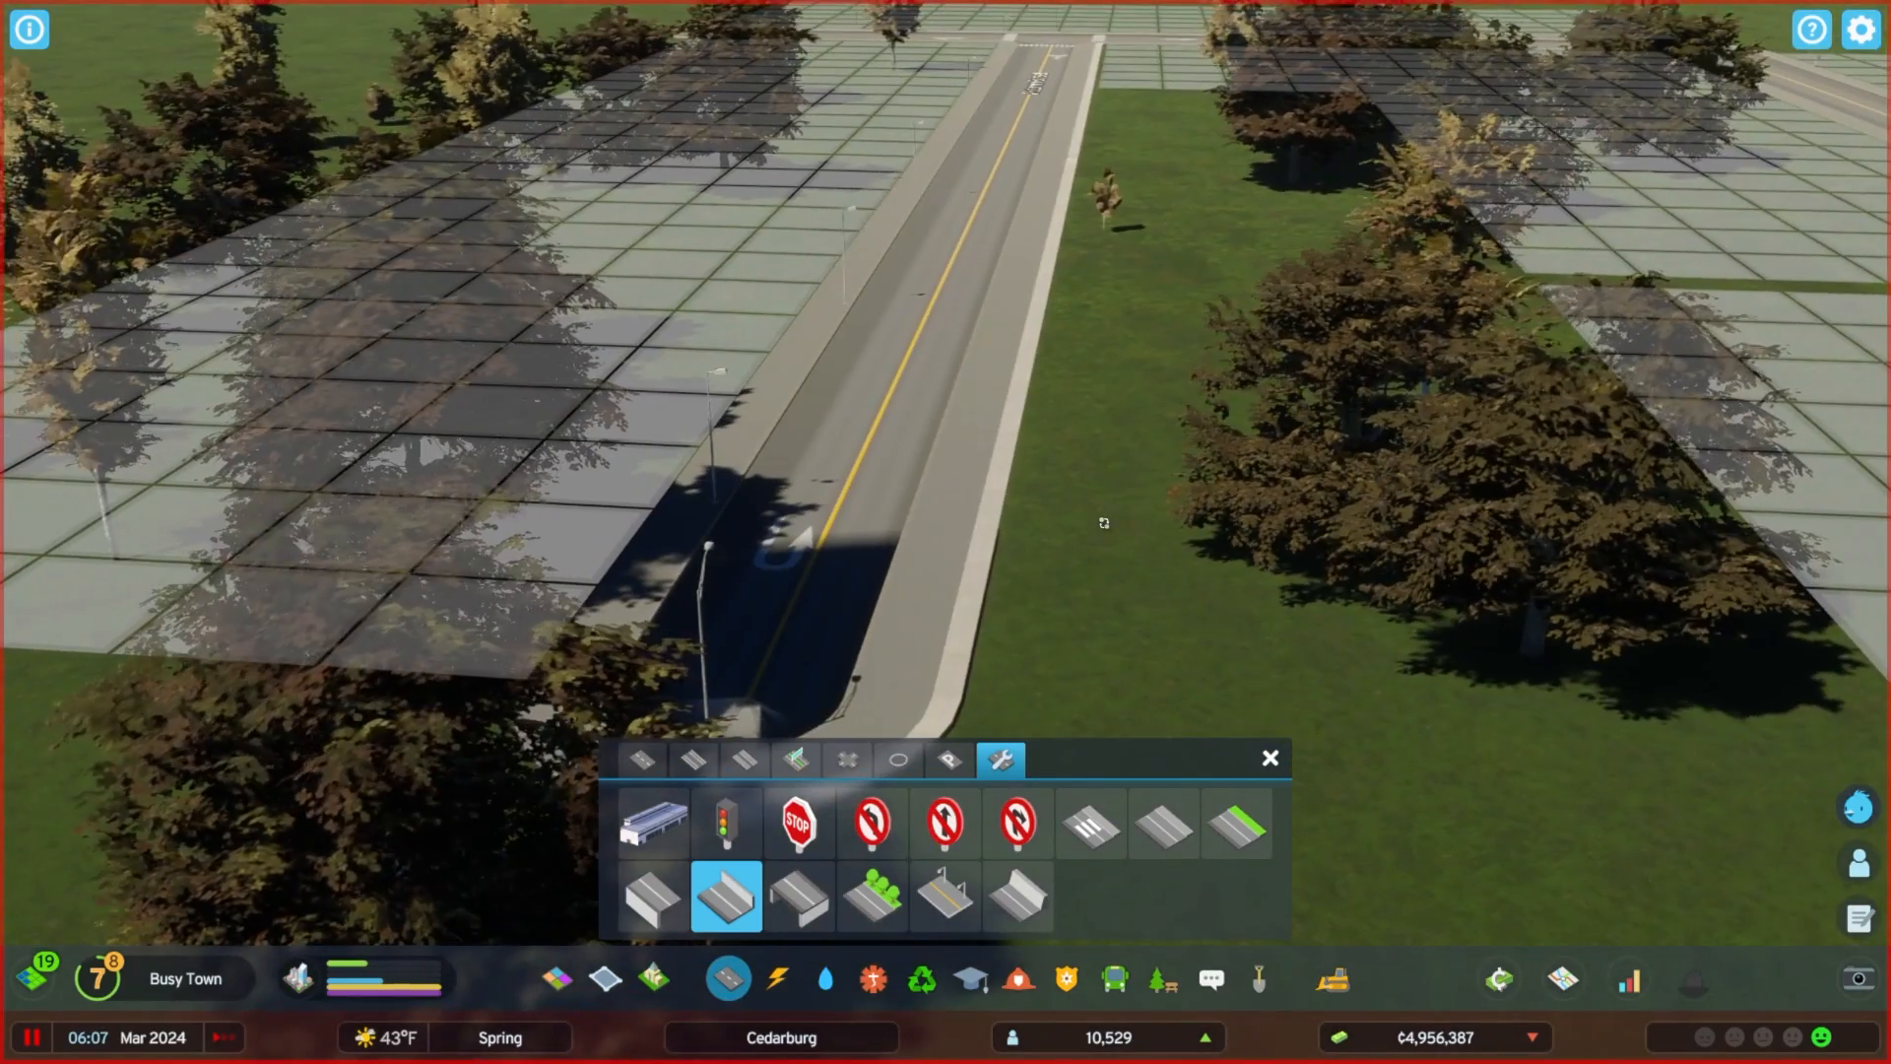
pyautogui.click(652, 894)
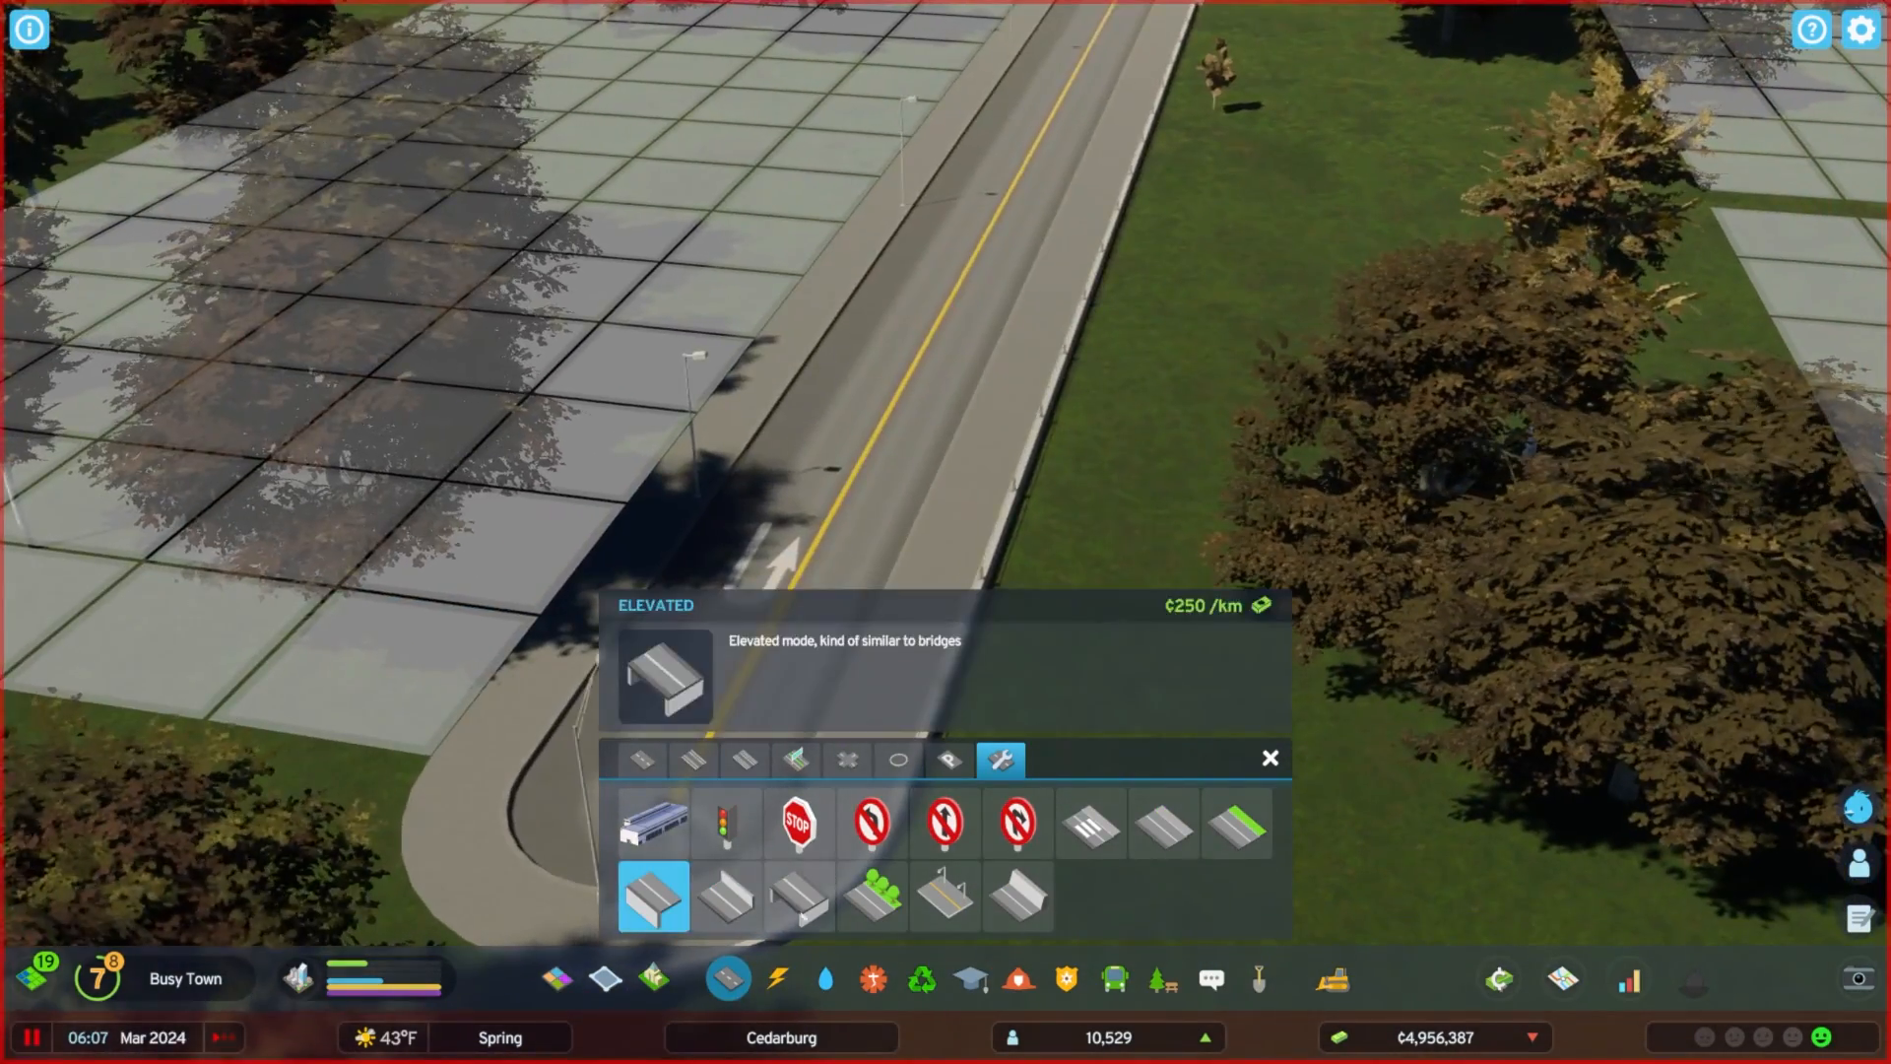
pyautogui.click(798, 898)
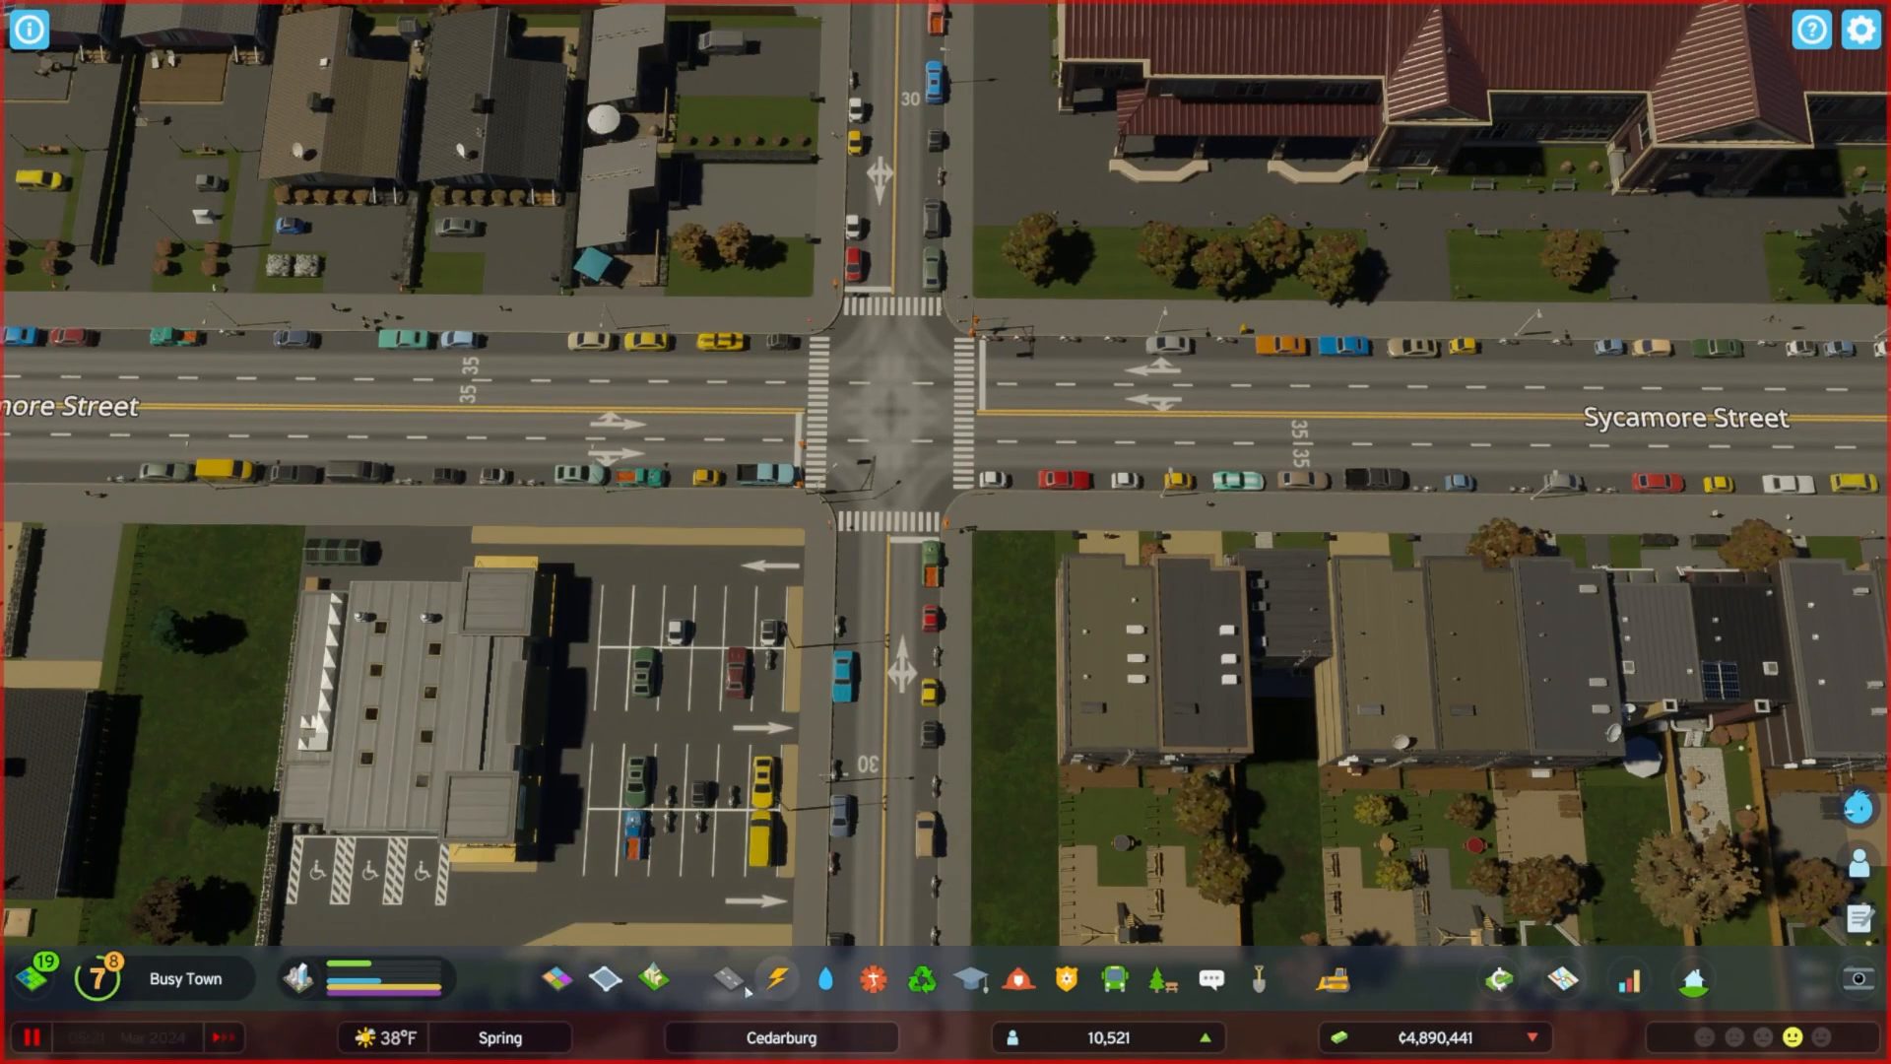
# Start the experimental Lane Direction Tool from Traffic Lights, edit one lane's allowed turns and save.
pyautogui.click(723, 979)
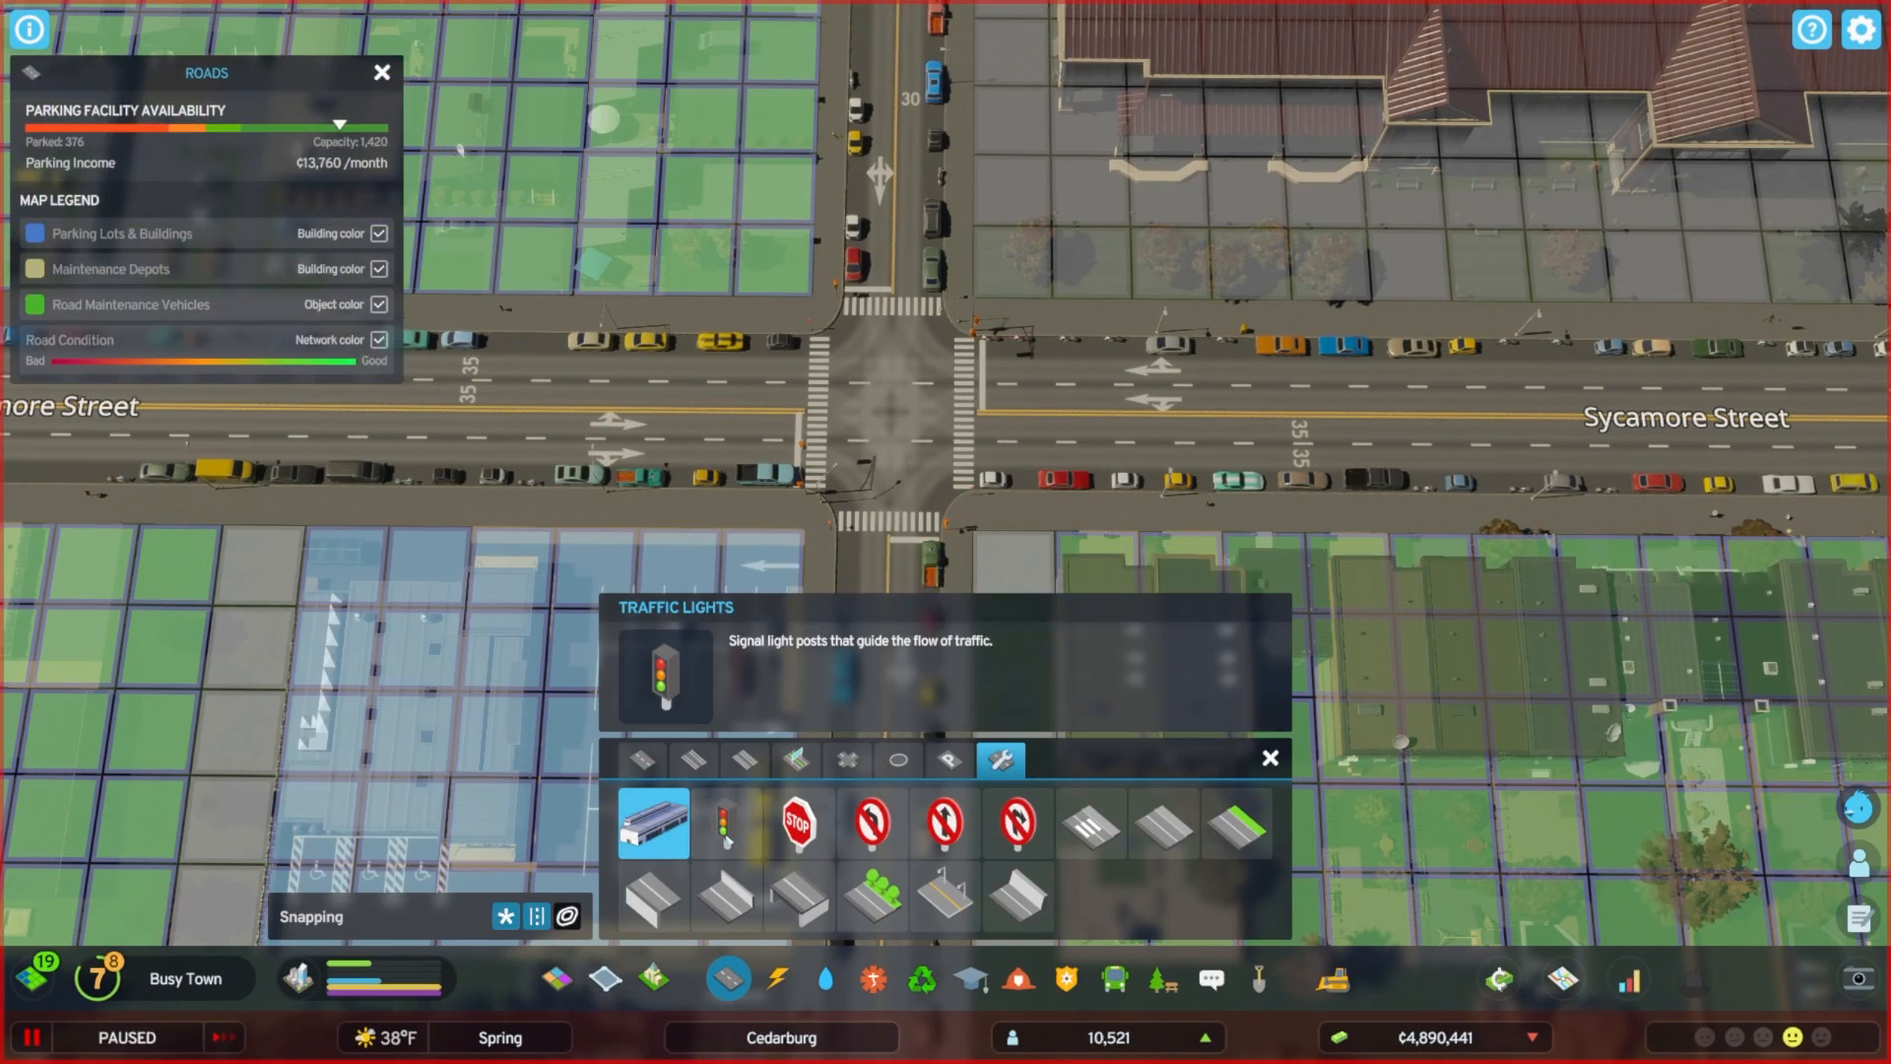
pyautogui.click(725, 824)
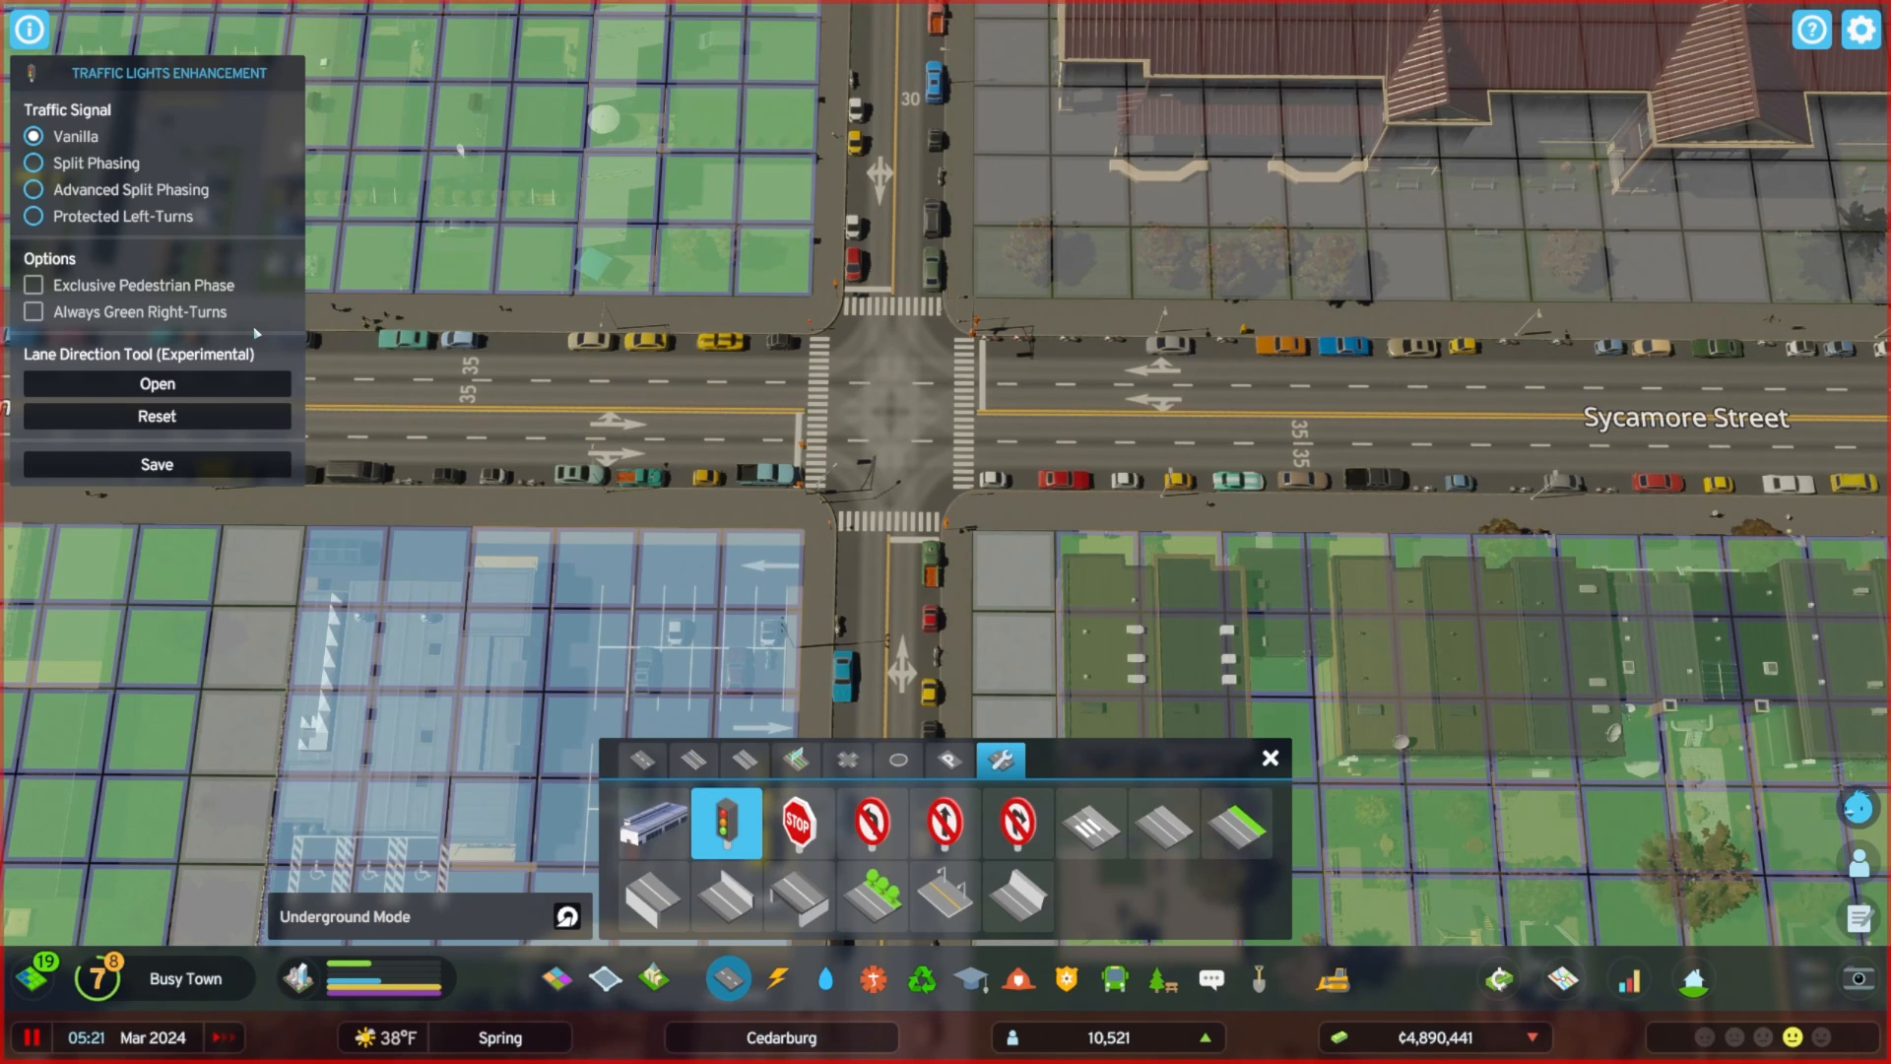
pyautogui.click(33, 1038)
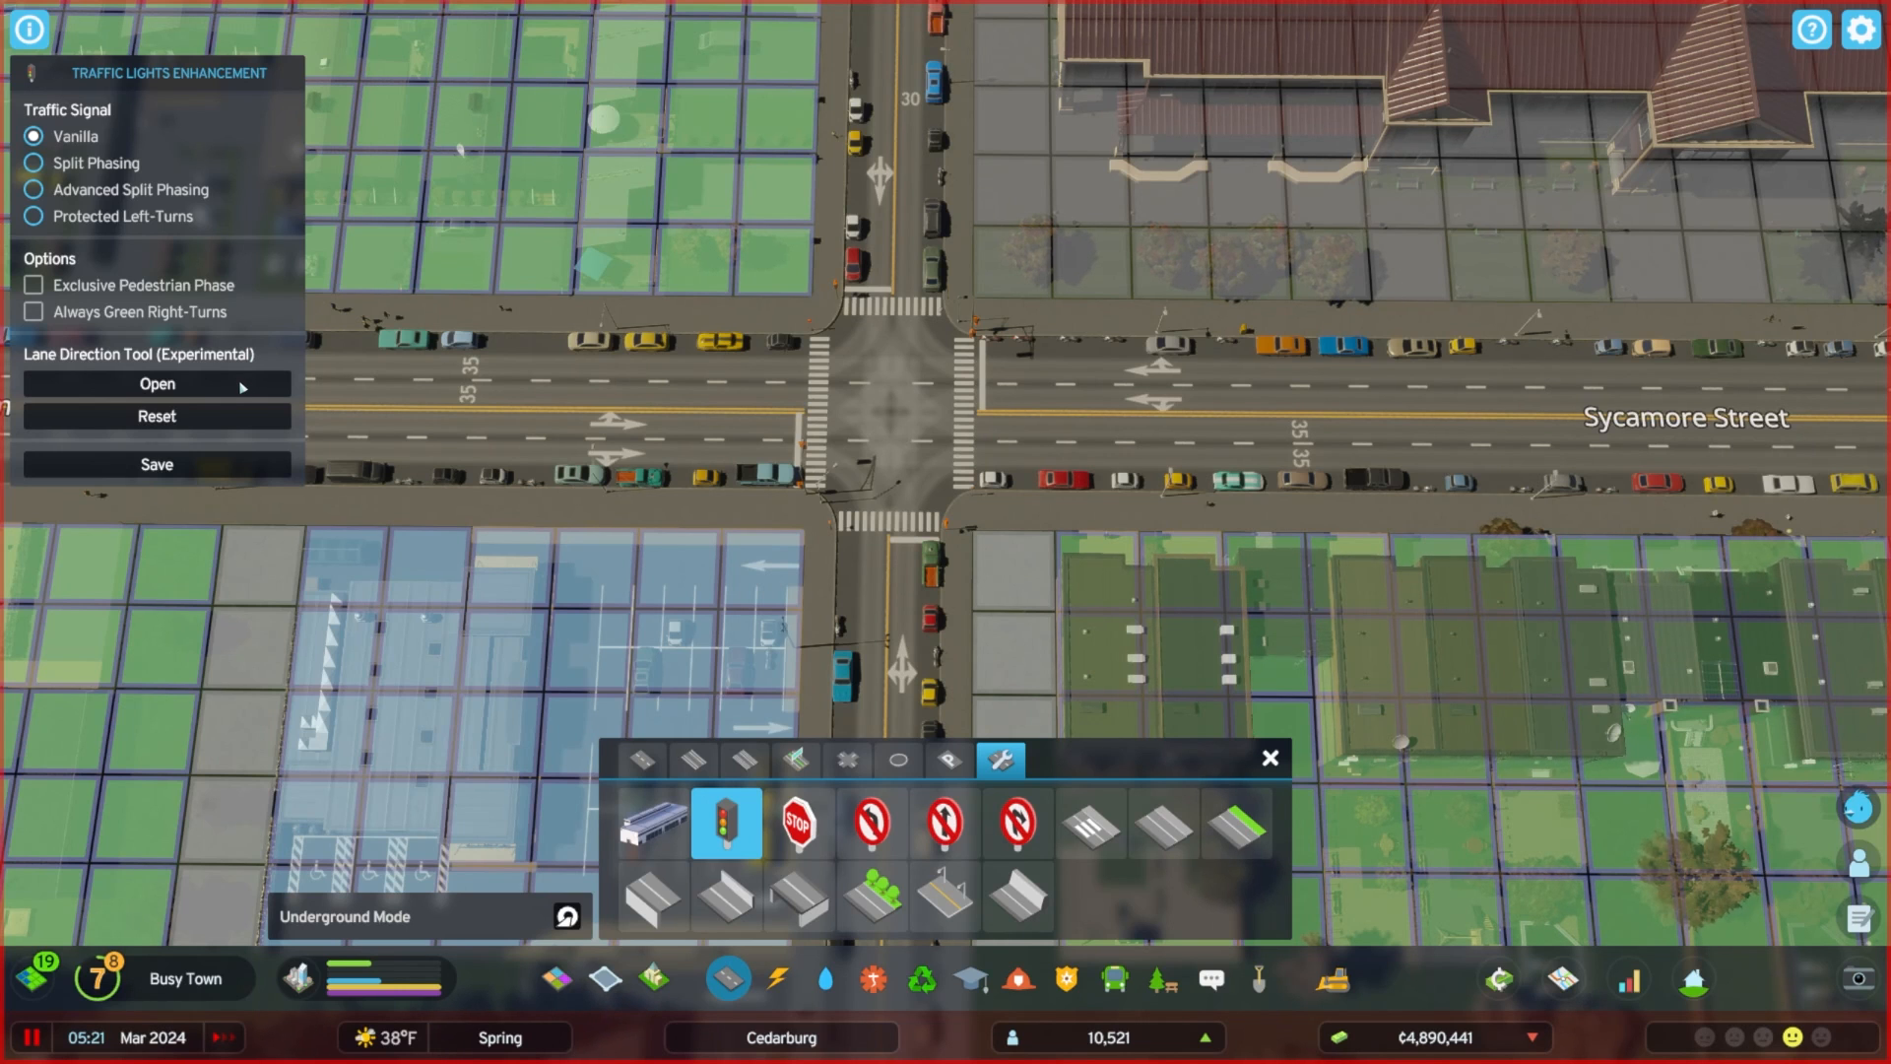
pyautogui.click(155, 384)
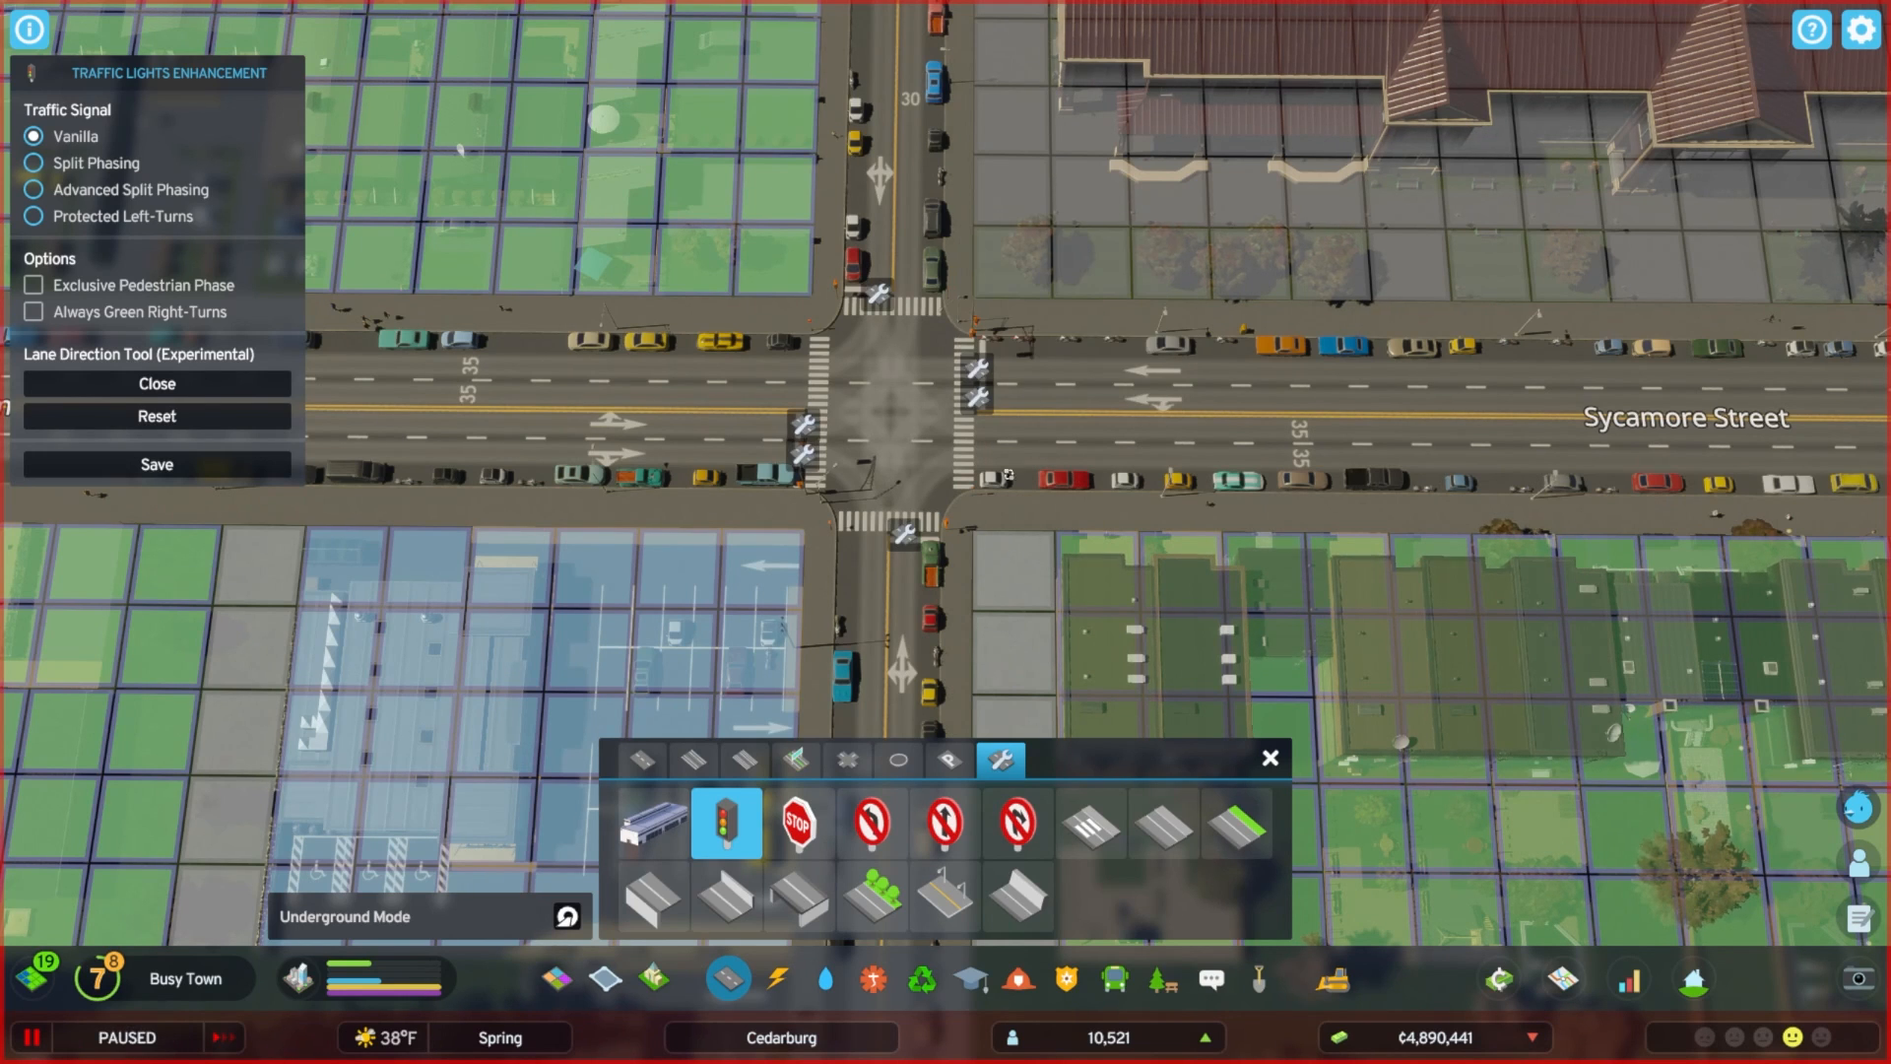
pyautogui.click(975, 373)
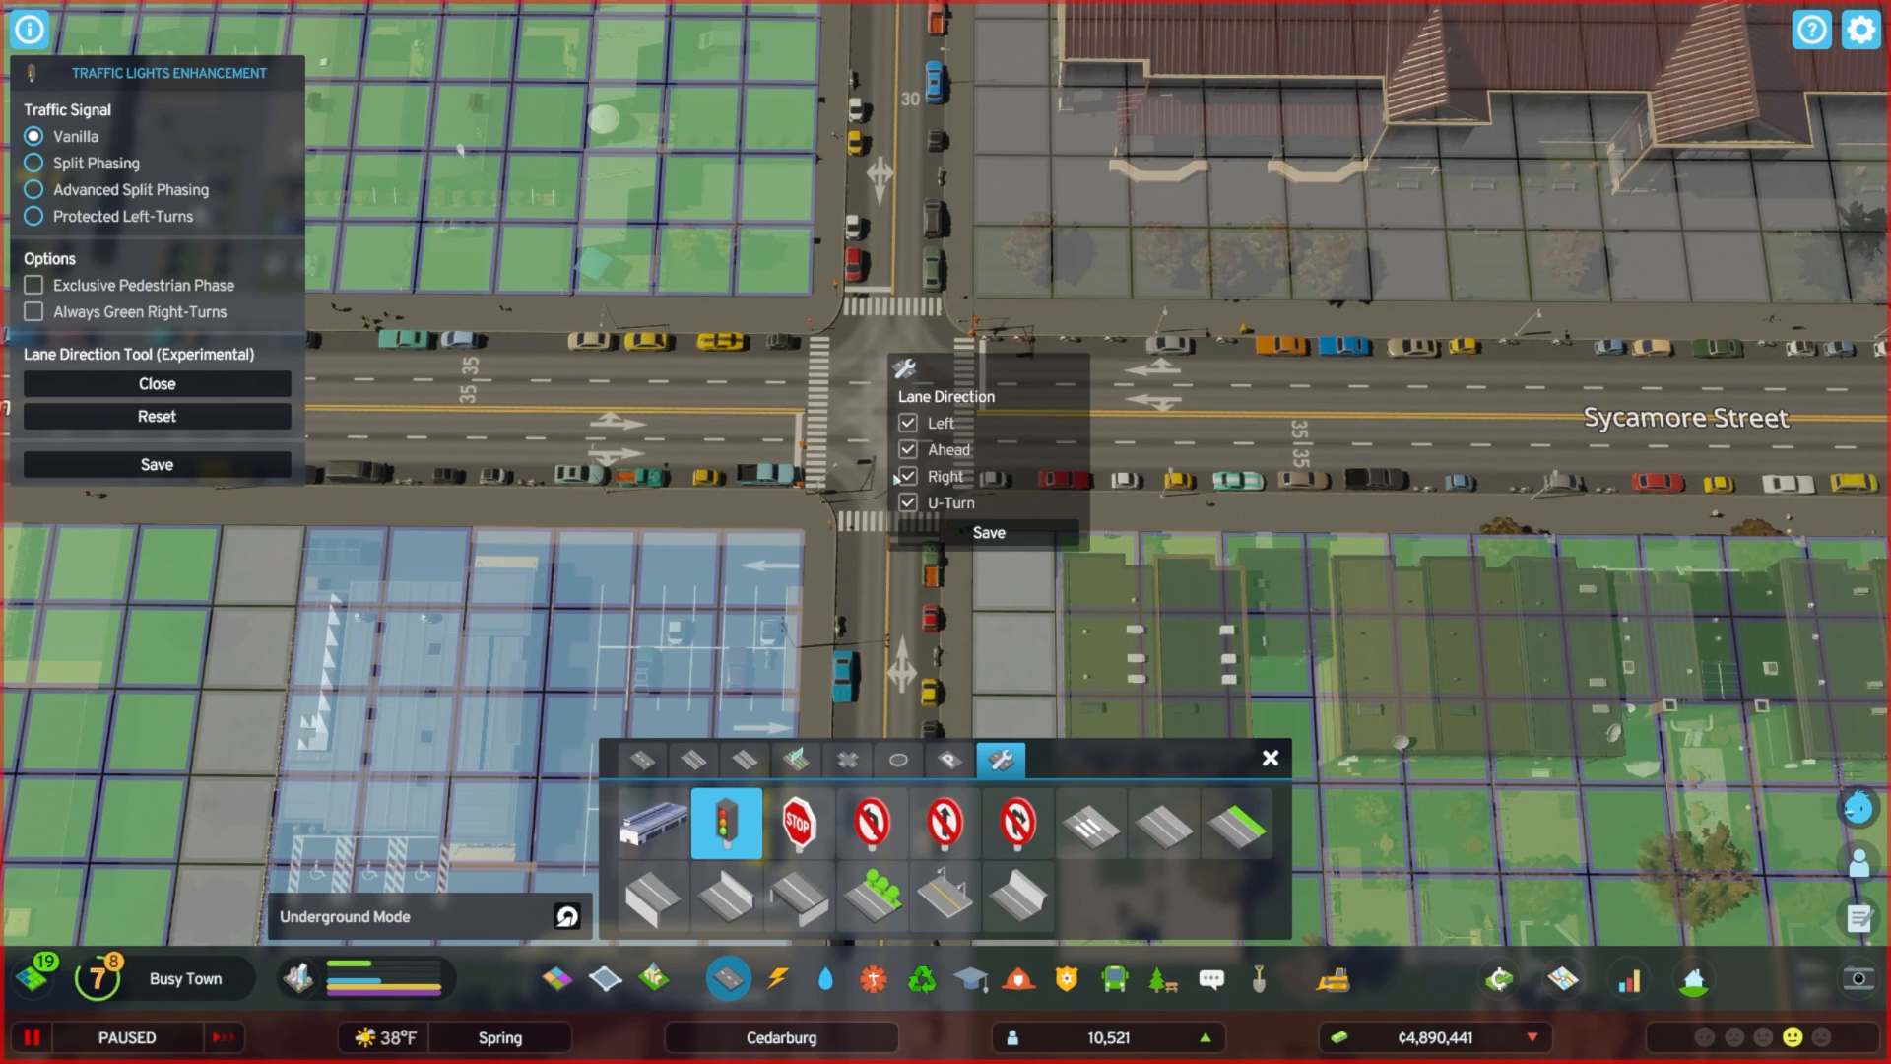
pyautogui.click(987, 532)
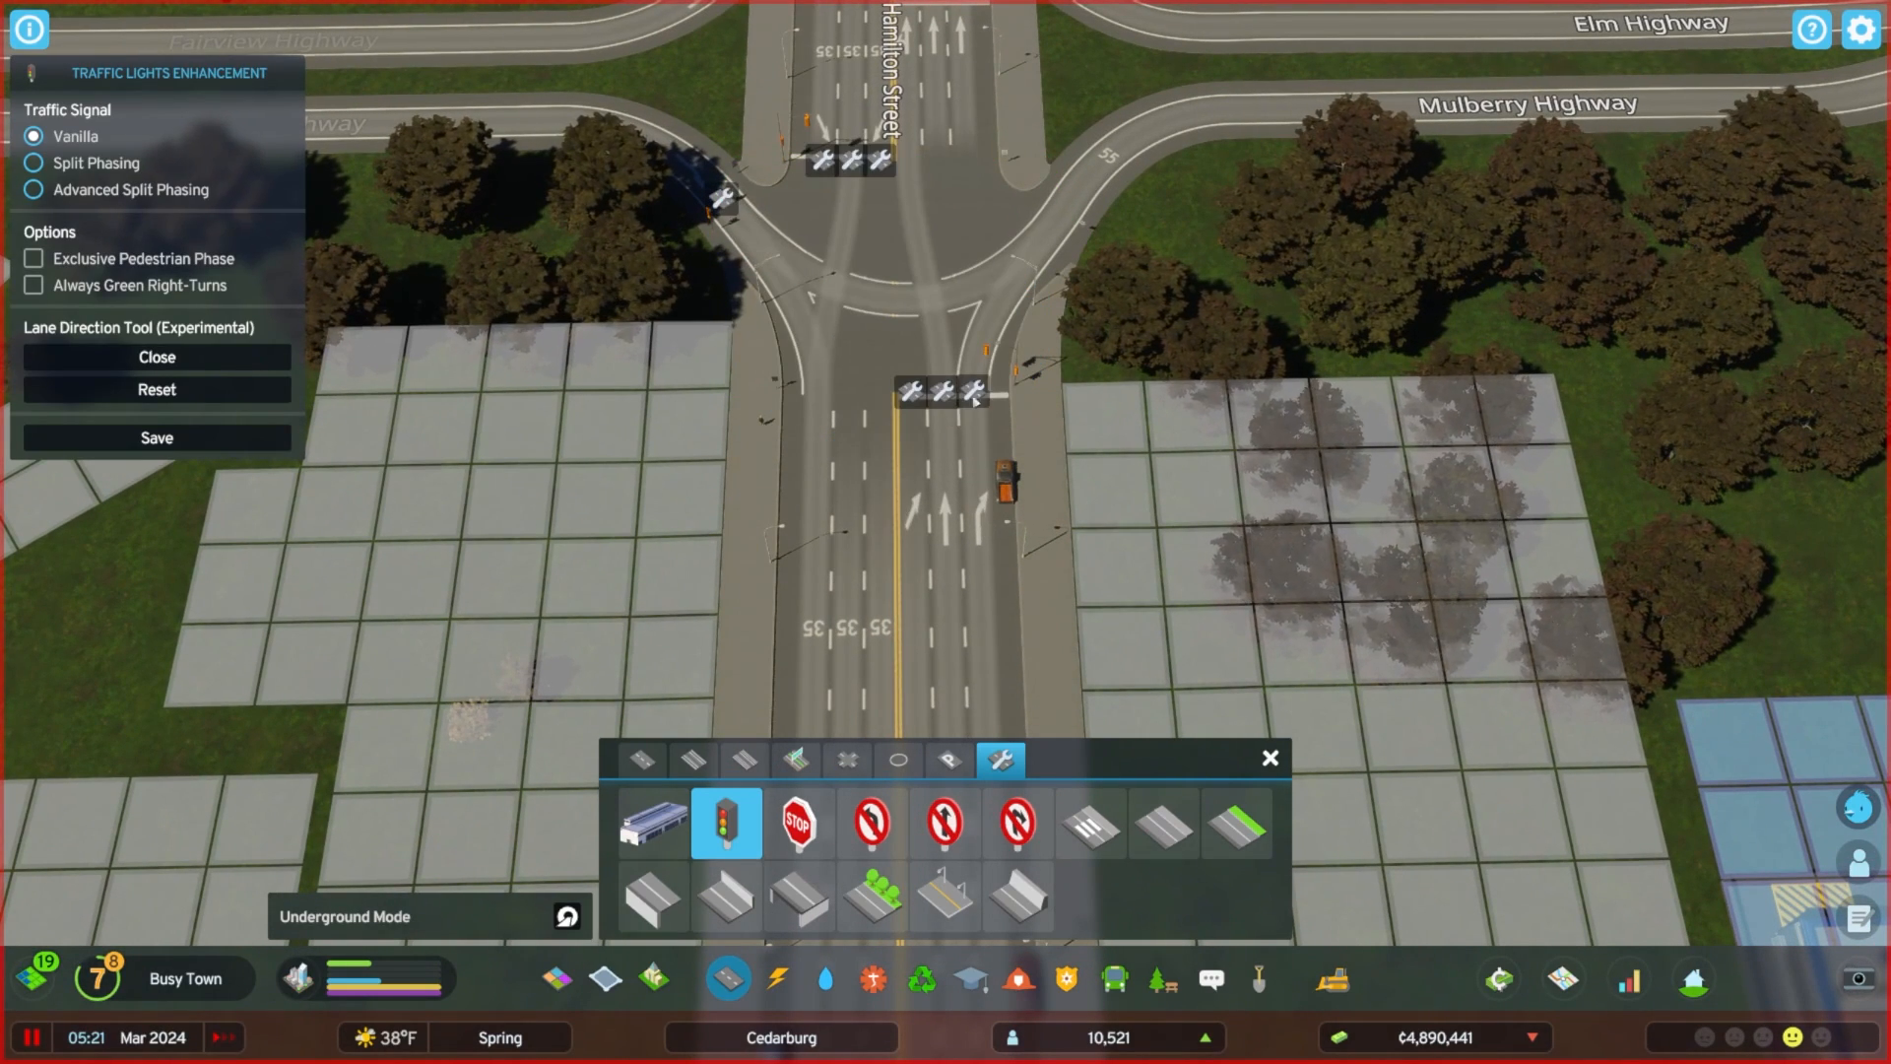
pyautogui.moveTo(954, 350)
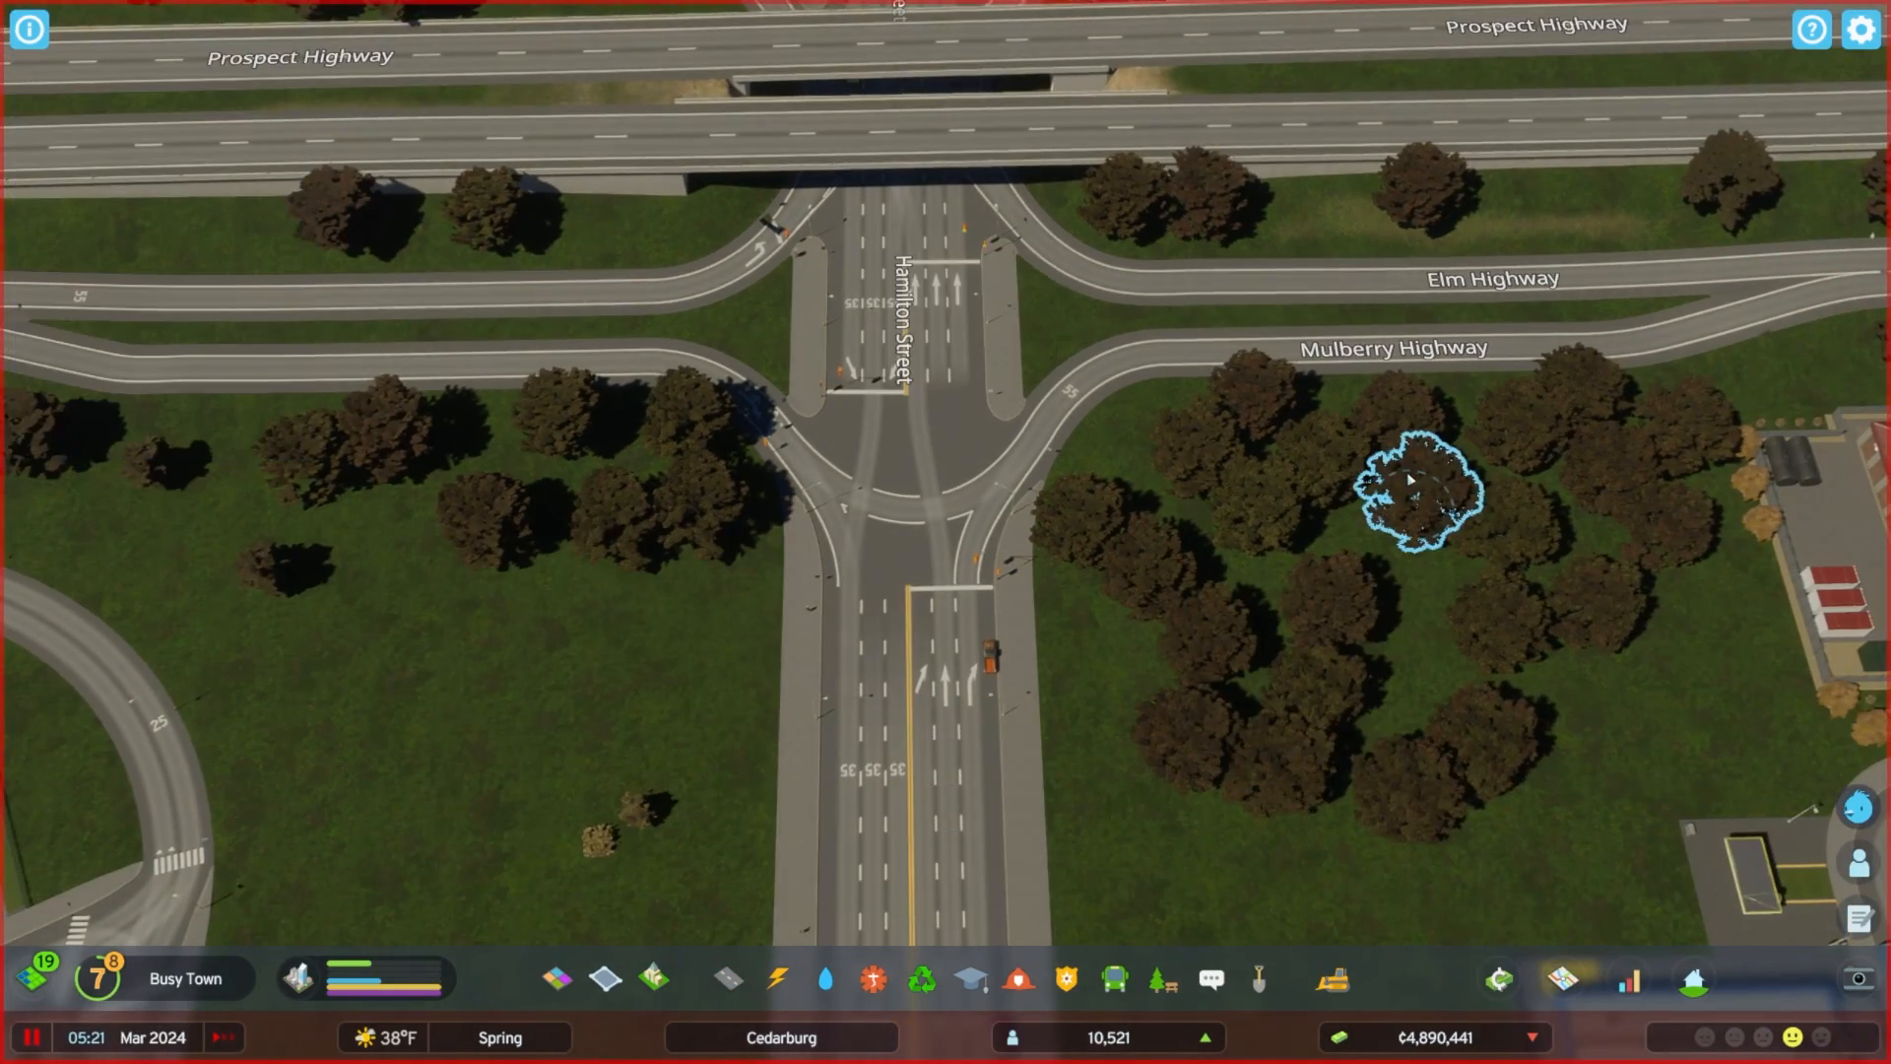
# Make the north-approach lane at the Hamilton Street junction right-turn only and save it.
pyautogui.click(725, 980)
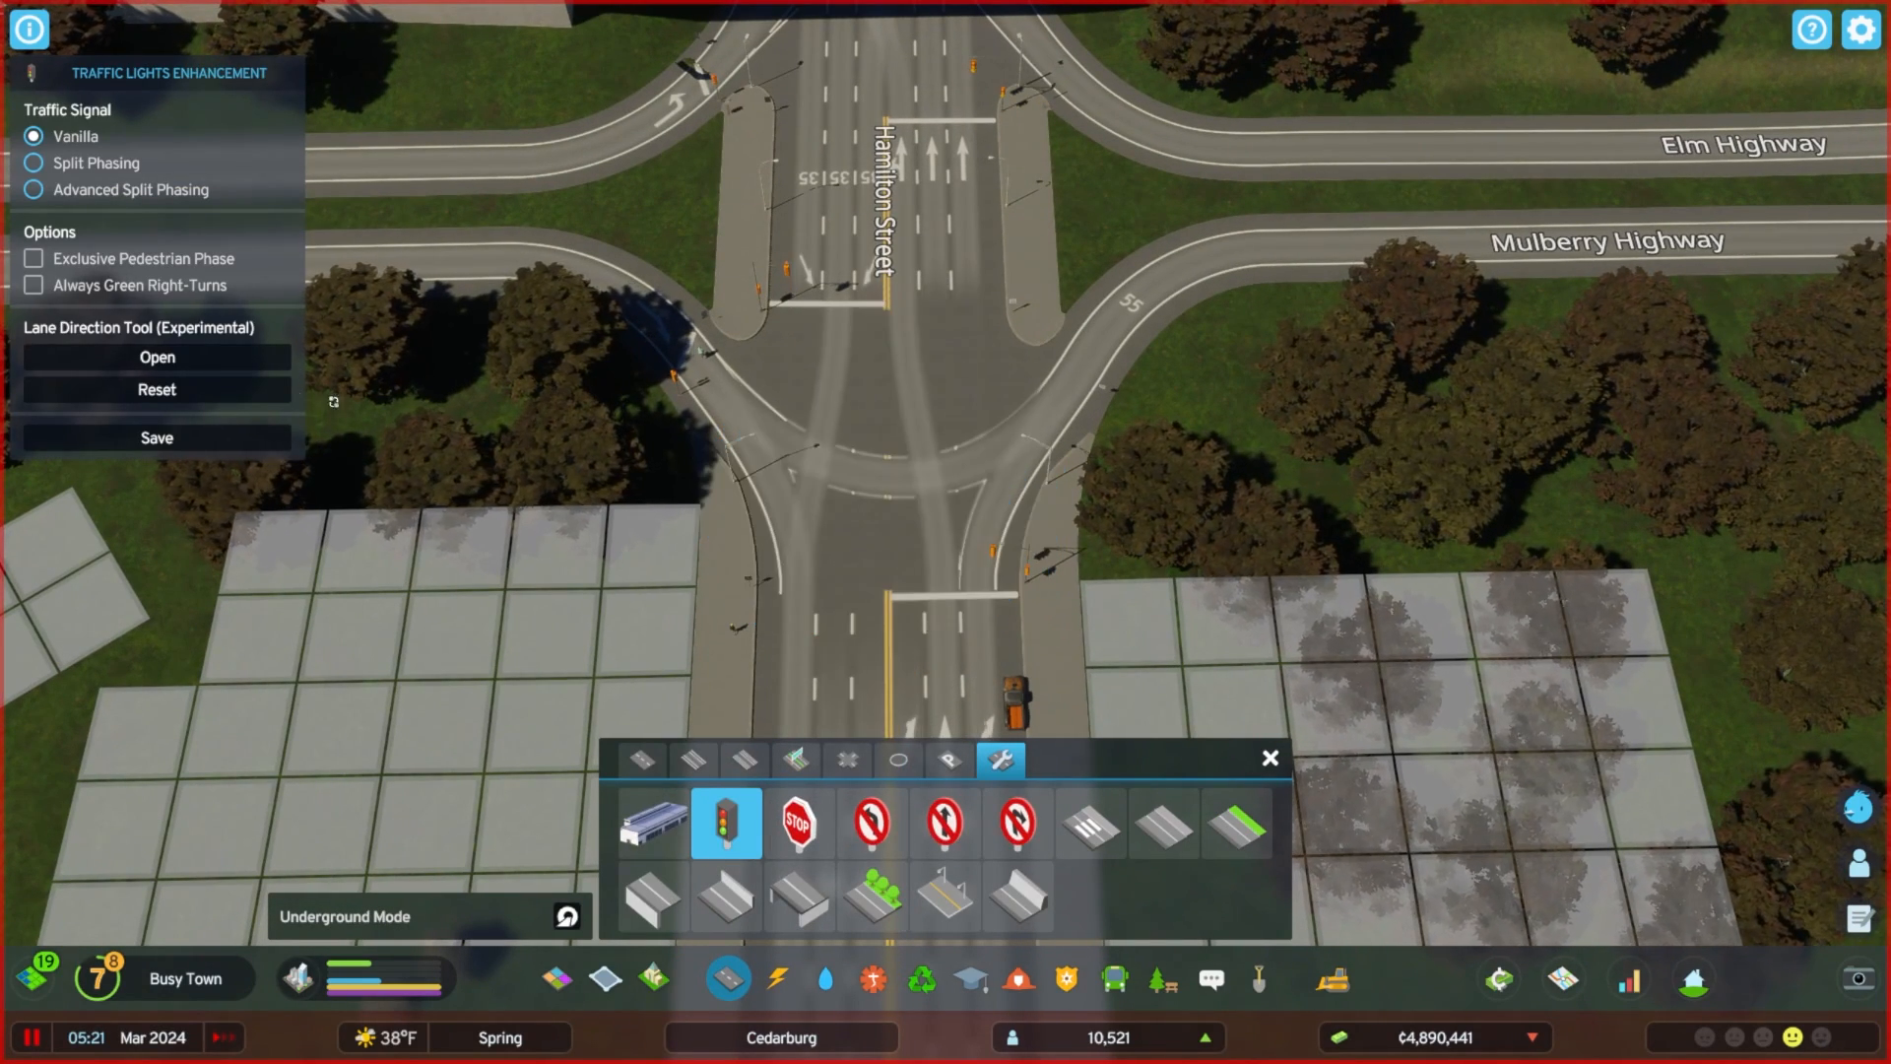
pyautogui.click(155, 356)
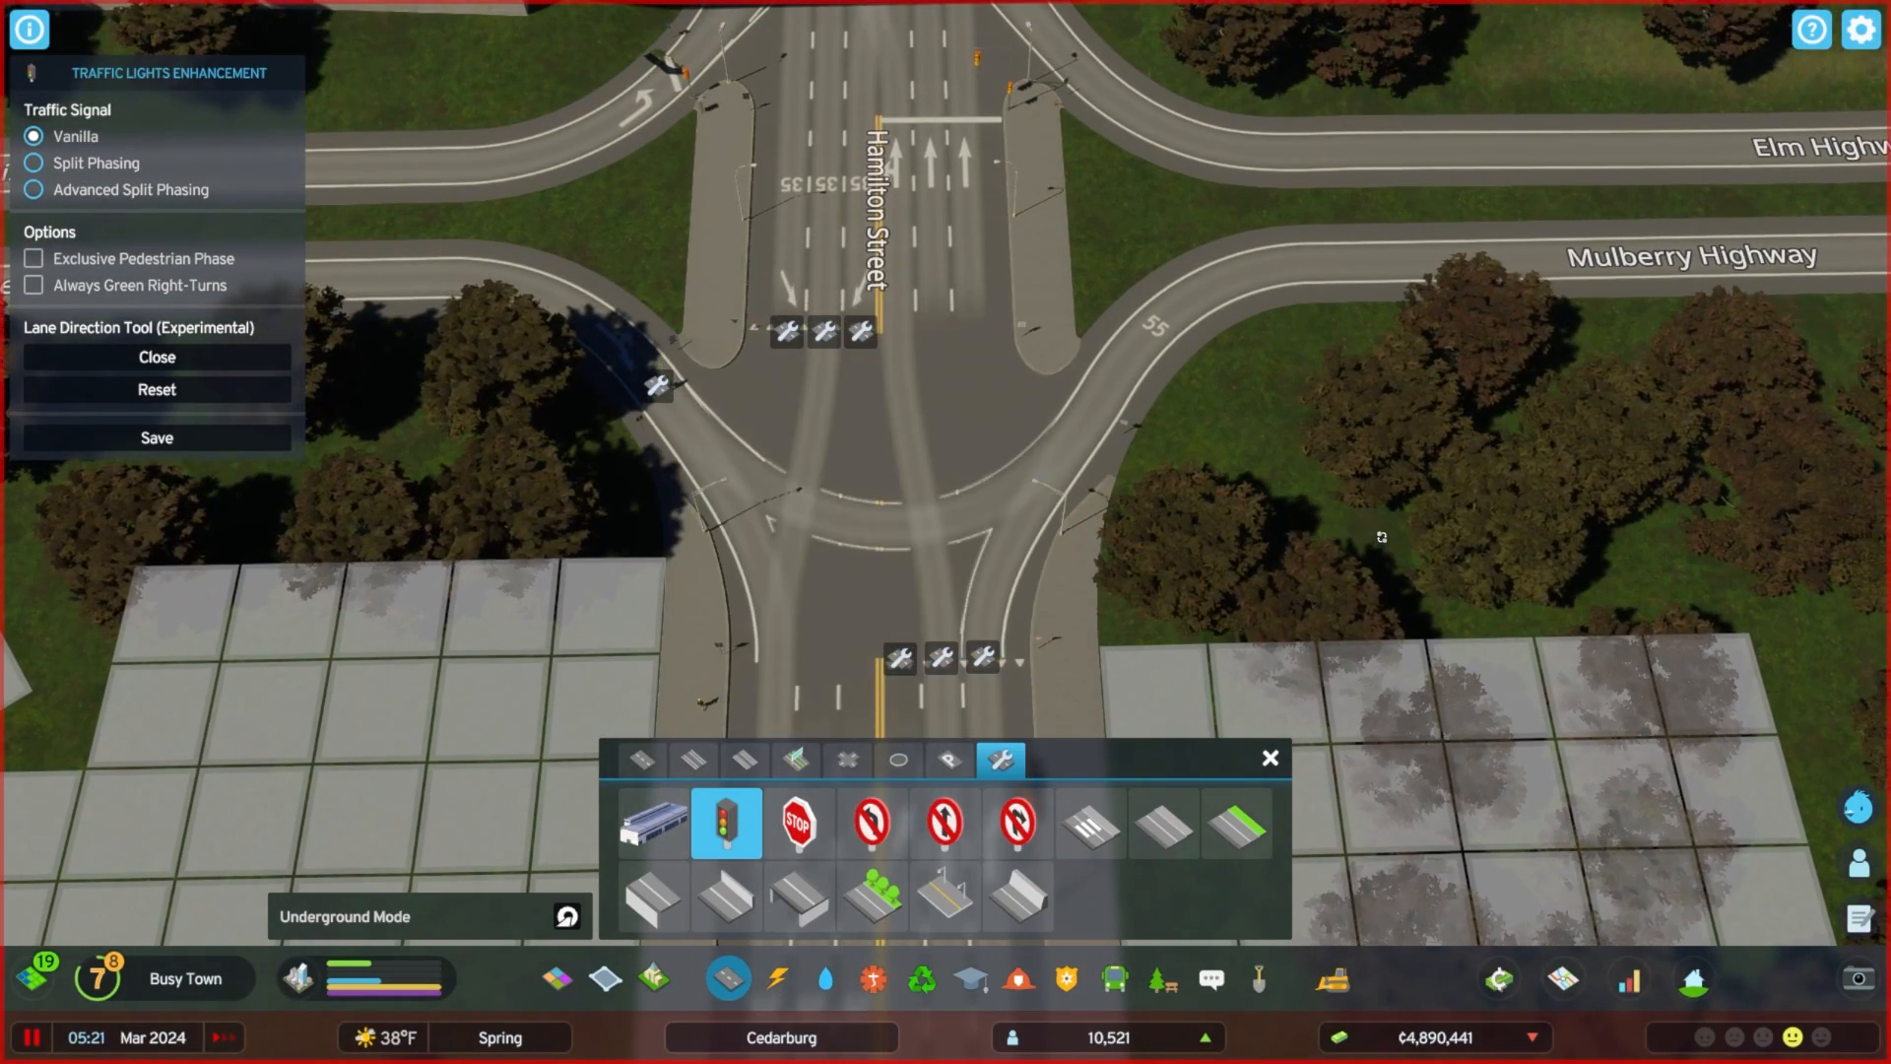
pyautogui.click(29, 1038)
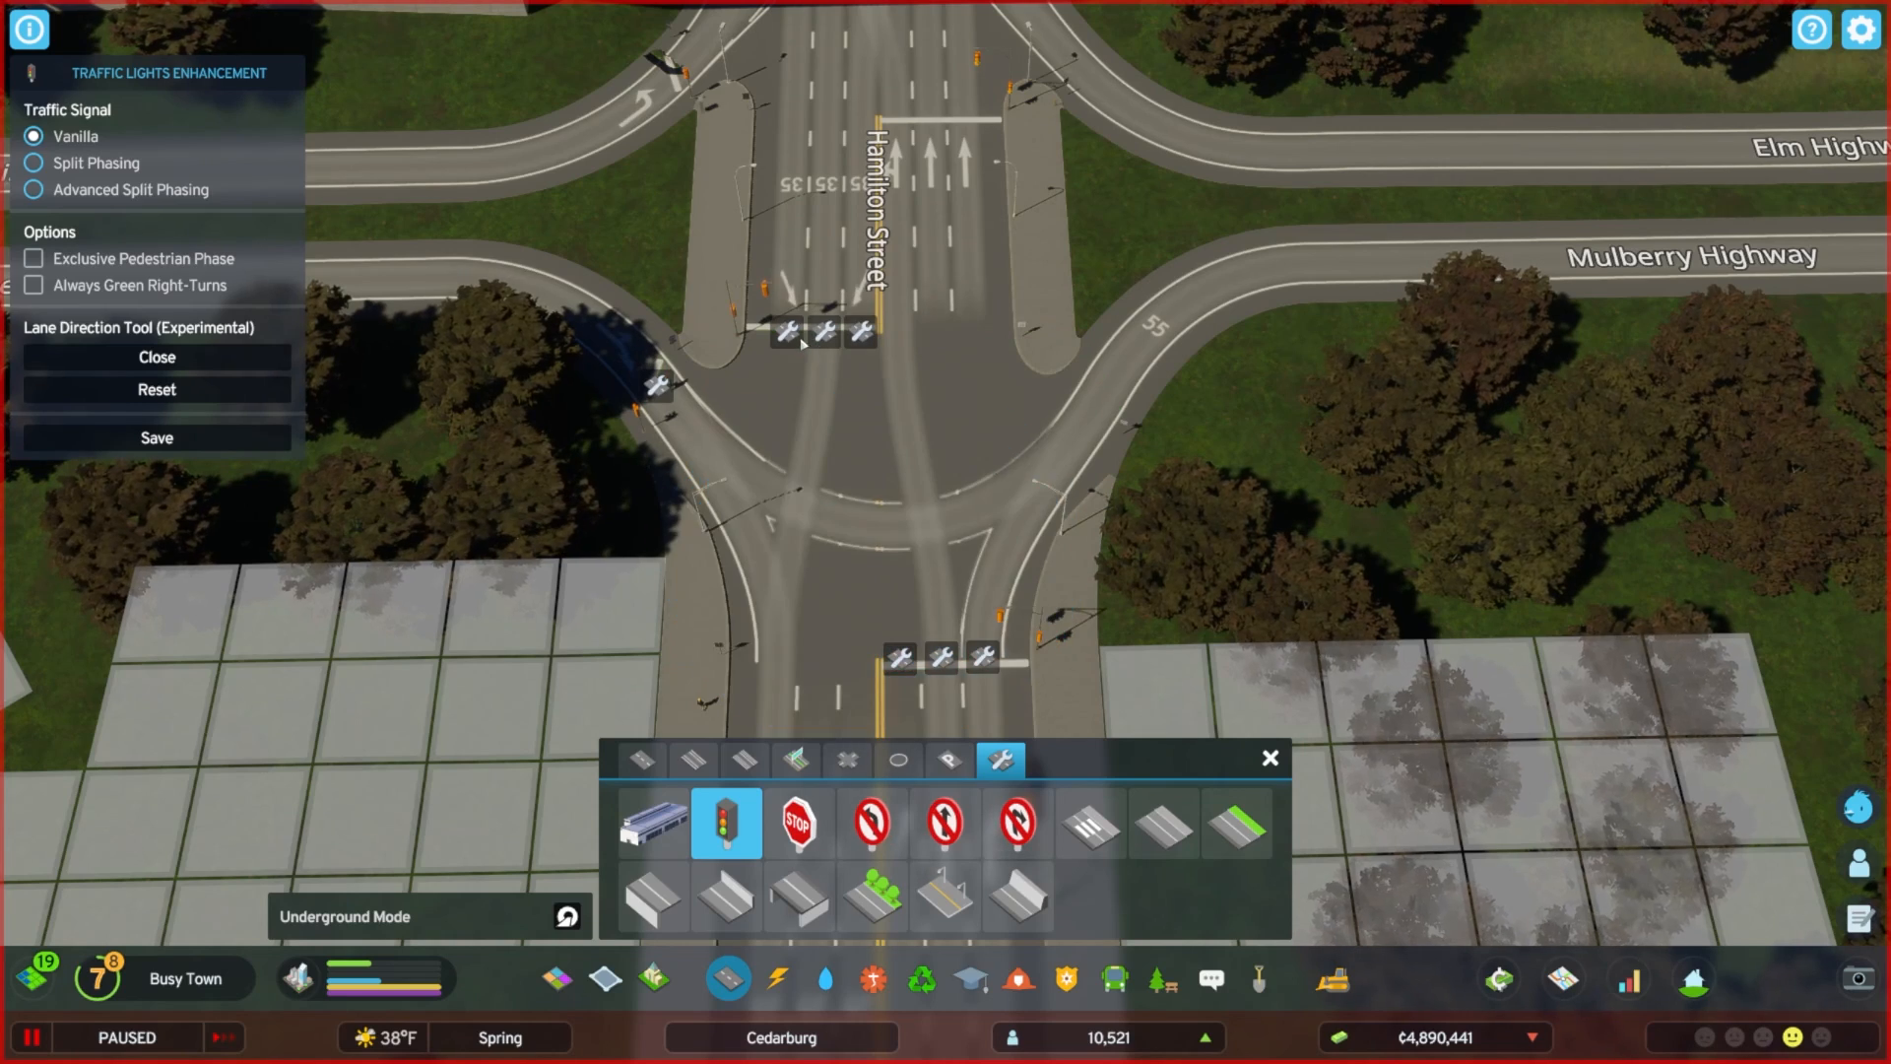
pyautogui.click(782, 331)
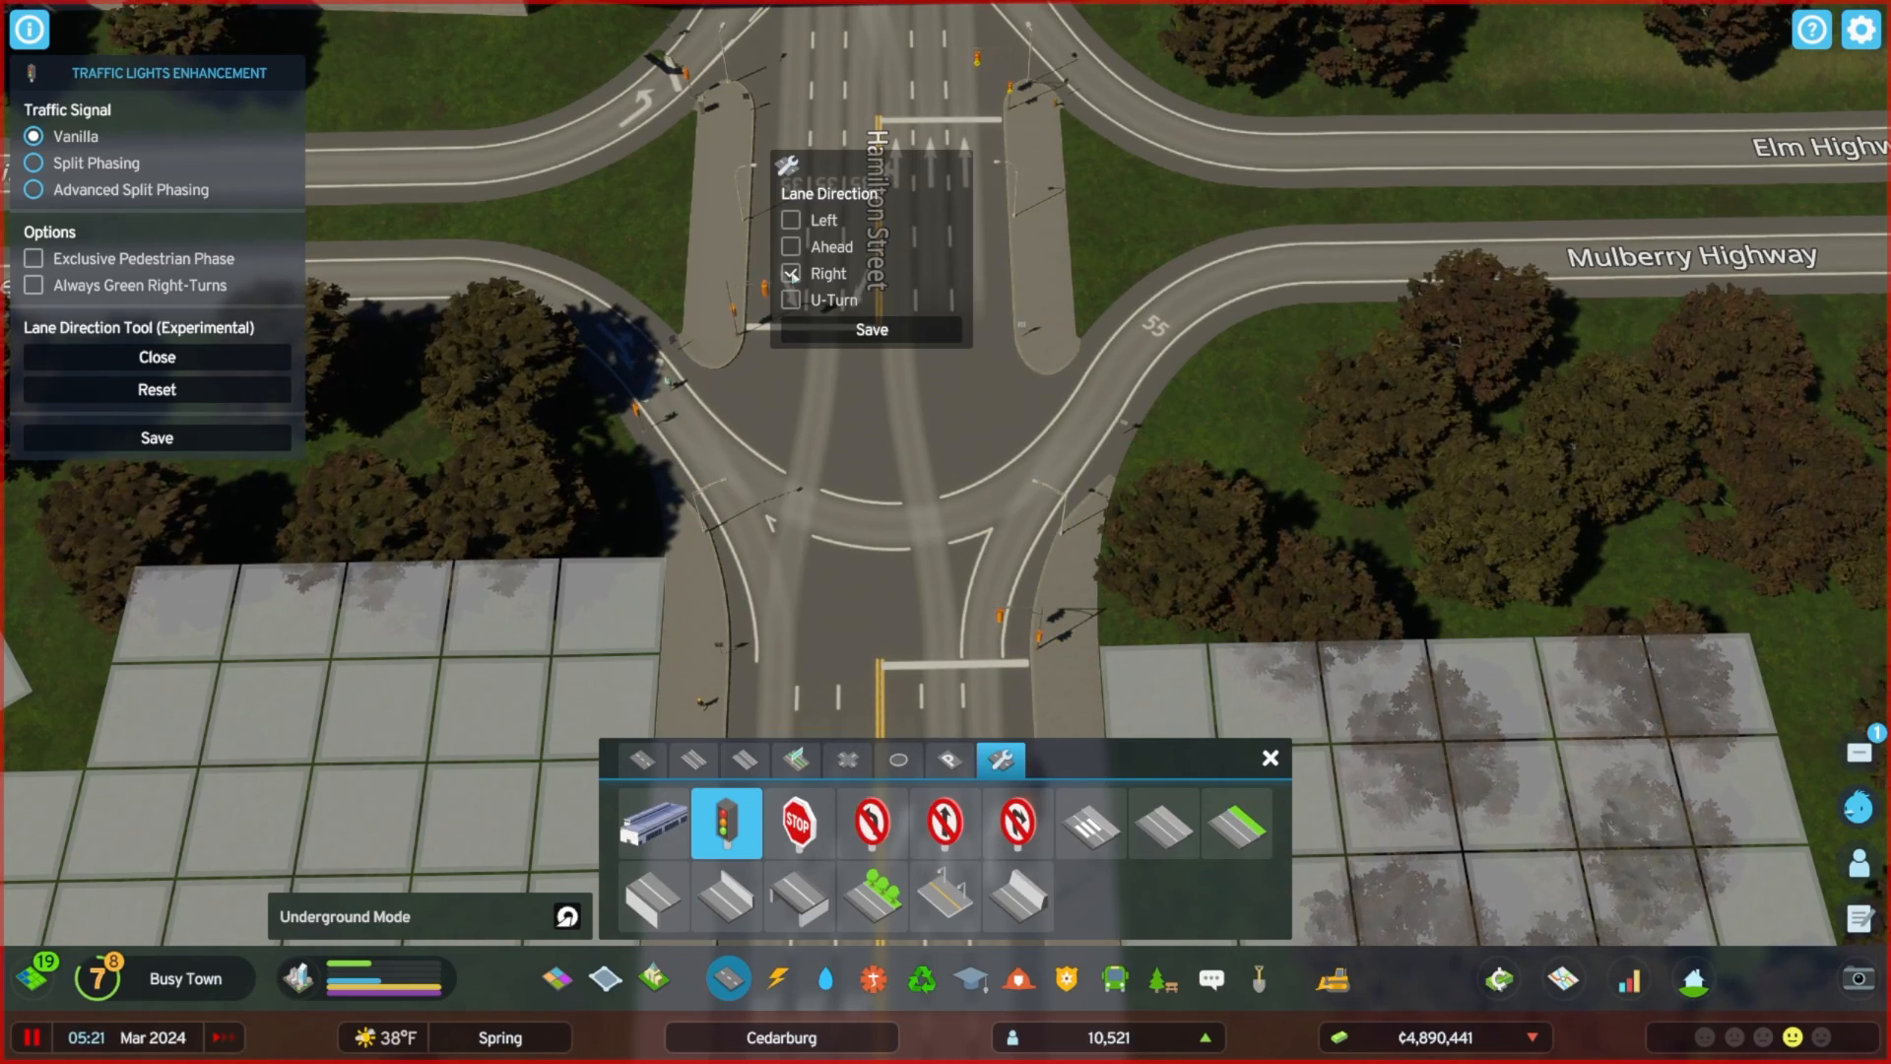
pyautogui.click(792, 246)
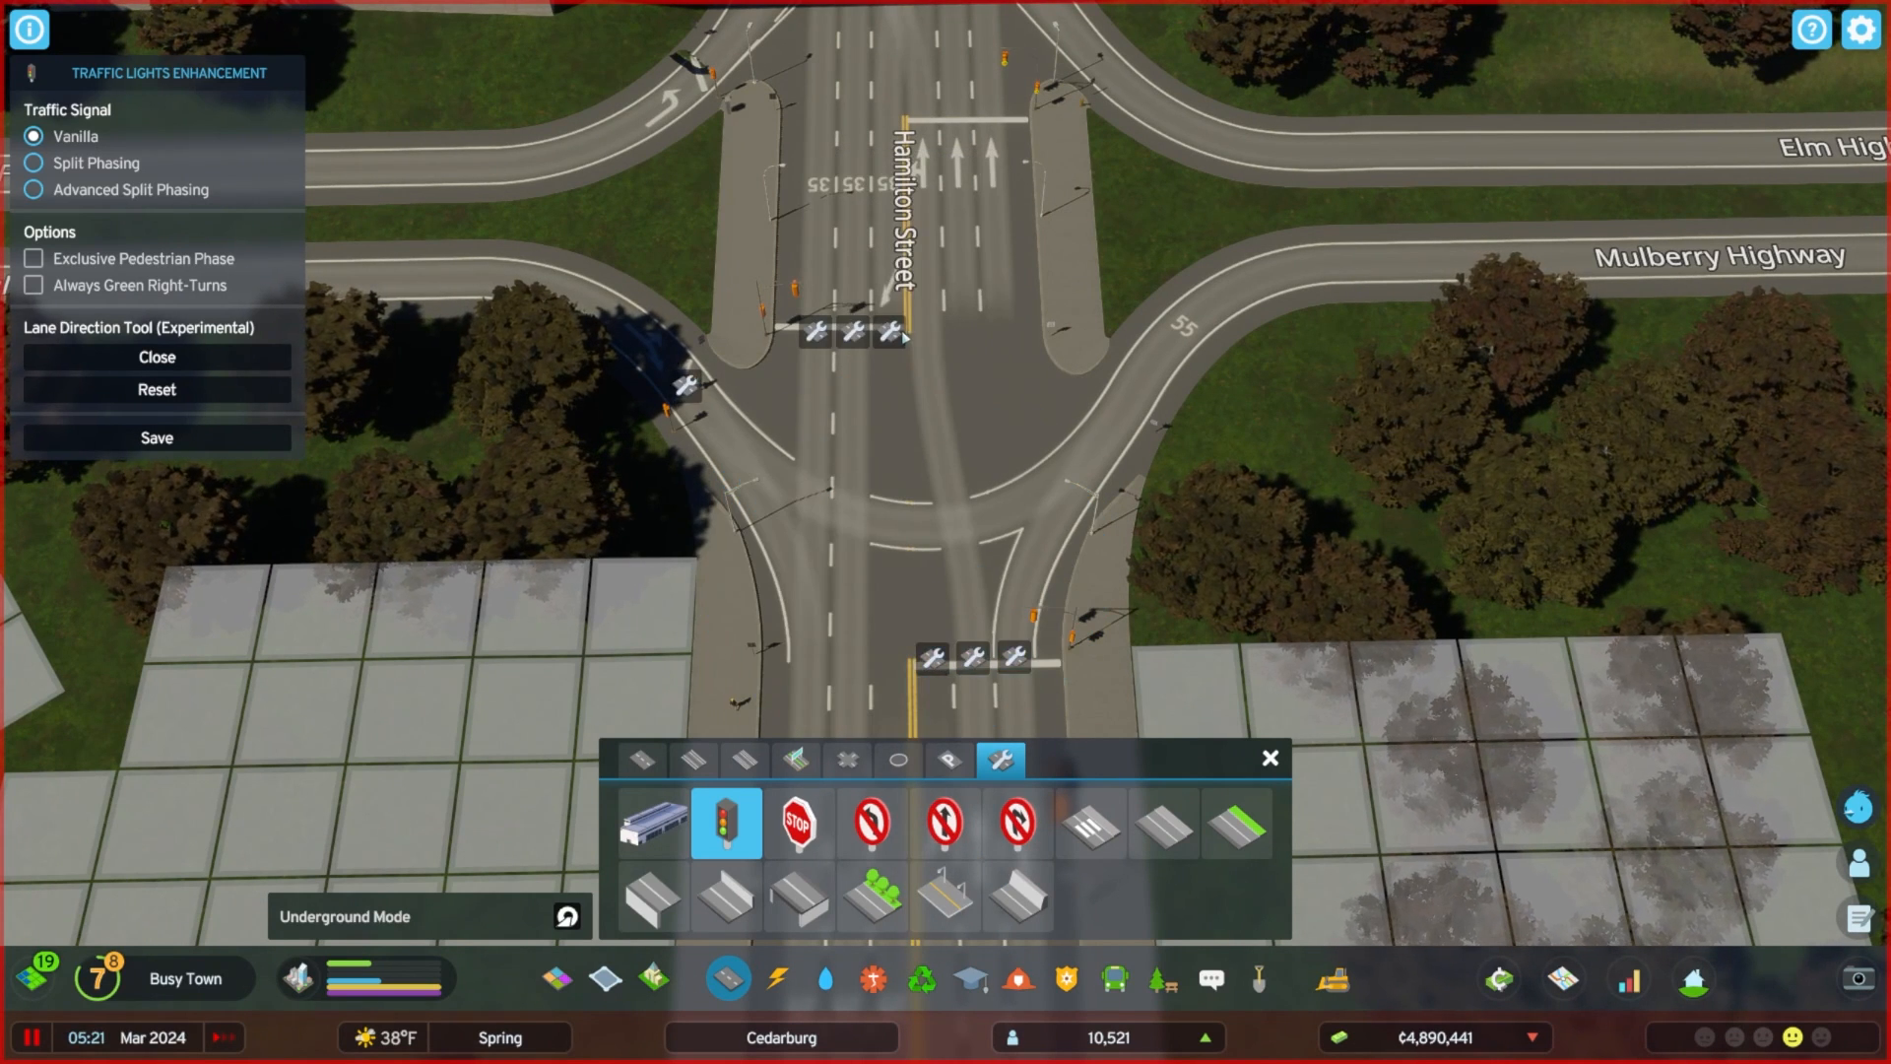
# Make the south-approach lane right-turn only instead of ahead and save it.
pyautogui.click(898, 166)
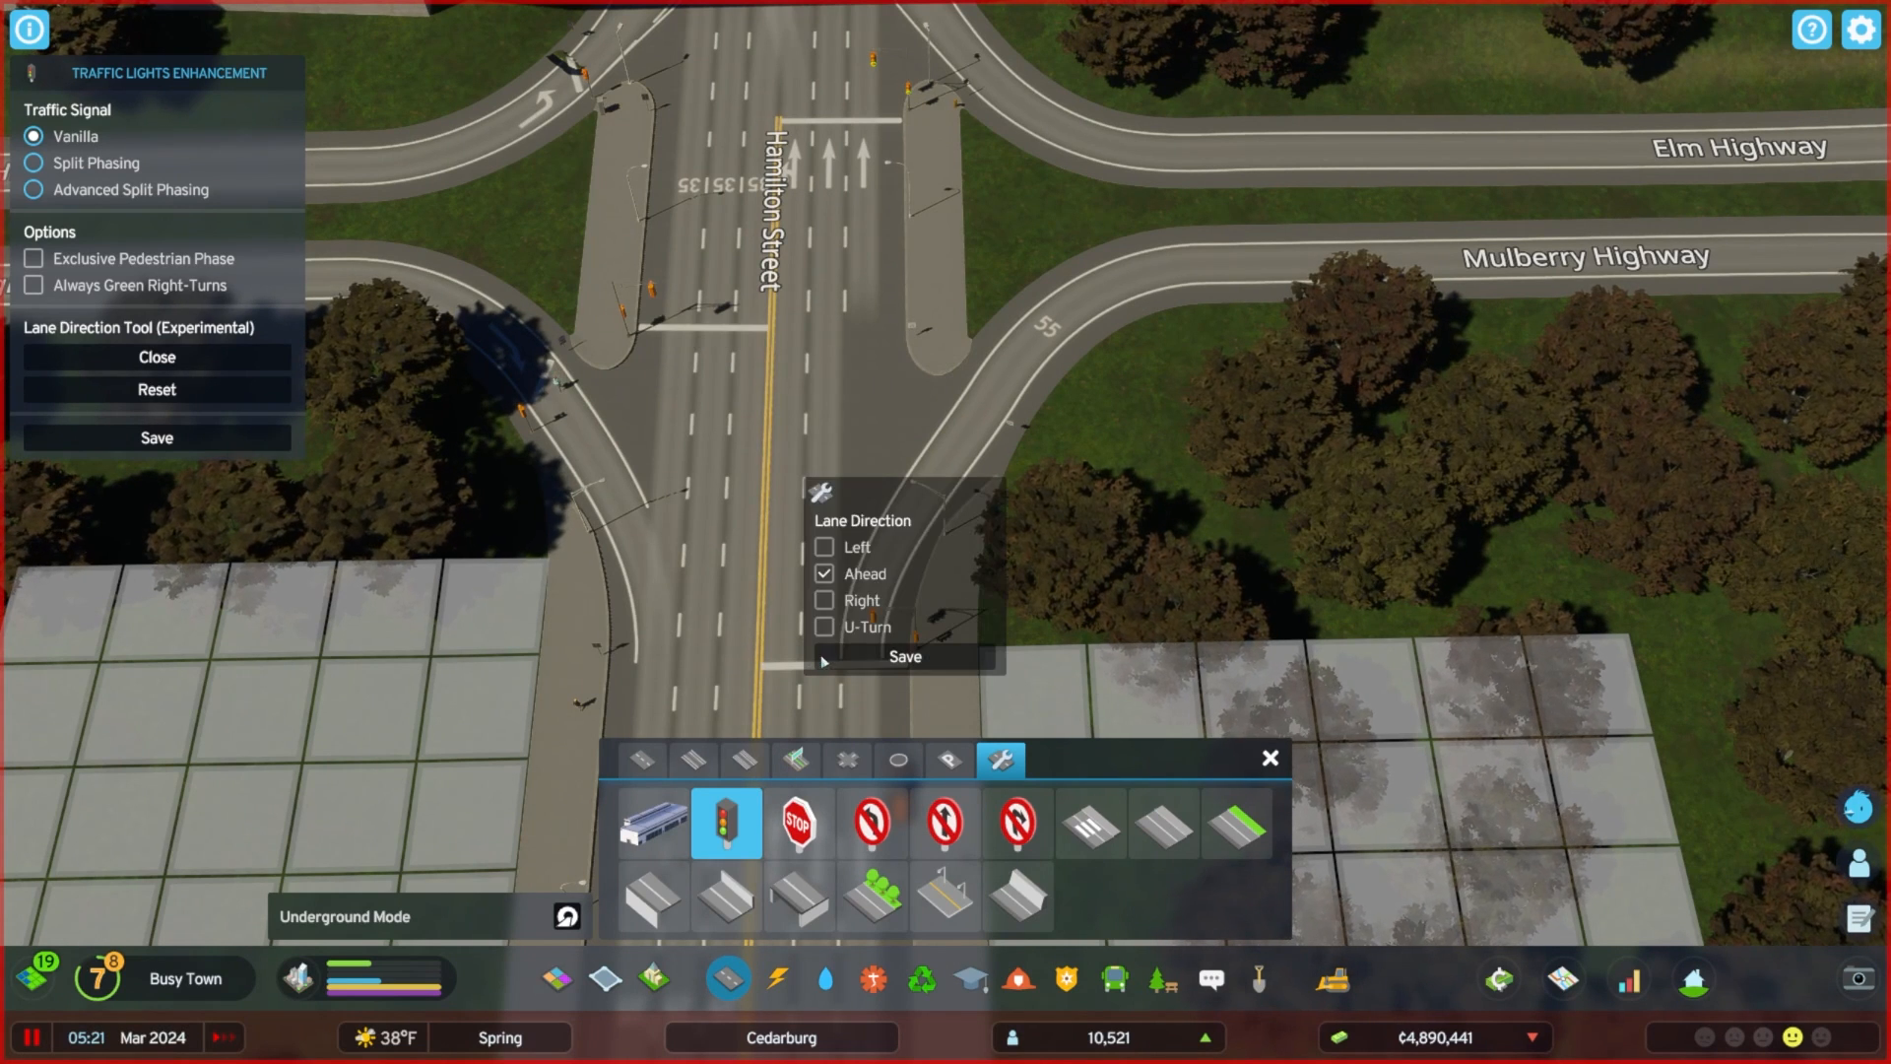
pyautogui.click(825, 599)
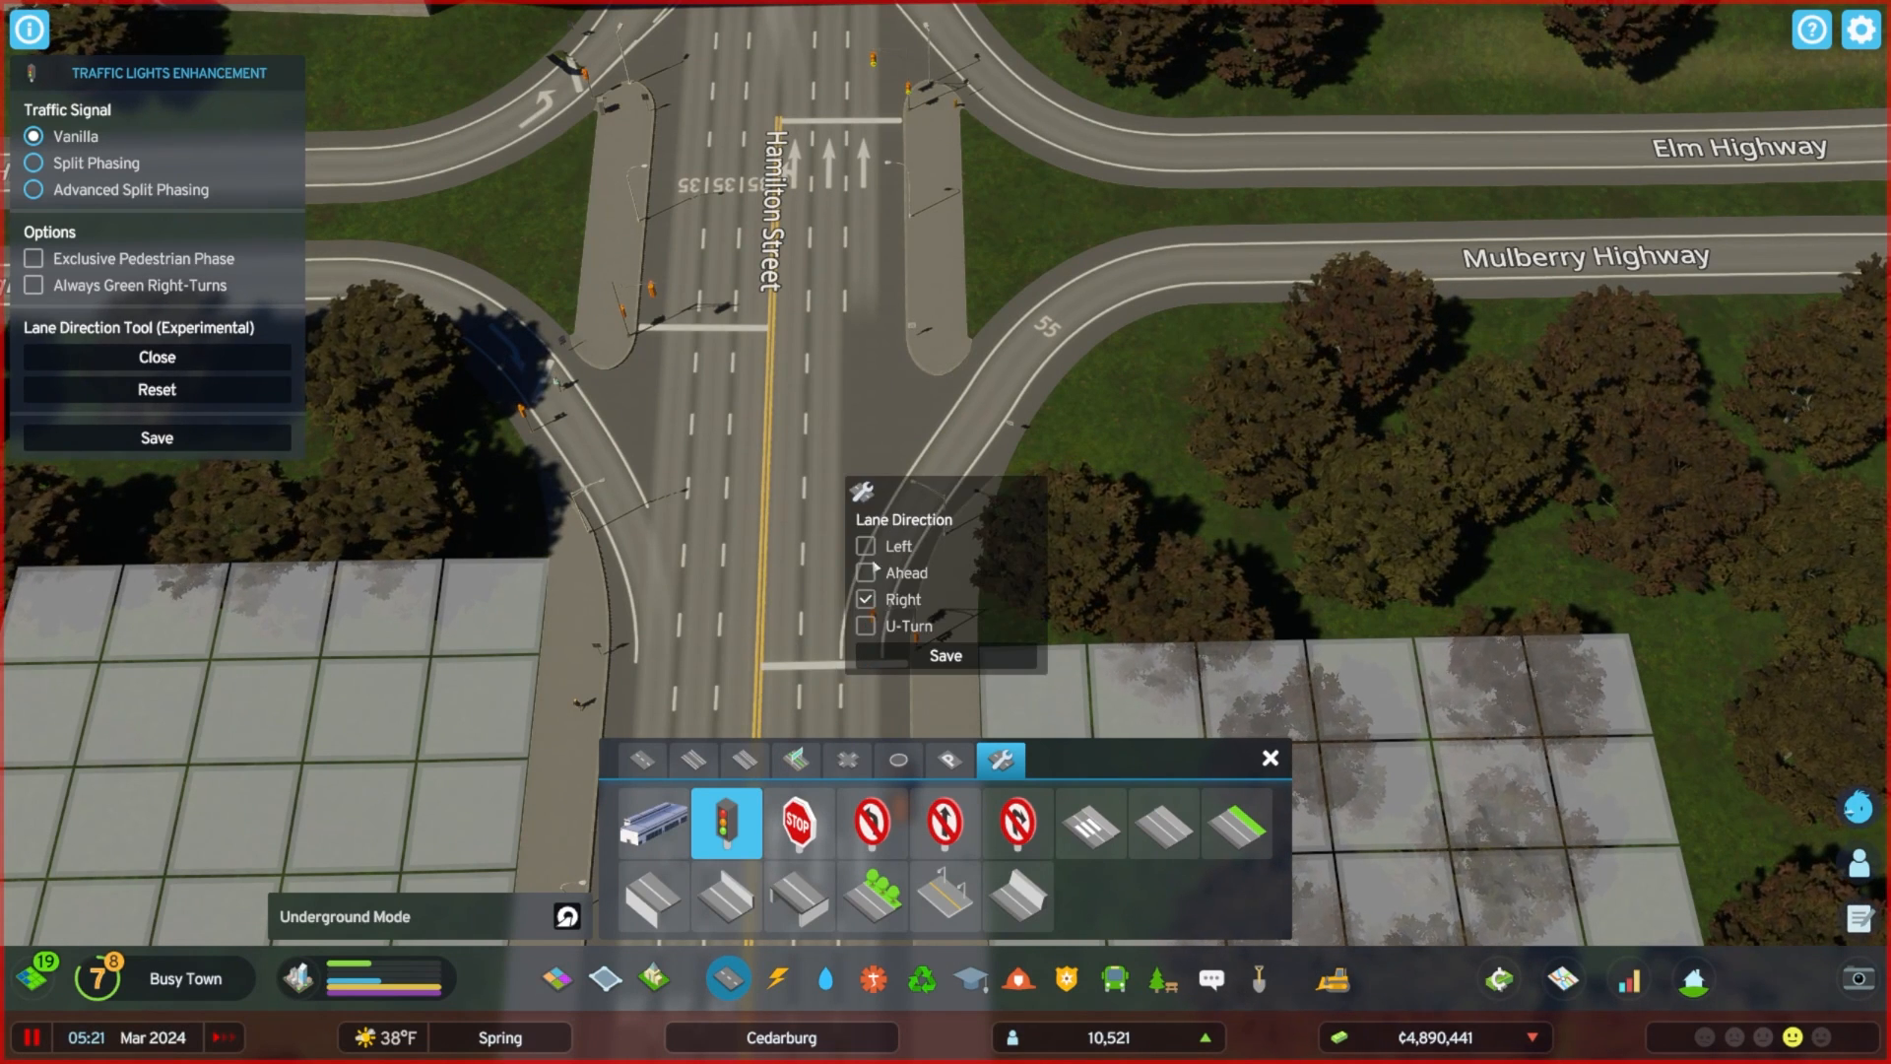
pyautogui.click(865, 574)
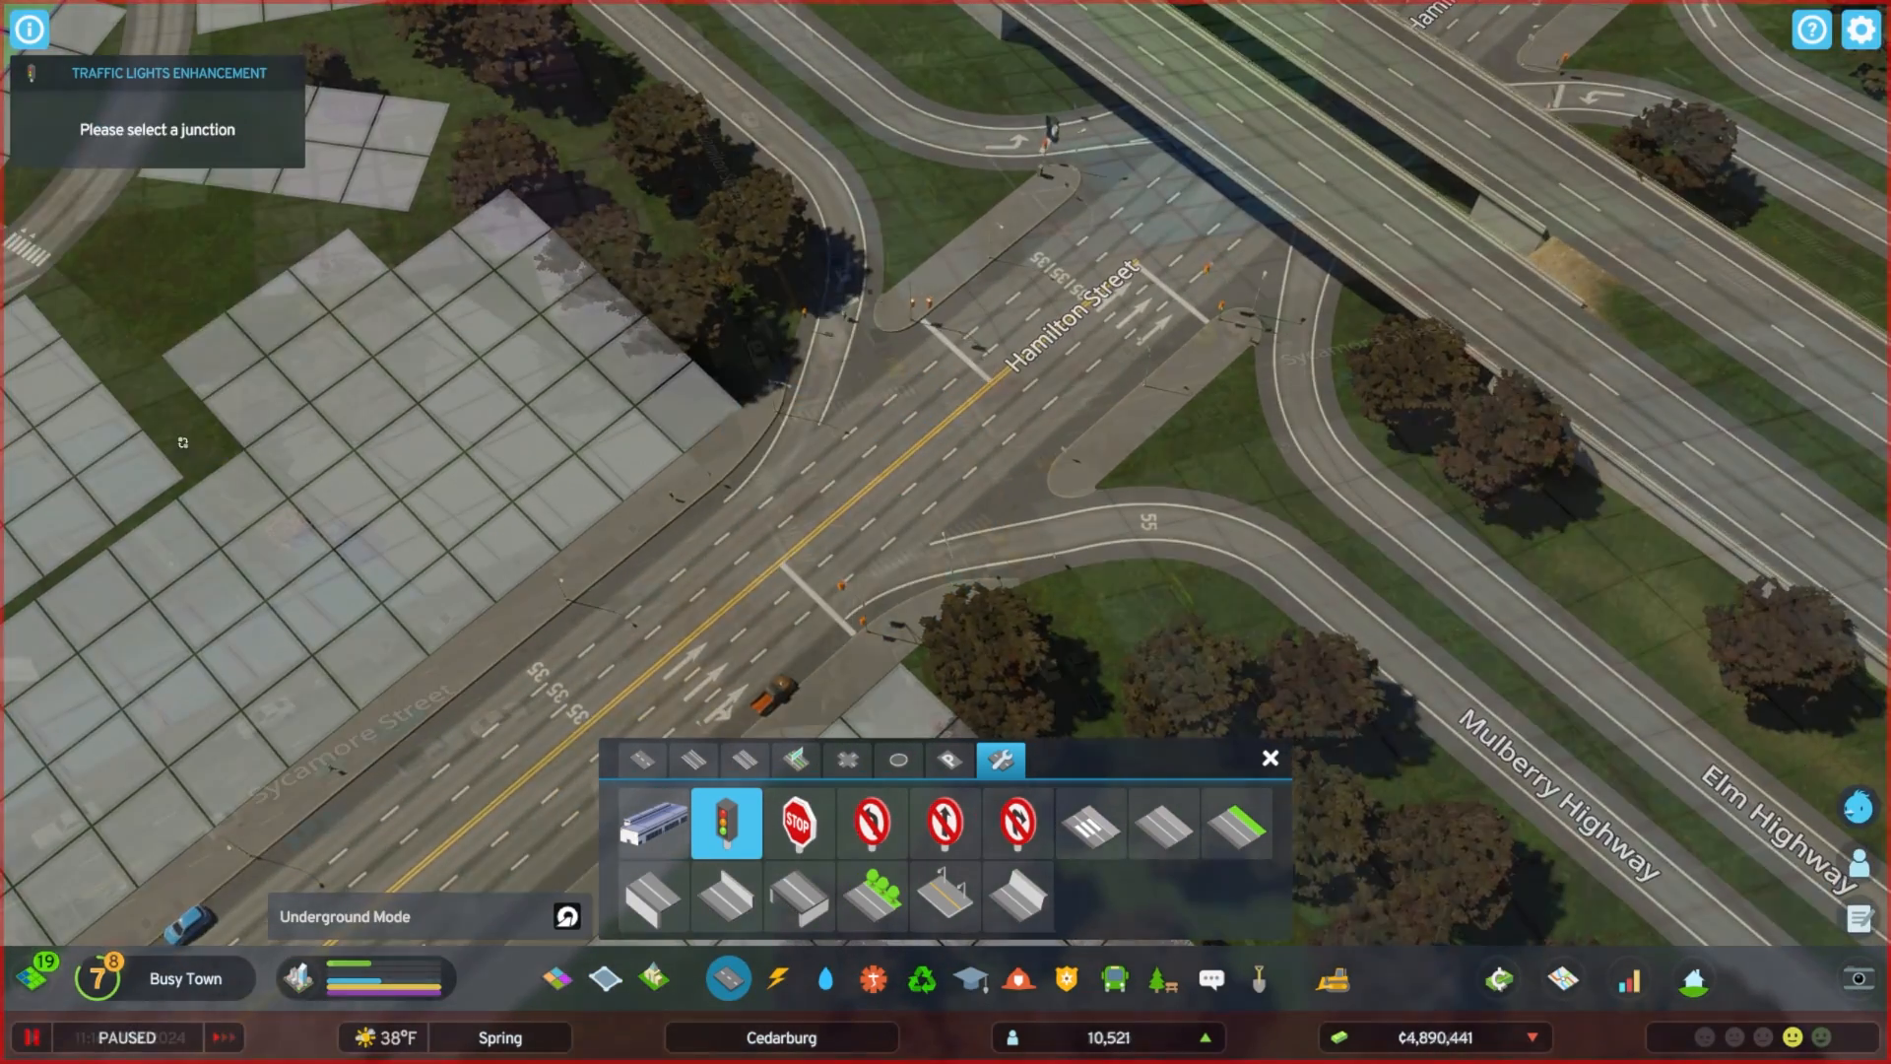
# Select the Sycamore Street and Hamilton Street junction and choose a signal phasing option.
pyautogui.click(33, 1039)
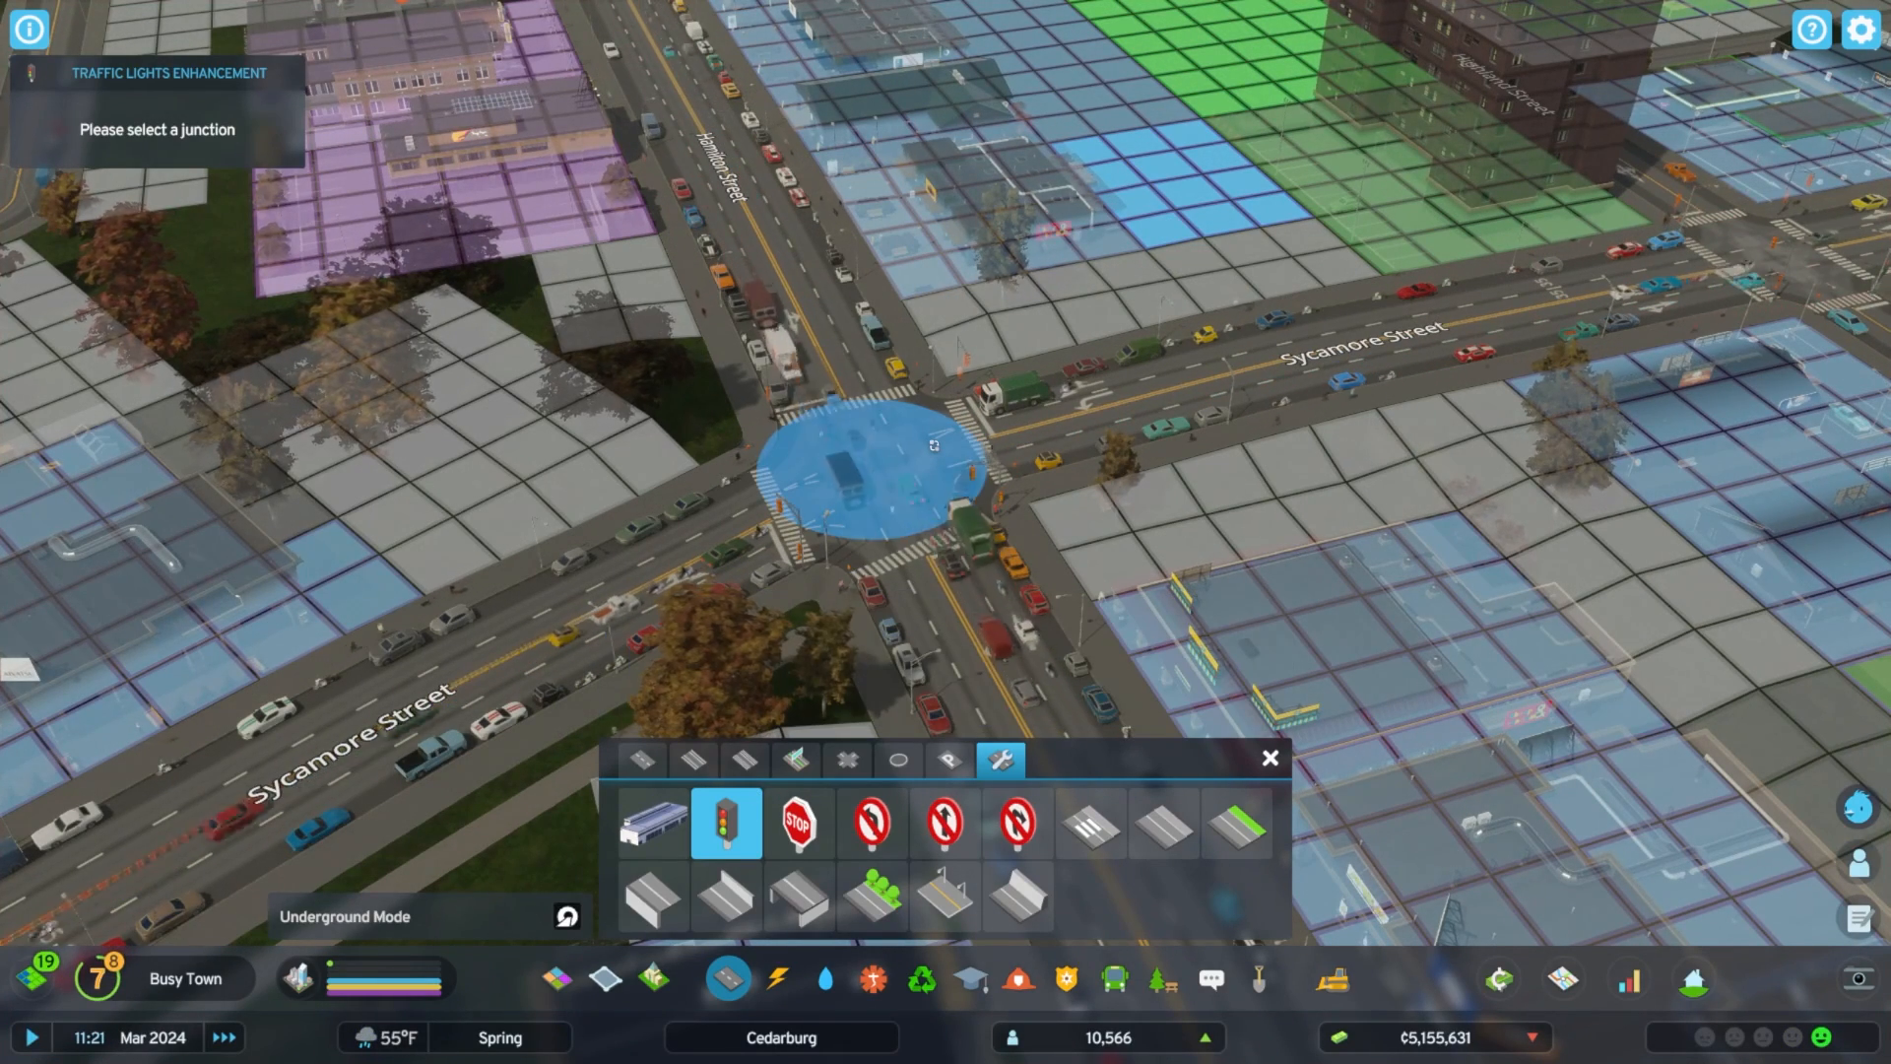
pyautogui.click(845, 471)
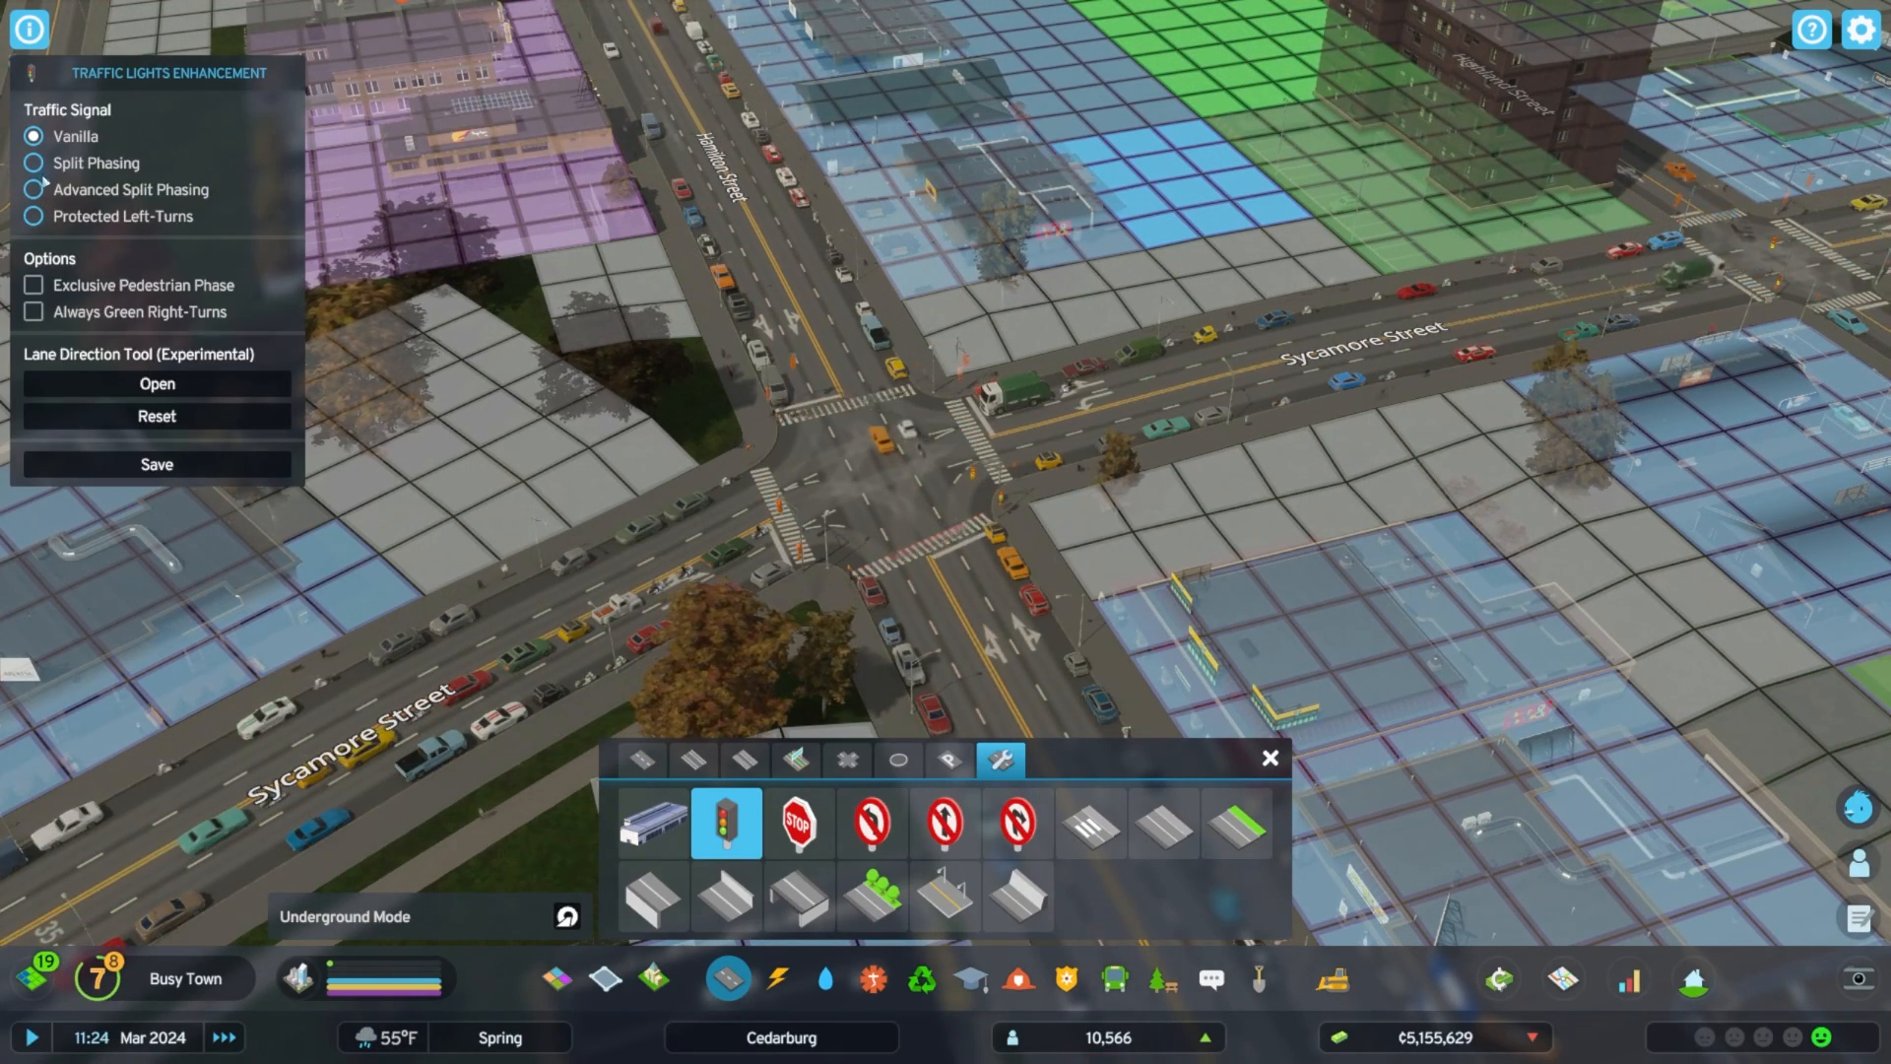
pyautogui.click(34, 163)
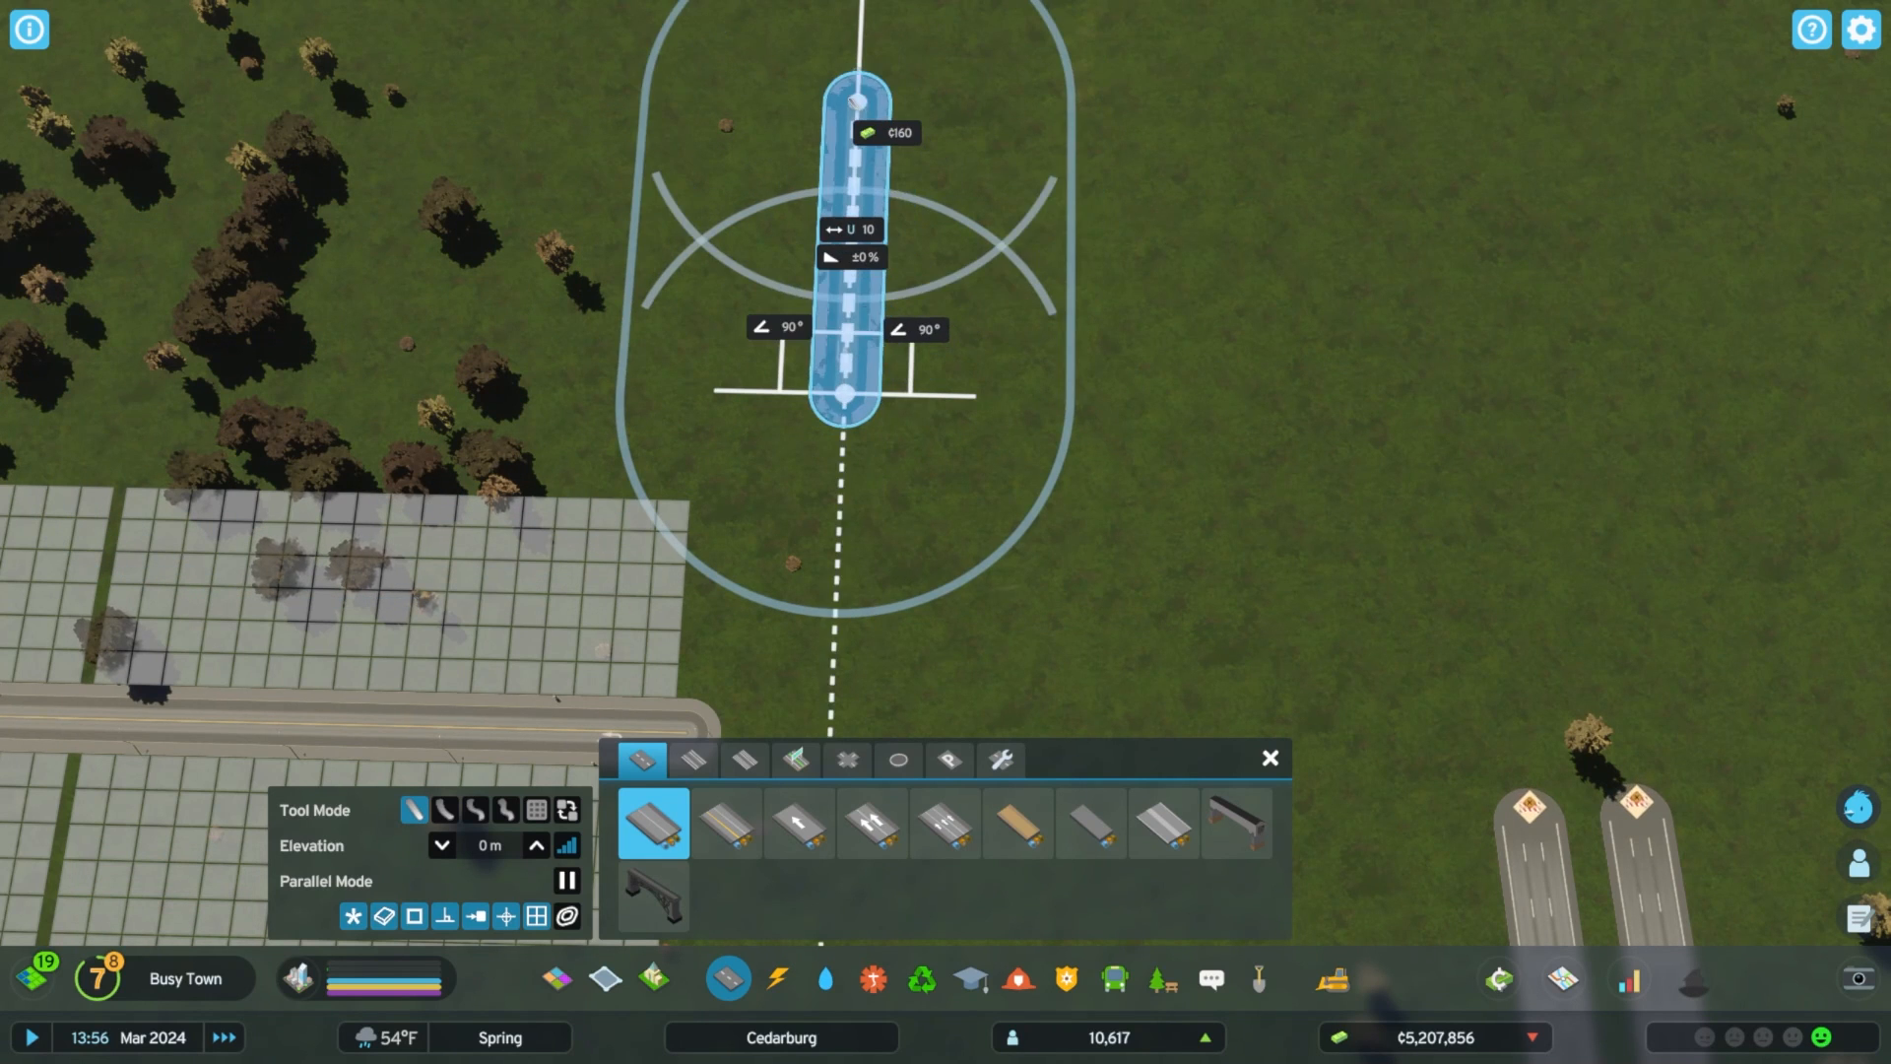
# Start the new straight road across the grassland at the chosen point.
pyautogui.click(845, 398)
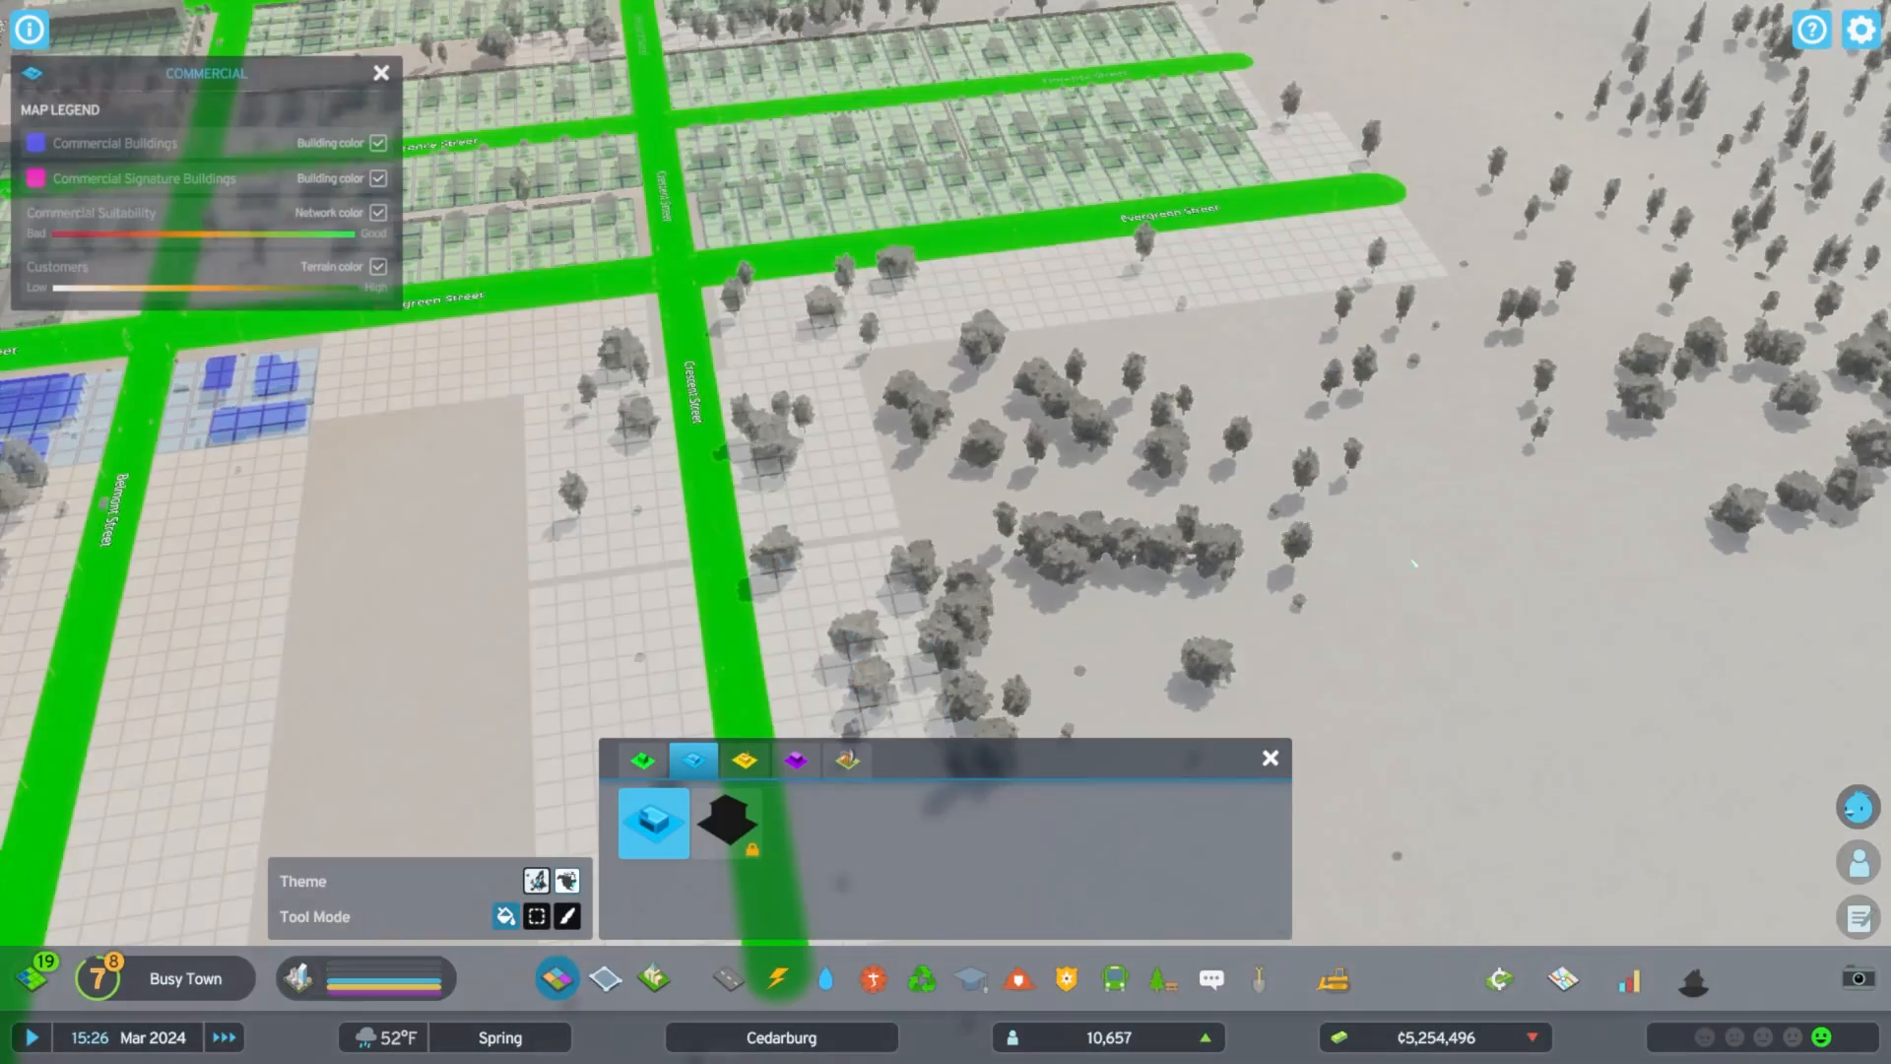
pyautogui.moveTo(744, 760)
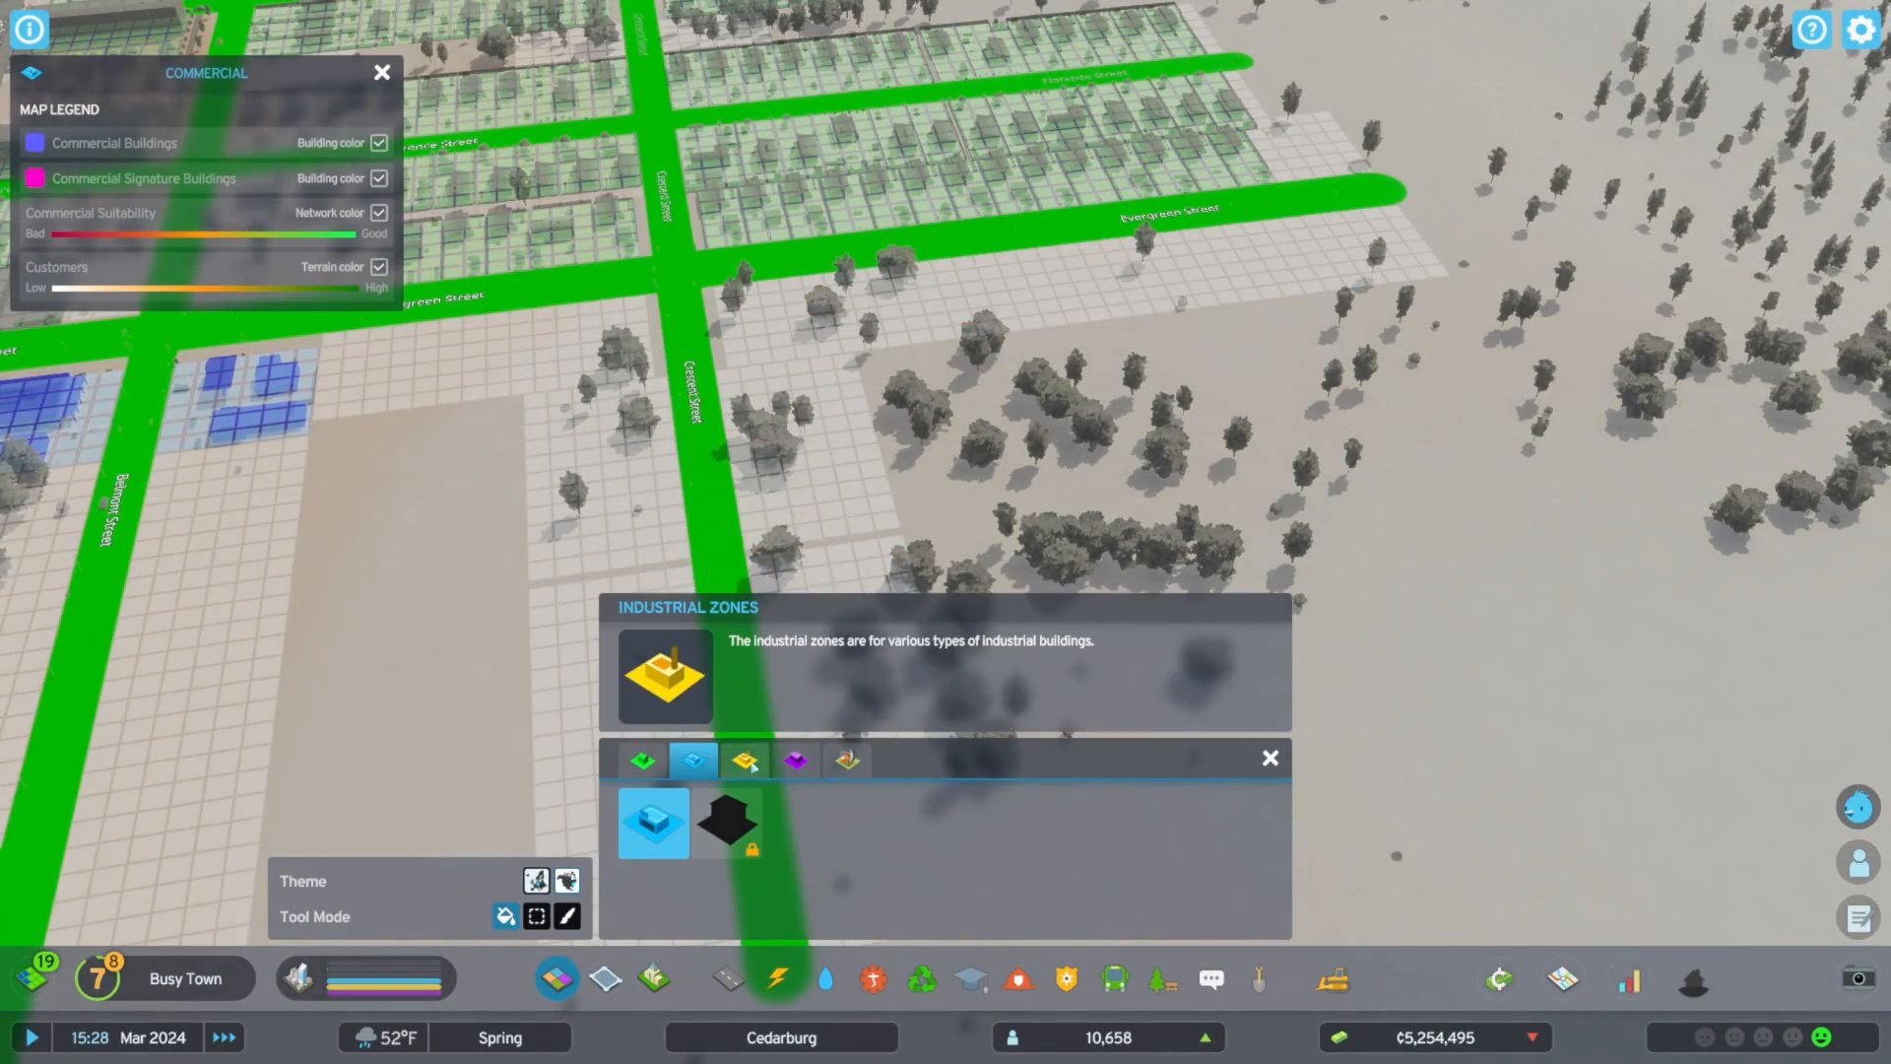
# Paint commercial zoning on the lots beside the street, briefly checking industrial zoning.
pyautogui.click(694, 761)
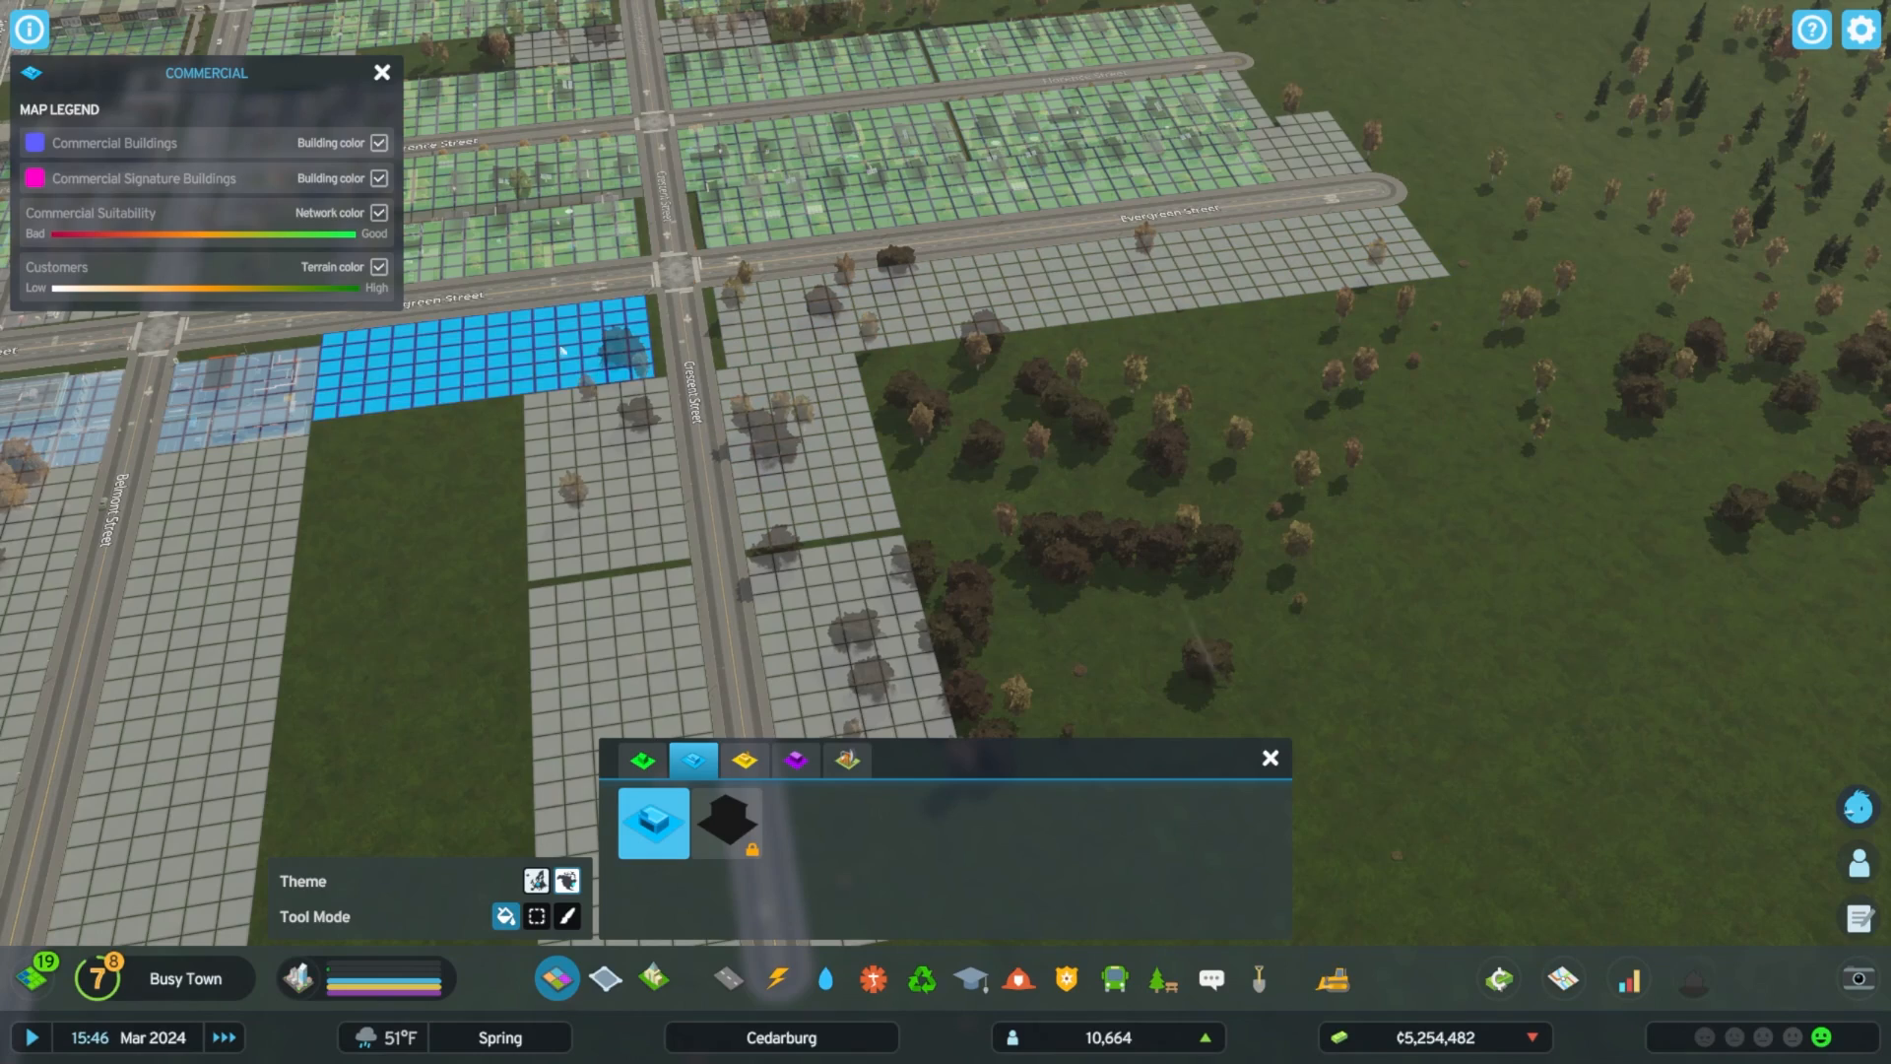
pyautogui.click(745, 760)
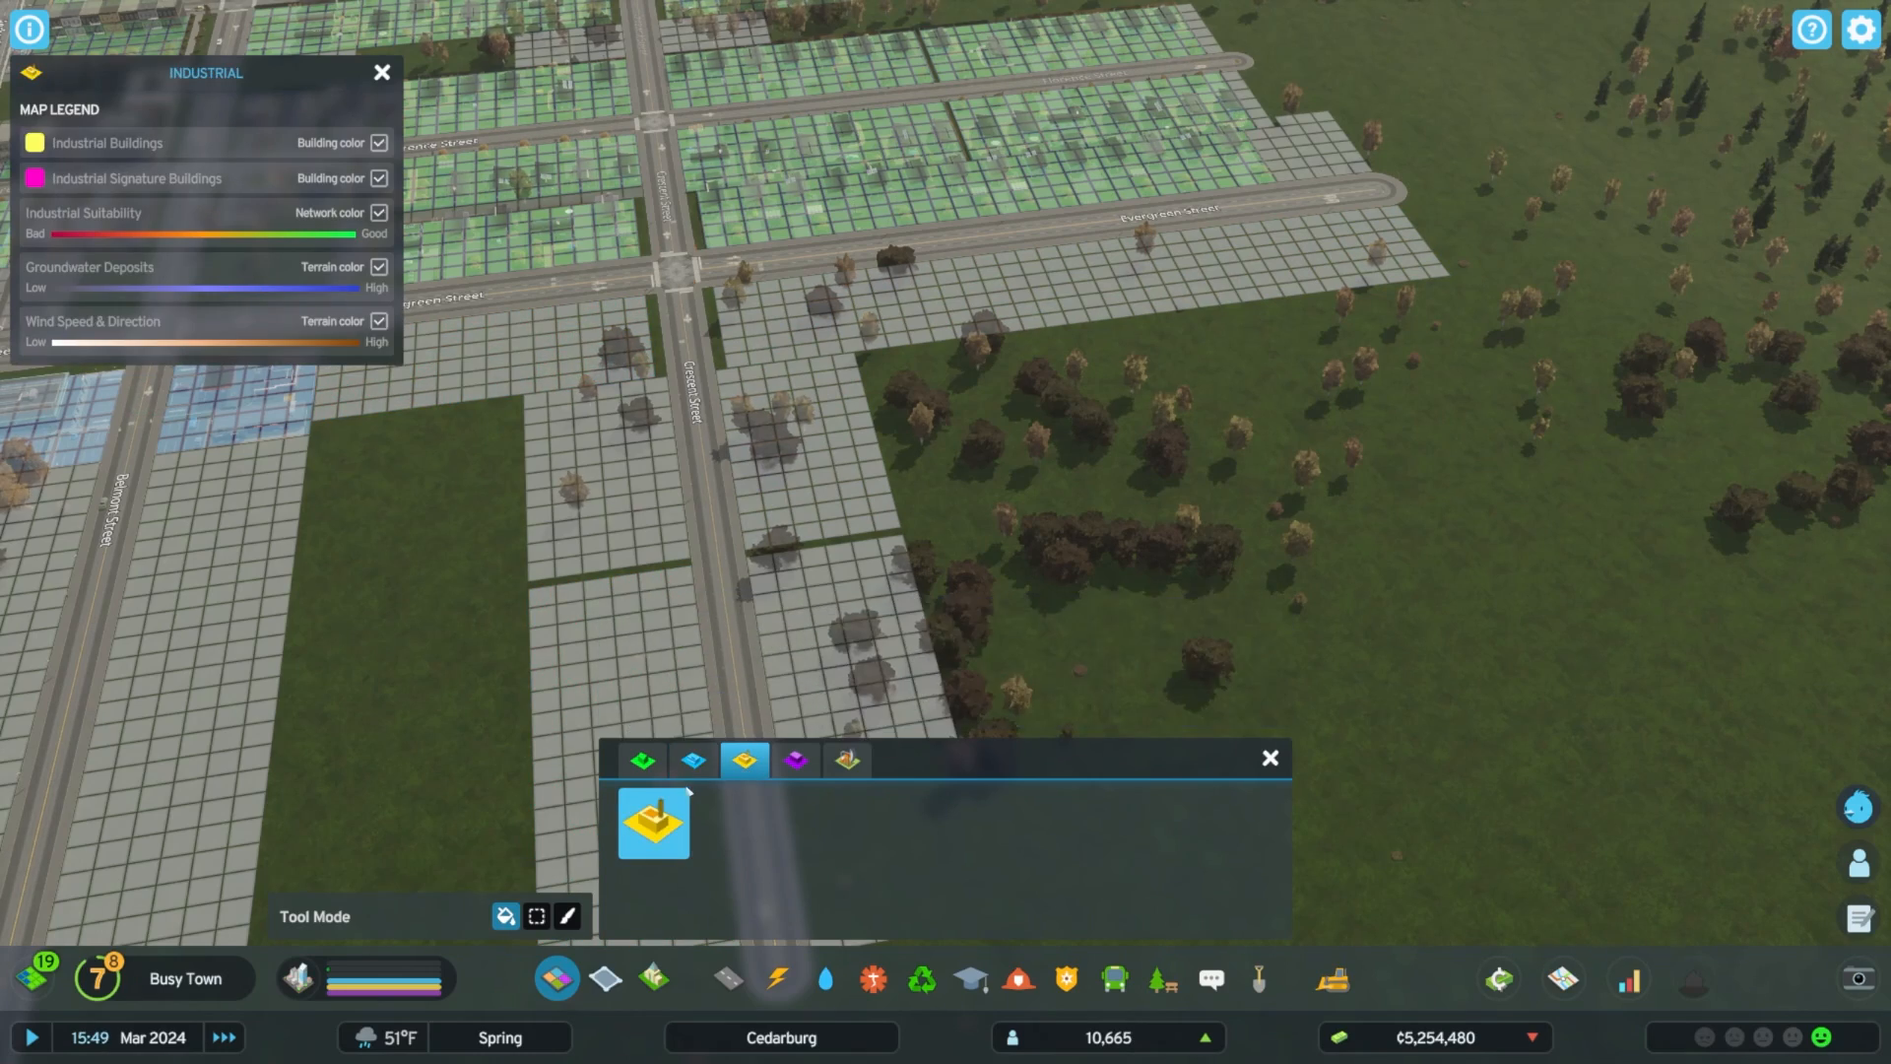
pyautogui.click(694, 760)
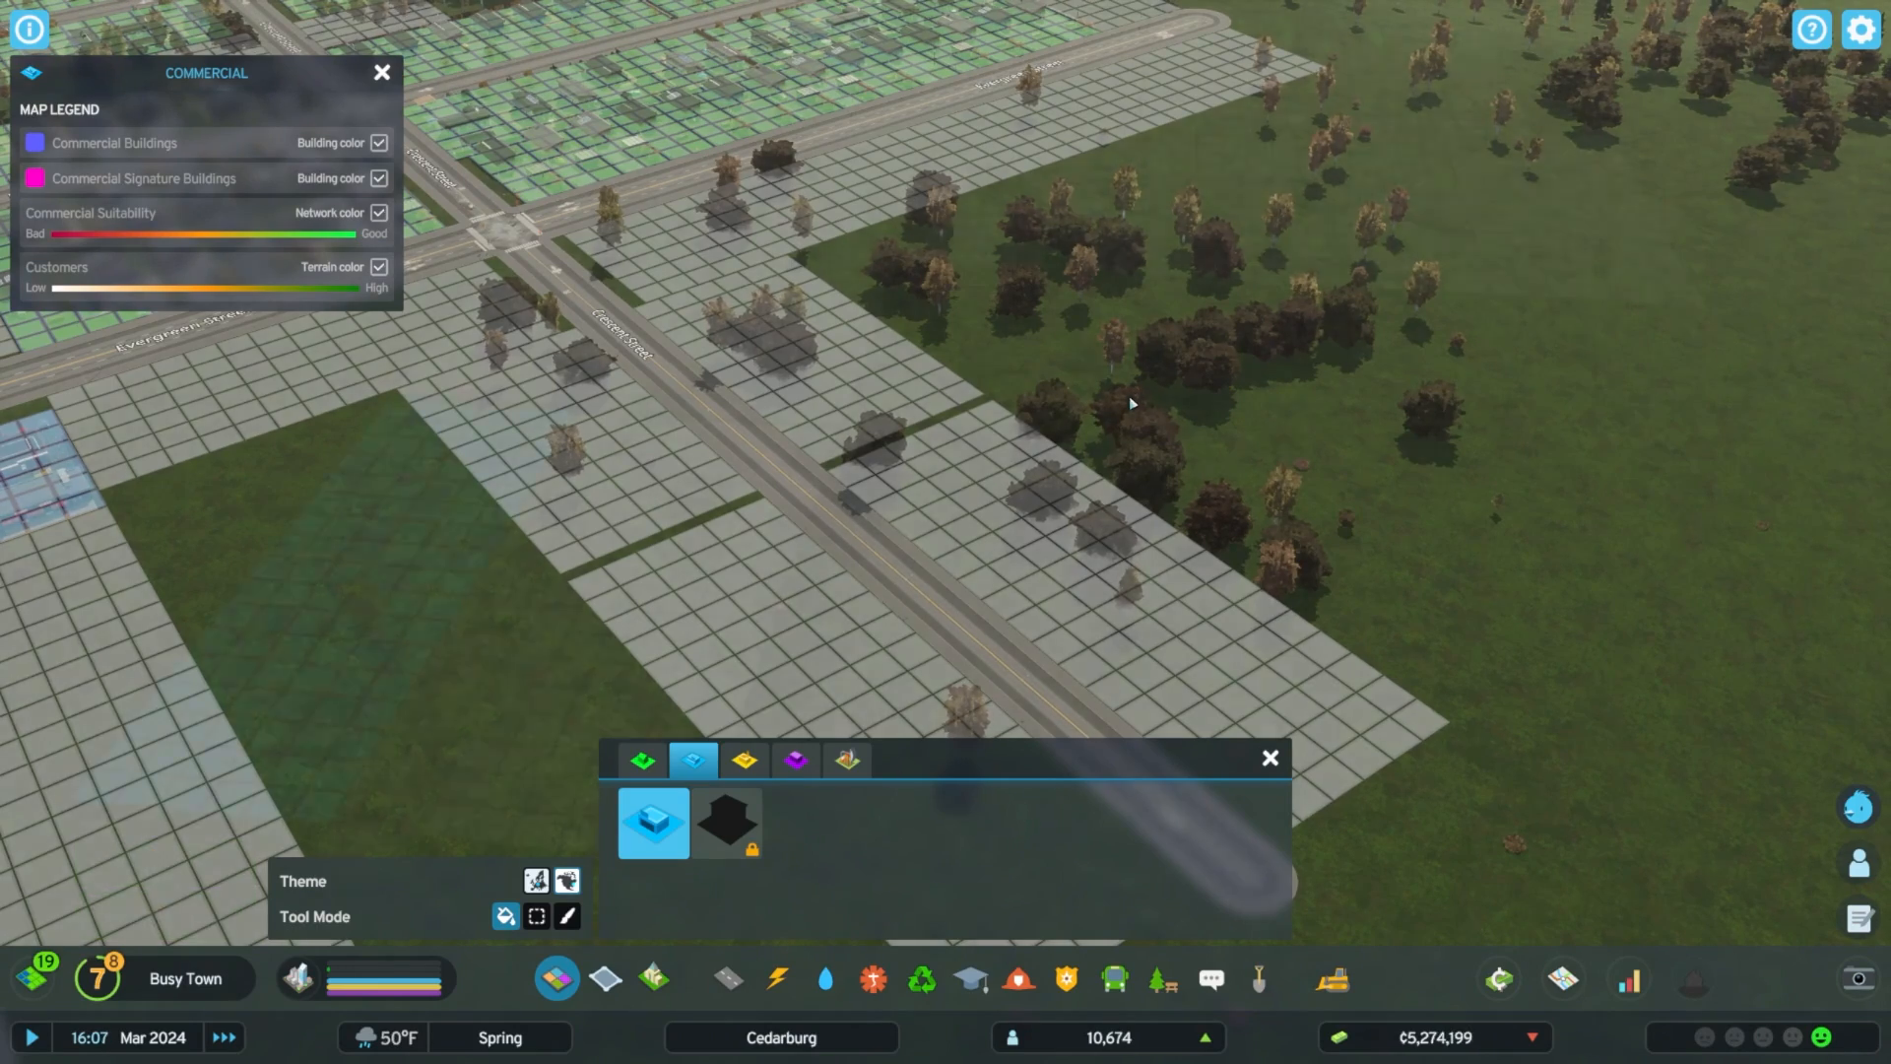
pyautogui.click(642, 760)
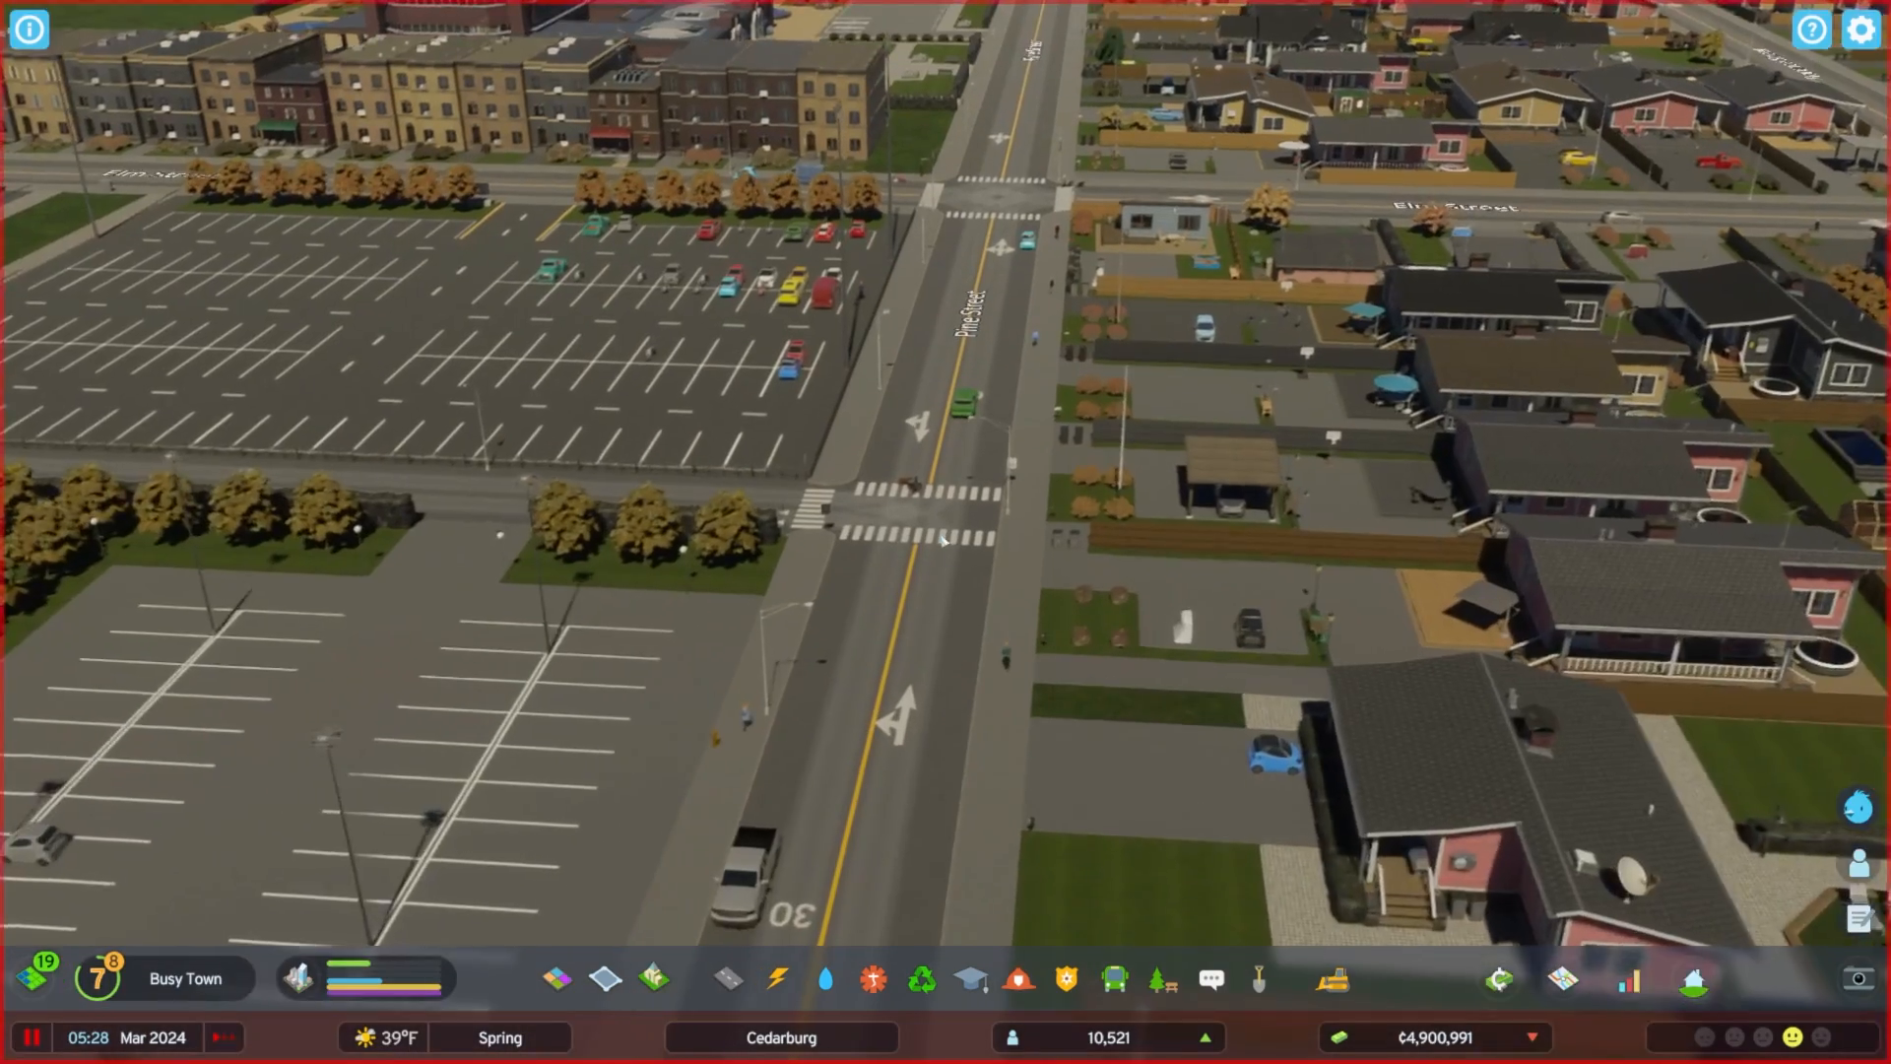
# Check building details around the neighbourhoods and pick a bush to plant beside Belmont Street.
pyautogui.click(997, 654)
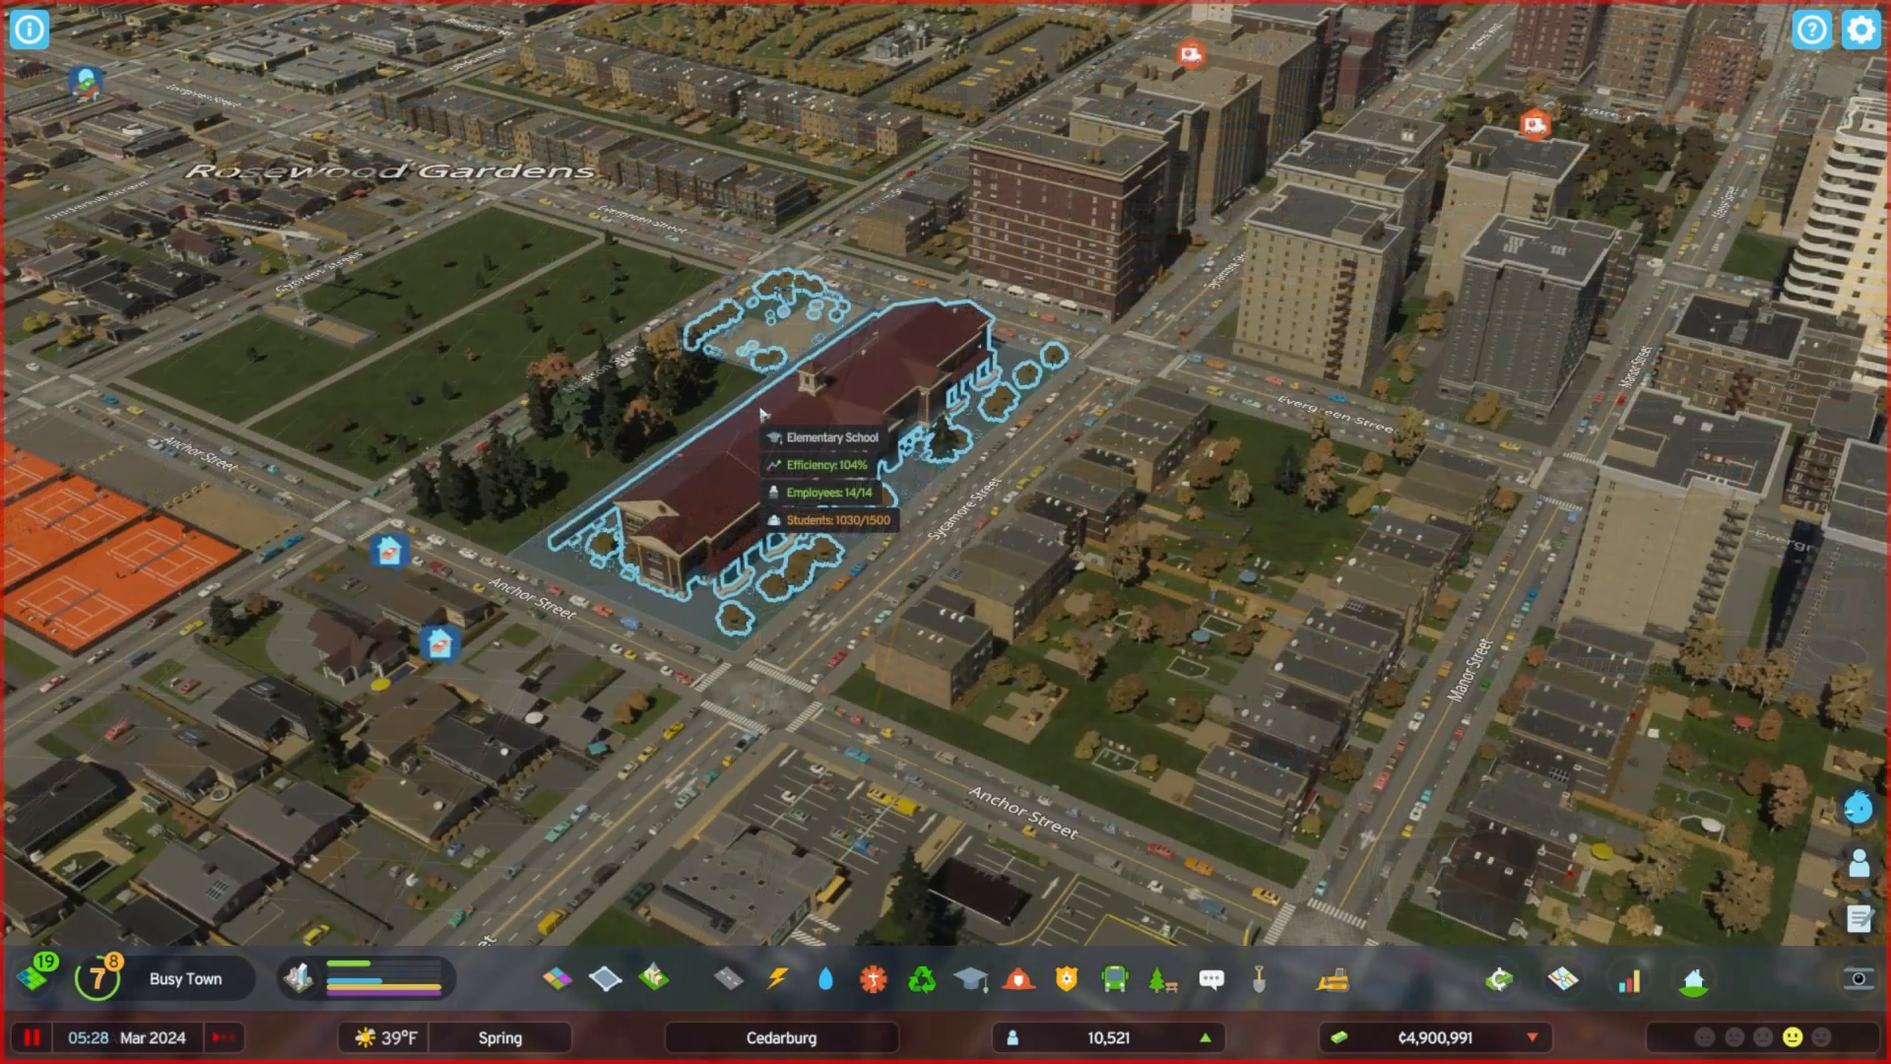
pyautogui.click(1062, 169)
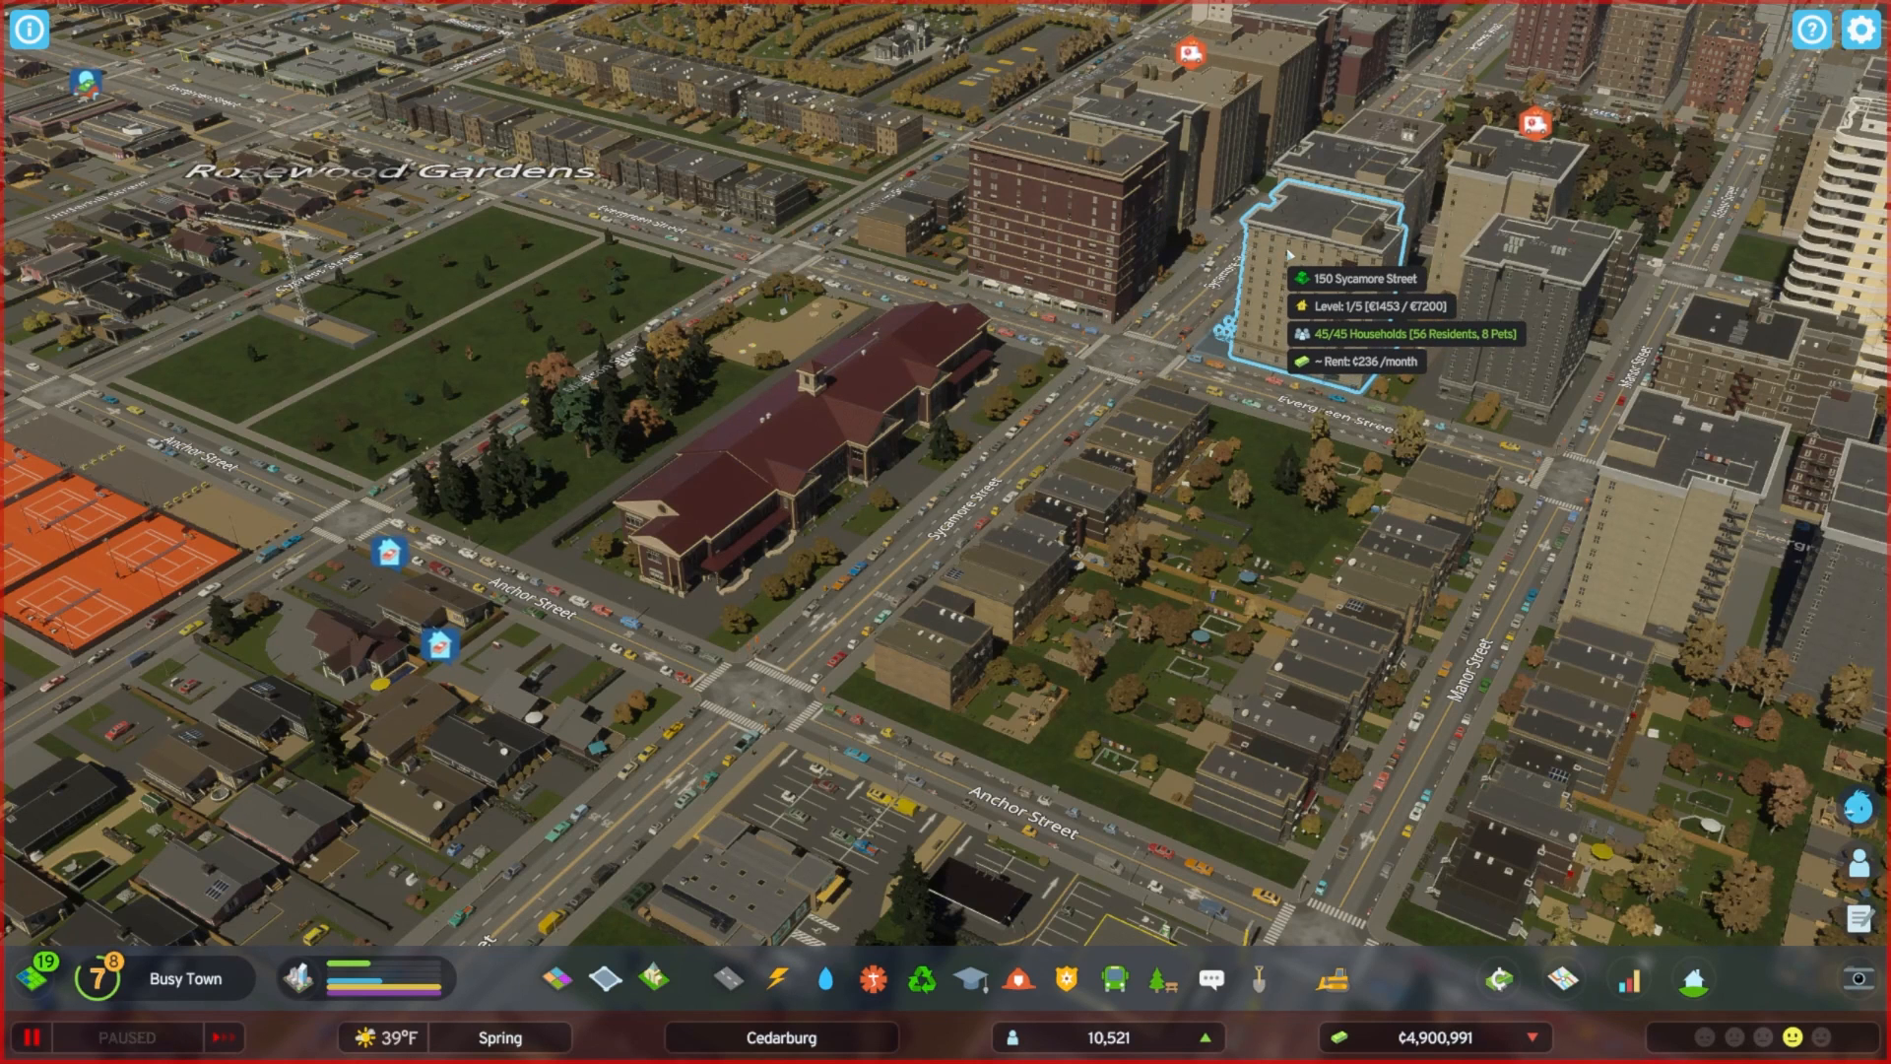
pyautogui.click(1545, 277)
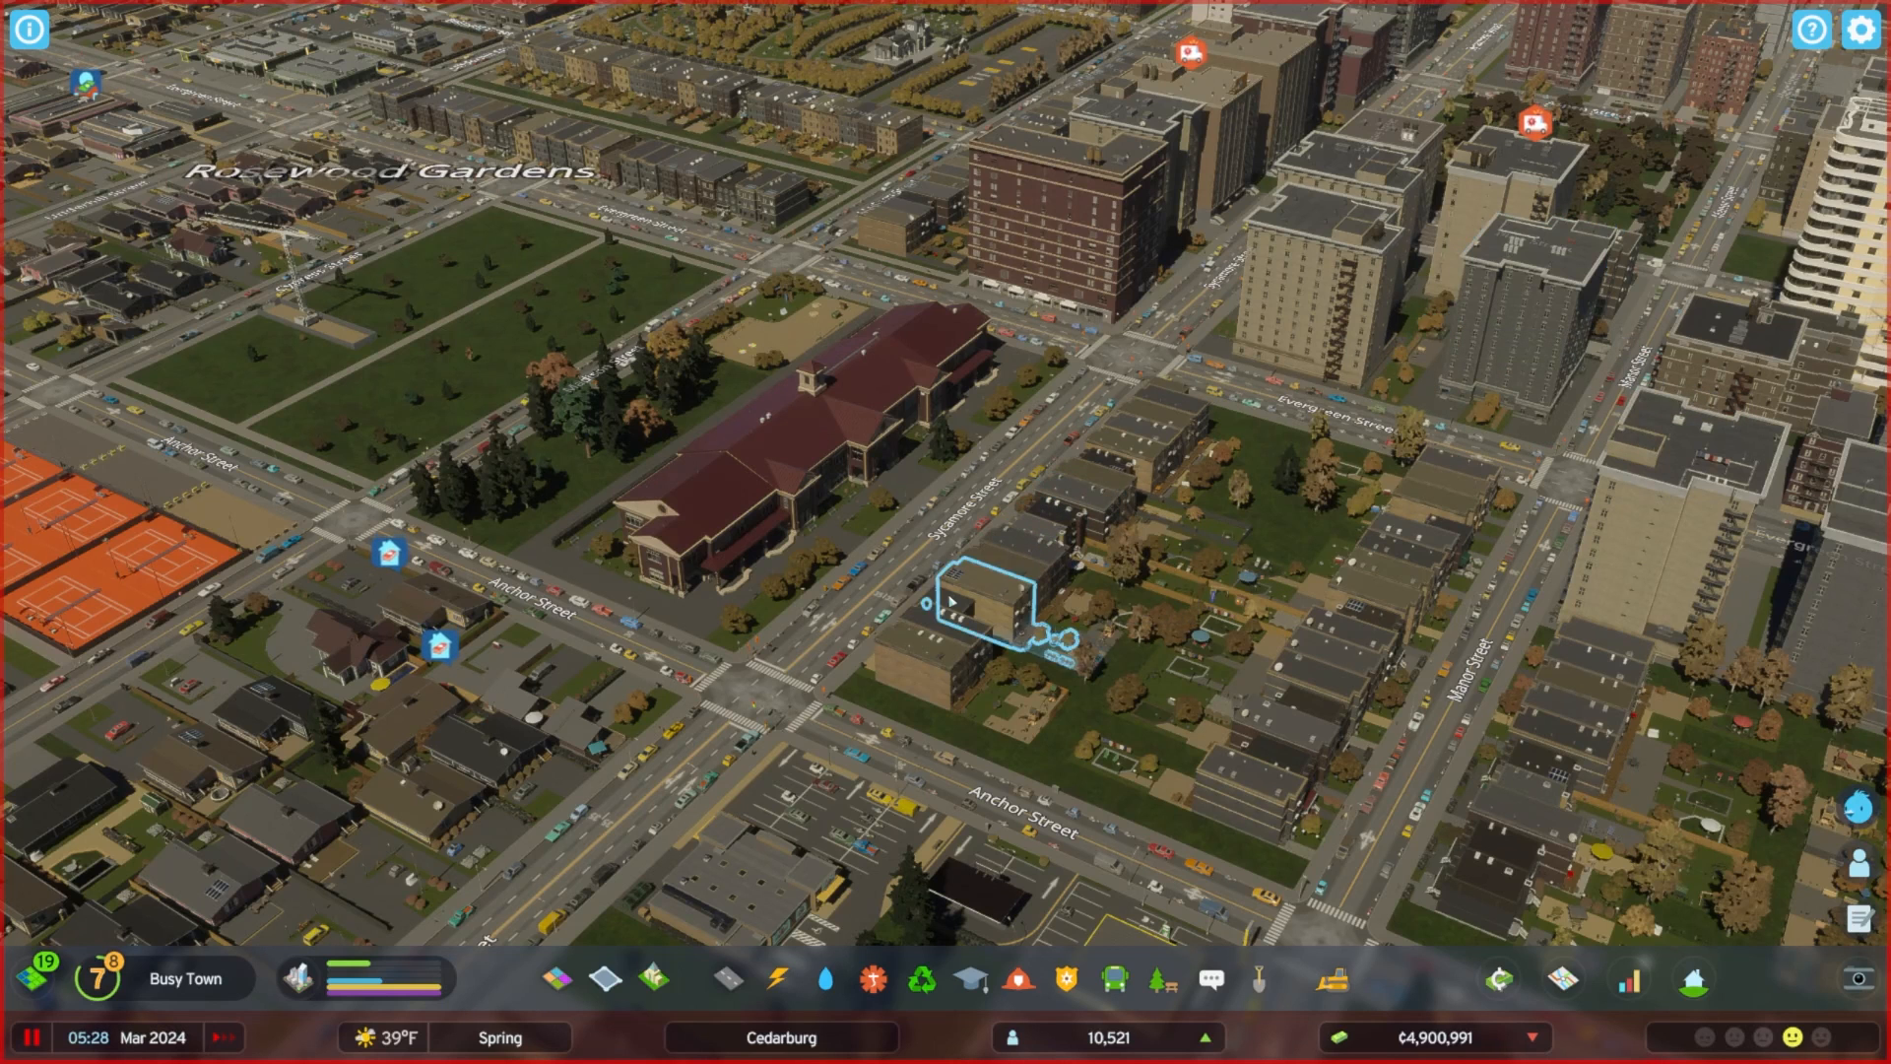
pyautogui.click(965, 603)
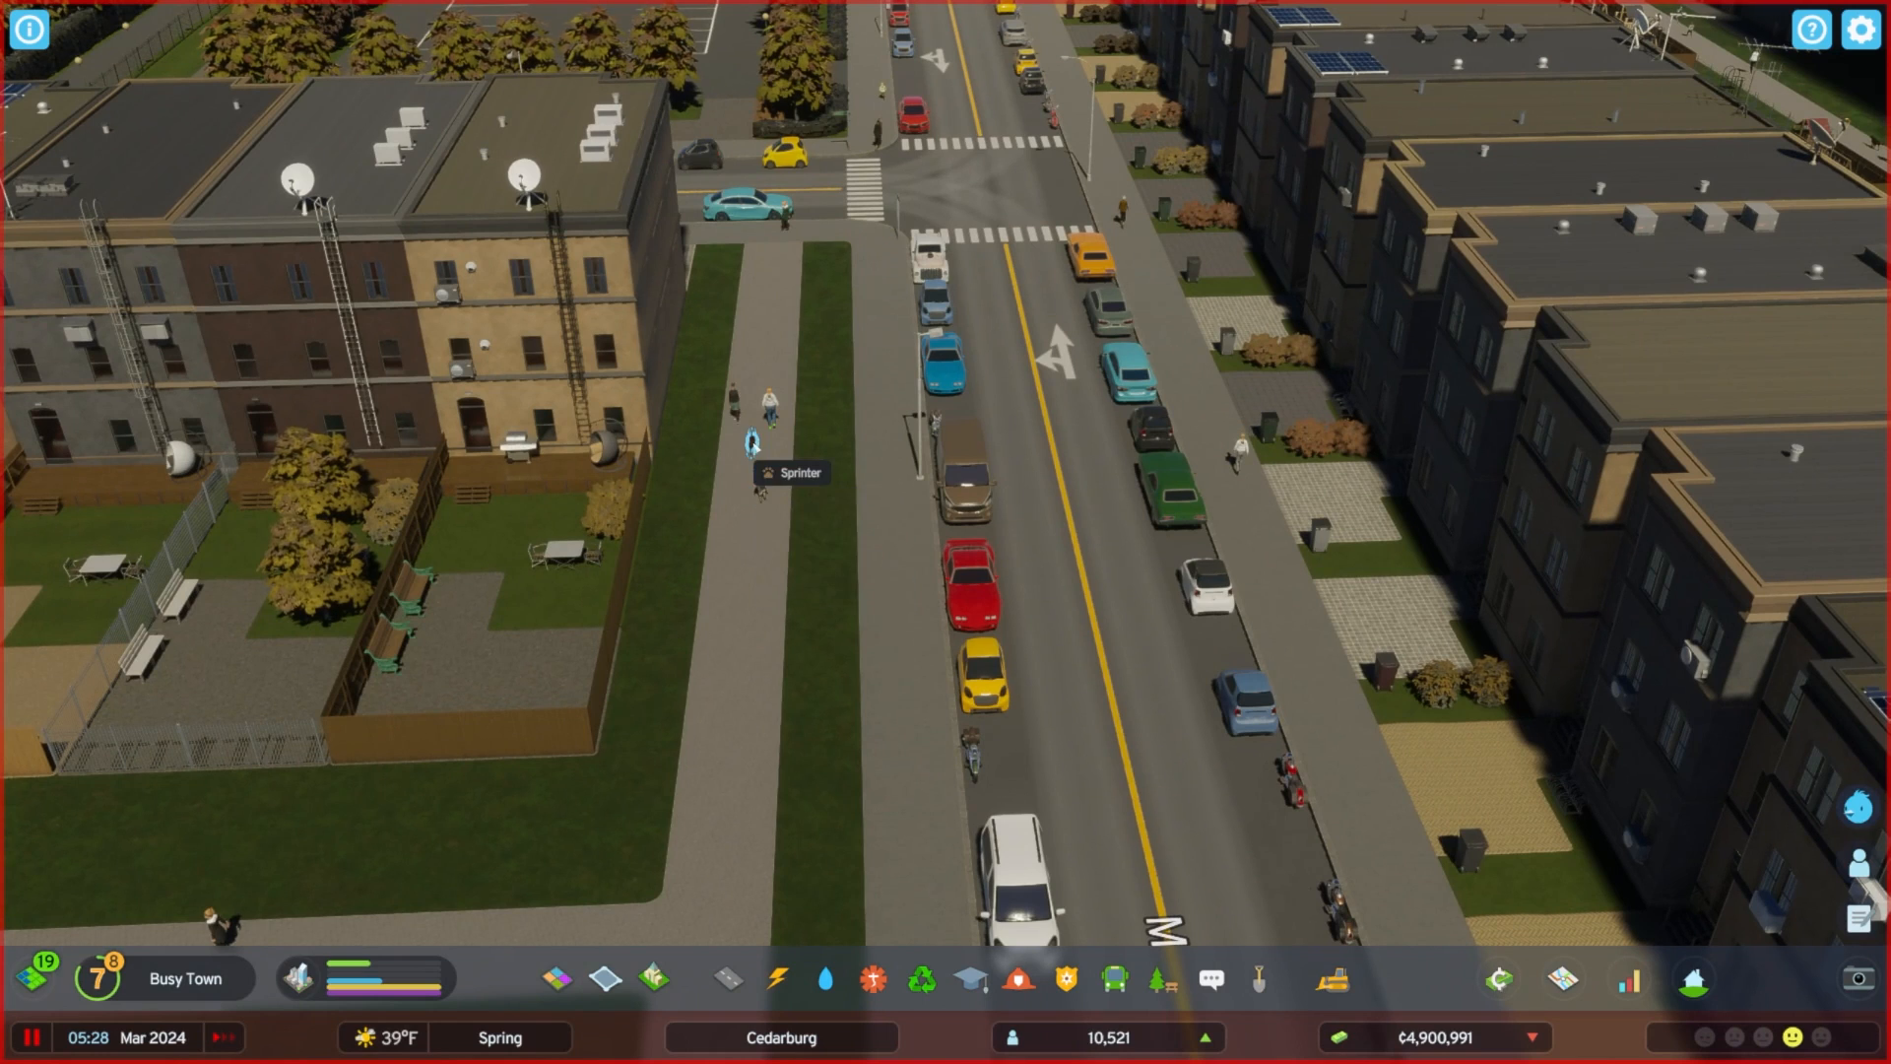
pyautogui.click(1257, 979)
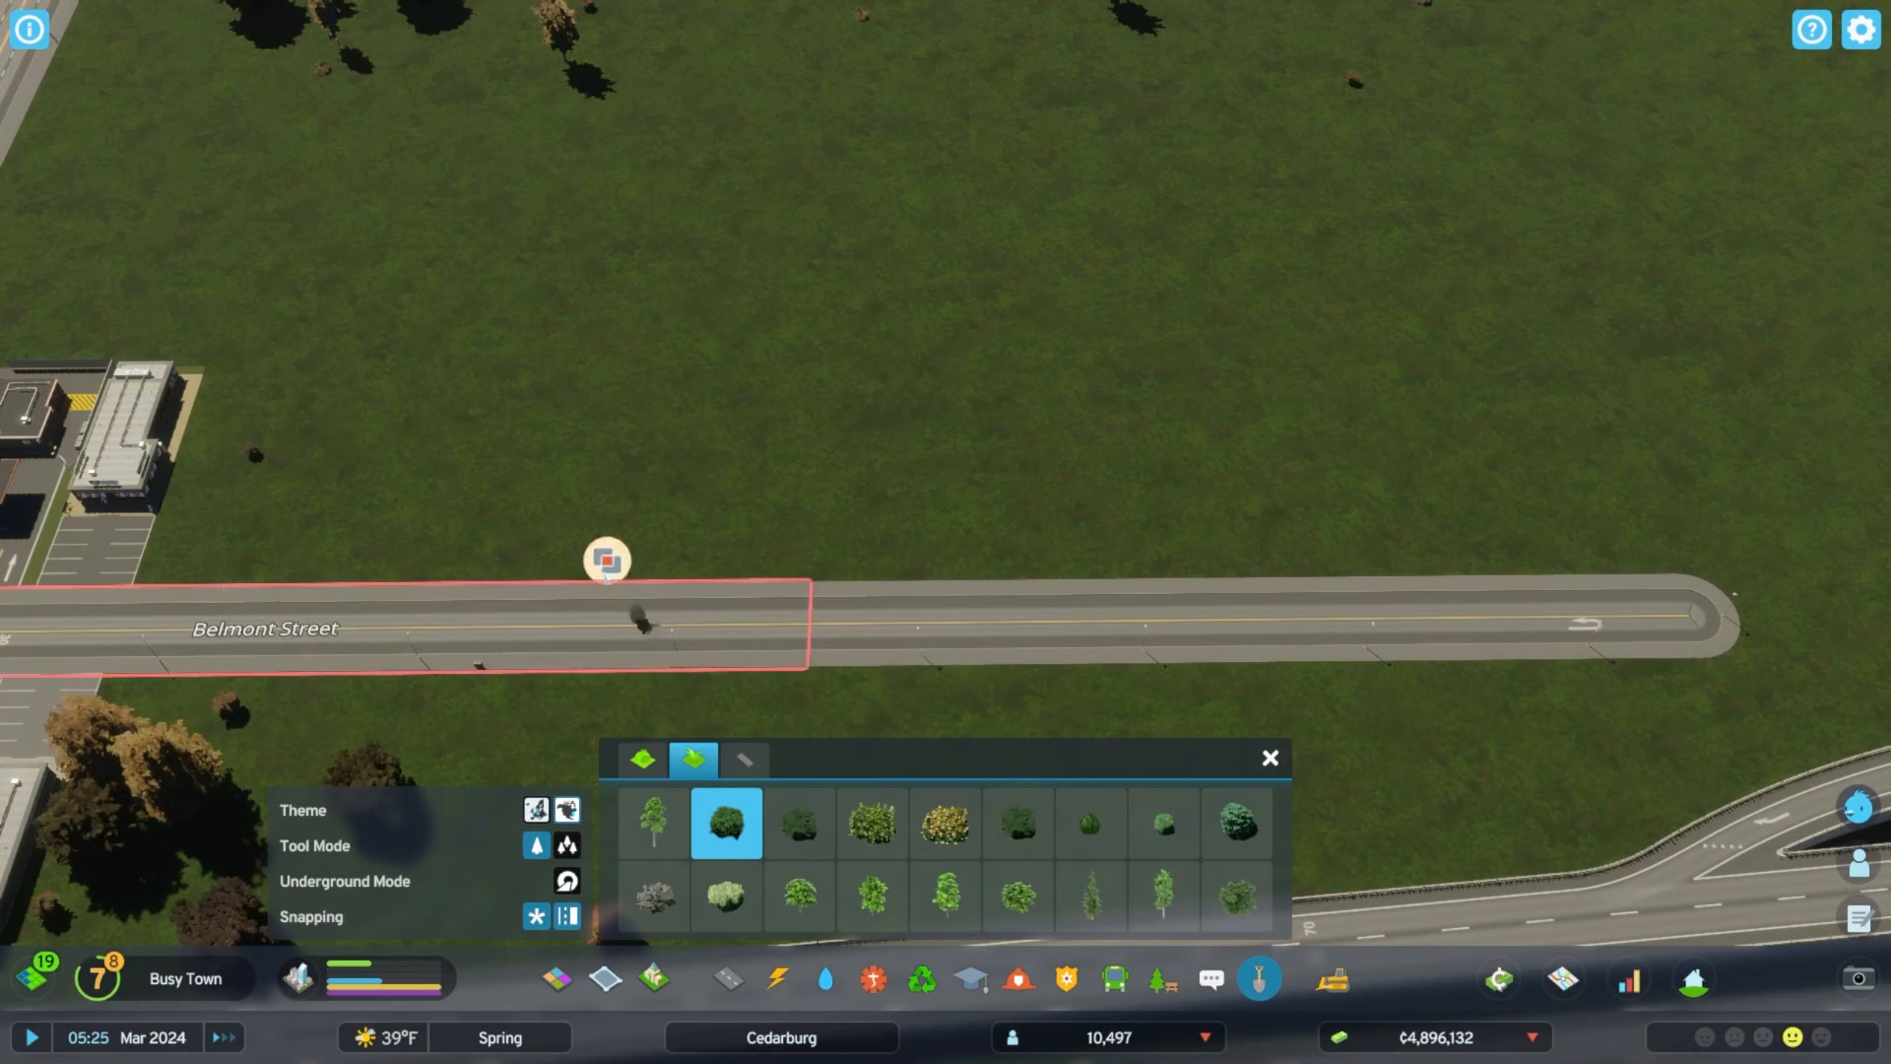
# Plant bushes beside Belmont Street, adding one behind the roadside row.
pyautogui.click(607, 558)
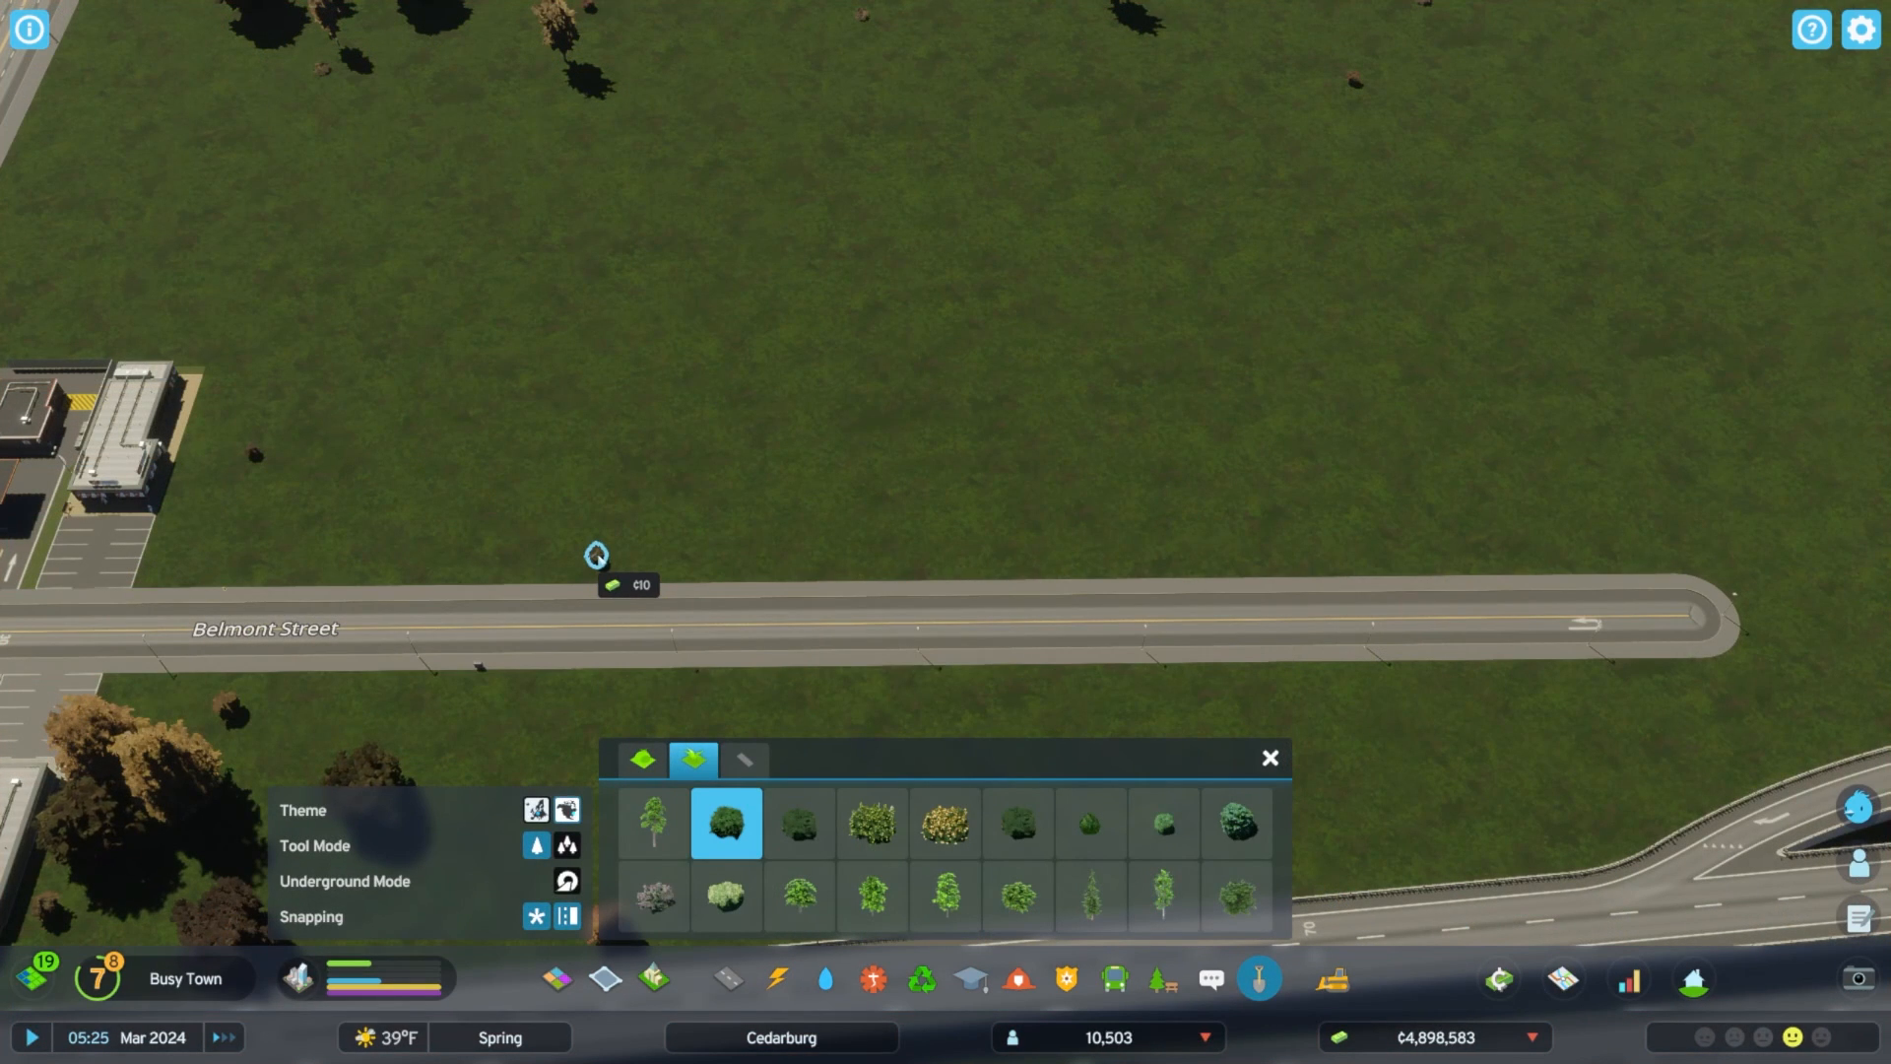
pyautogui.moveTo(1060, 552)
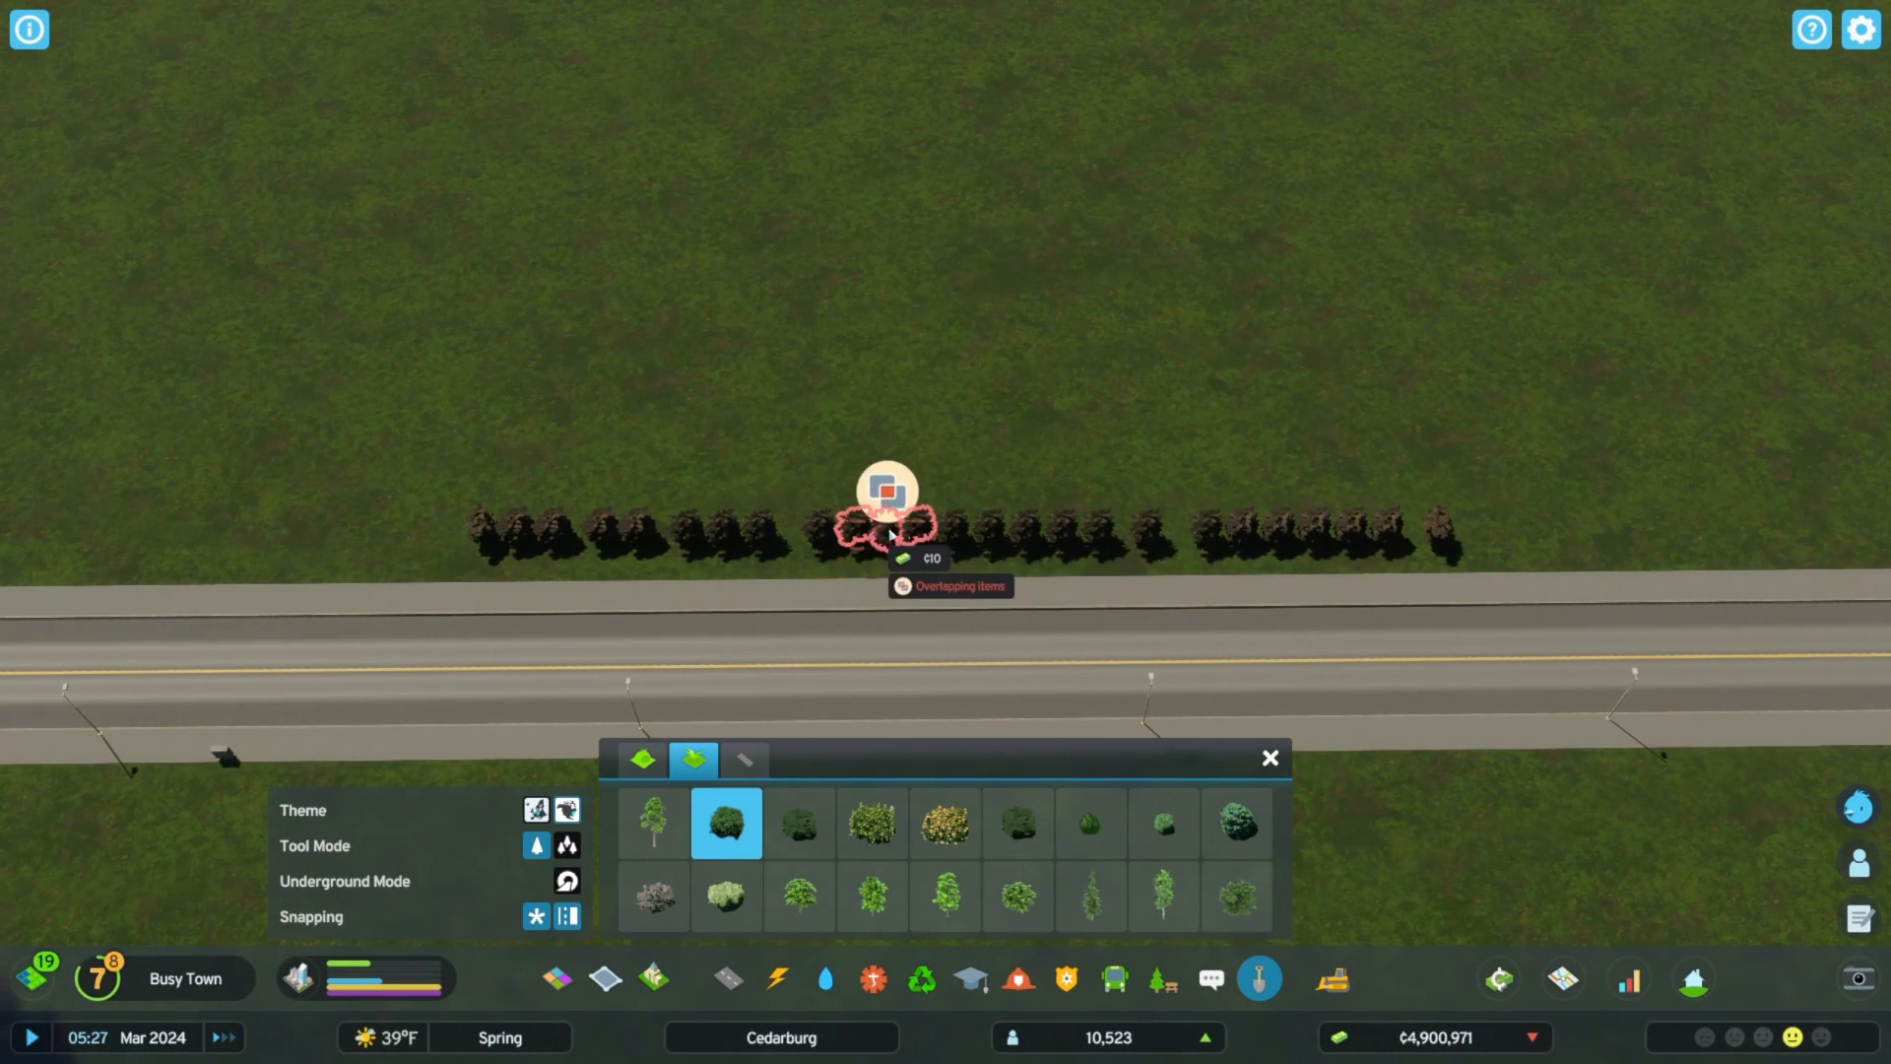
pyautogui.moveTo(477, 437)
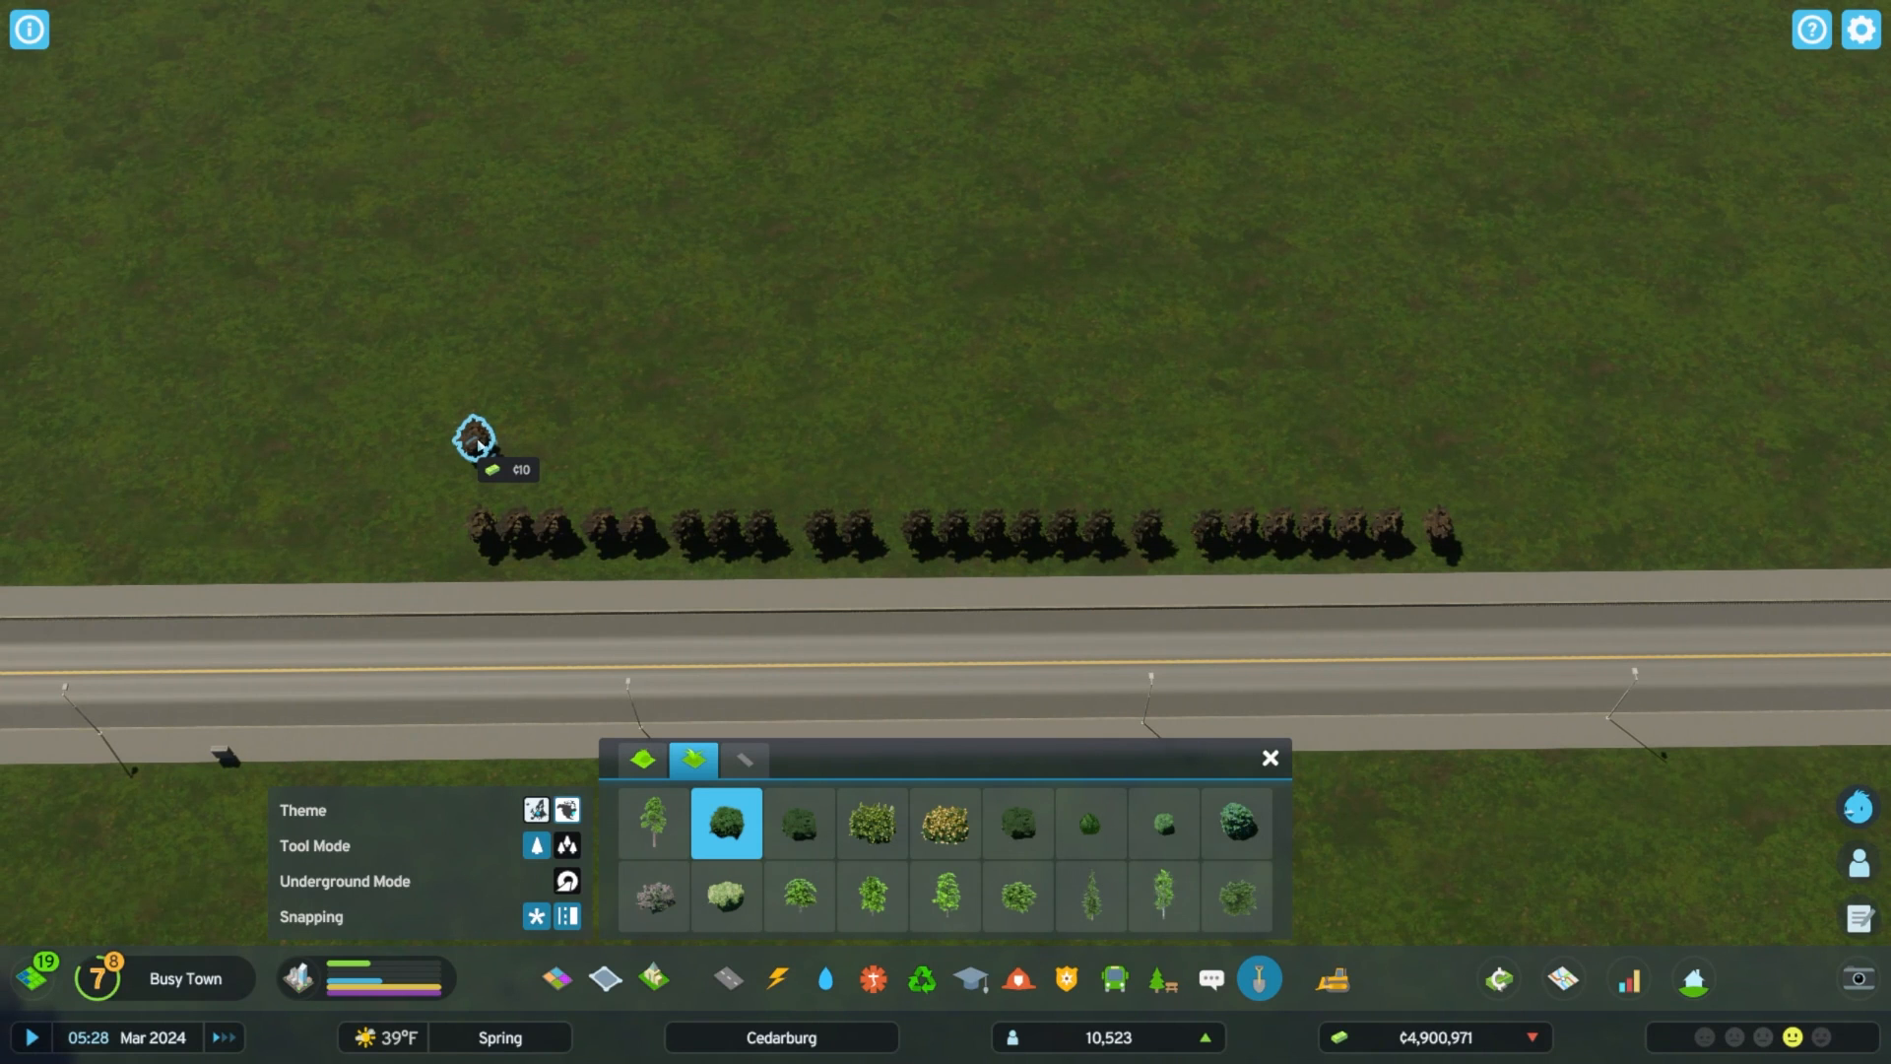
pyautogui.click(477, 439)
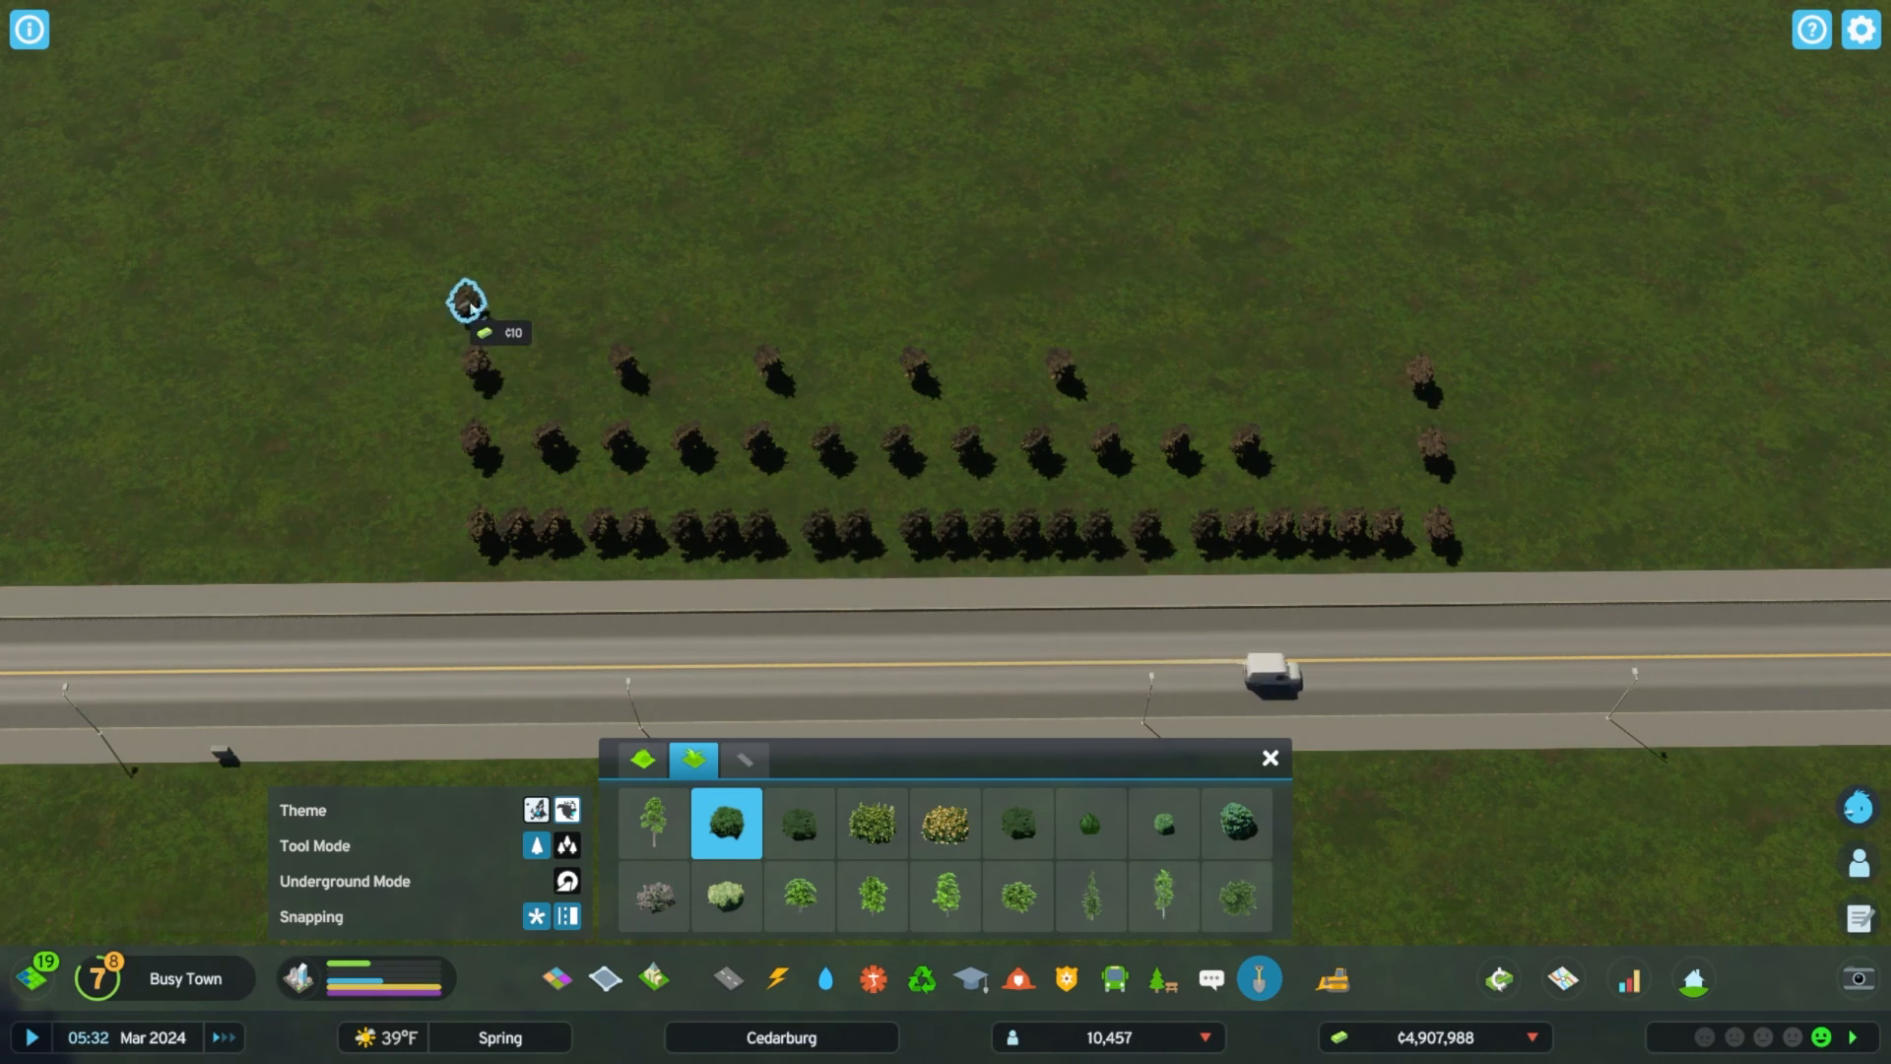
pyautogui.moveTo(1409, 302)
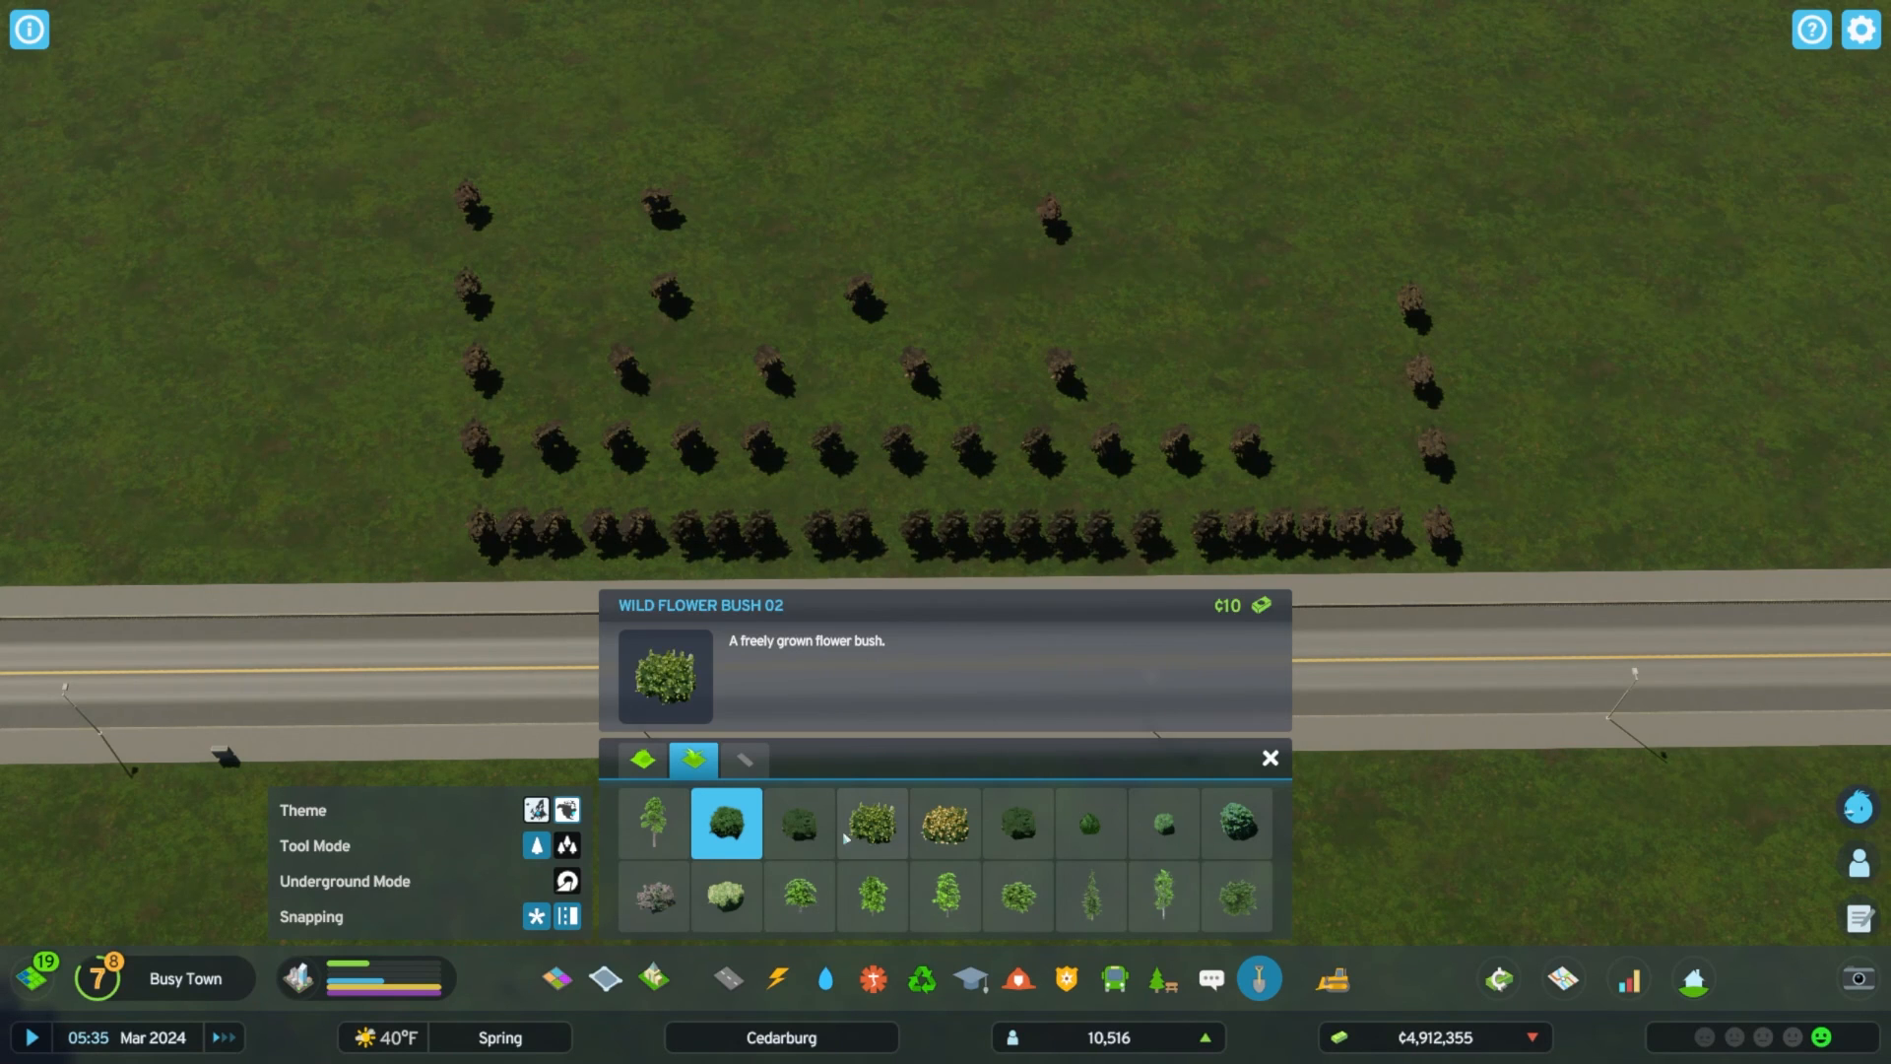
# Pick a different bush variety for the spaced roadside line.
pyautogui.click(798, 824)
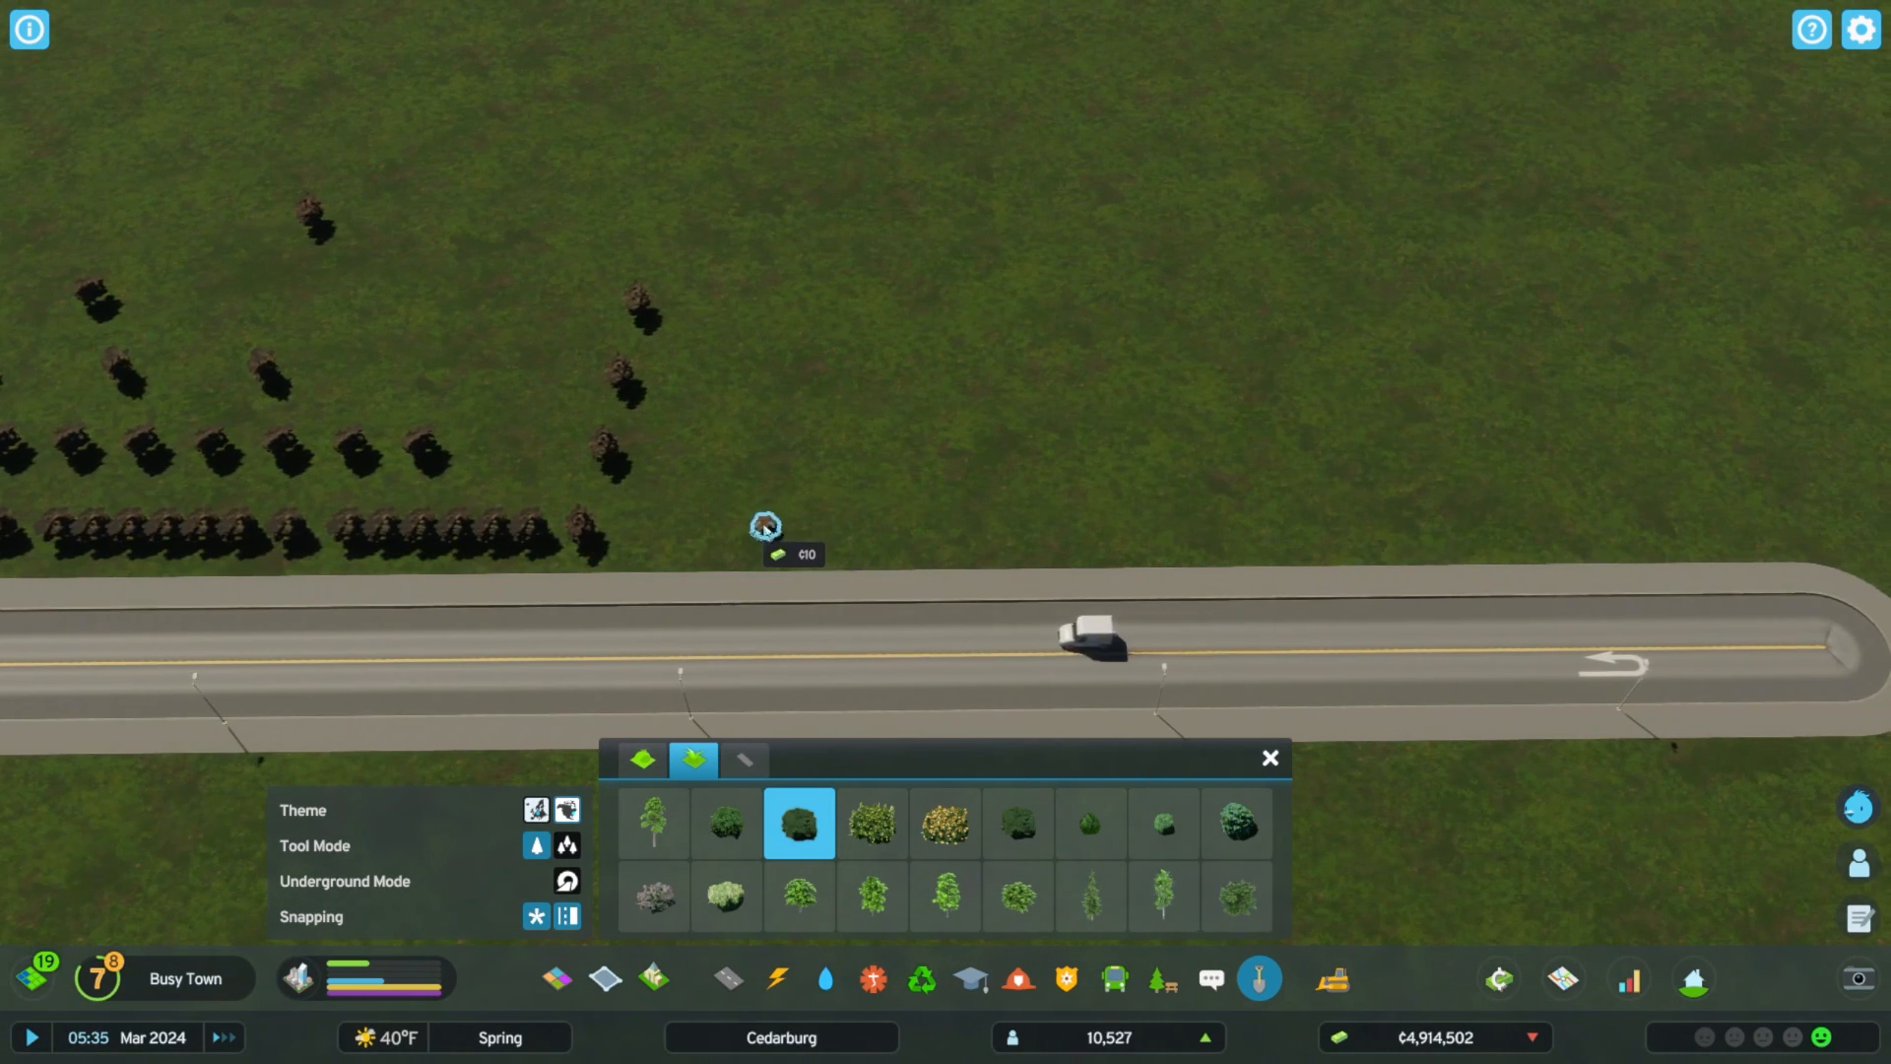
pyautogui.moveTo(1738, 536)
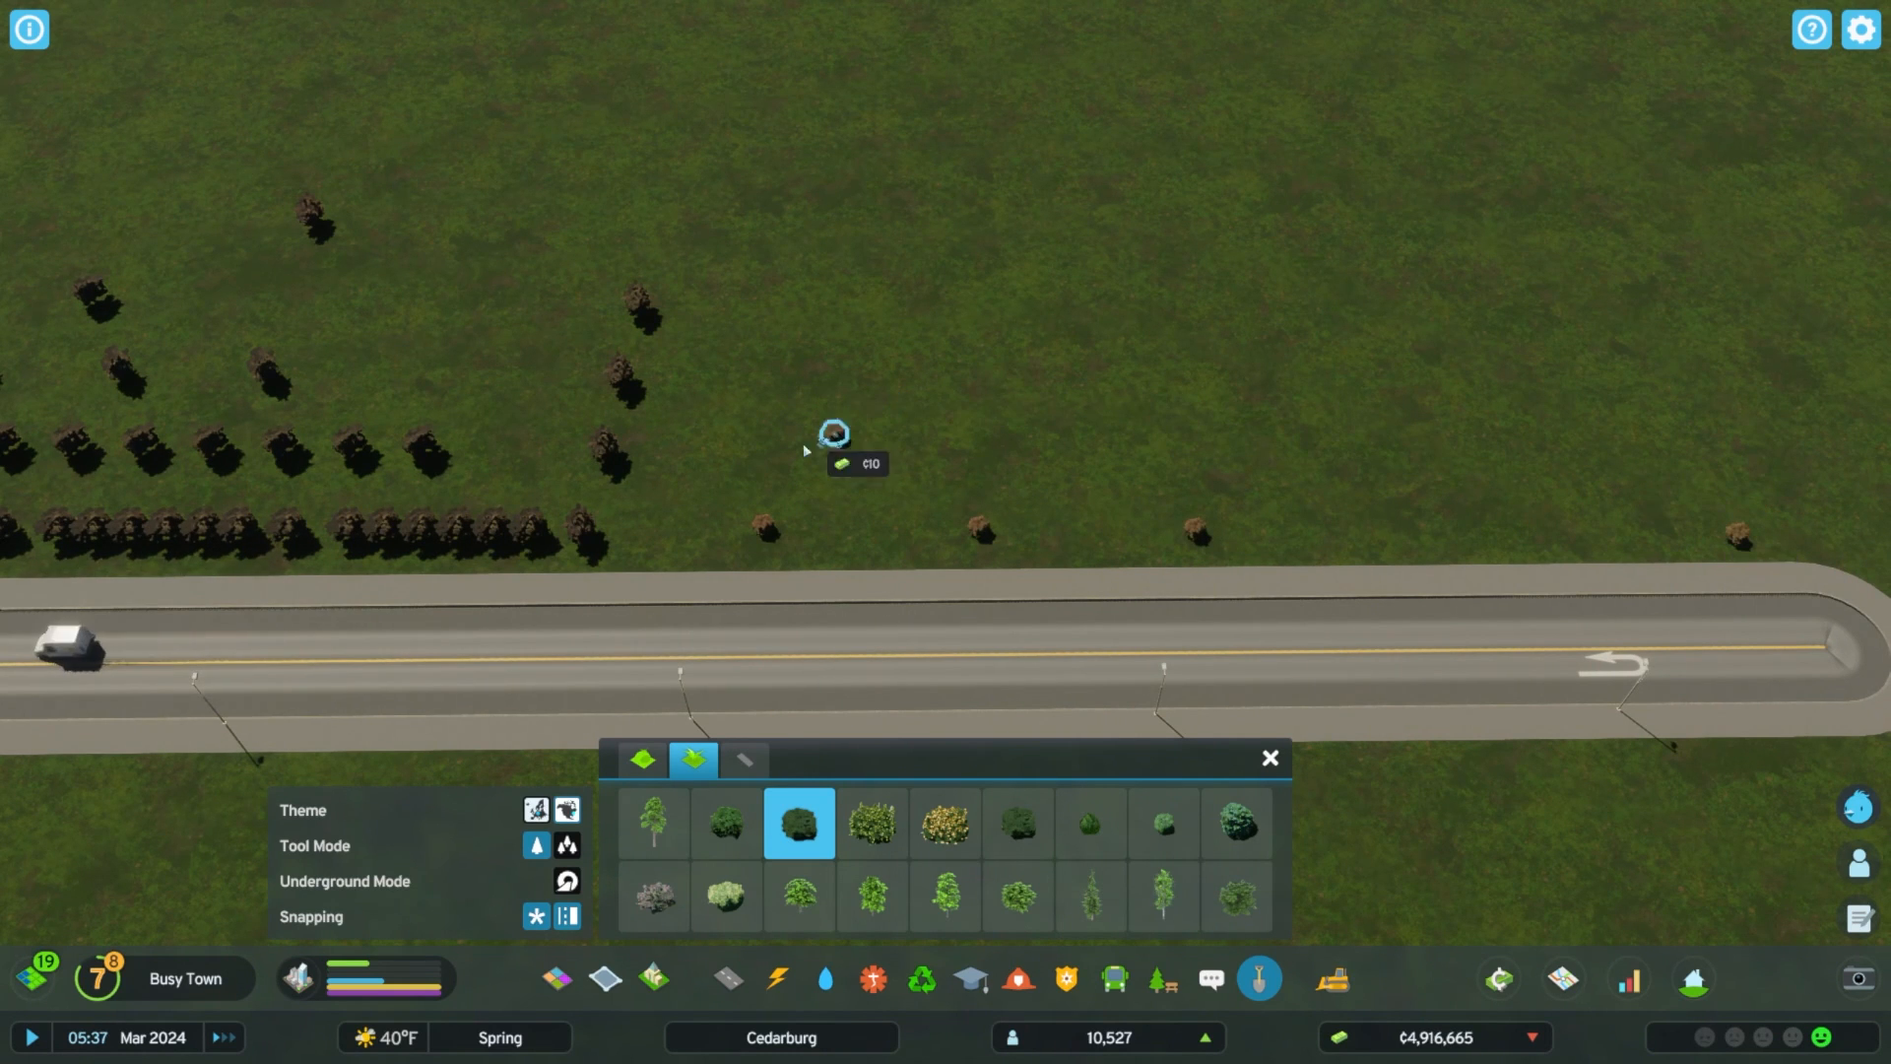
pyautogui.moveTo(1629, 481)
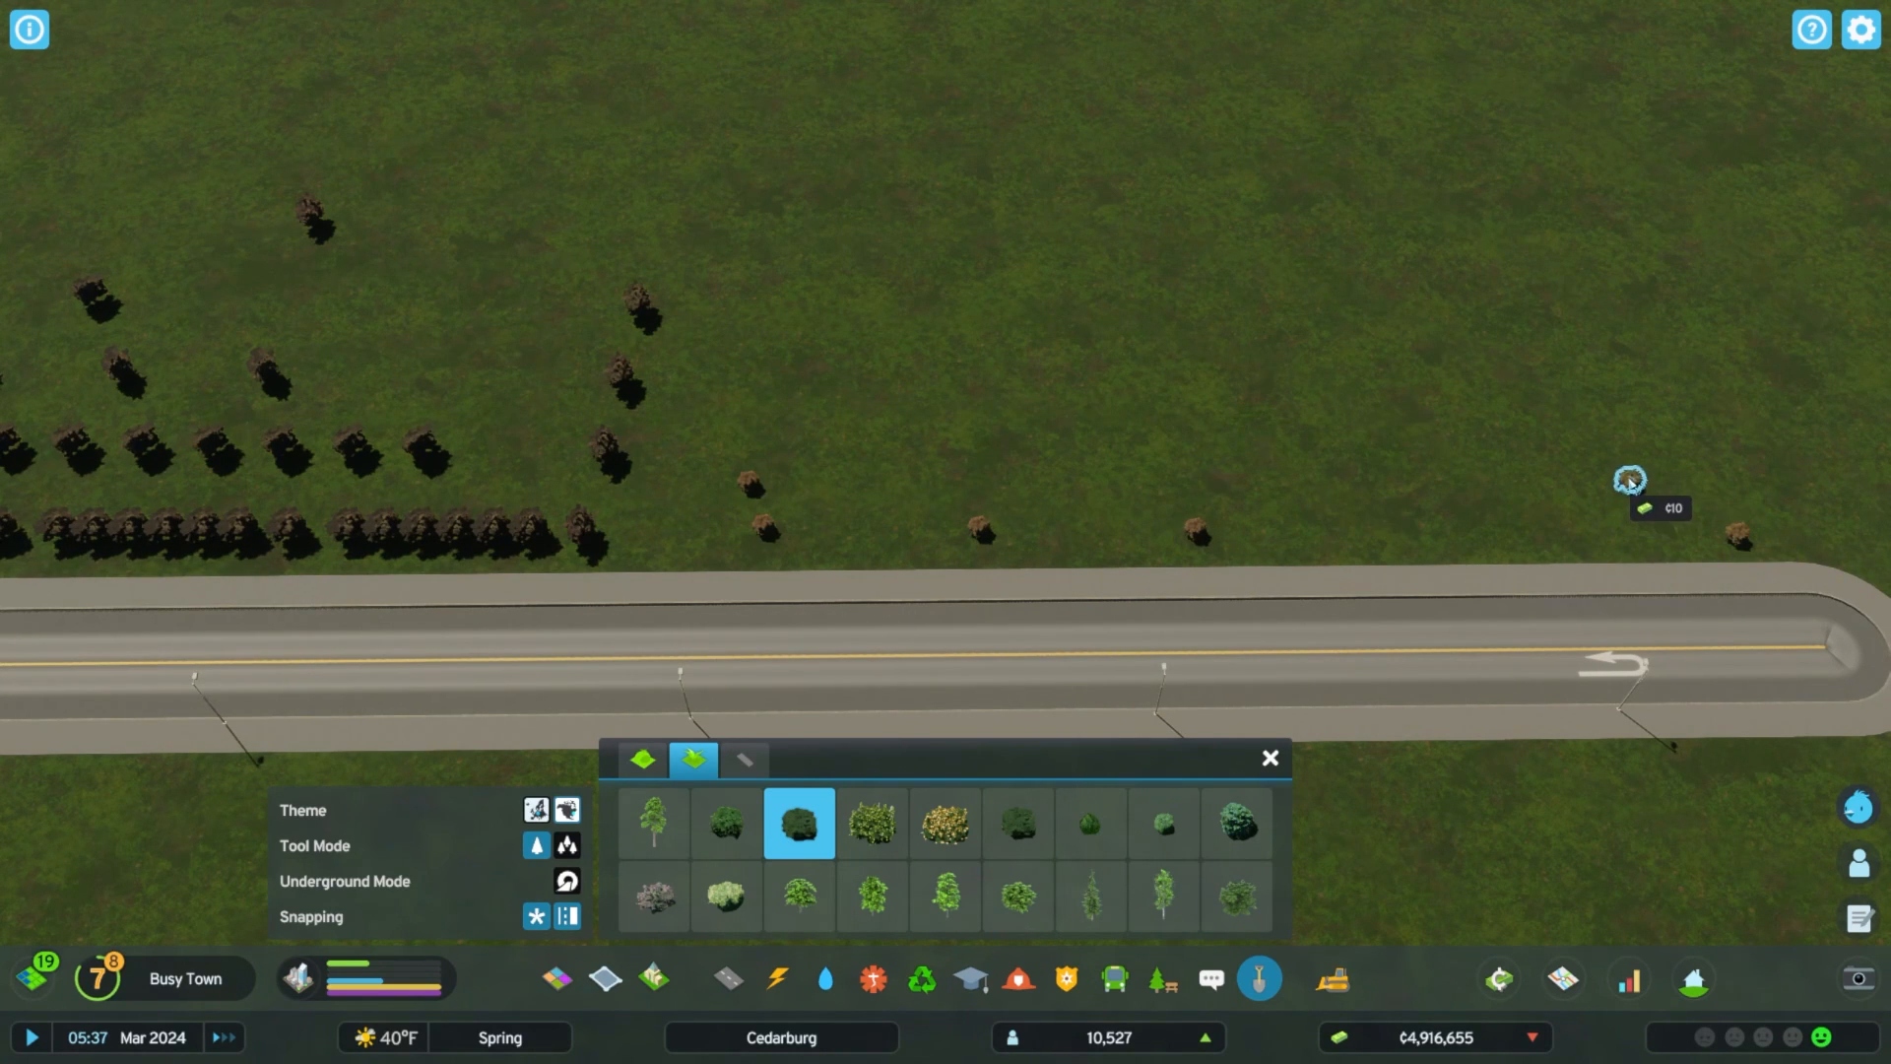